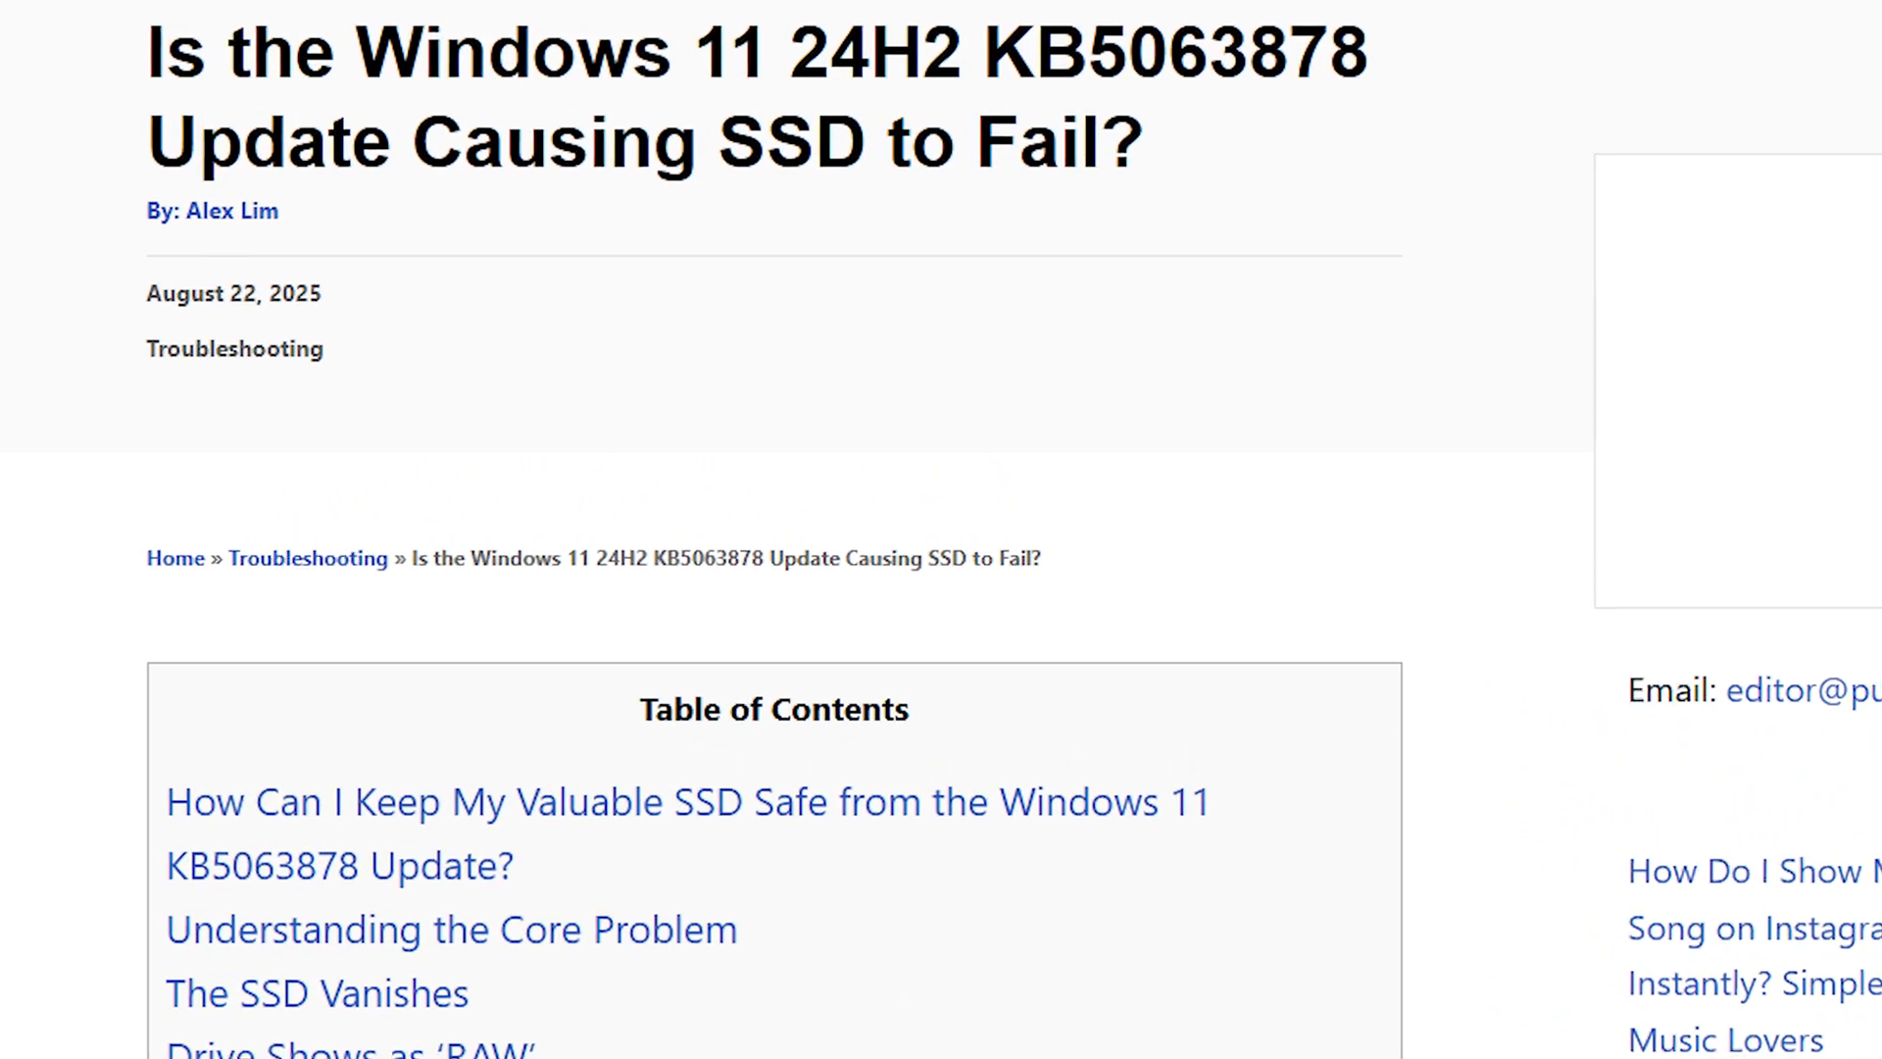
Step: Reach the Windows Update page of Settings from the Start menu
{"action": "scroll", "scroll_direction": "down", "scroll_amount": 3}
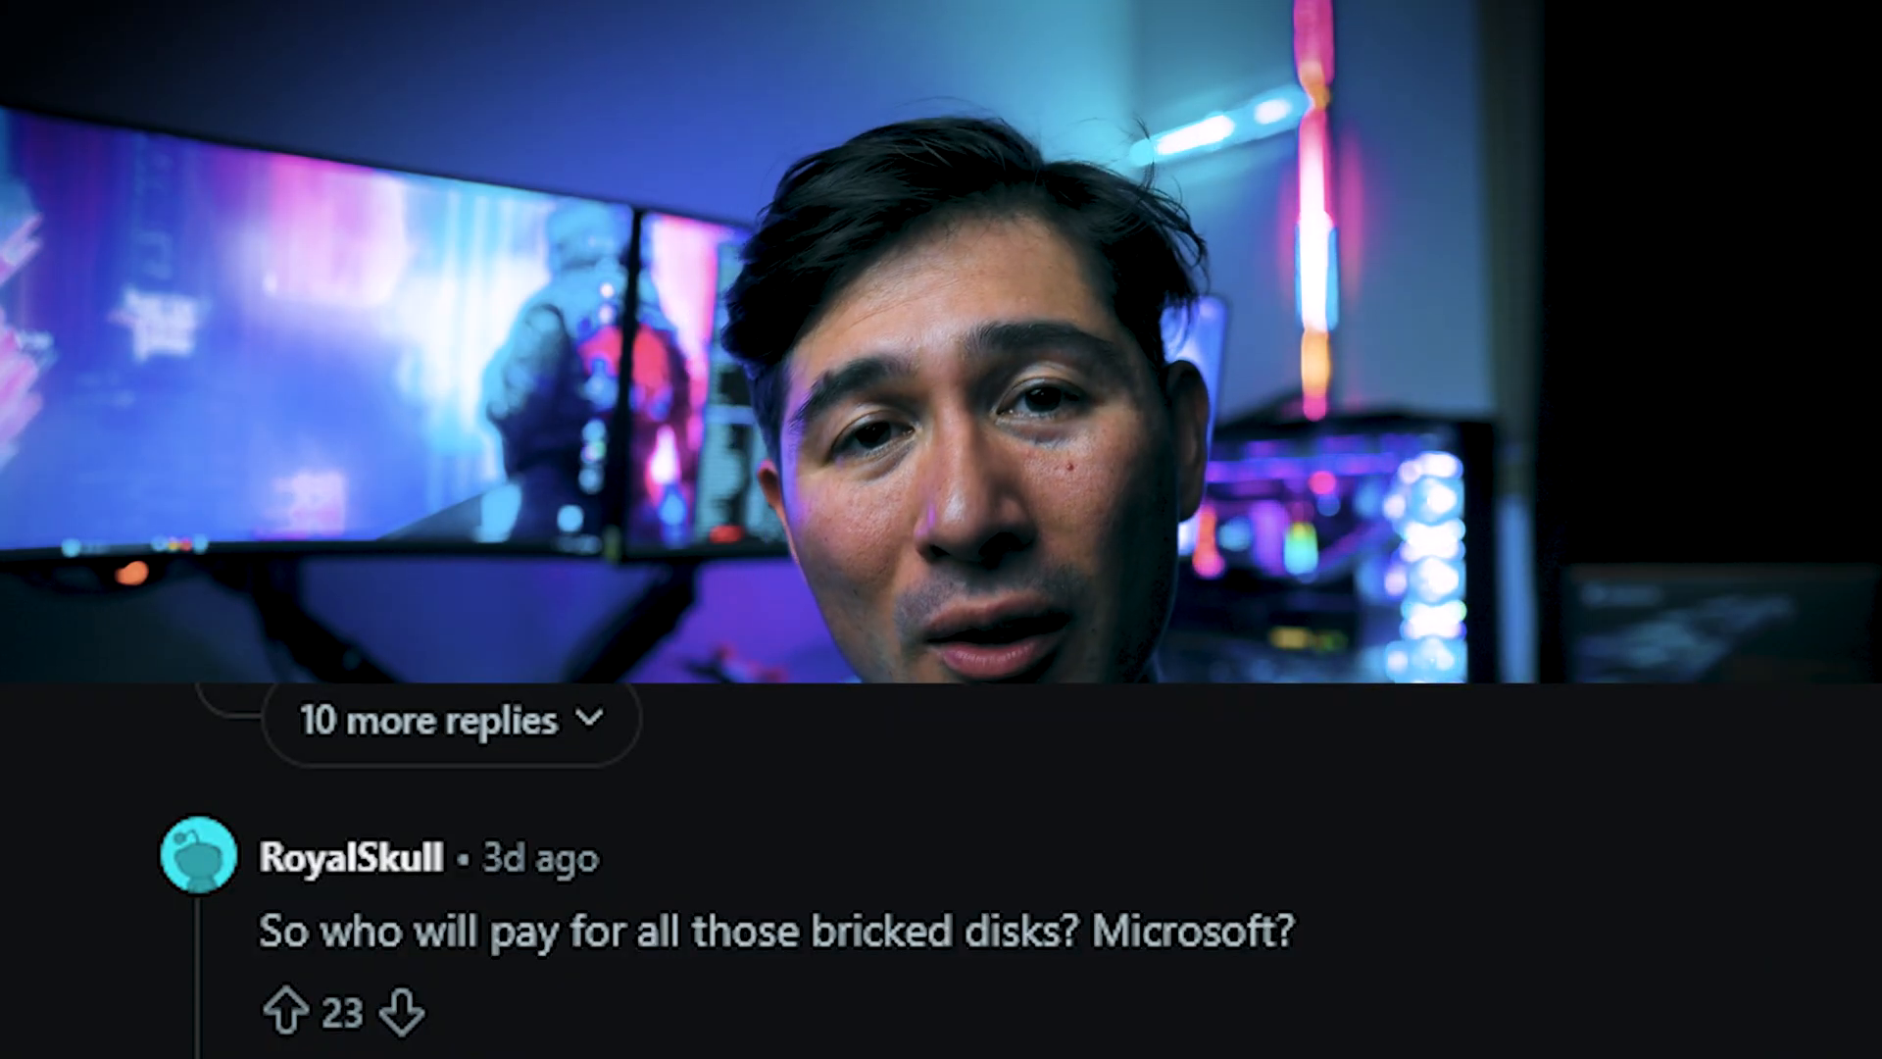
{"action": "scroll", "scroll_direction": "up", "scroll_amount": 3}
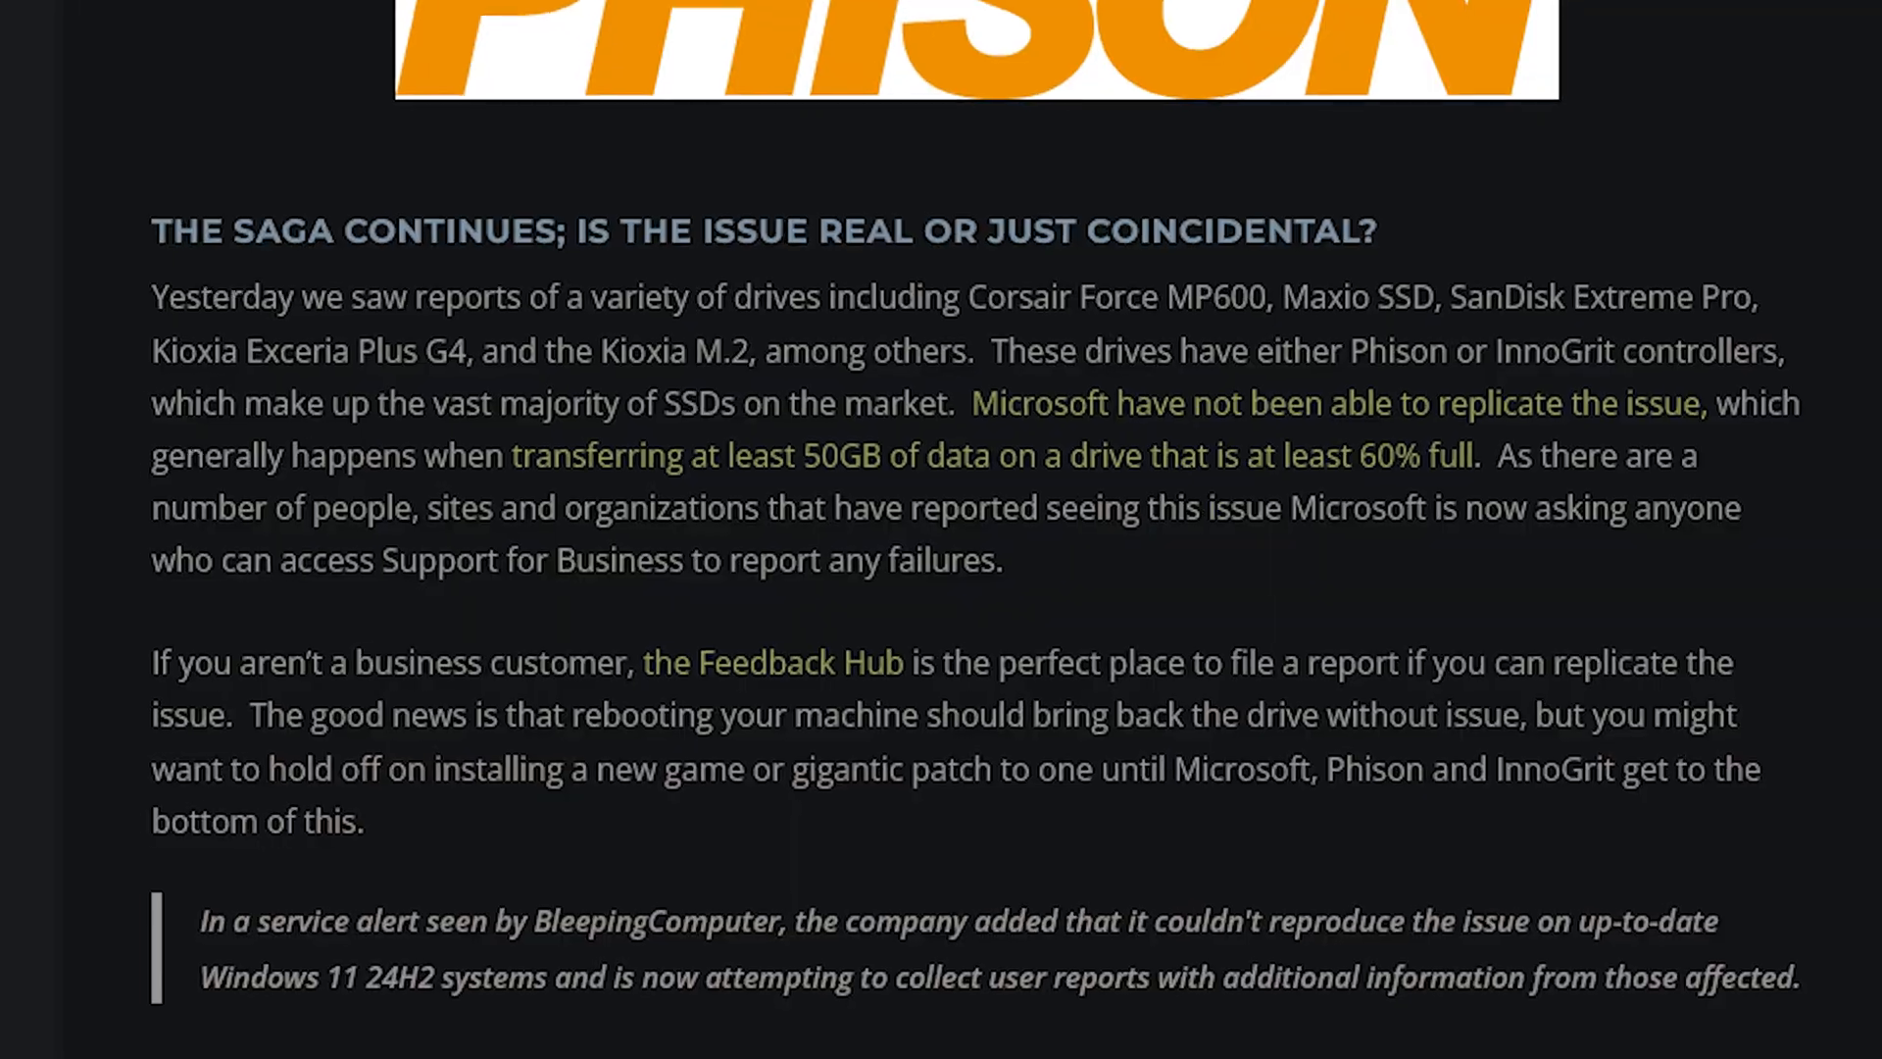
{"action": "scroll", "scroll_direction": "down", "scroll_amount": 3}
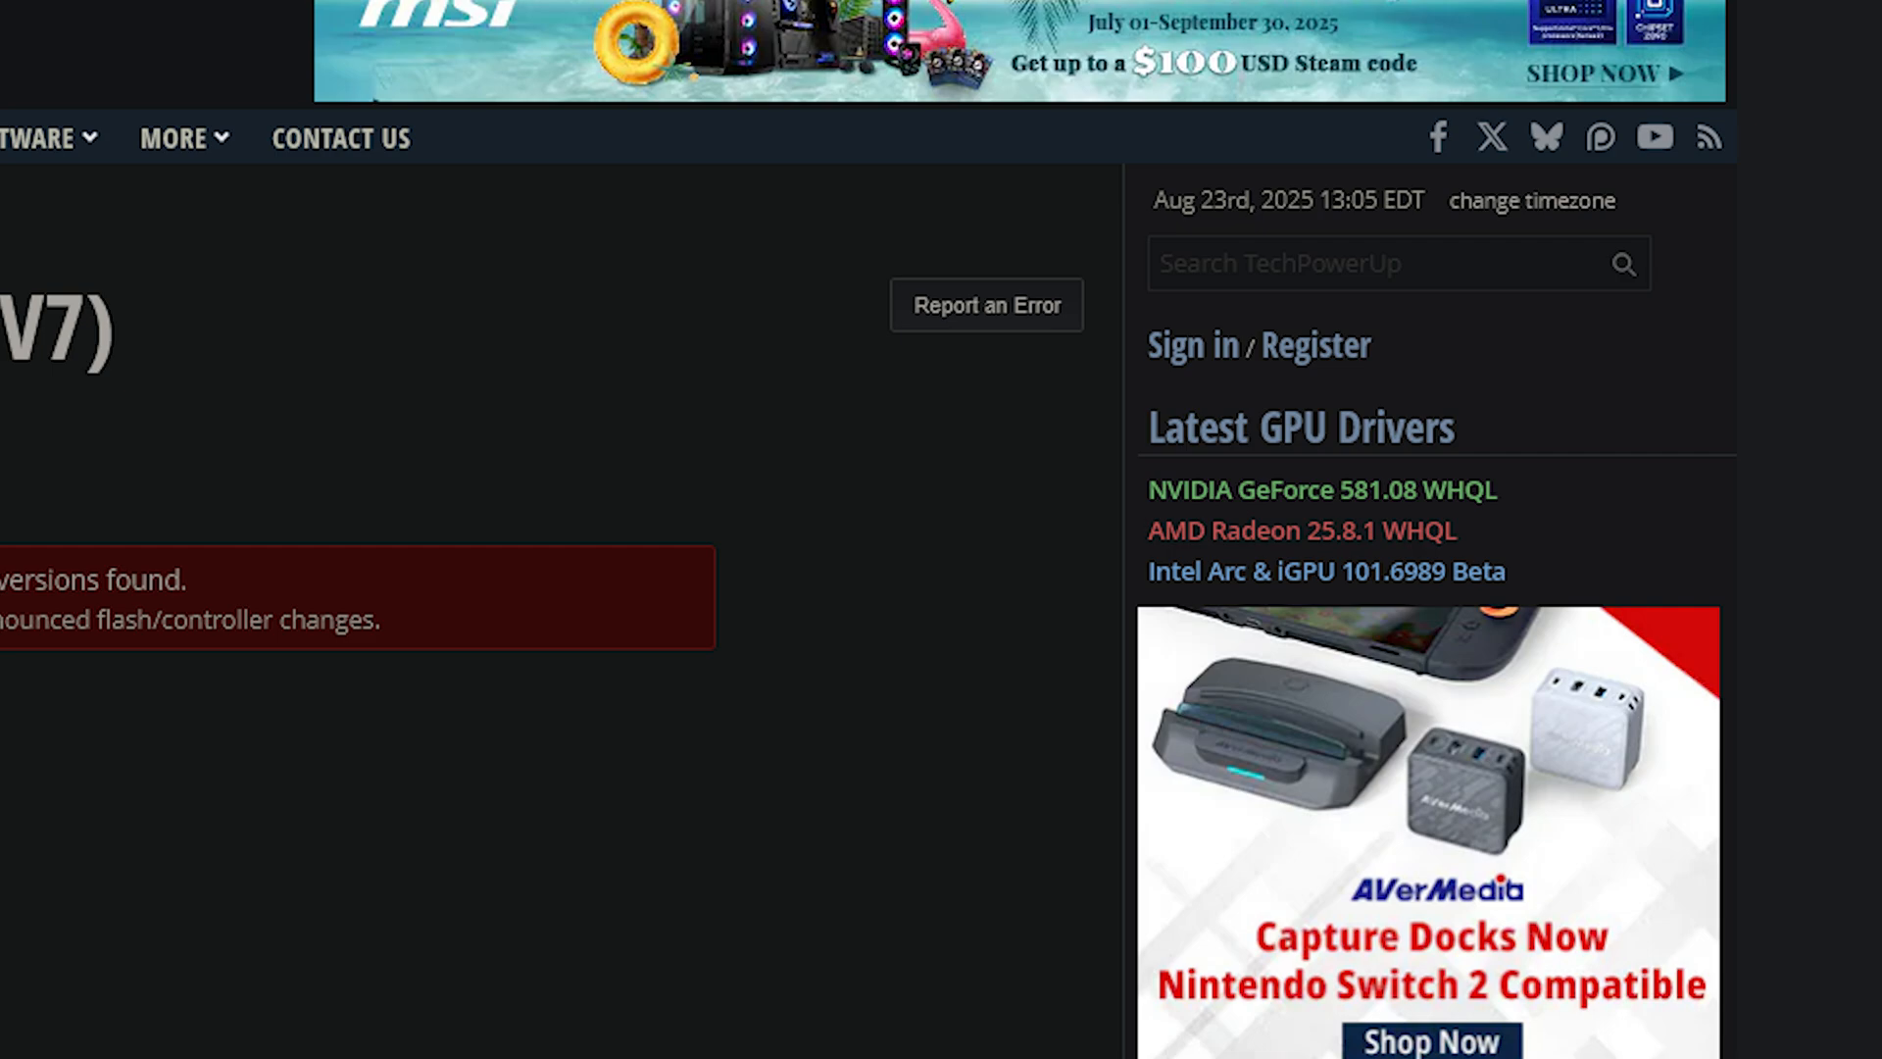
{"action": "scroll", "scroll_direction": "up", "scroll_amount": 3}
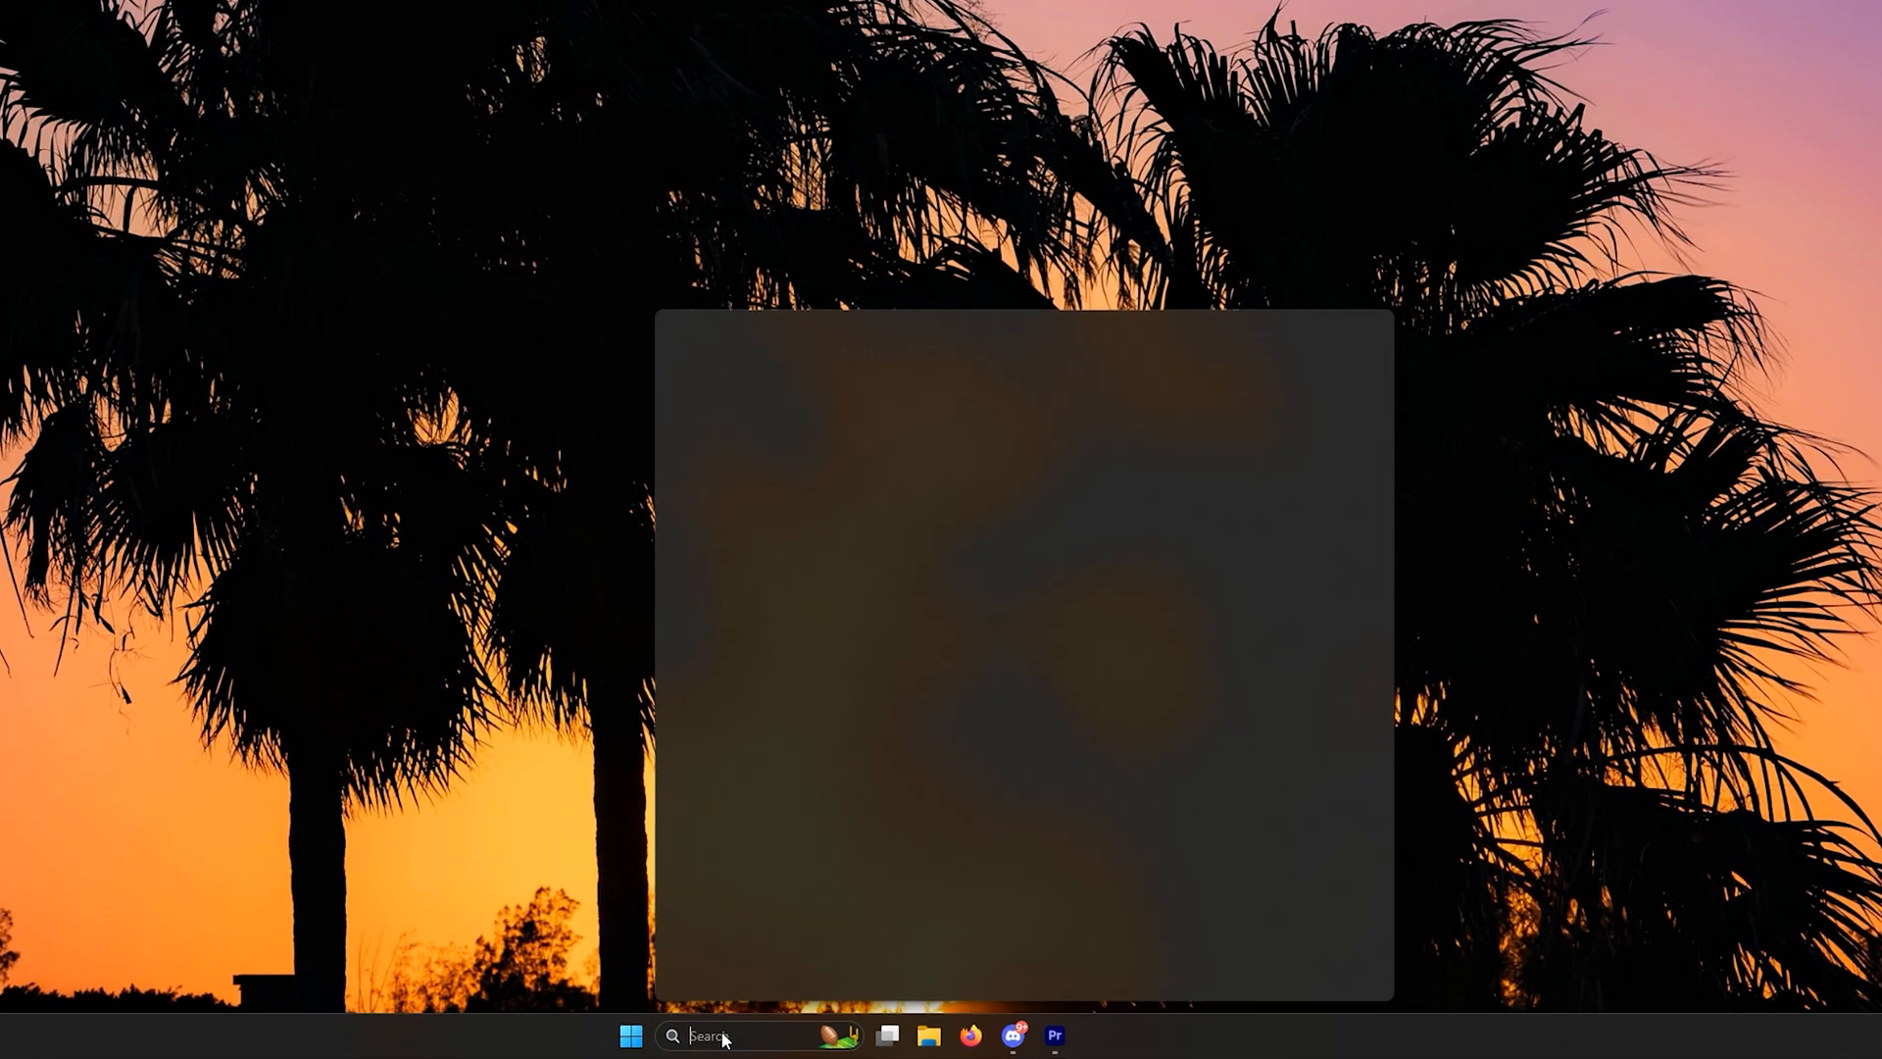
{"action": "left_click", "coordinate": [624, 1035]}
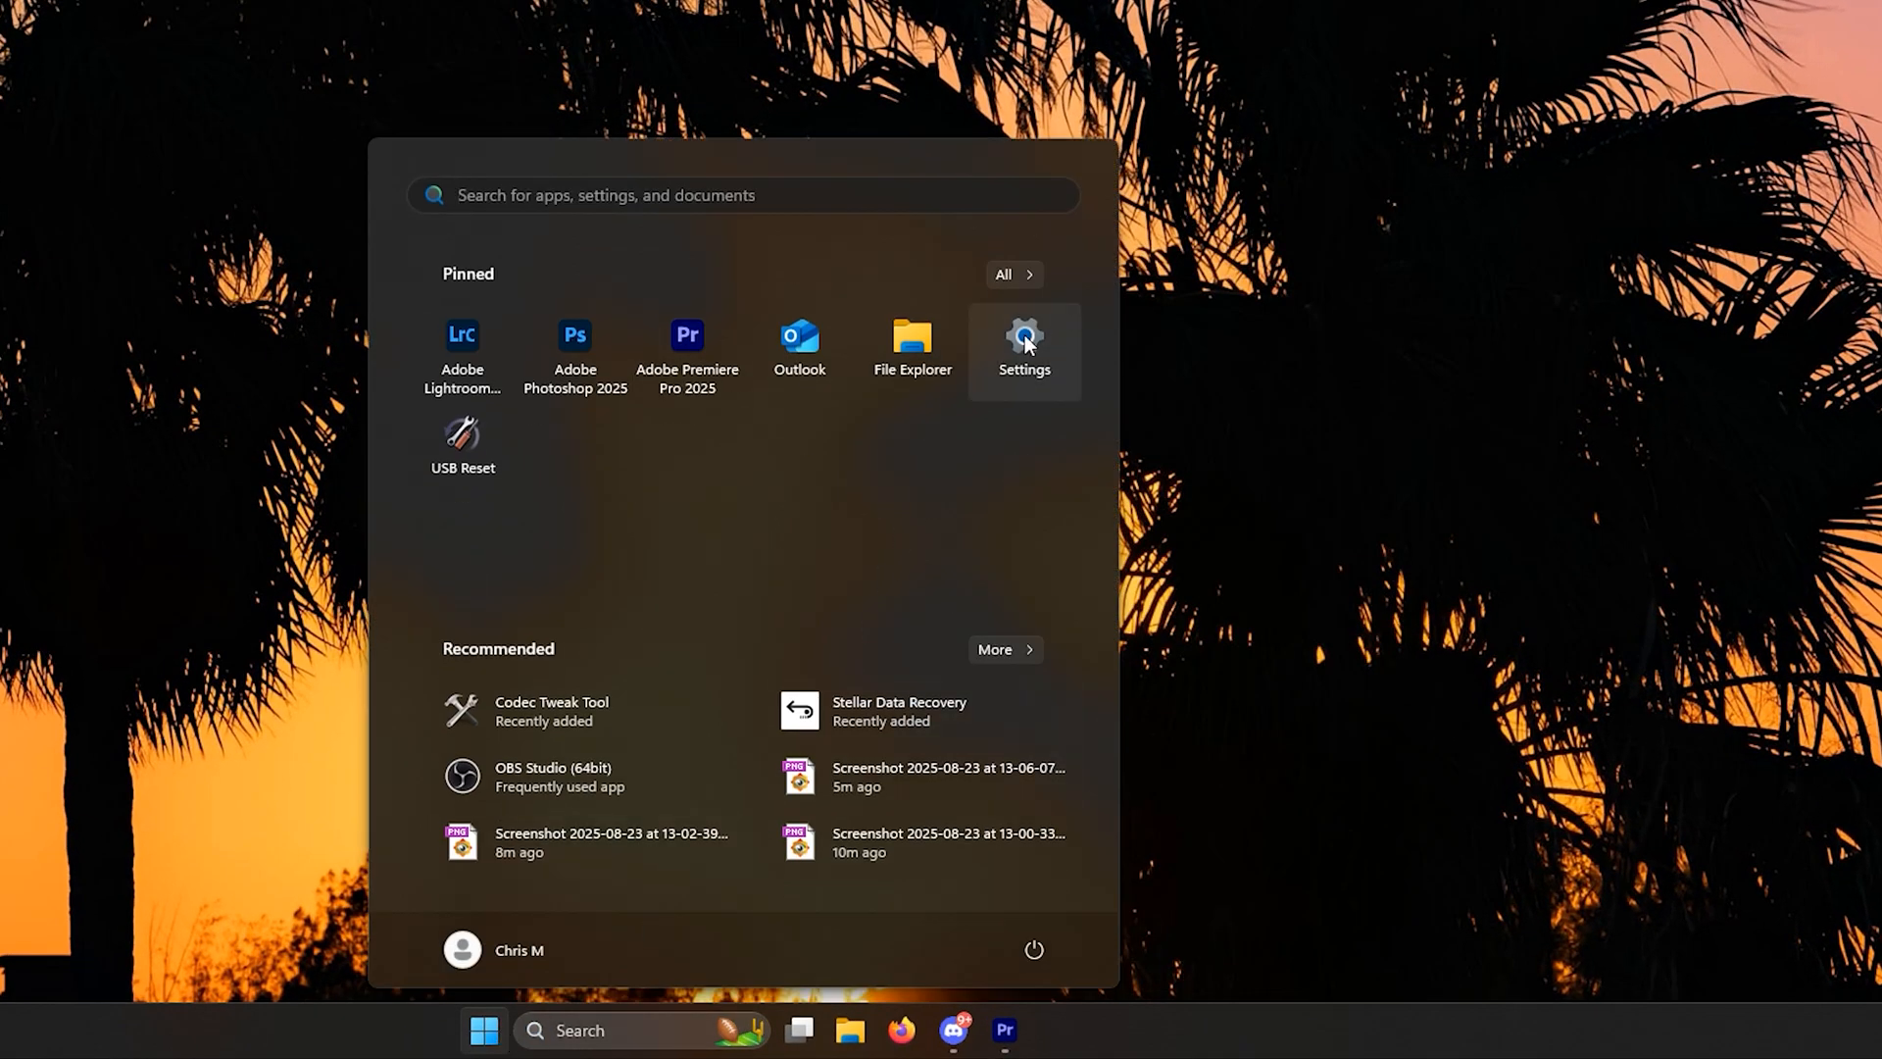
{"action": "left_click", "coordinate": [1022, 344]}
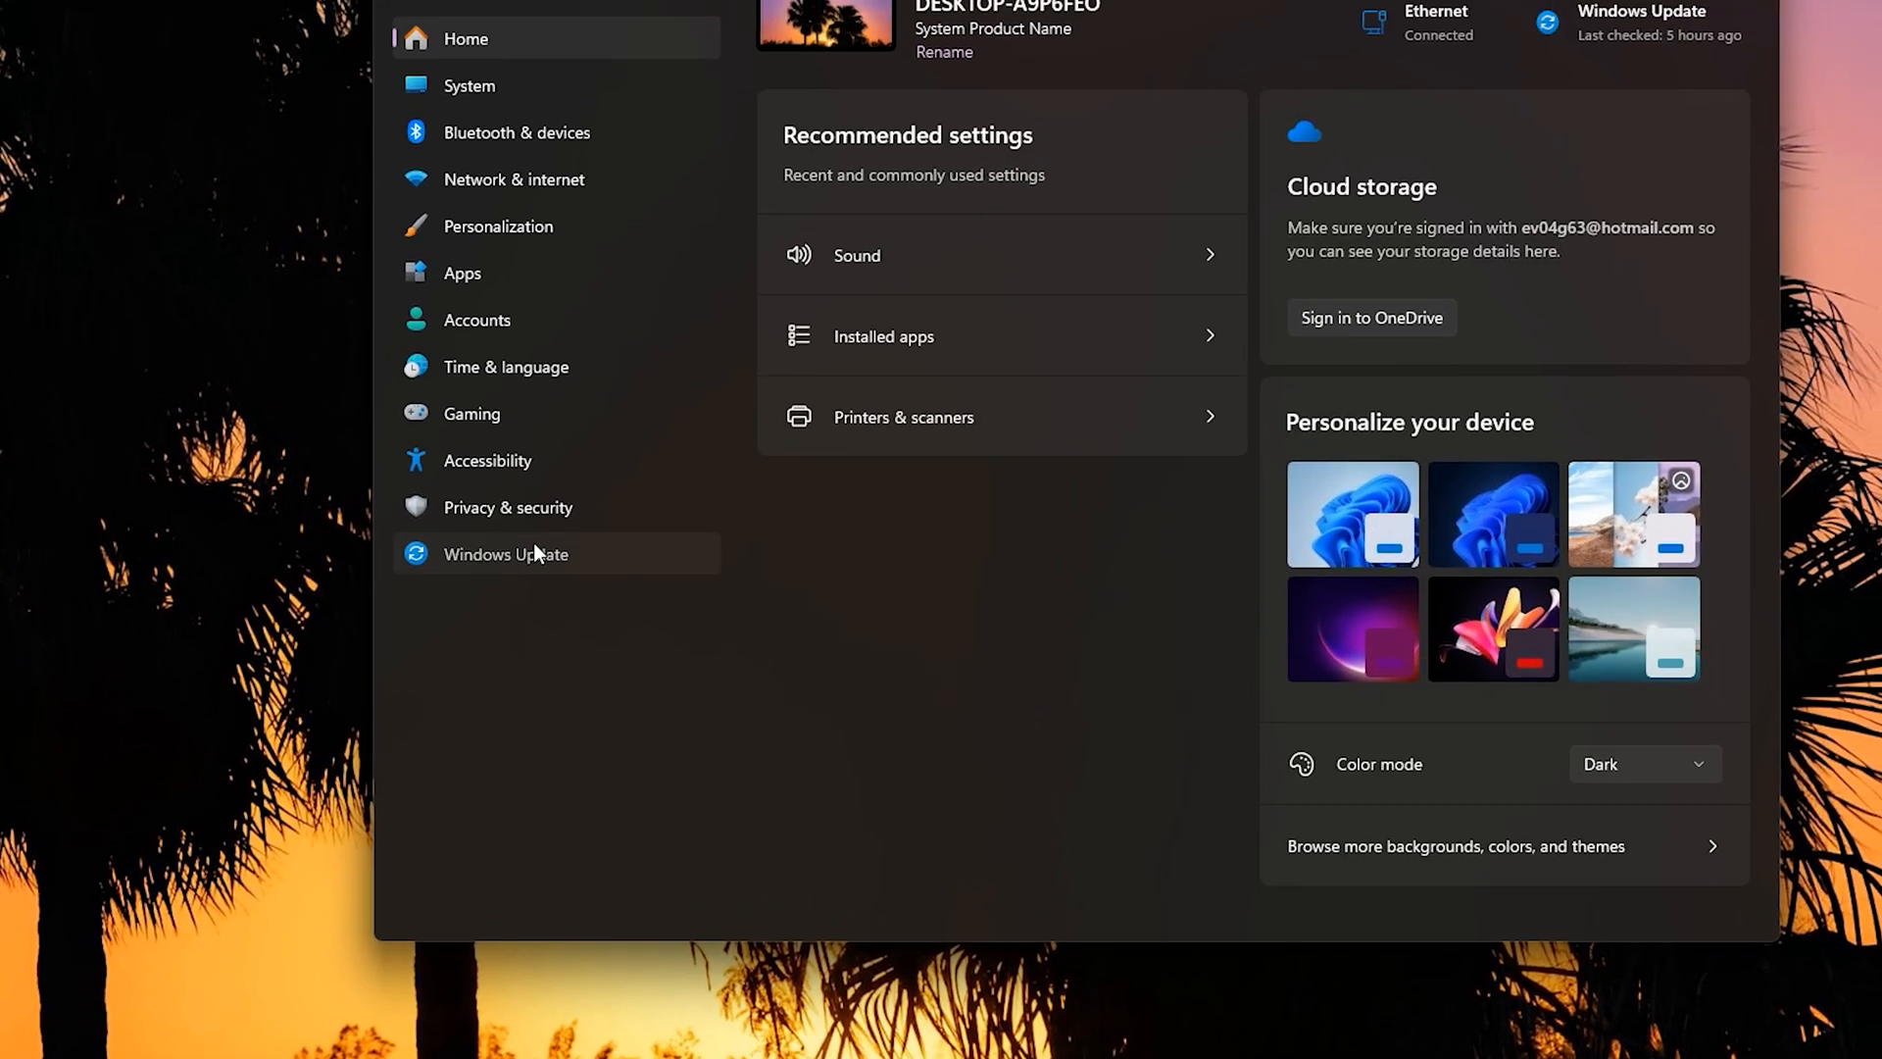
{"action": "left_click", "coordinate": [506, 553]}
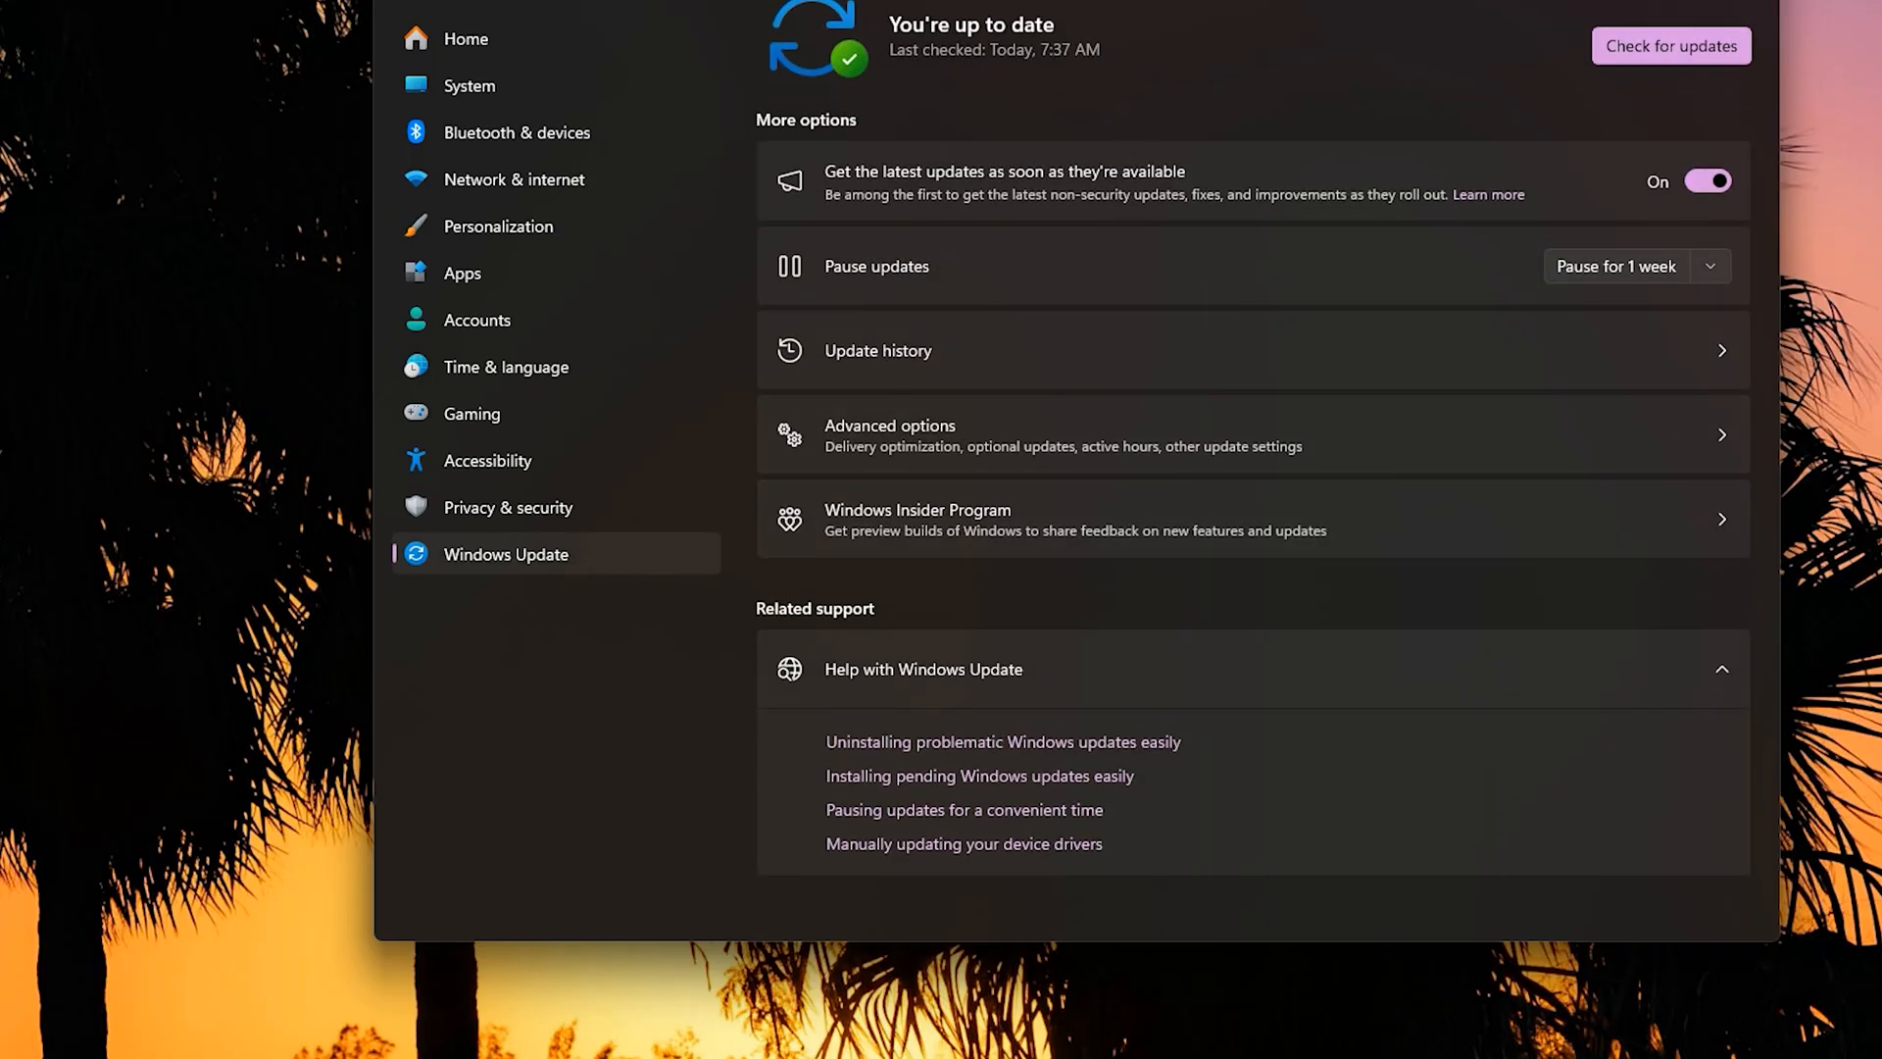
Step: Find Uninstall updates via a 'unin' search and uninstall security update KB5063878, confirming
{"action": "type", "text": "unin"}
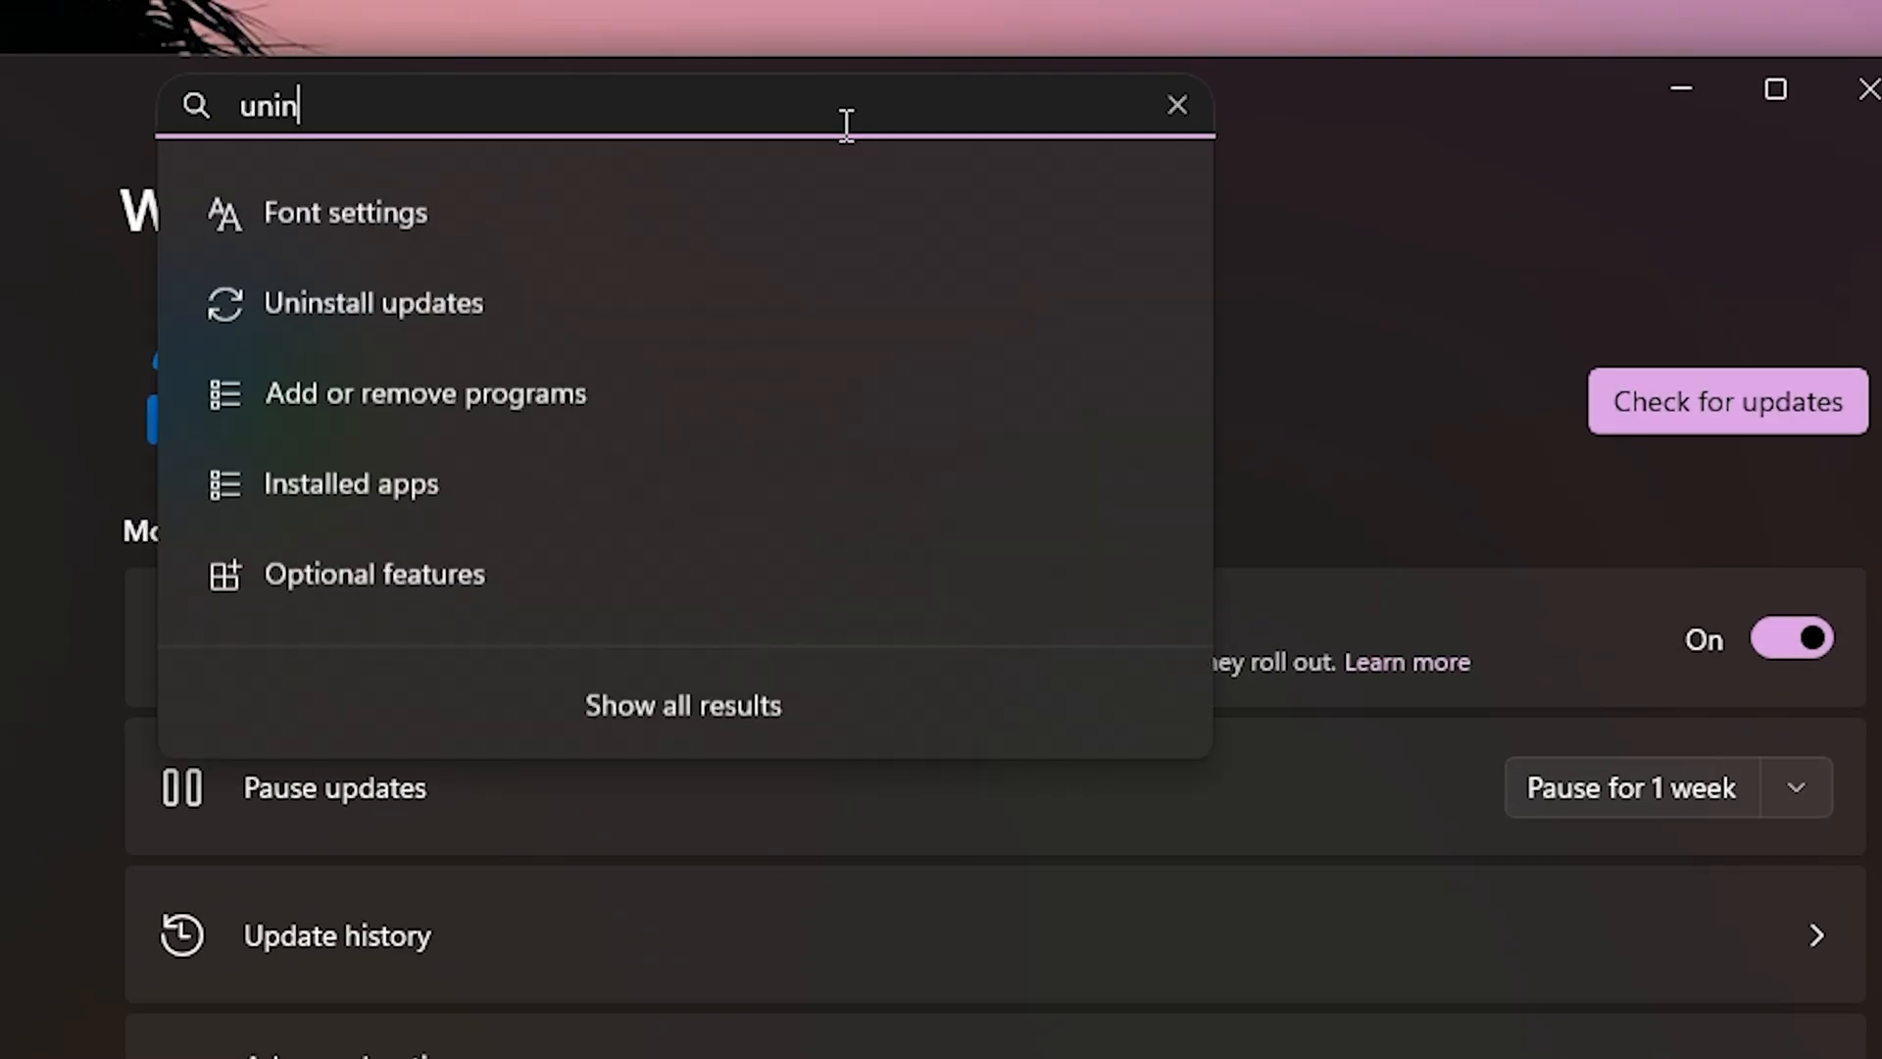
{"action": "left_click", "coordinate": [374, 303]}
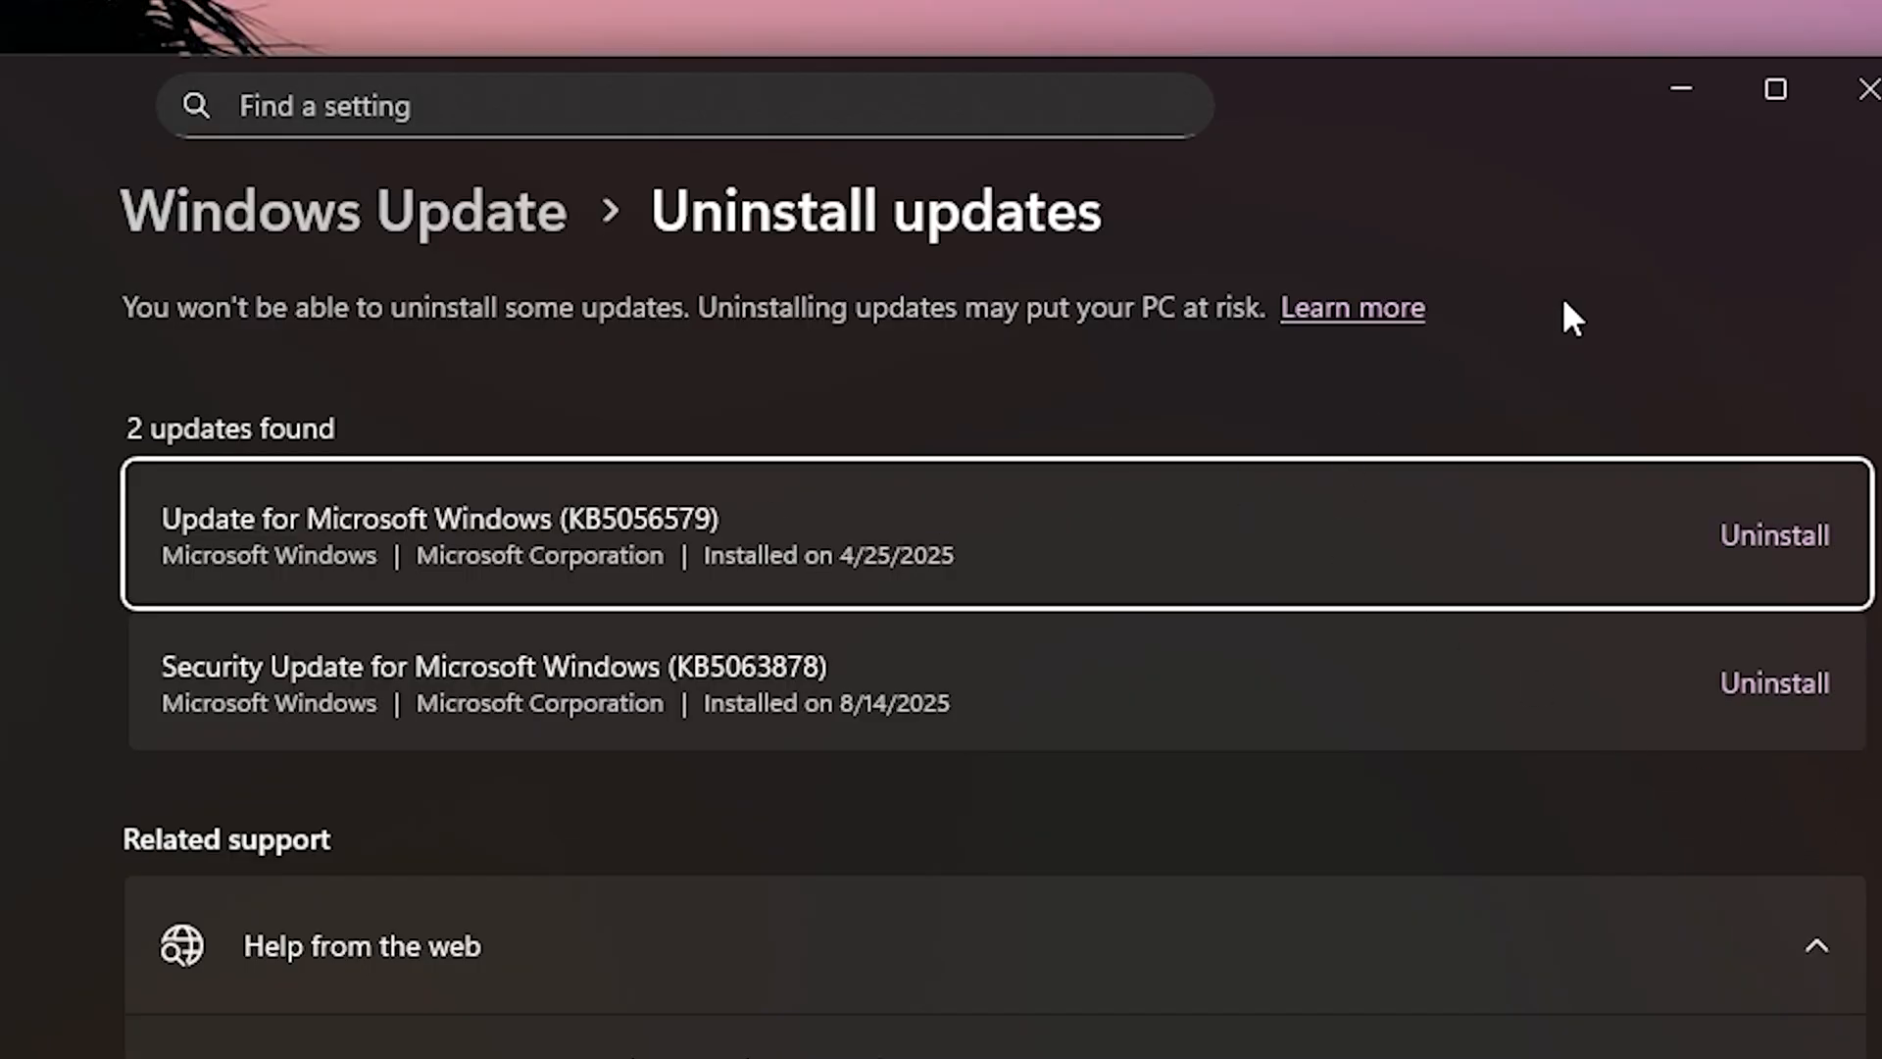
{"action": "left_click", "coordinate": [1775, 683]}
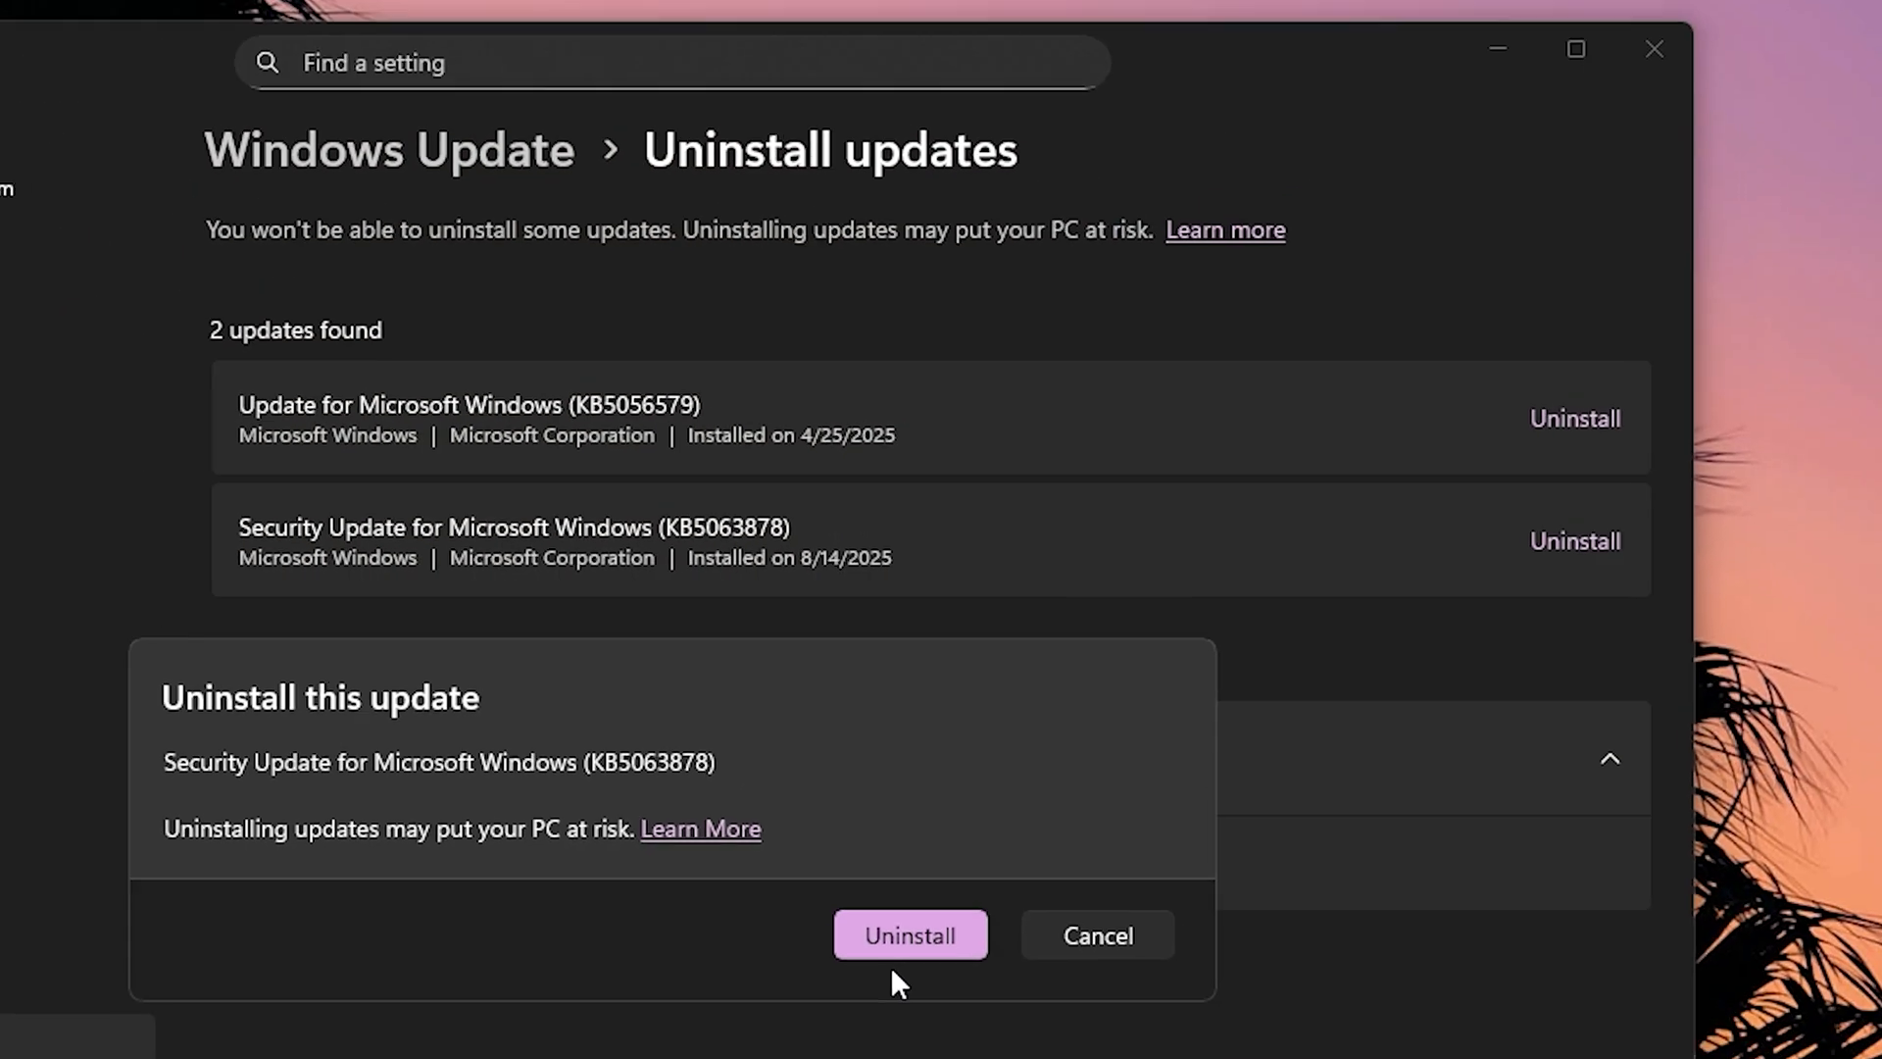
{"action": "left_click", "coordinate": [910, 935]}
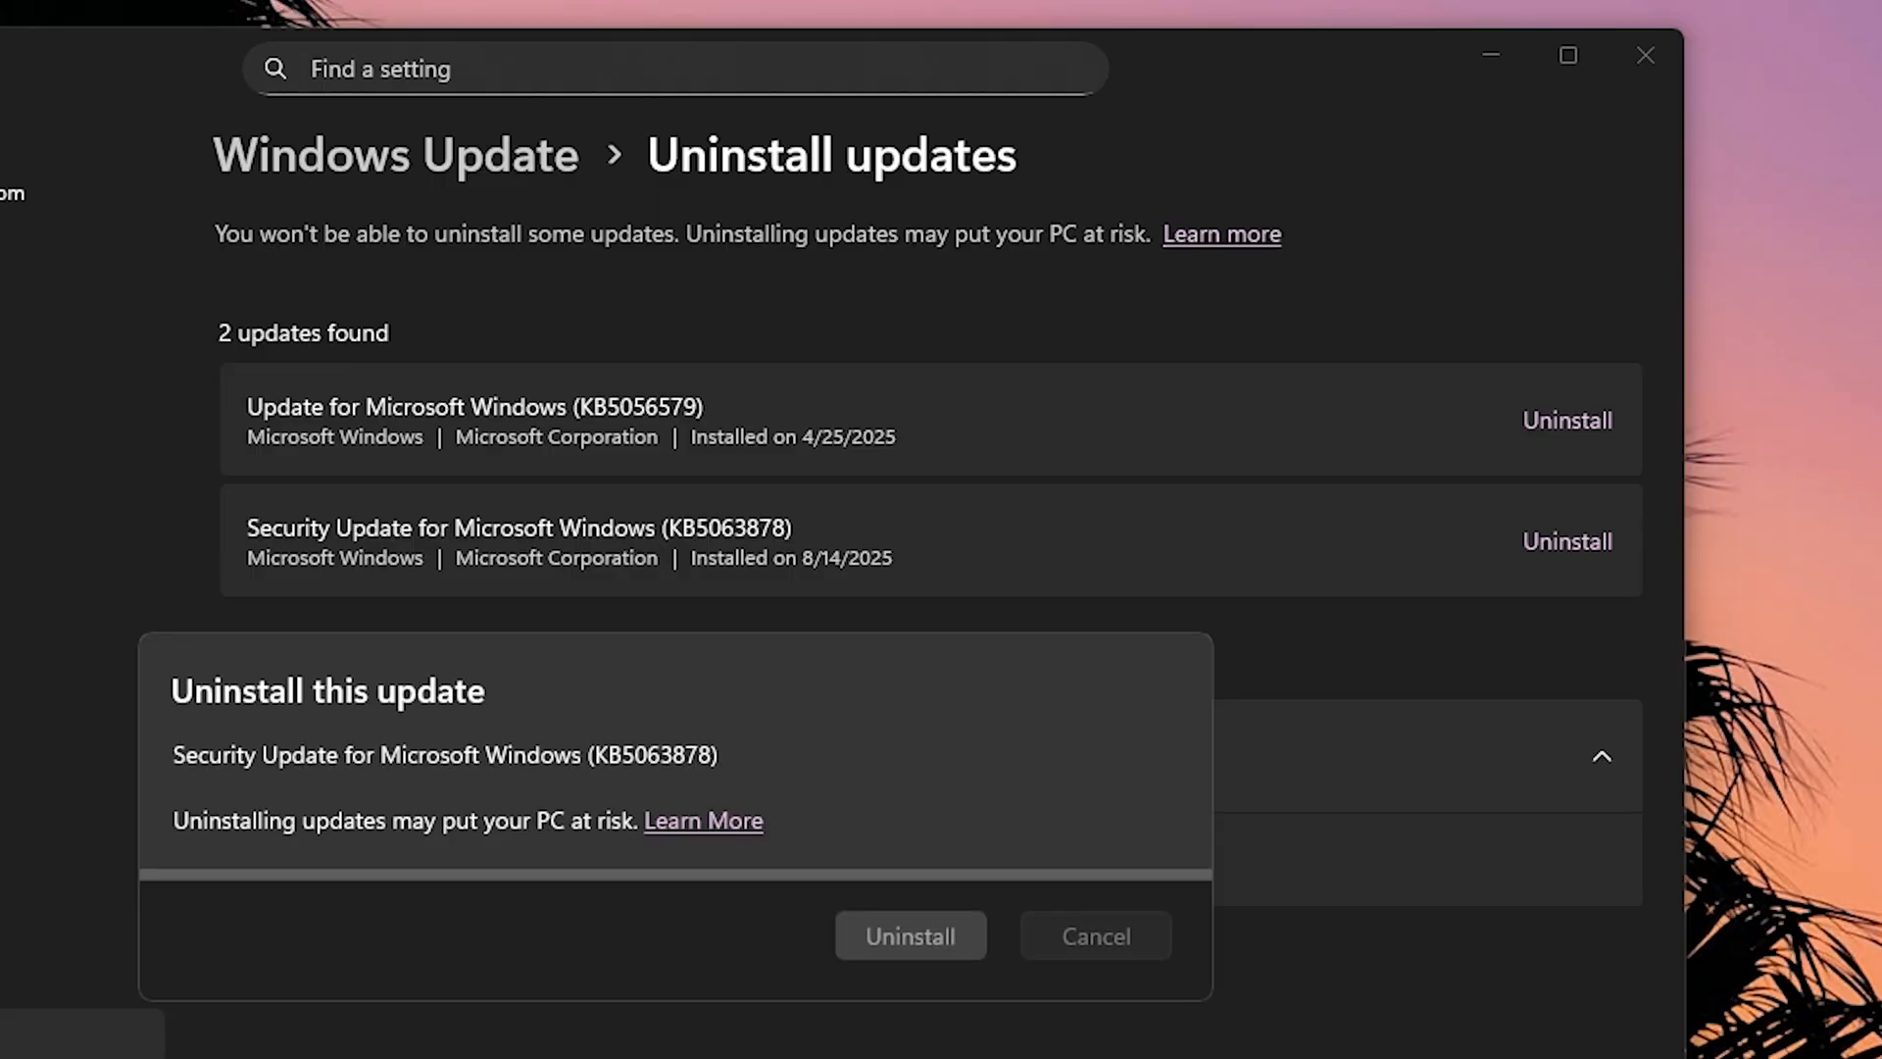
{"action": "left_click", "coordinate": [910, 936]}
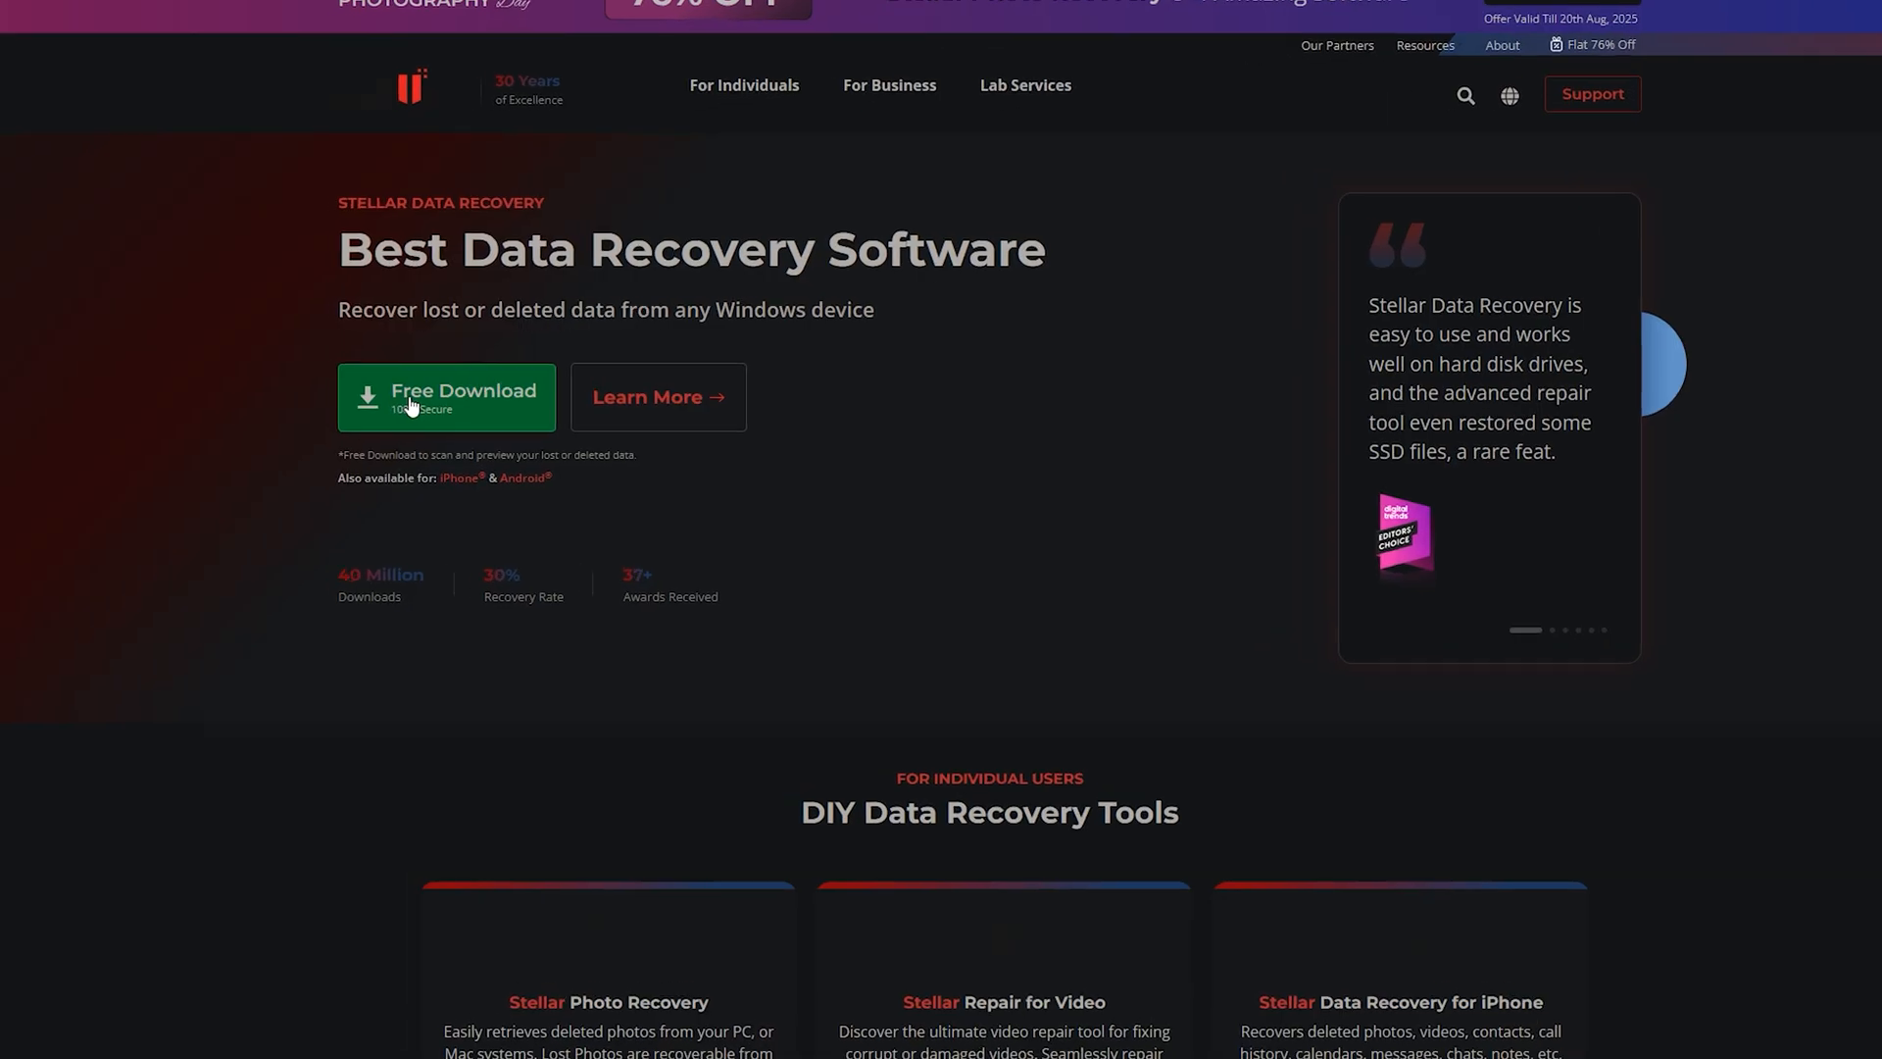
Step: Download the Stellar Data Recovery installer from the product page's Free Download button
{"action": "left_click", "coordinate": [445, 396]}
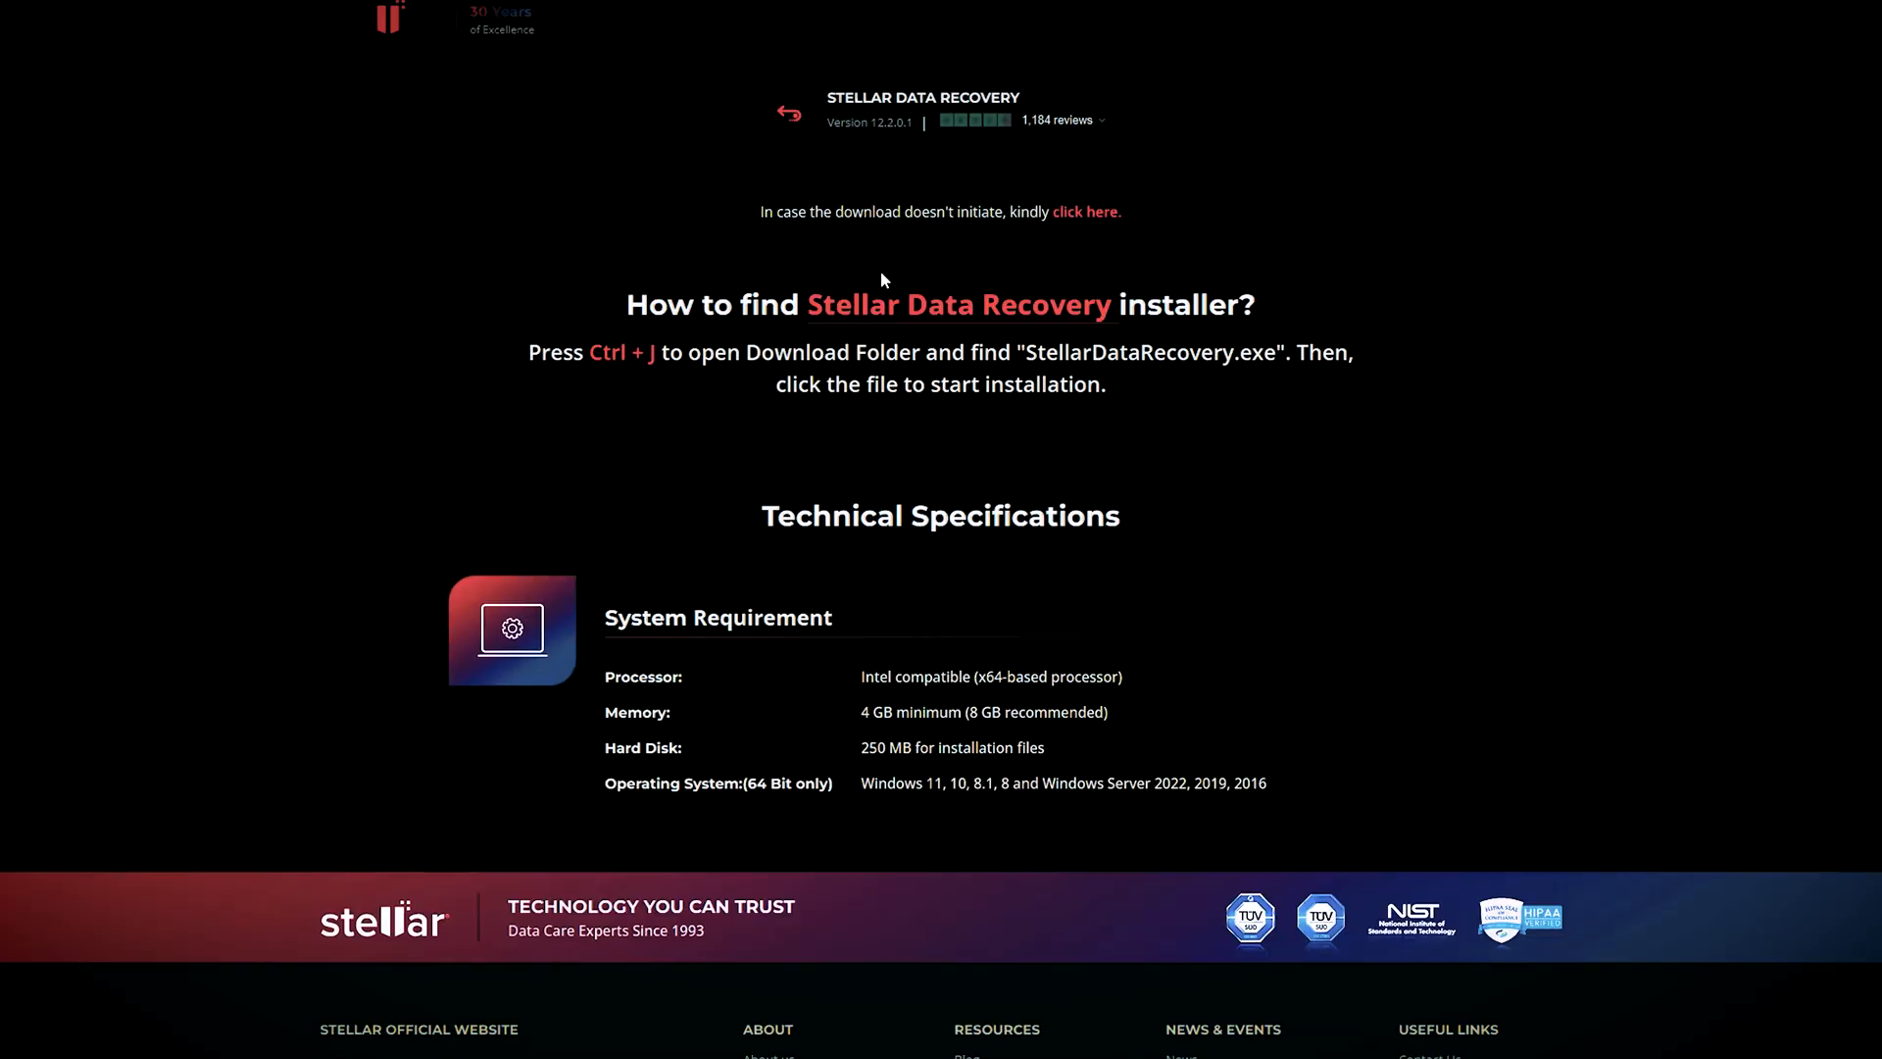
{"action": "left_click", "coordinate": [786, 112]}
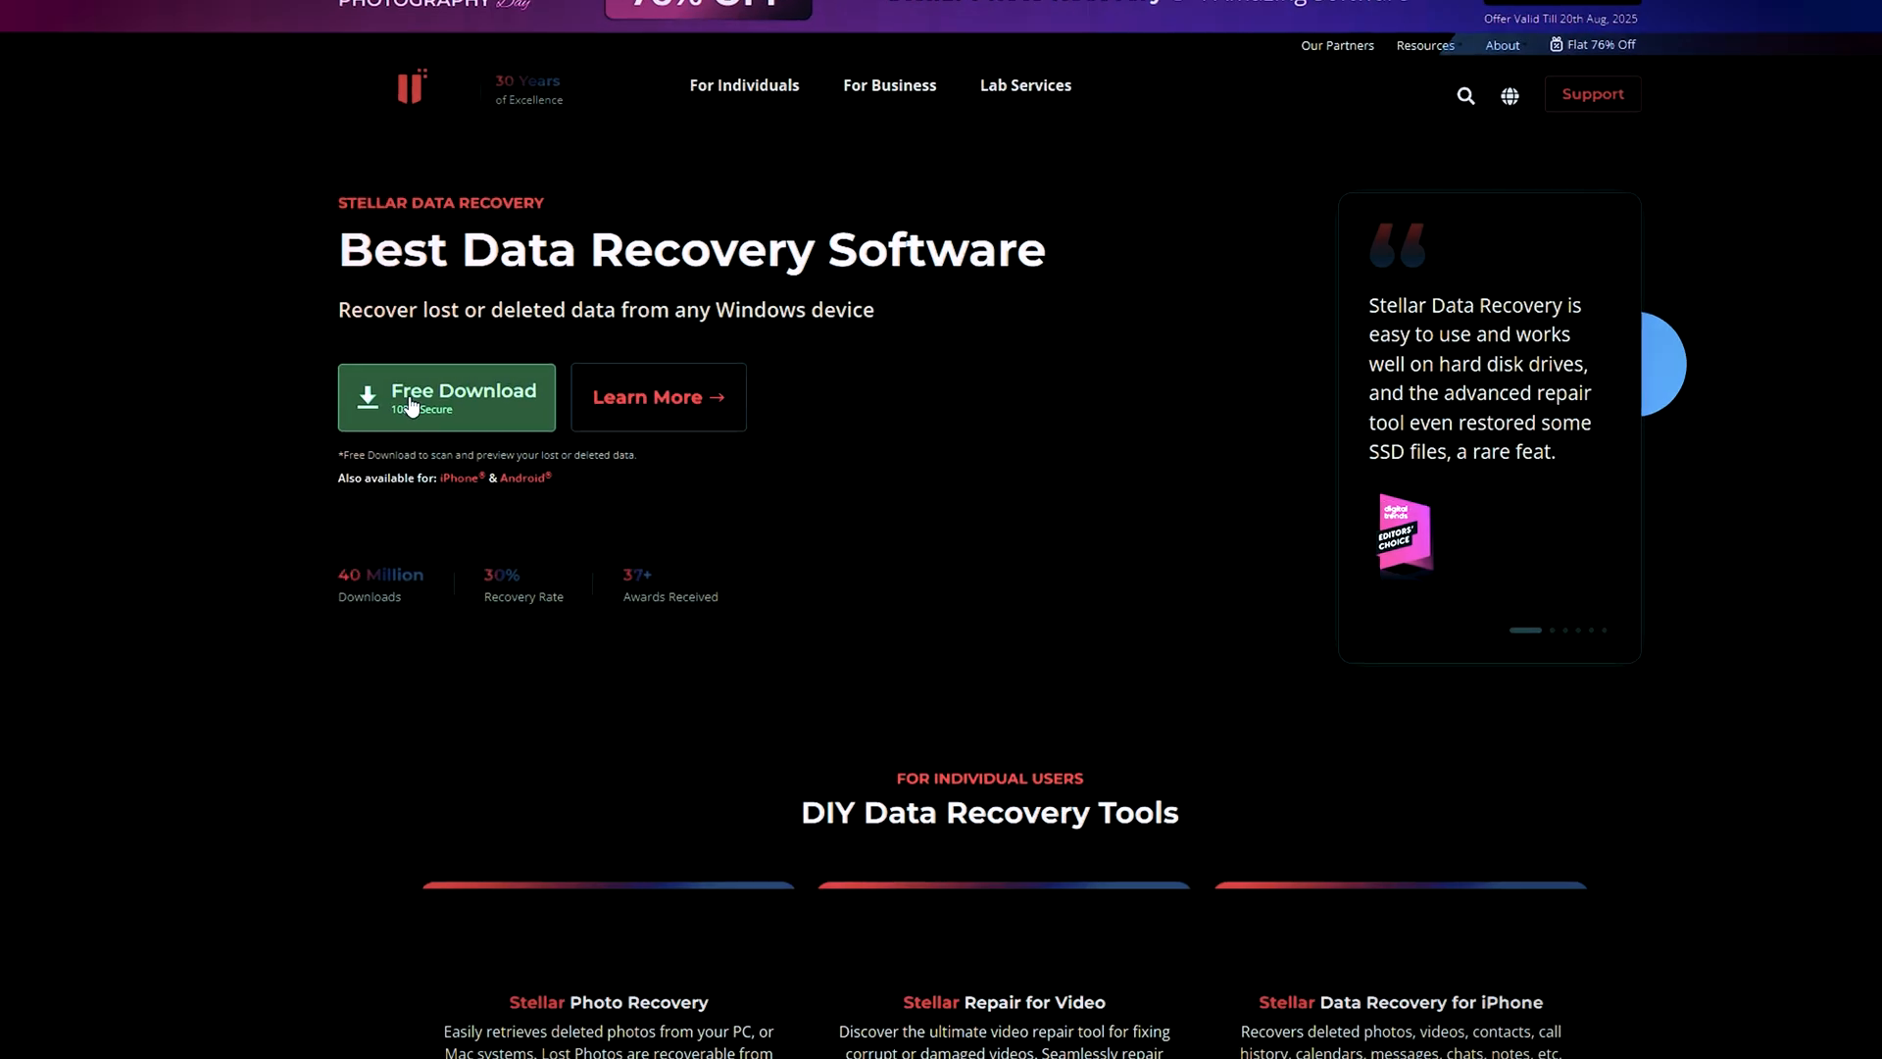
{"action": "left_click", "coordinate": [445, 396]}
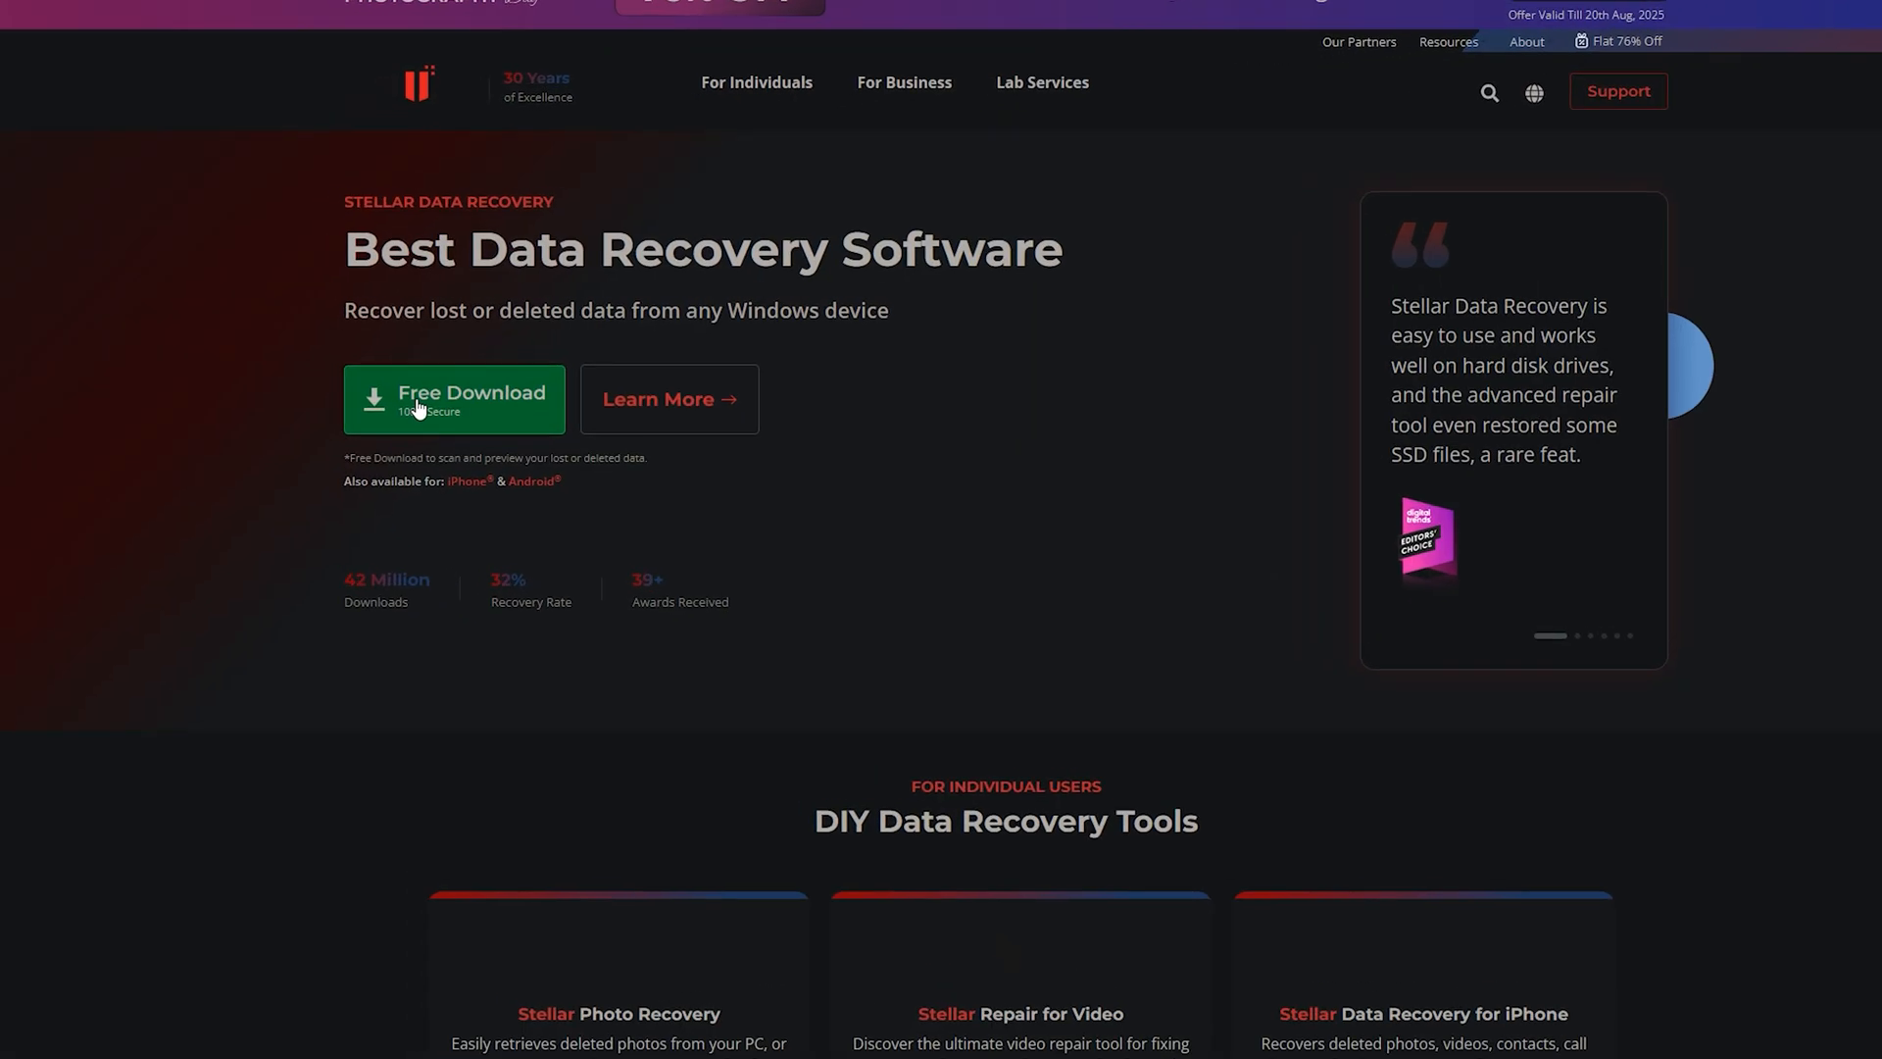
{"action": "left_click", "coordinate": [454, 399]}
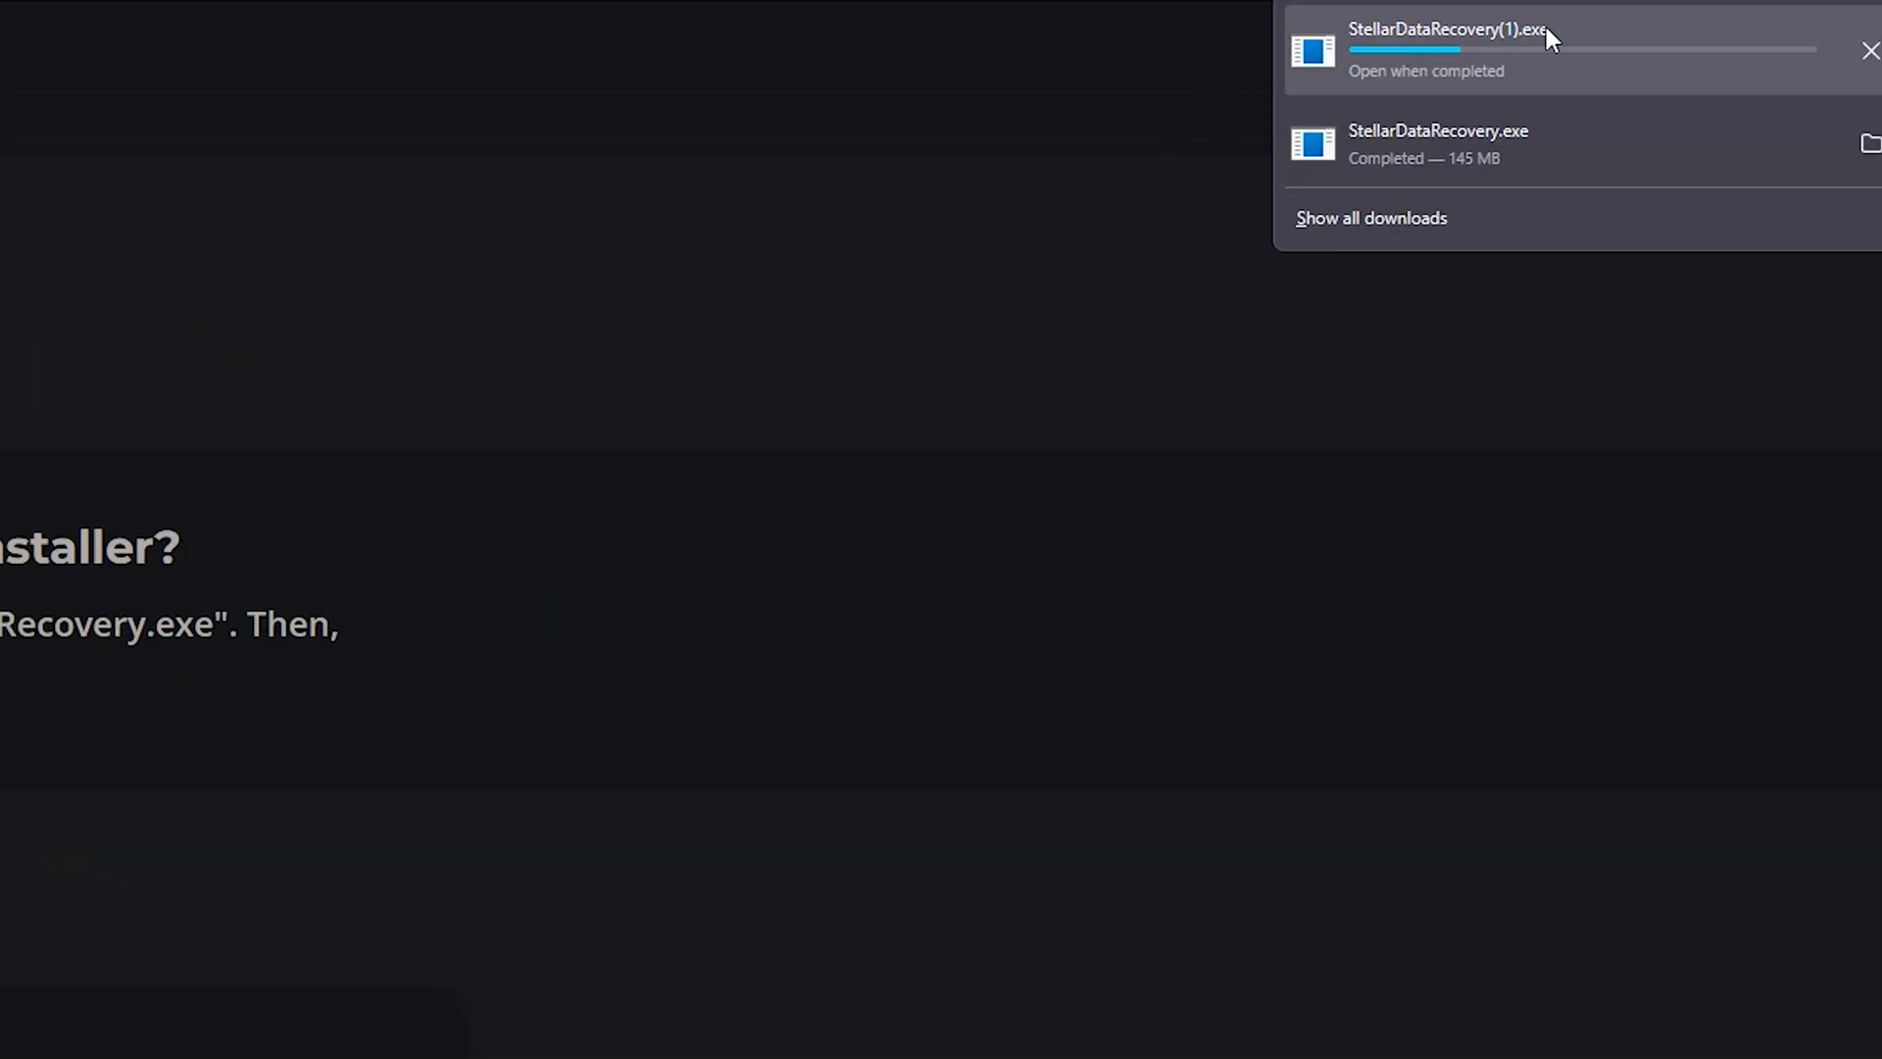
Step: Cancel the duplicate download and run the completed StellarDataRecovery.exe
{"action": "left_click", "coordinate": [1870, 50]}
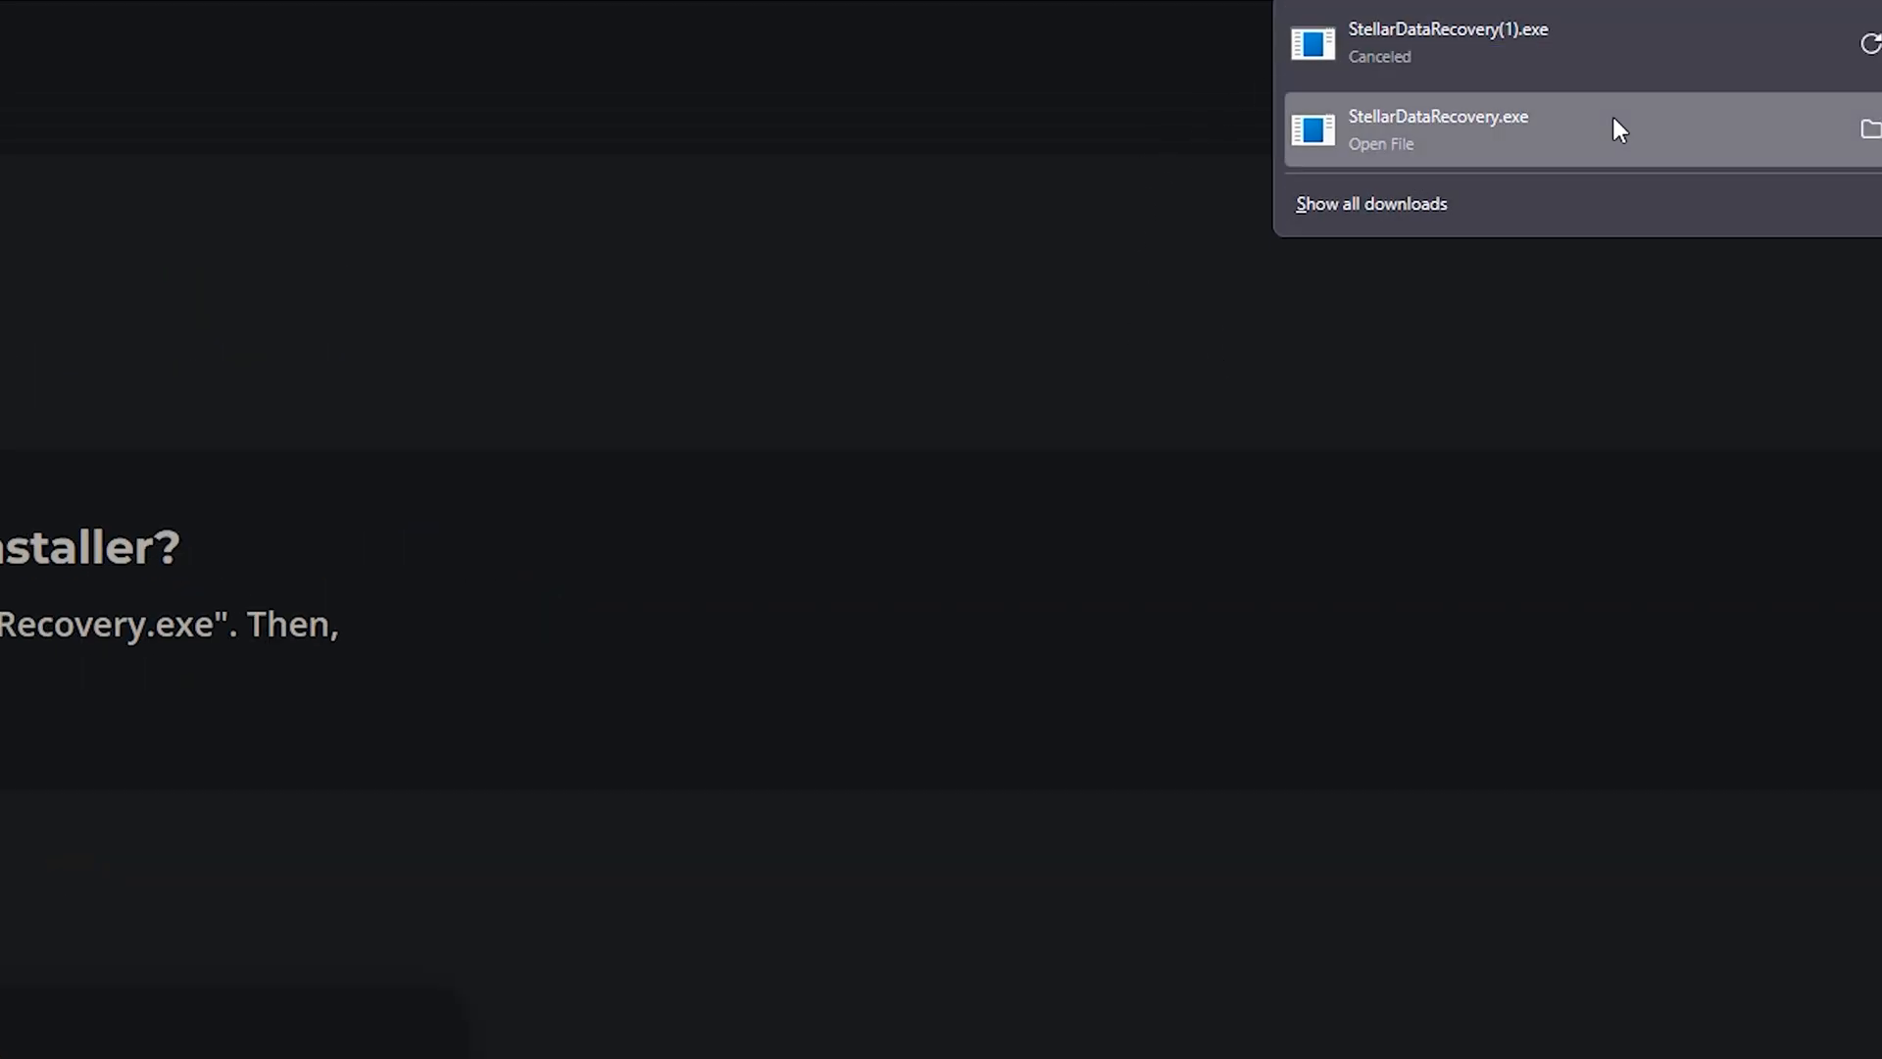
{"action": "left_click", "coordinate": [1437, 128]}
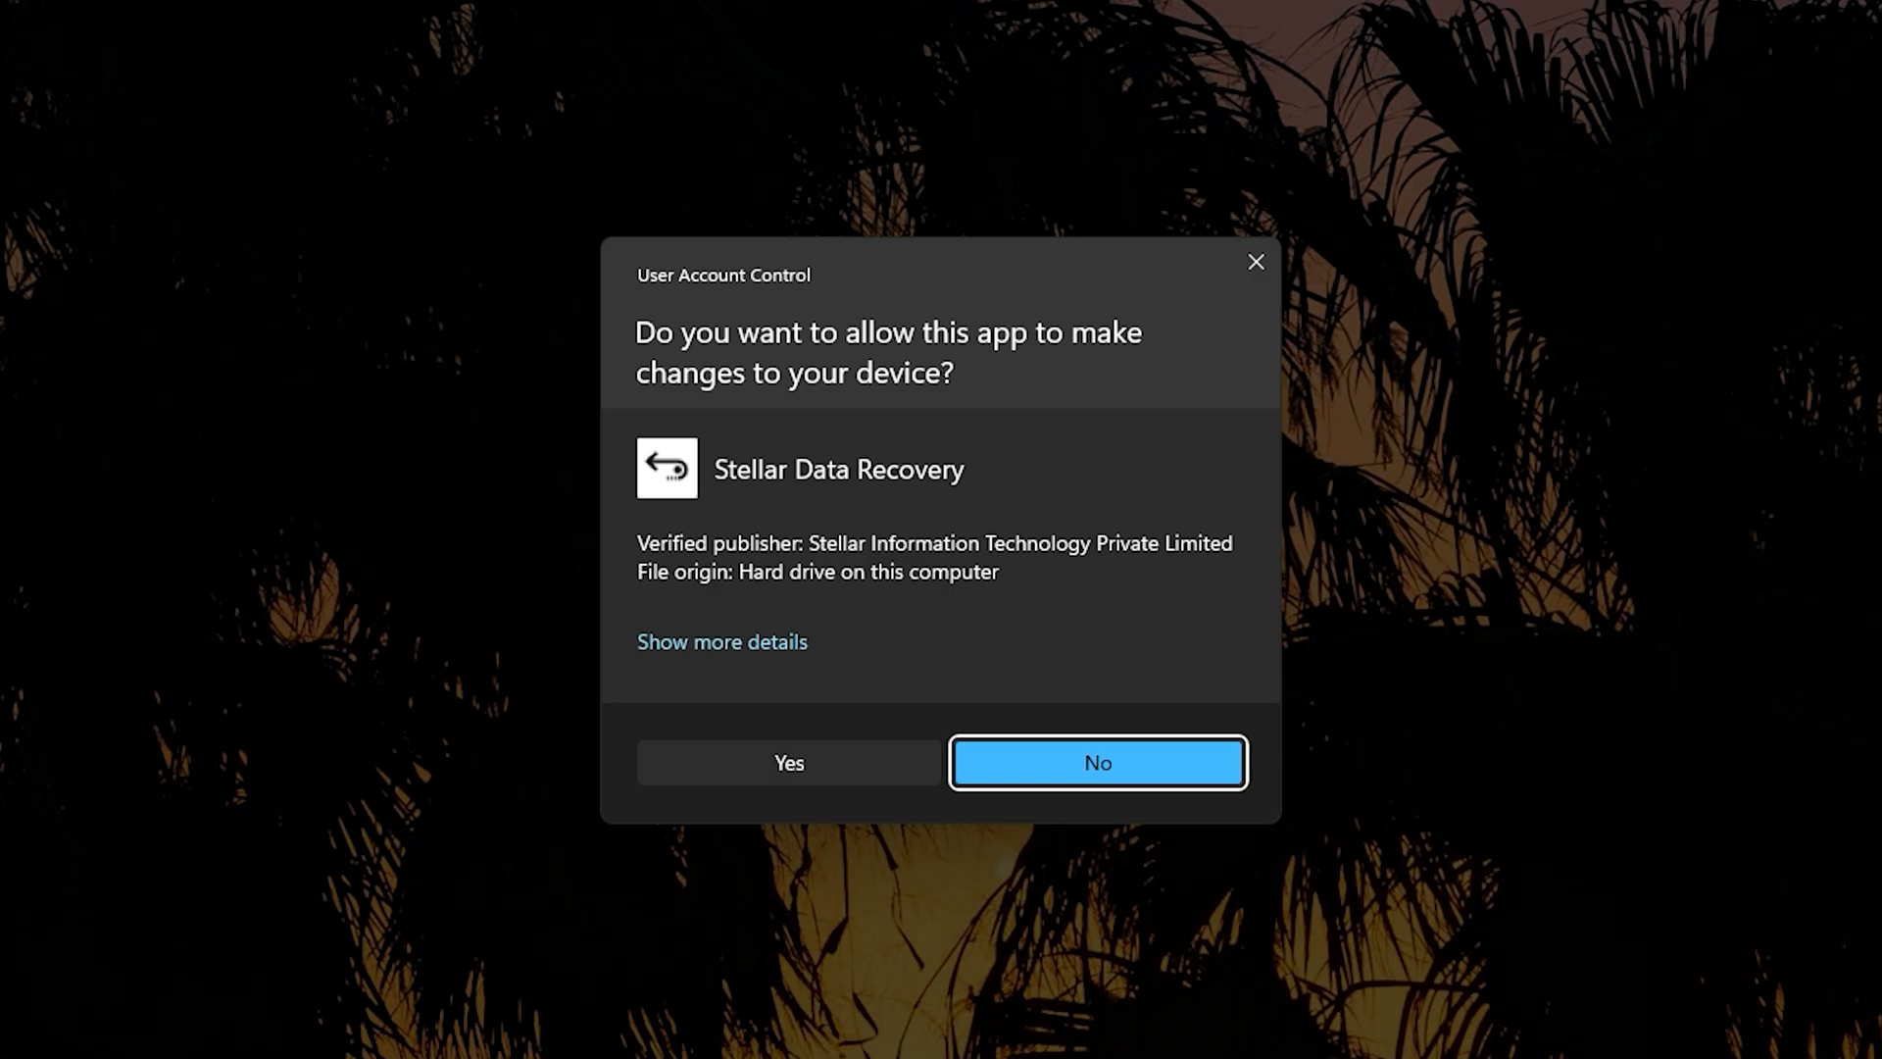
Step: Allow UAC, keep English, accept the license and packages, default folder and desktop icon, then install
{"action": "left_click", "coordinate": [787, 763]}
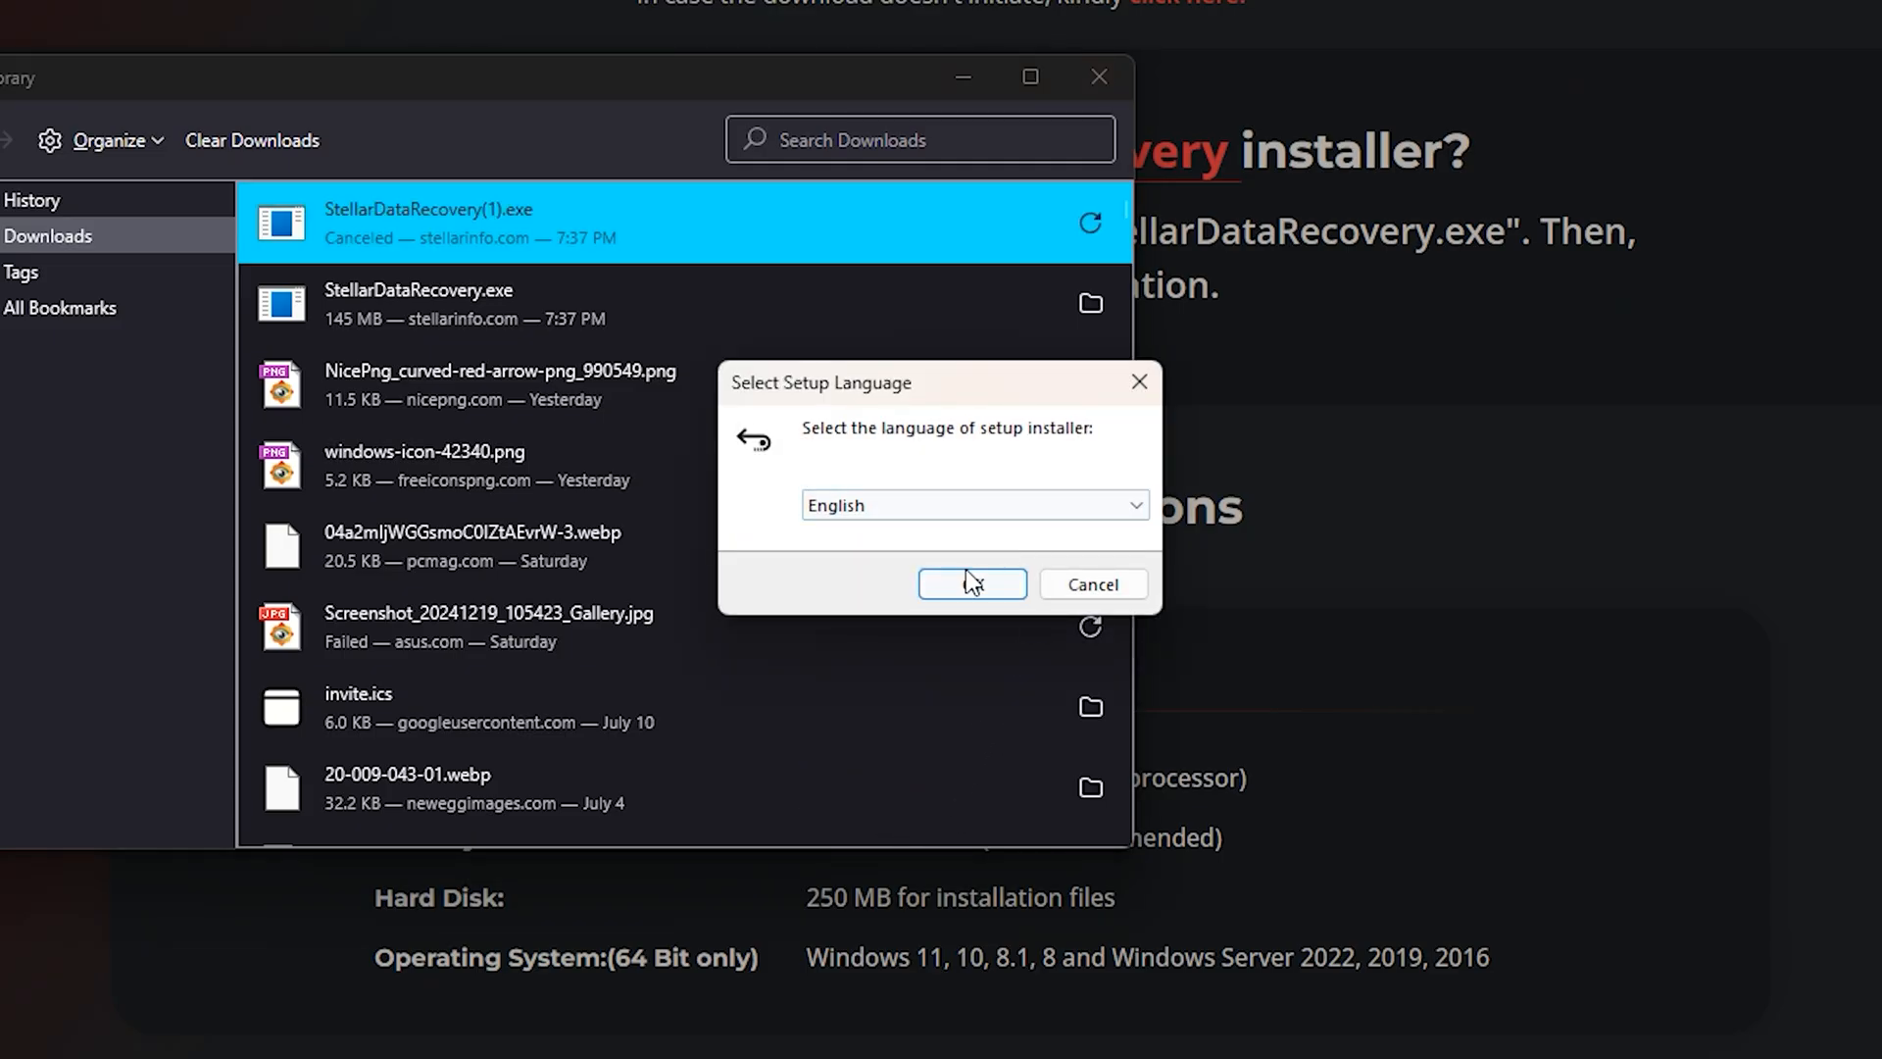
{"action": "left_click", "coordinate": [972, 583]}
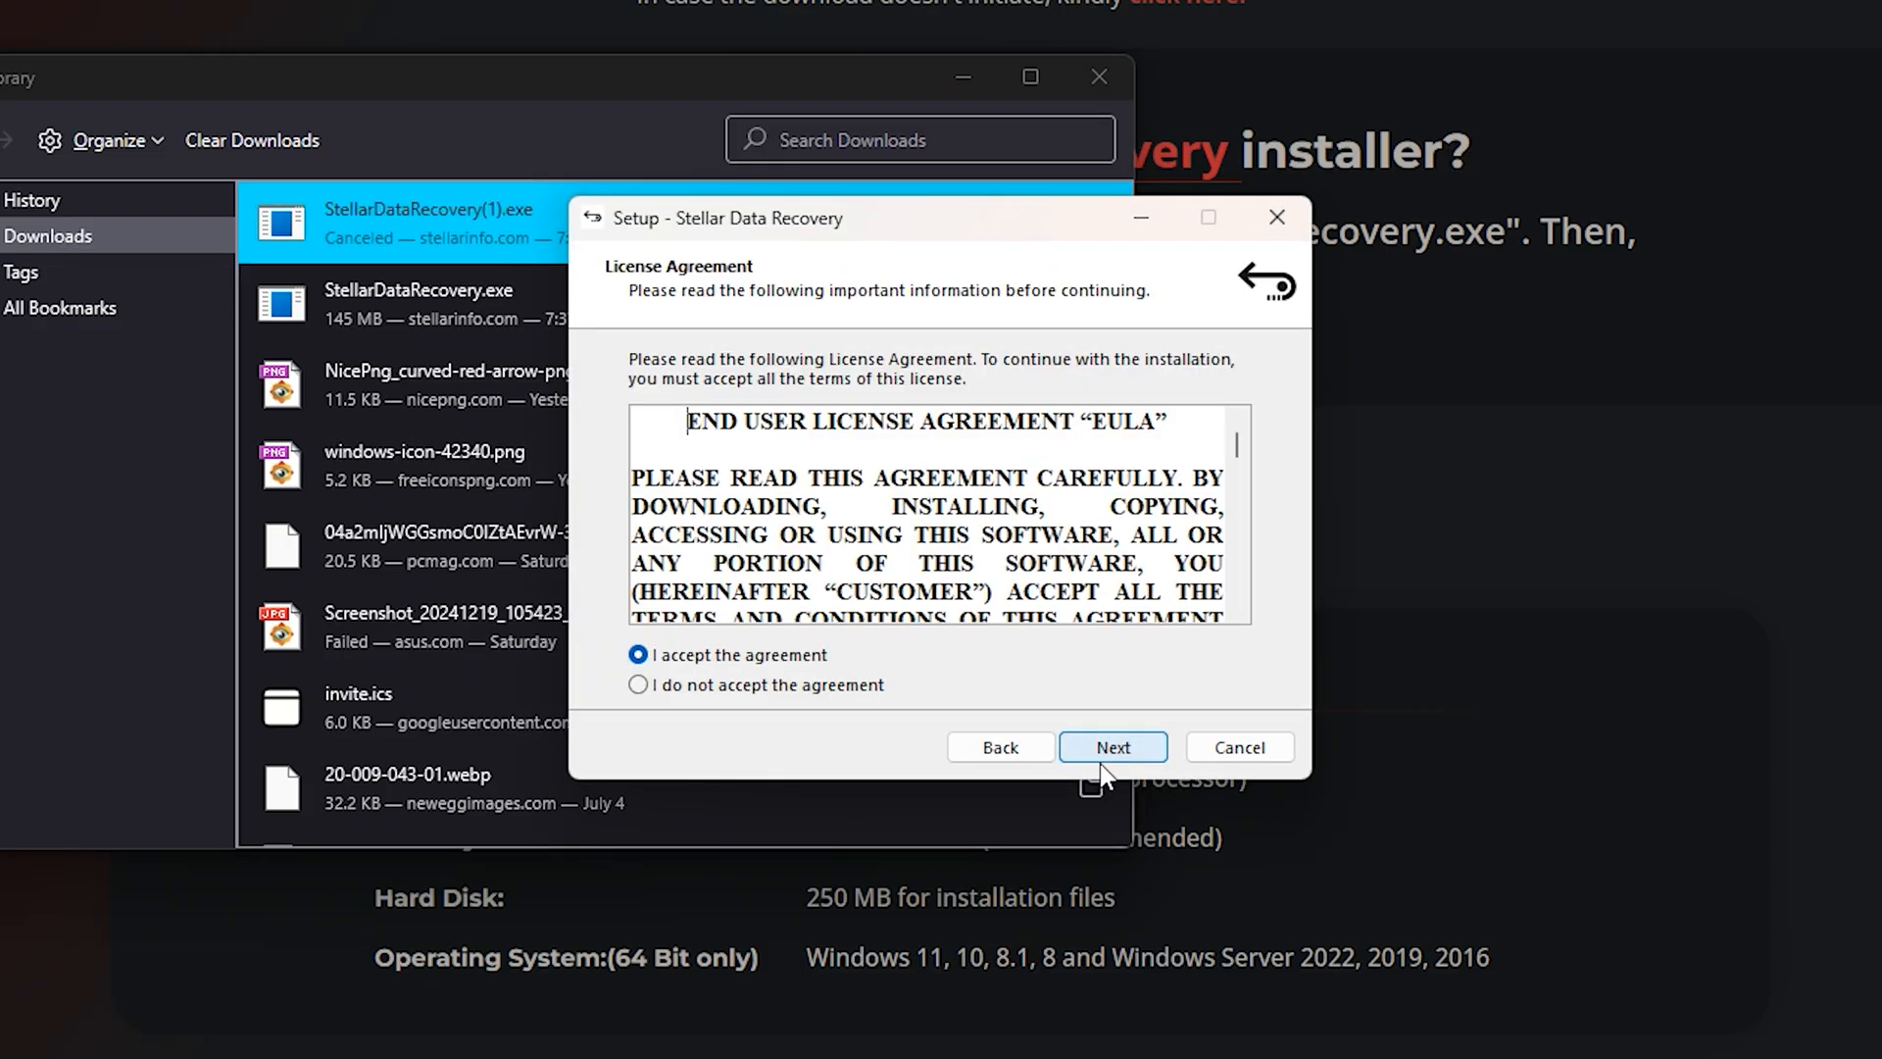
{"action": "left_click", "coordinate": [1111, 745]}
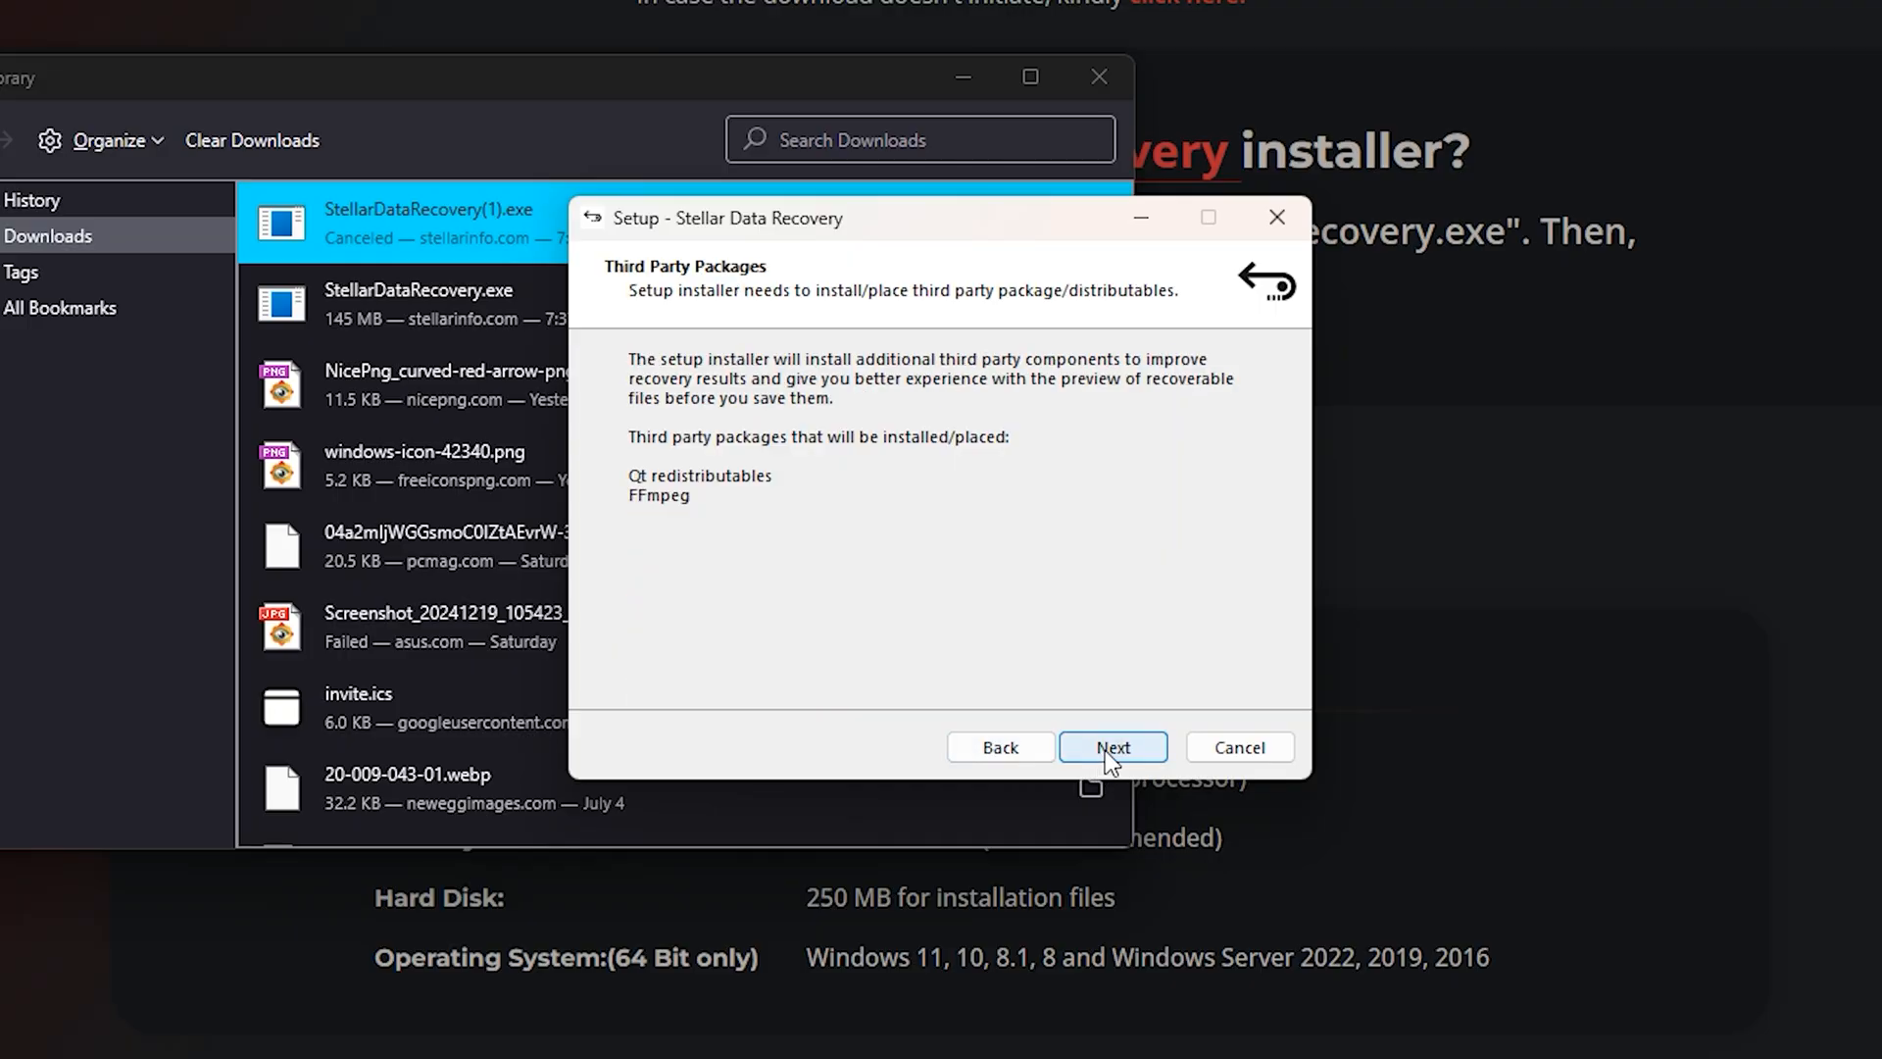
{"action": "left_click", "coordinate": [1111, 747]}
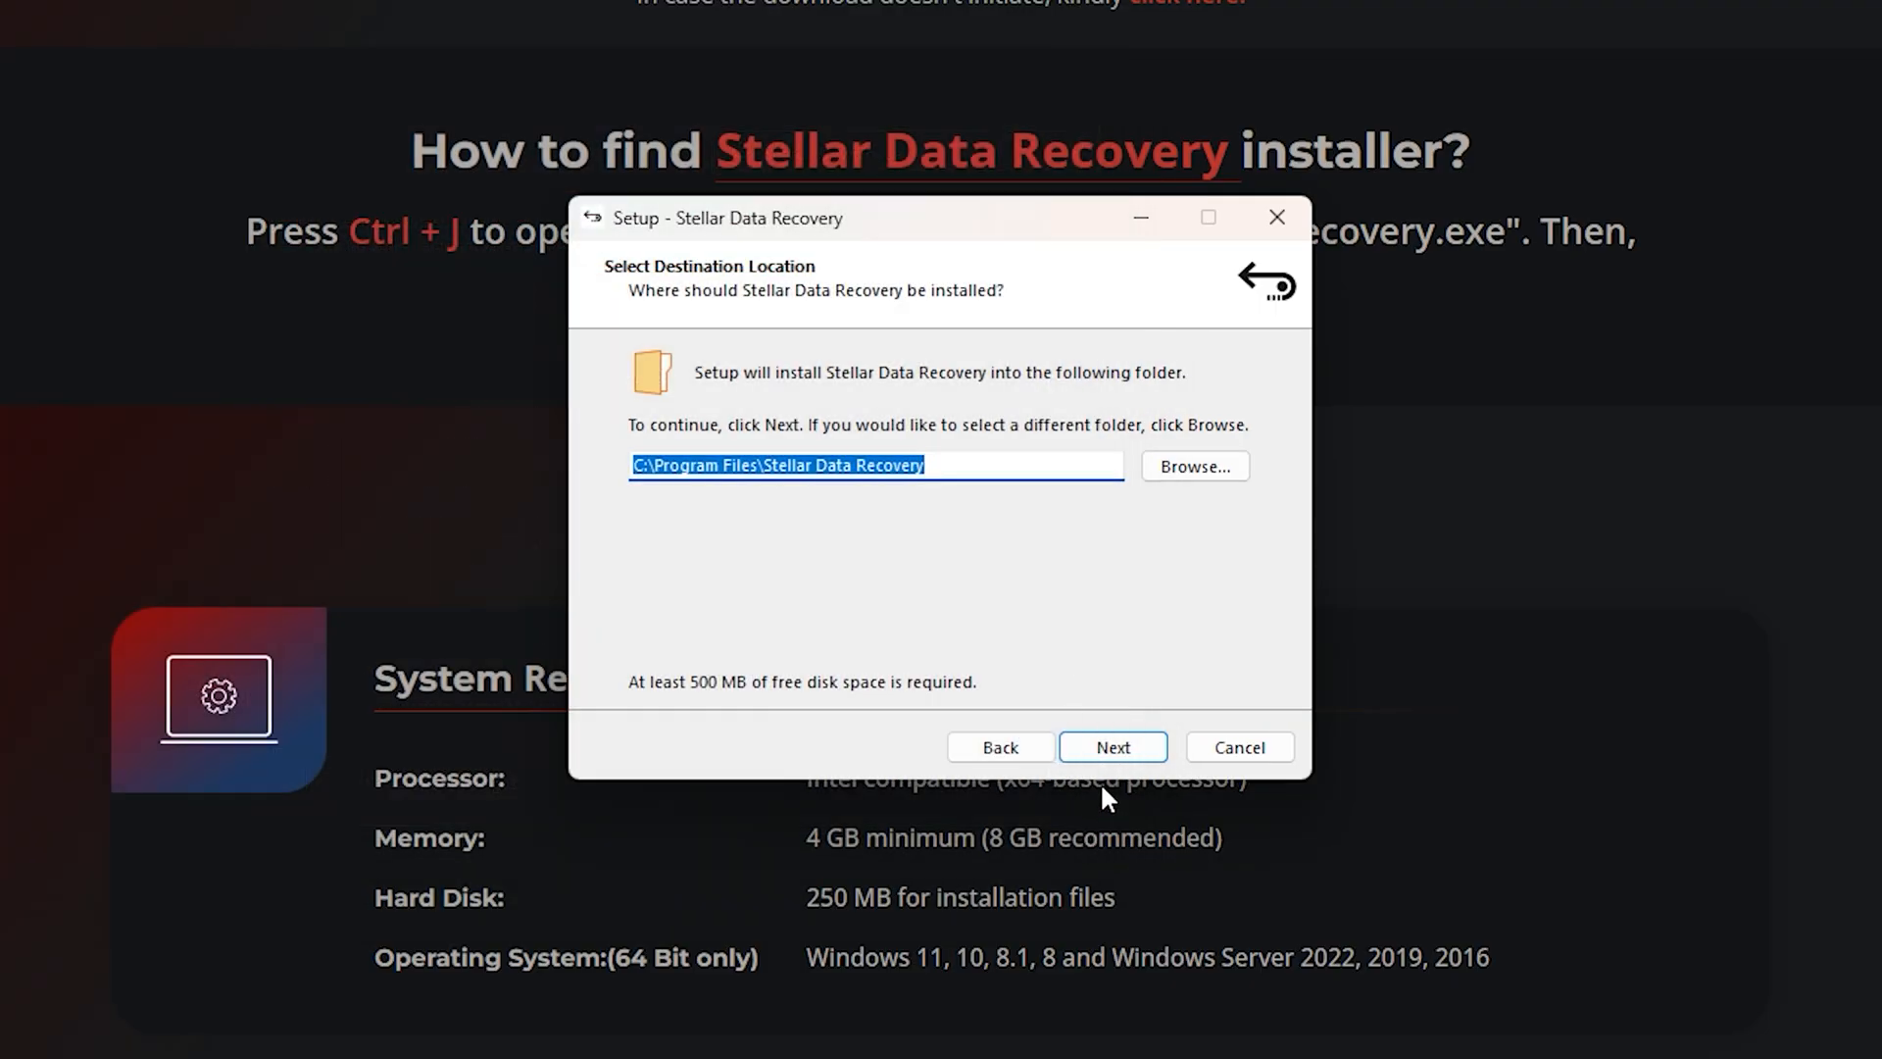
{"action": "left_click", "coordinate": [1110, 747]}
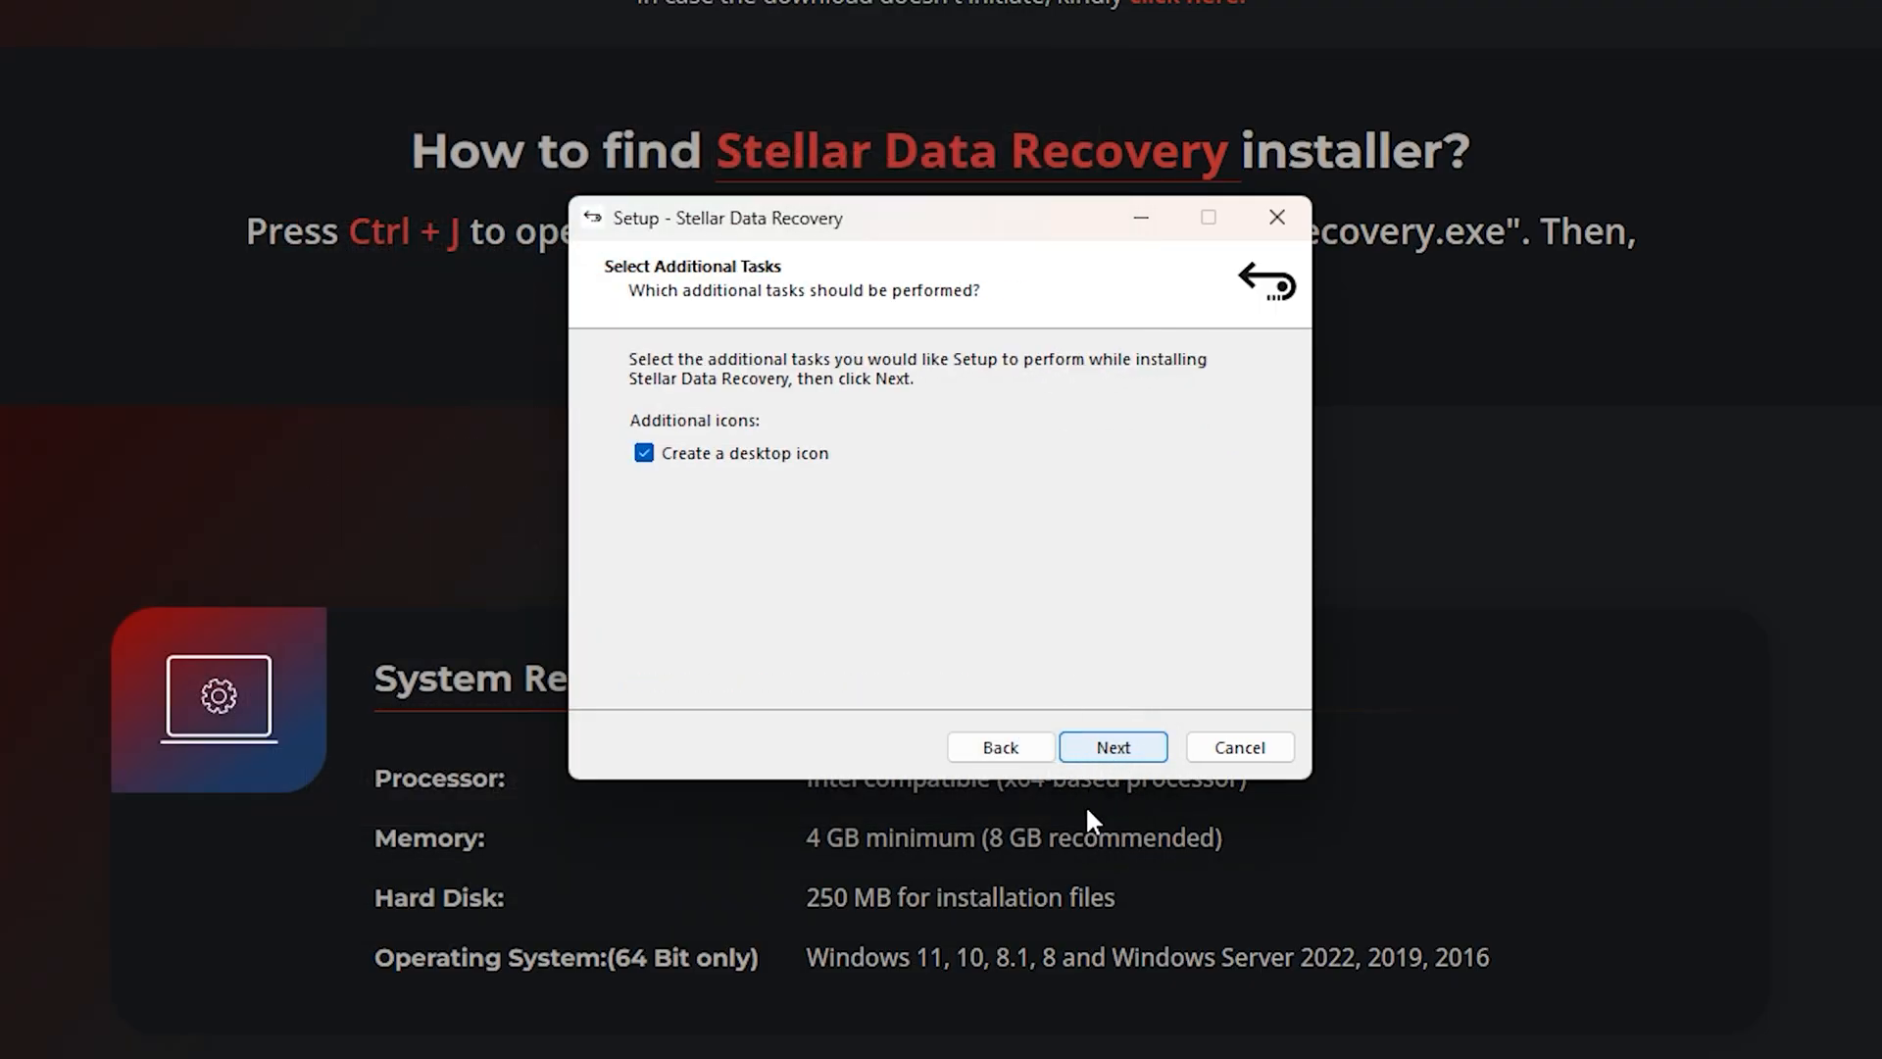
{"action": "left_click", "coordinate": [1110, 747]}
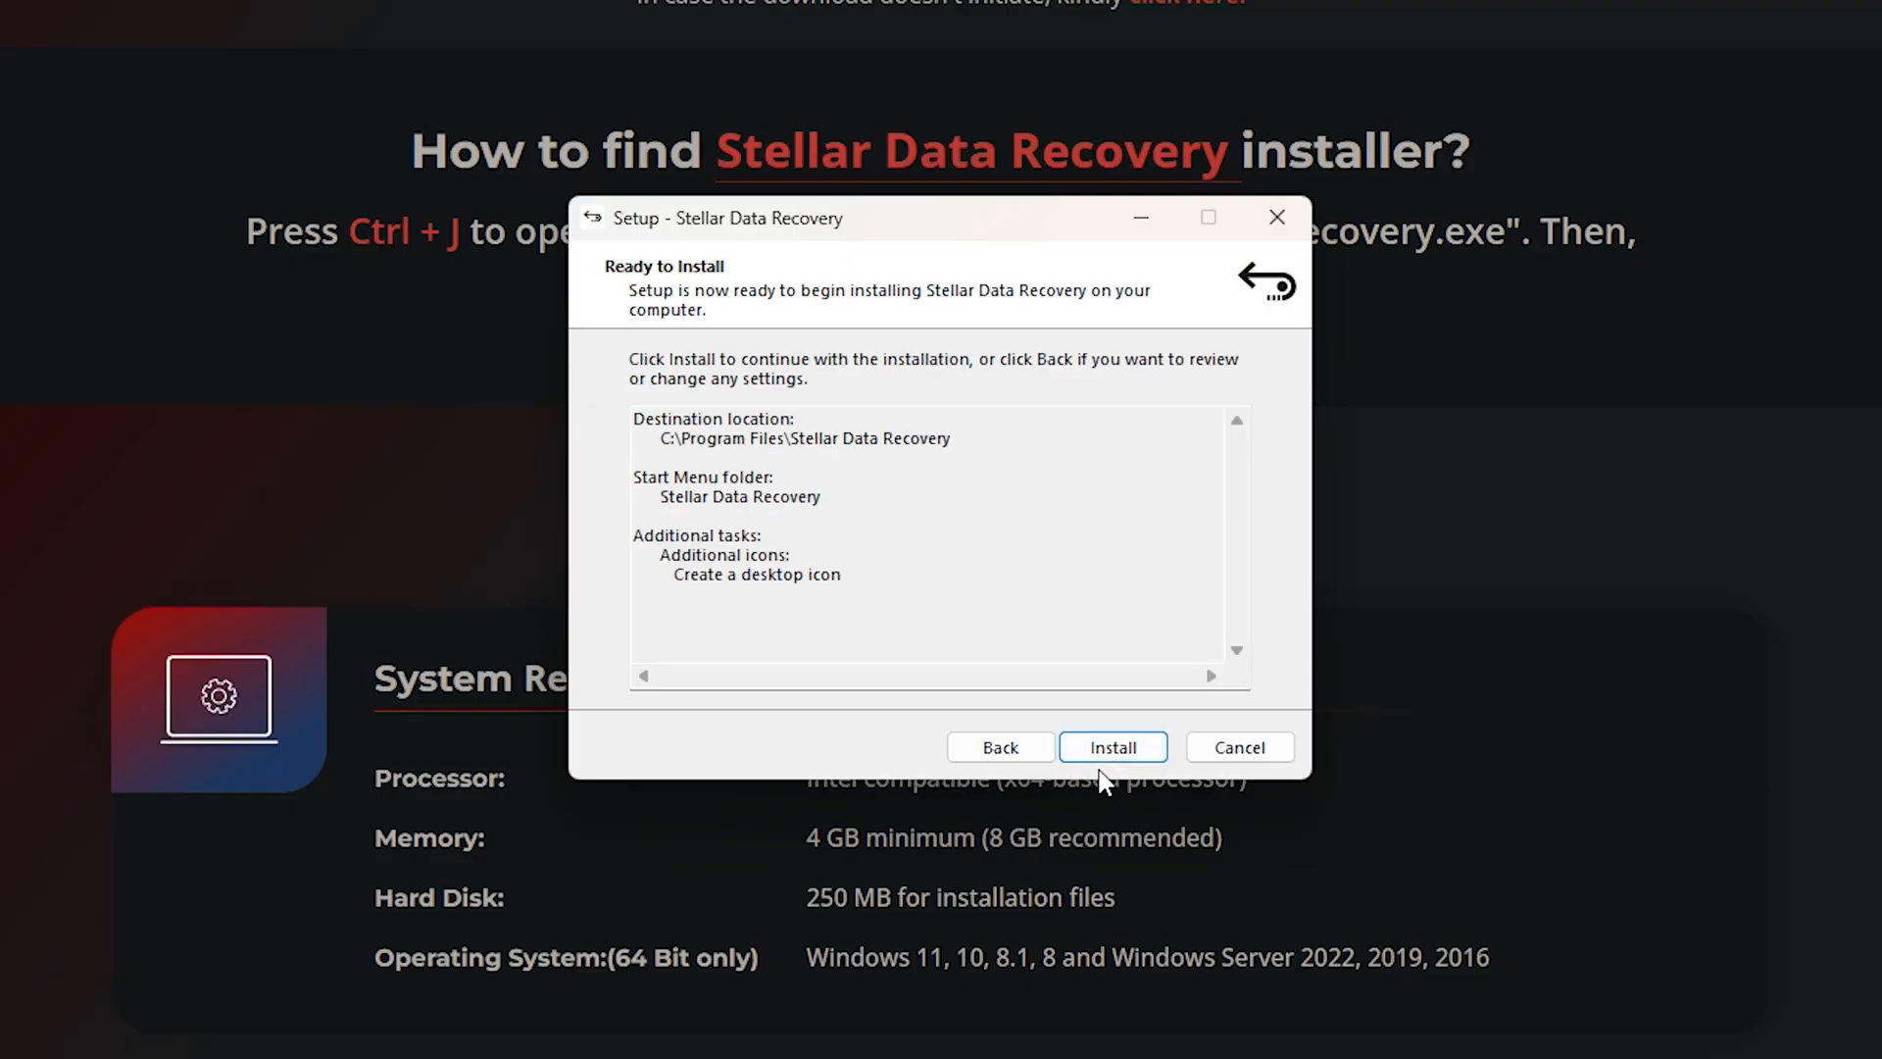
{"action": "left_click", "coordinate": [1111, 747]}
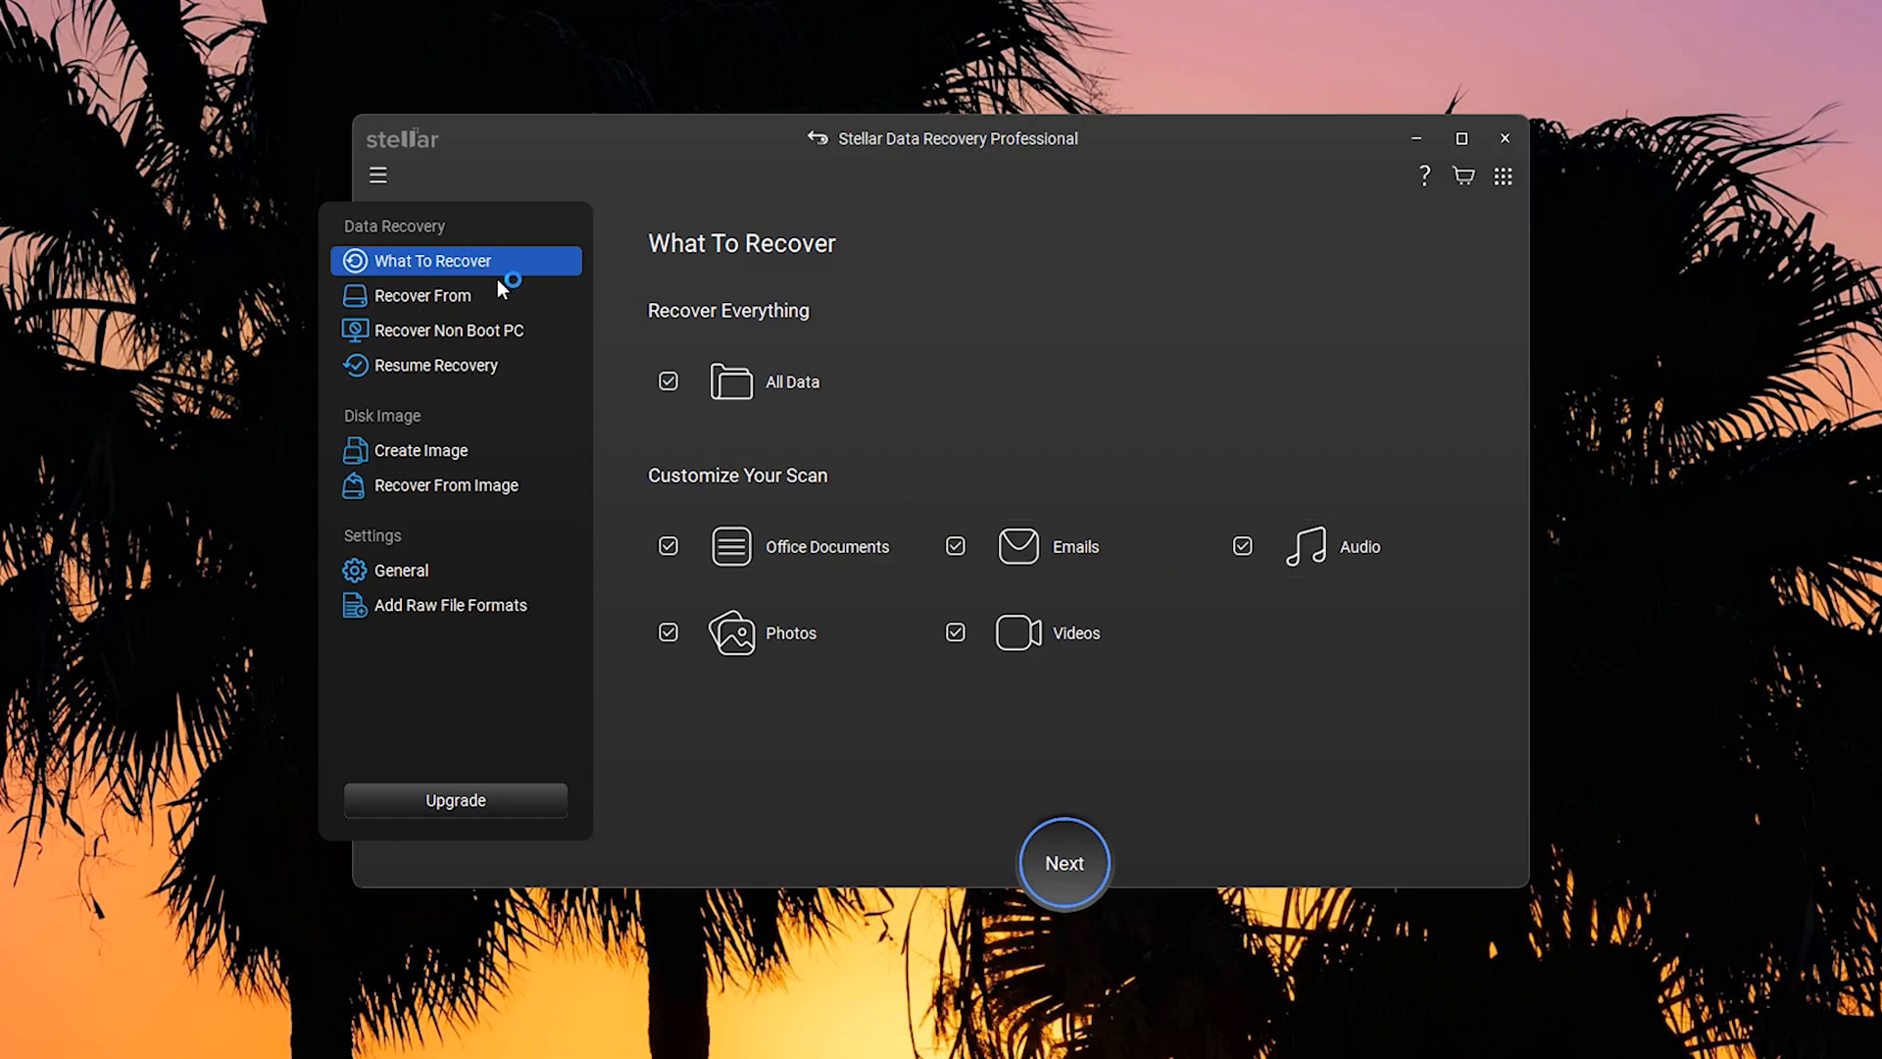
{"action": "mouse_move", "coordinate": [829, 546]}
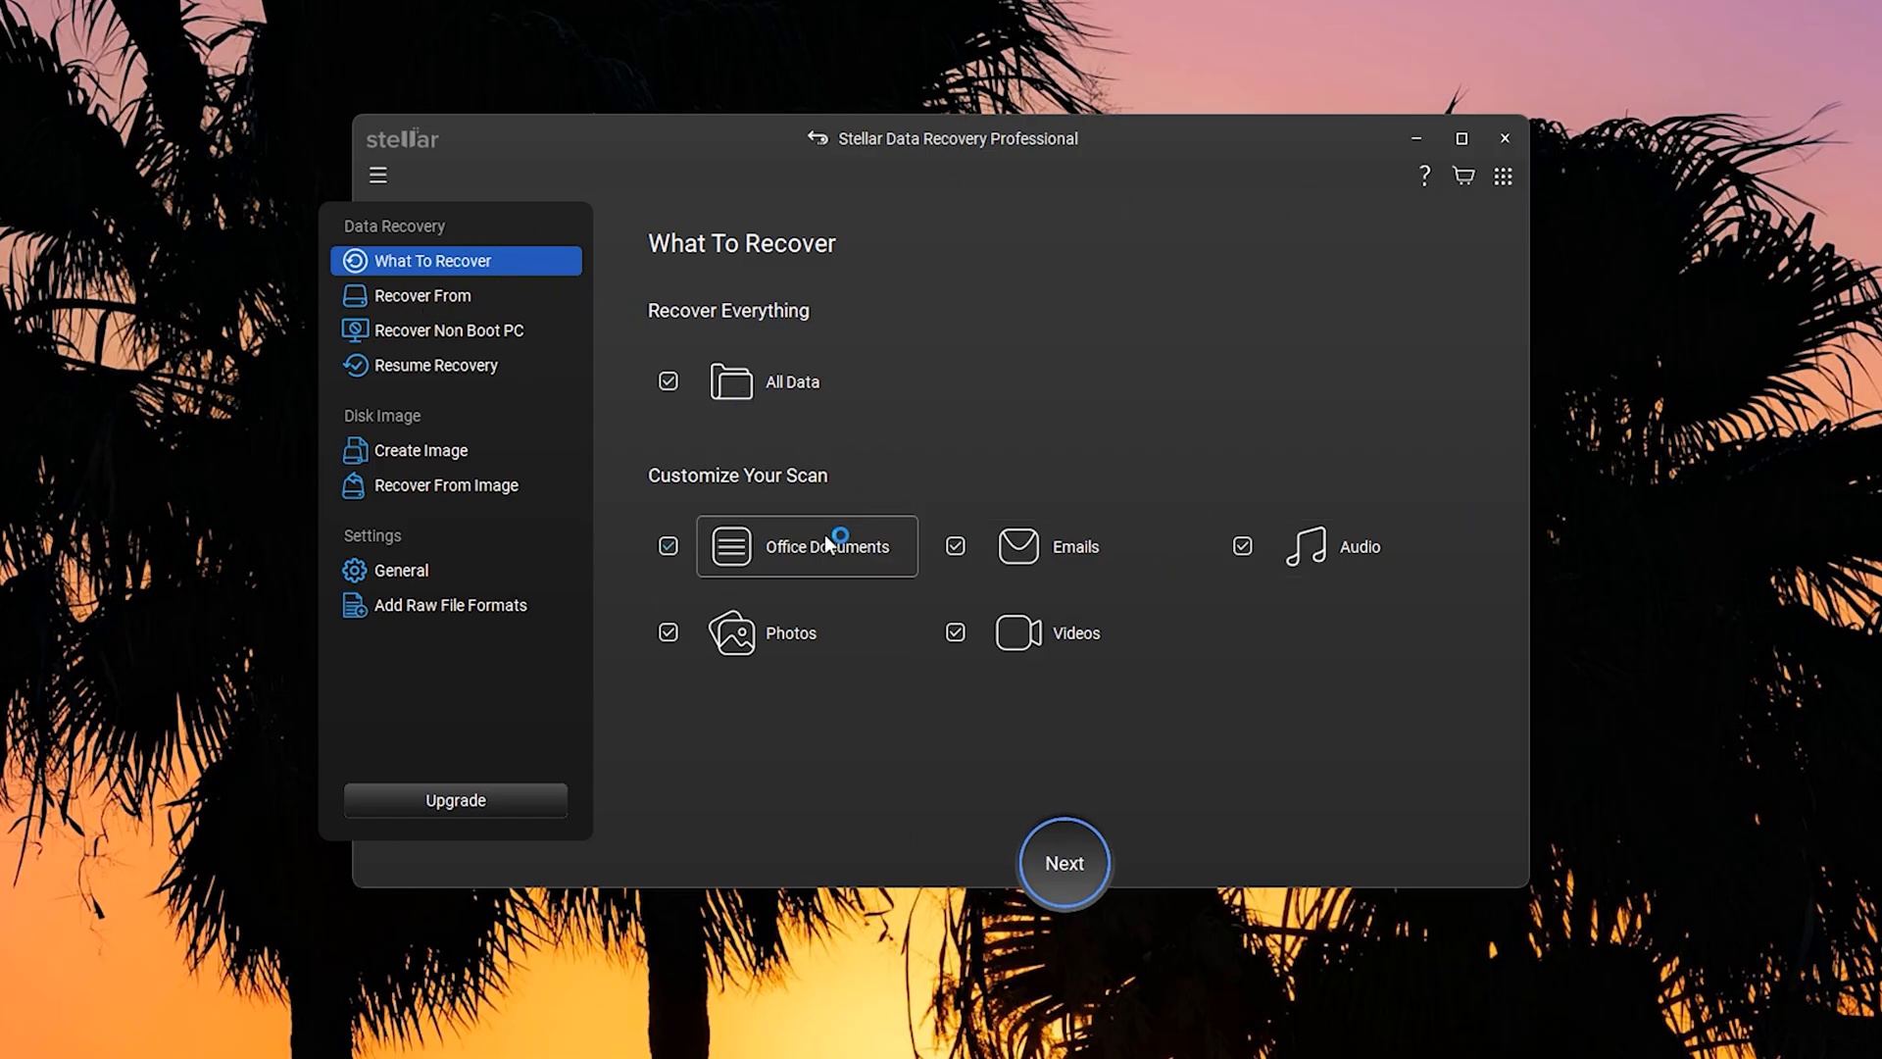
{"action": "mouse_move", "coordinate": [883, 580]}
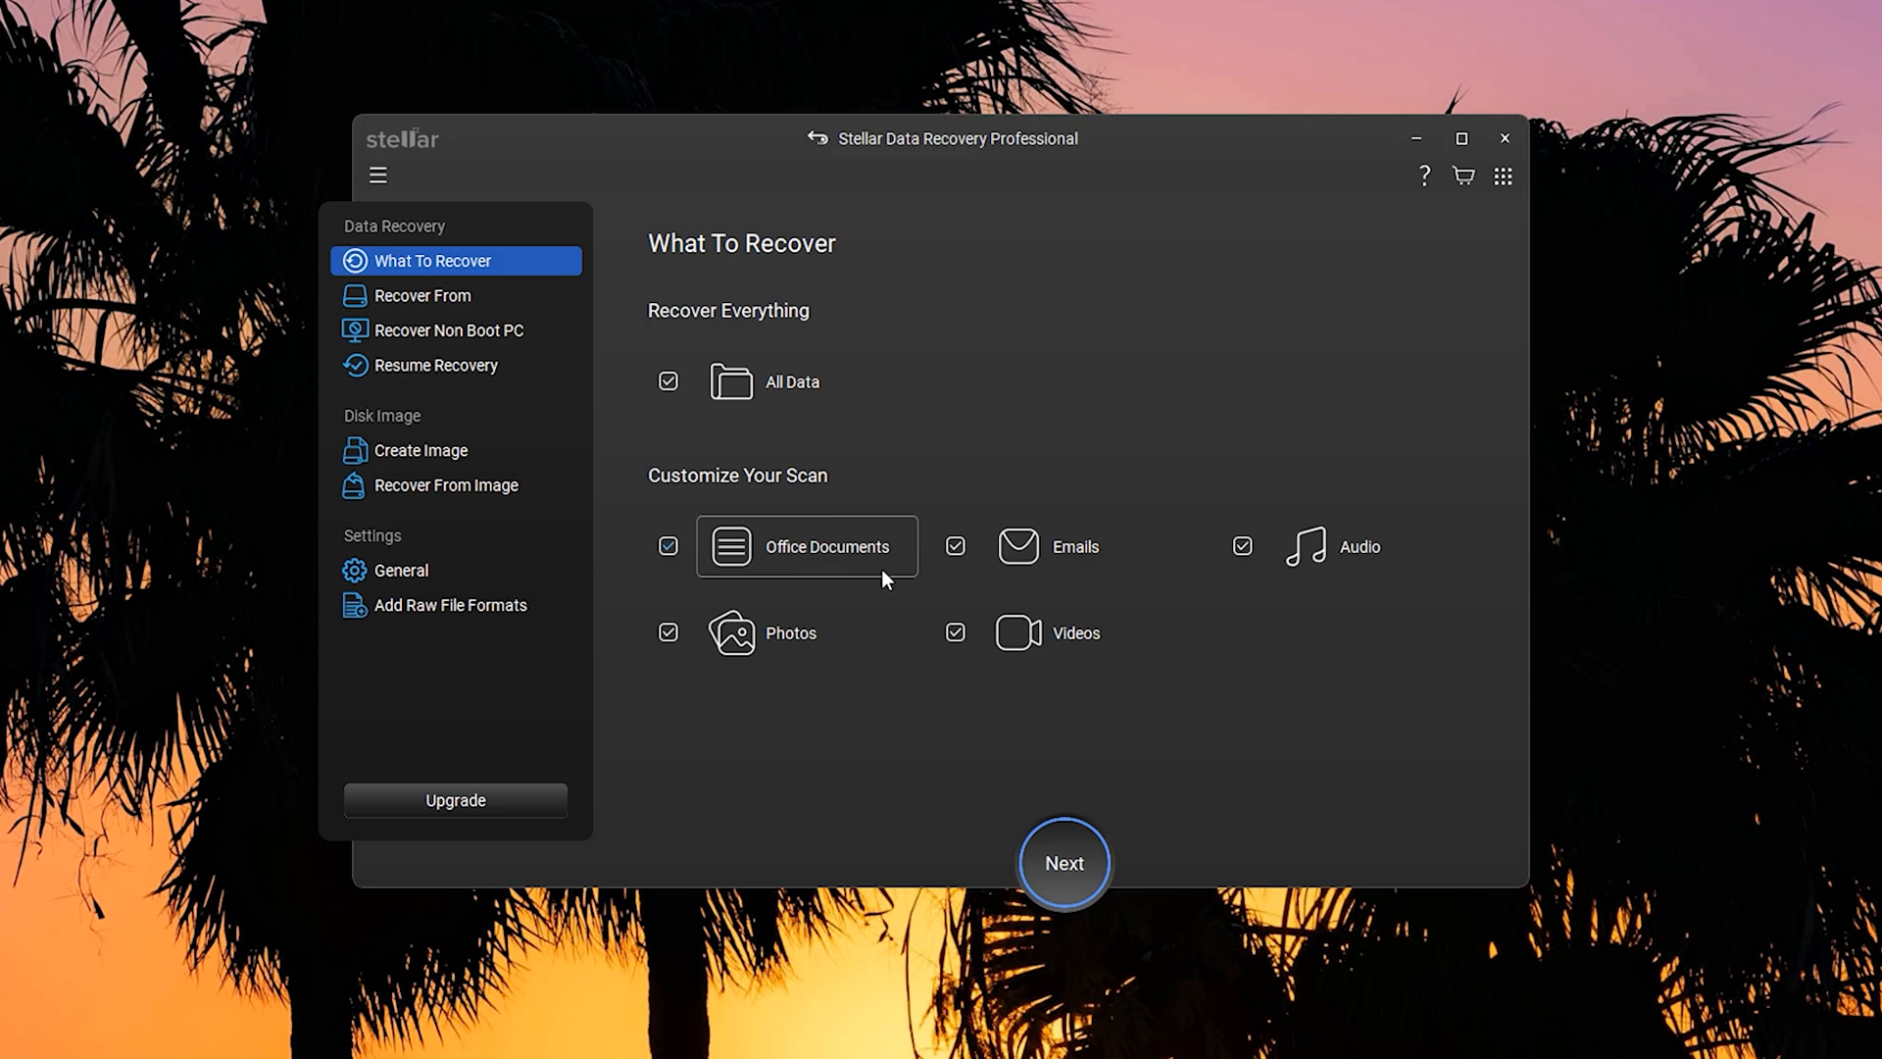
{"action": "mouse_move", "coordinate": [1075, 673]}
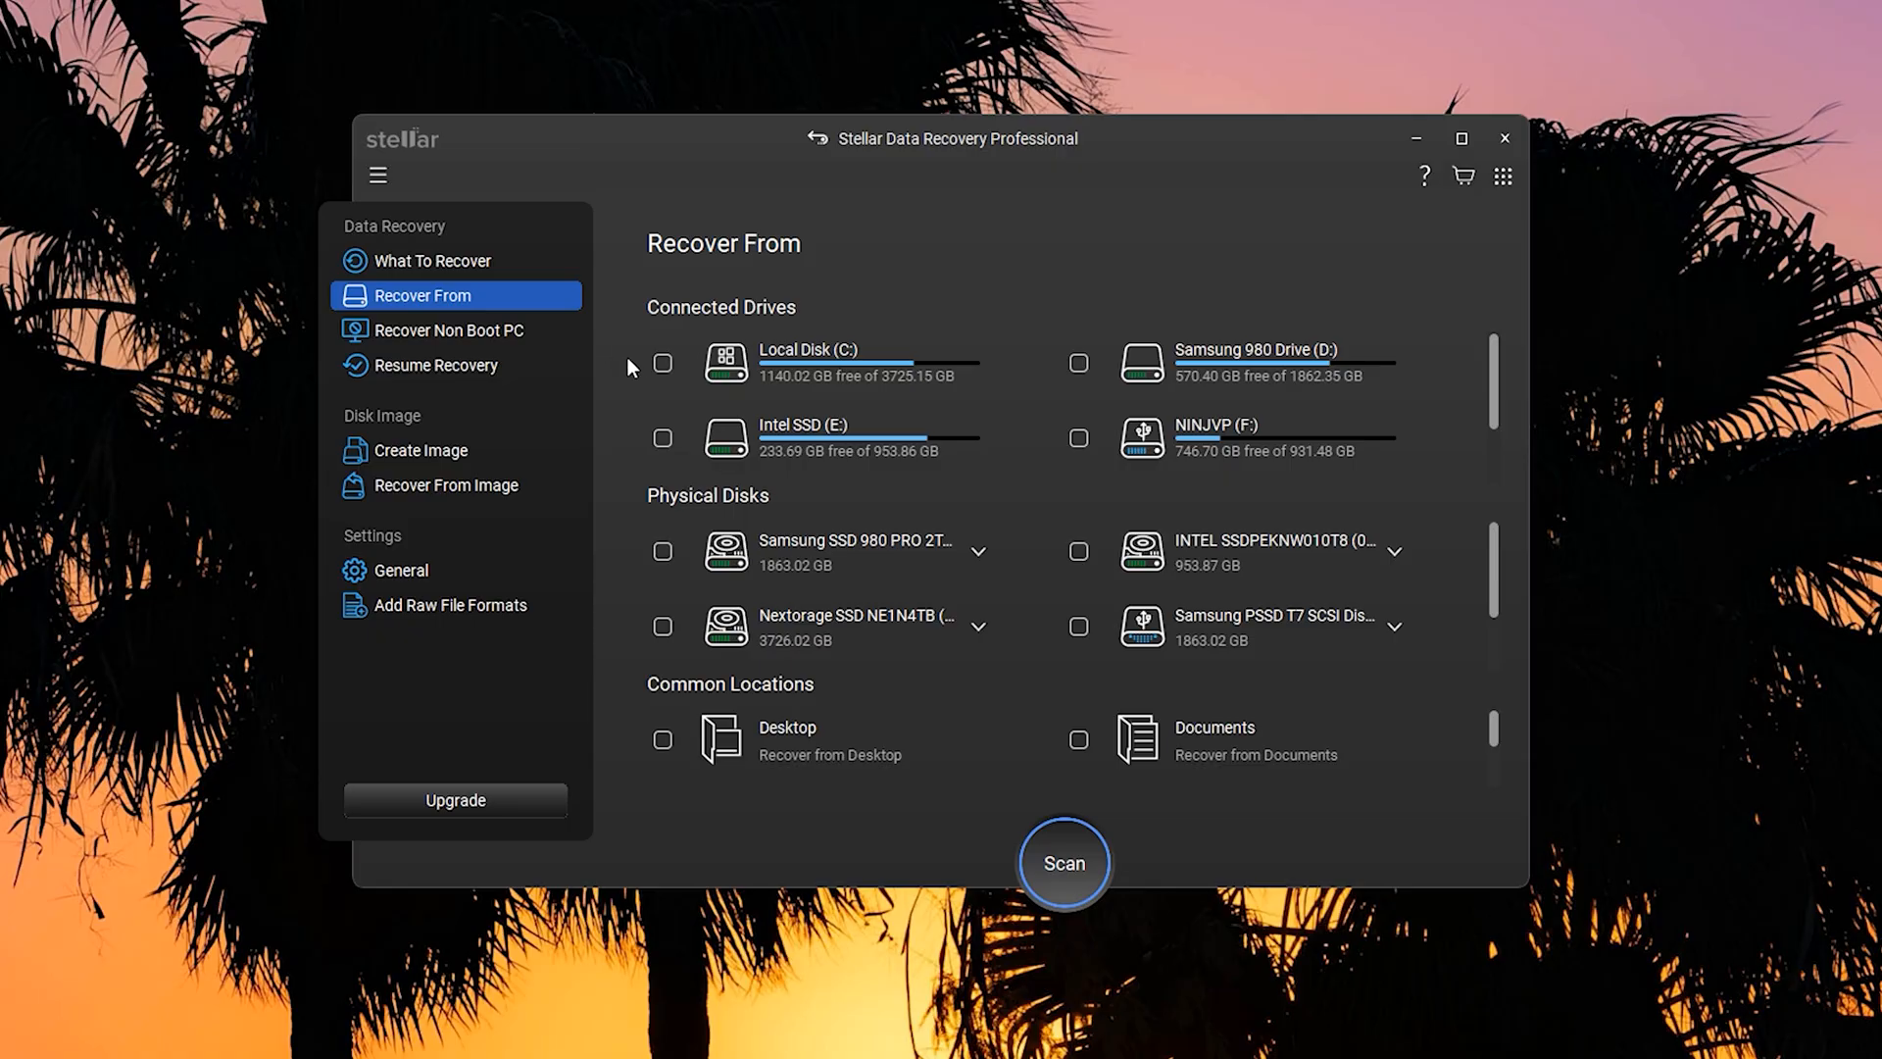
Step: Browse What To Recover and Recover From, marking then clearing Samsung 980 Drive (D:)
{"action": "left_click", "coordinate": [433, 260]}
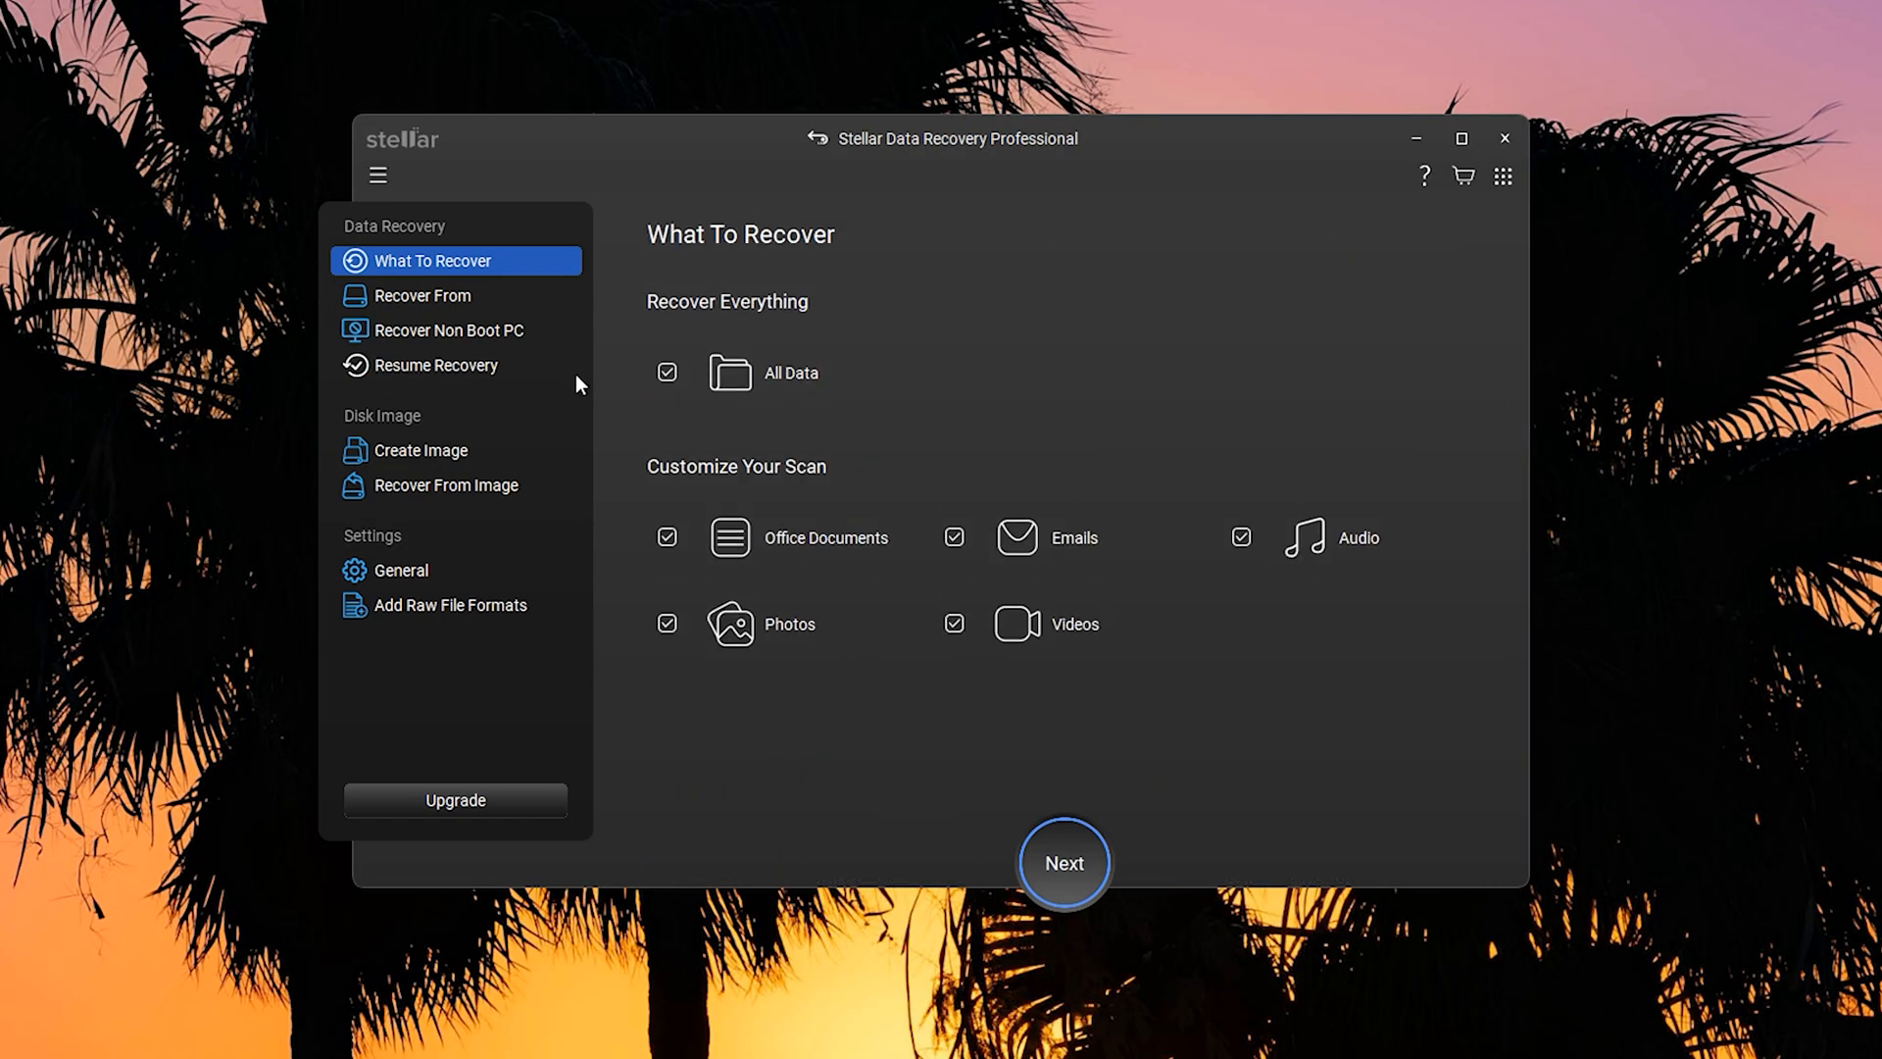
{"action": "left_click", "coordinate": [666, 372]}
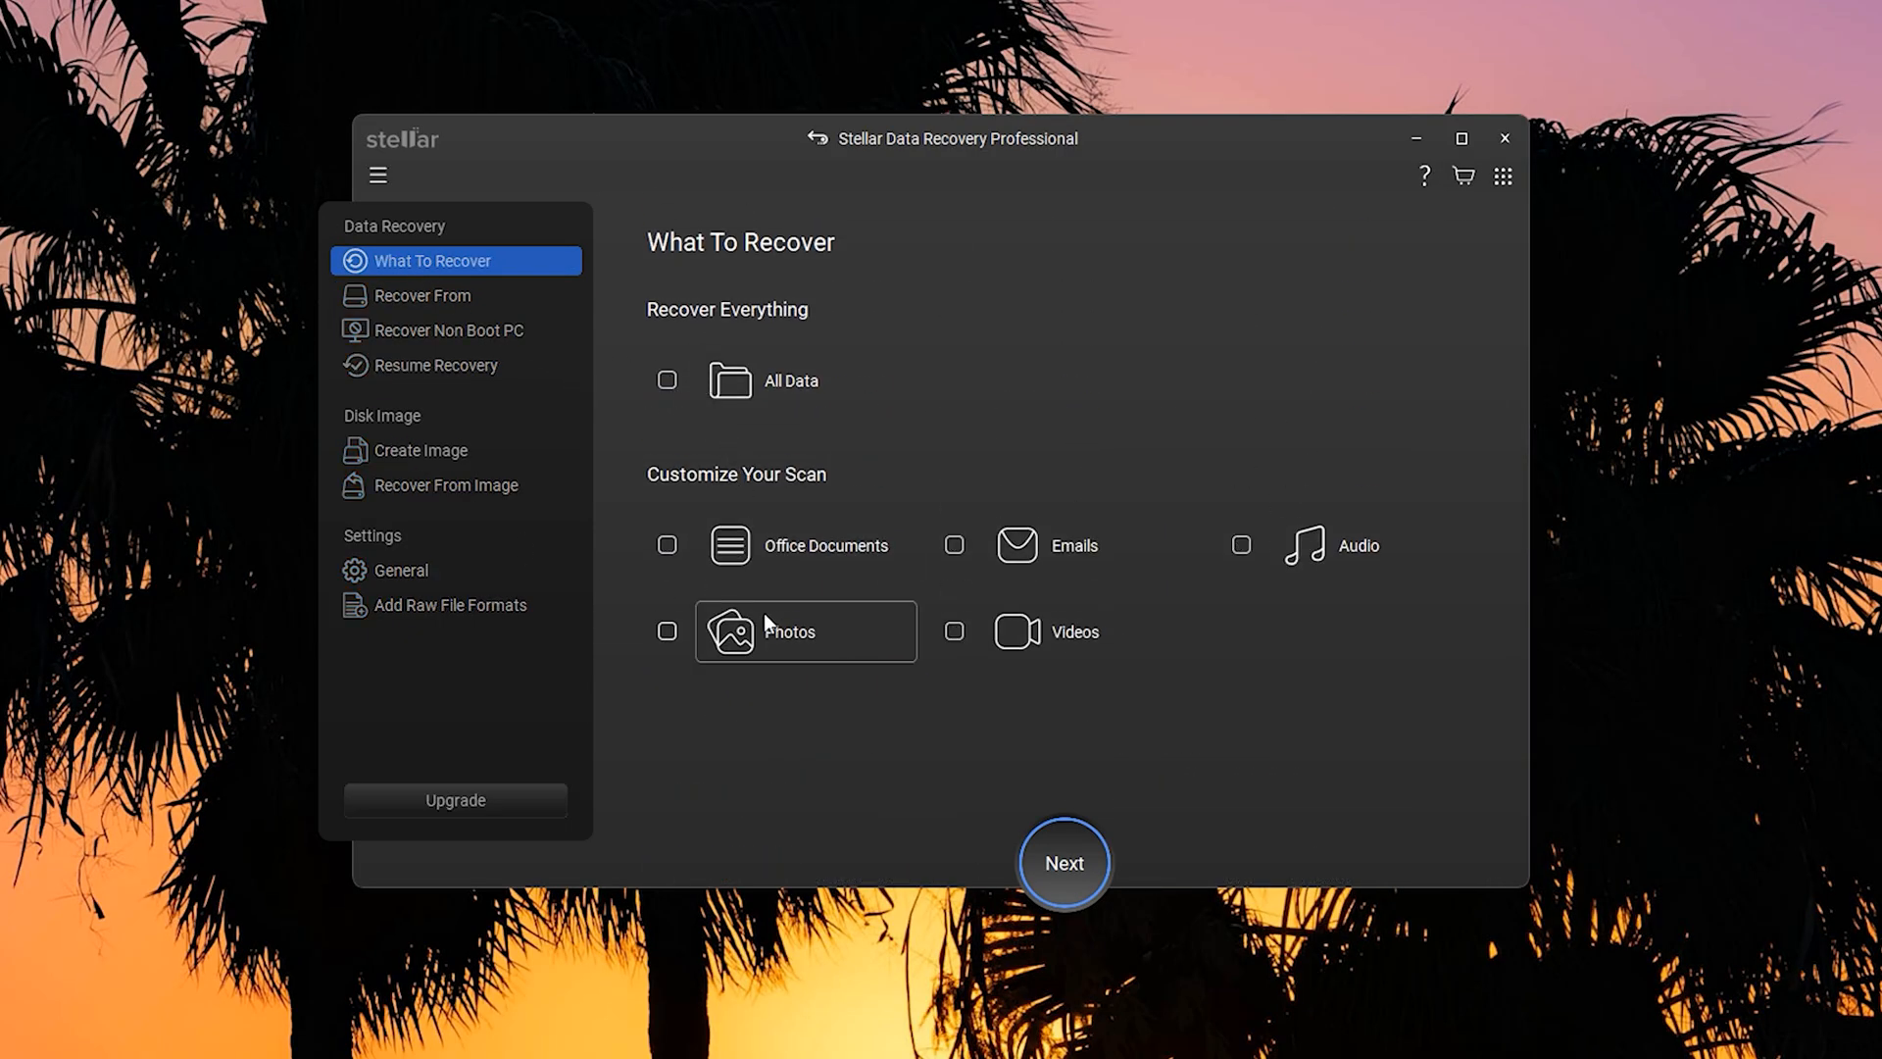
{"action": "left_click", "coordinate": [954, 630]}
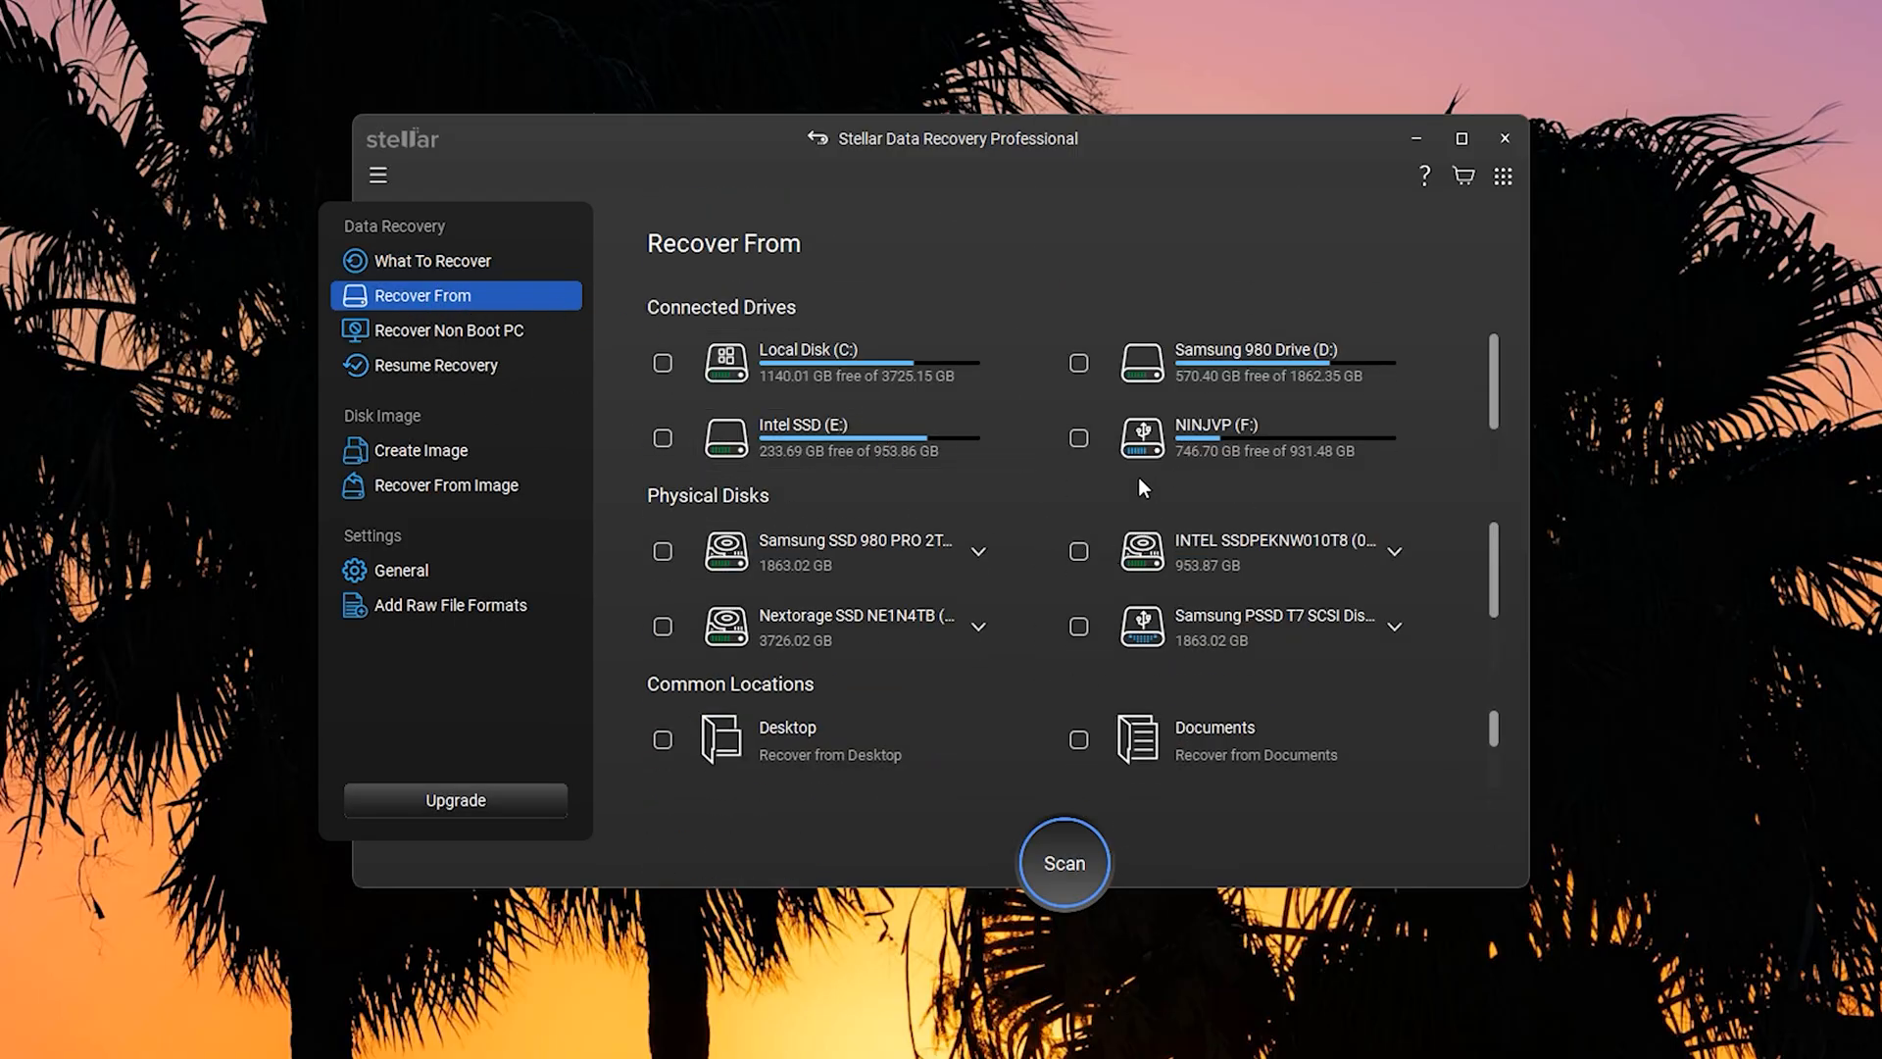
{"action": "left_click", "coordinate": [1076, 362]}
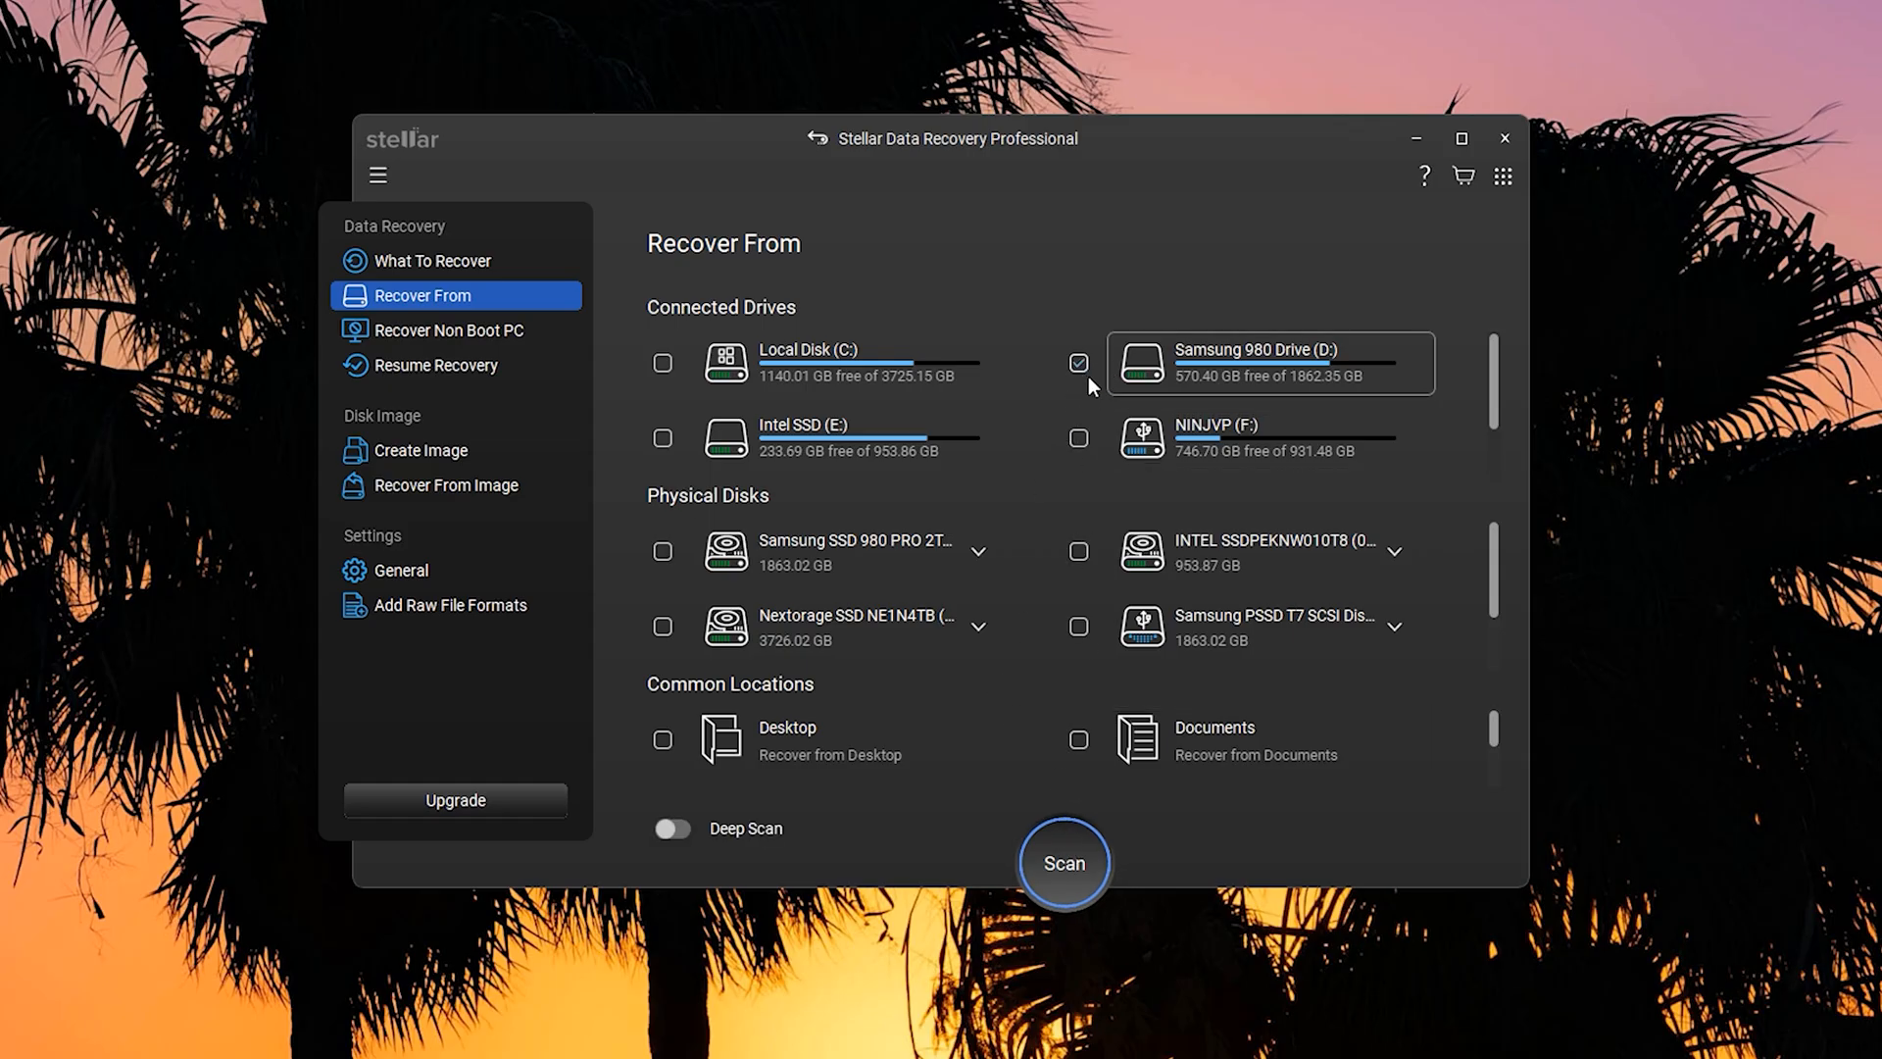
{"action": "left_click", "coordinate": [1076, 363]}
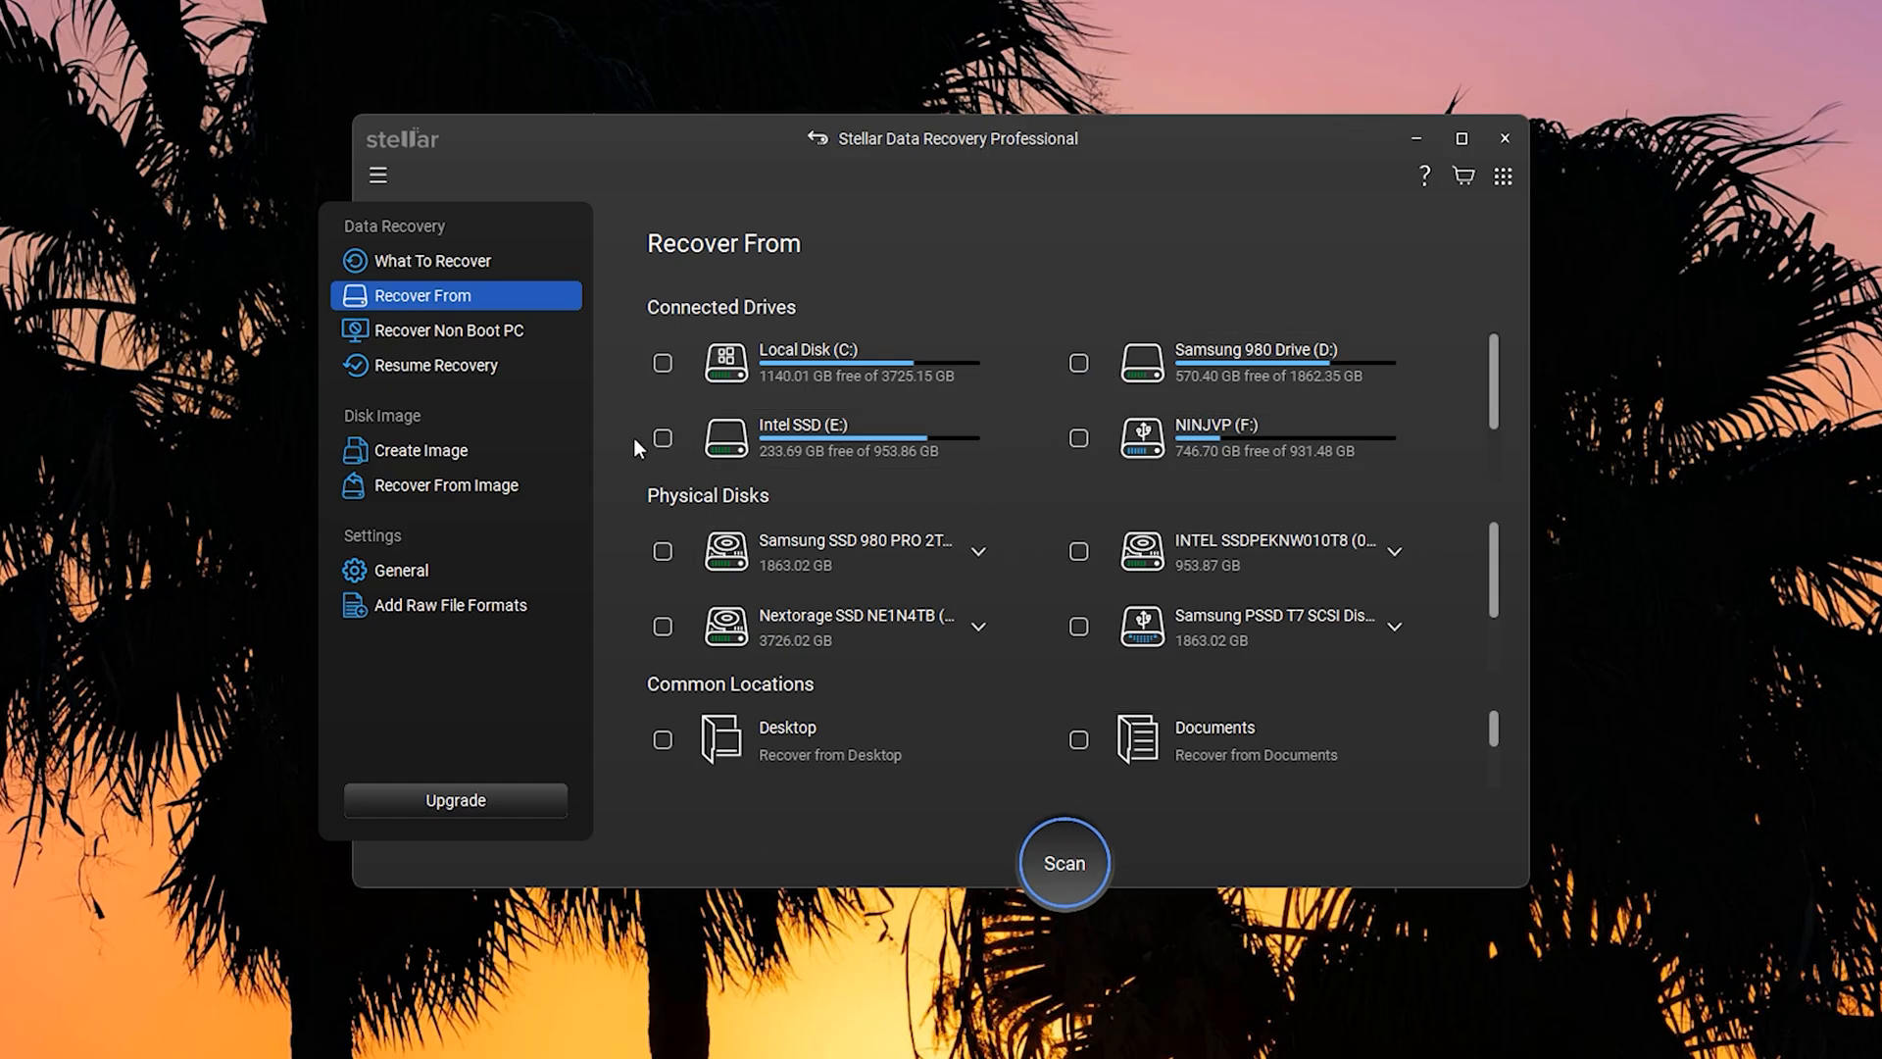
{"action": "mouse_move", "coordinate": [598, 310]}
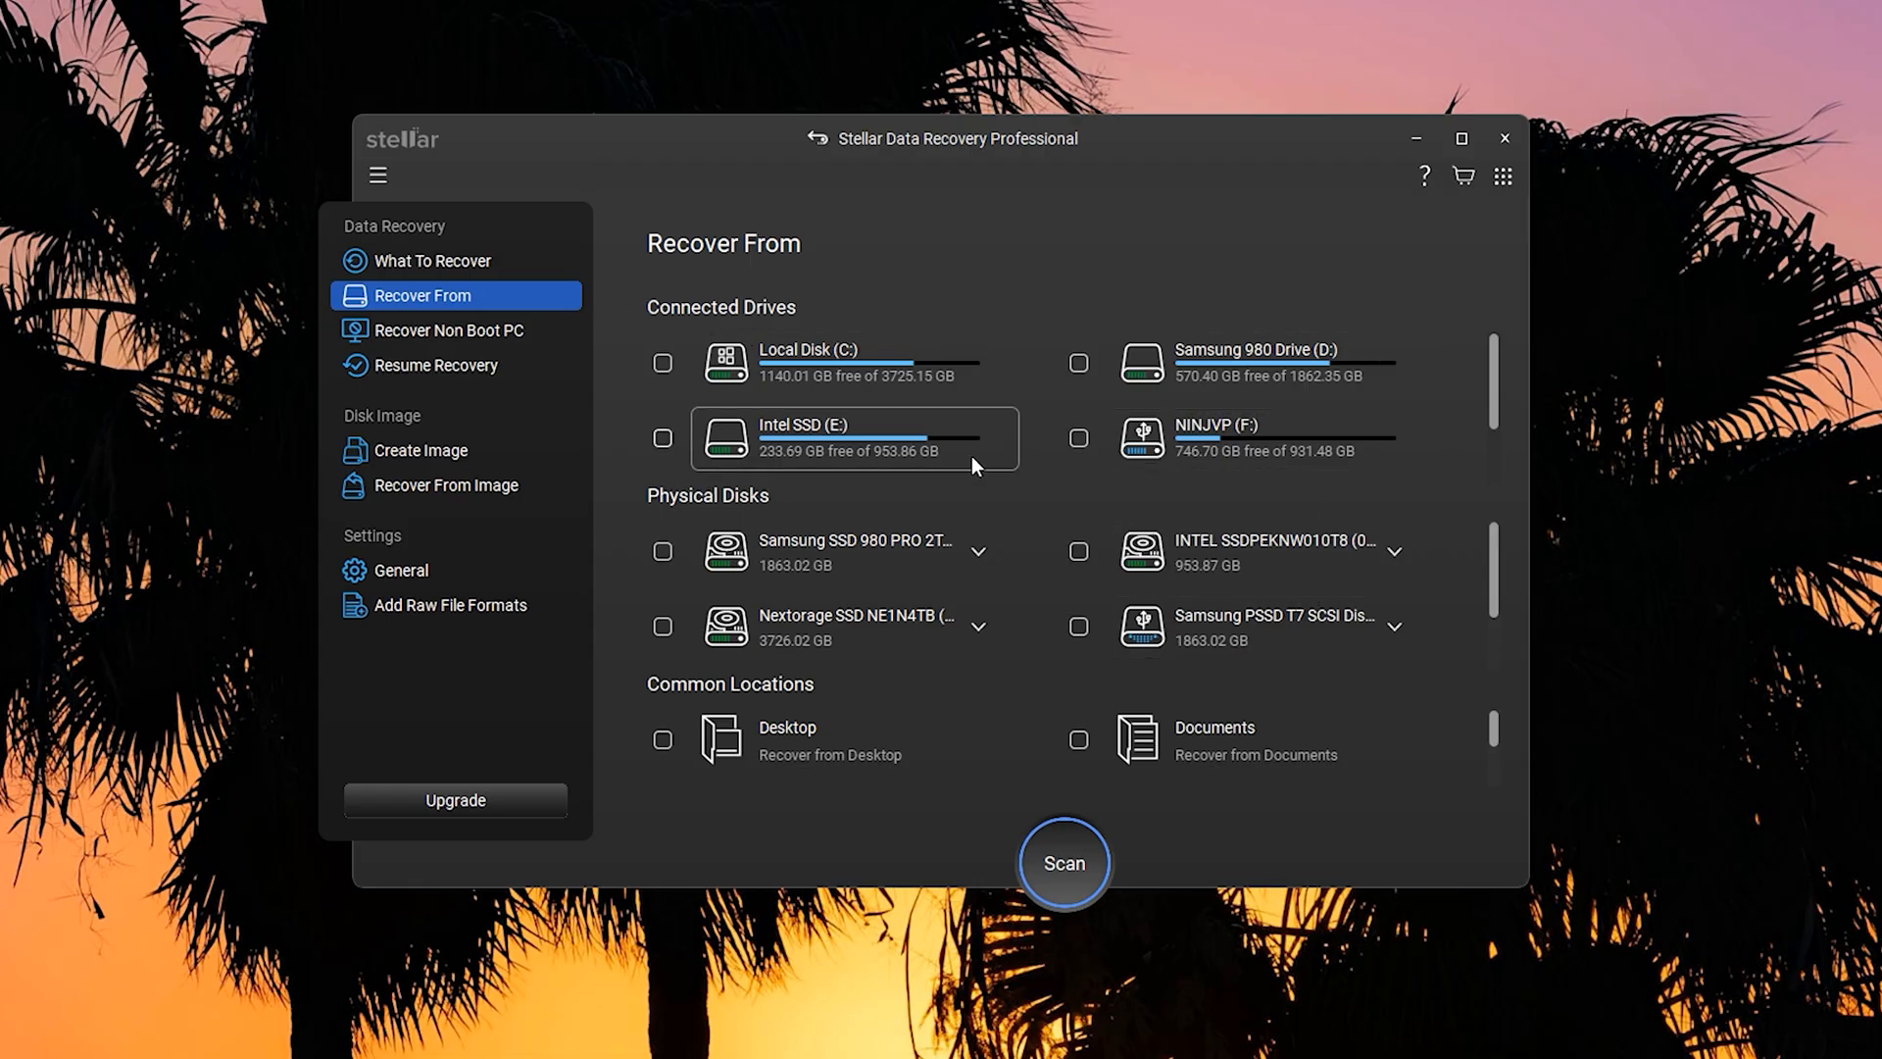
{"action": "mouse_move", "coordinate": [1354, 513]}
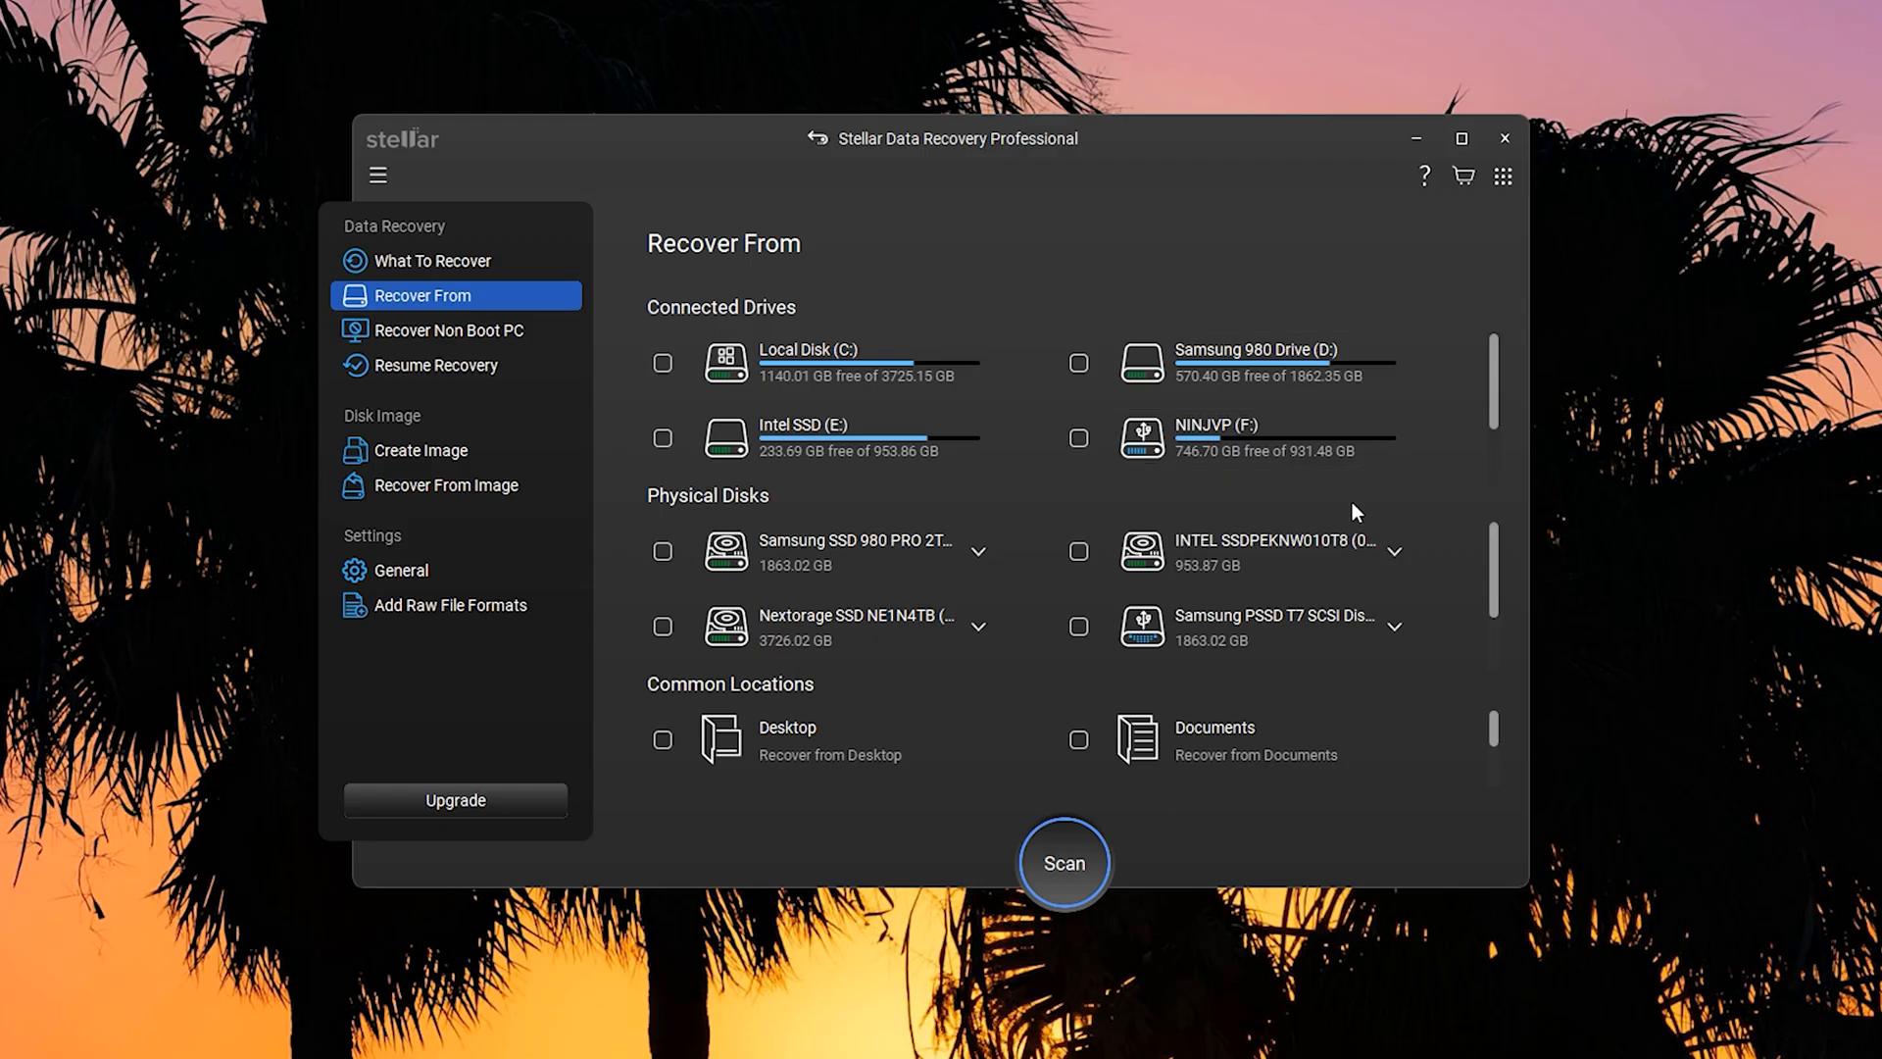
{"action": "mouse_move", "coordinate": [833, 535]}
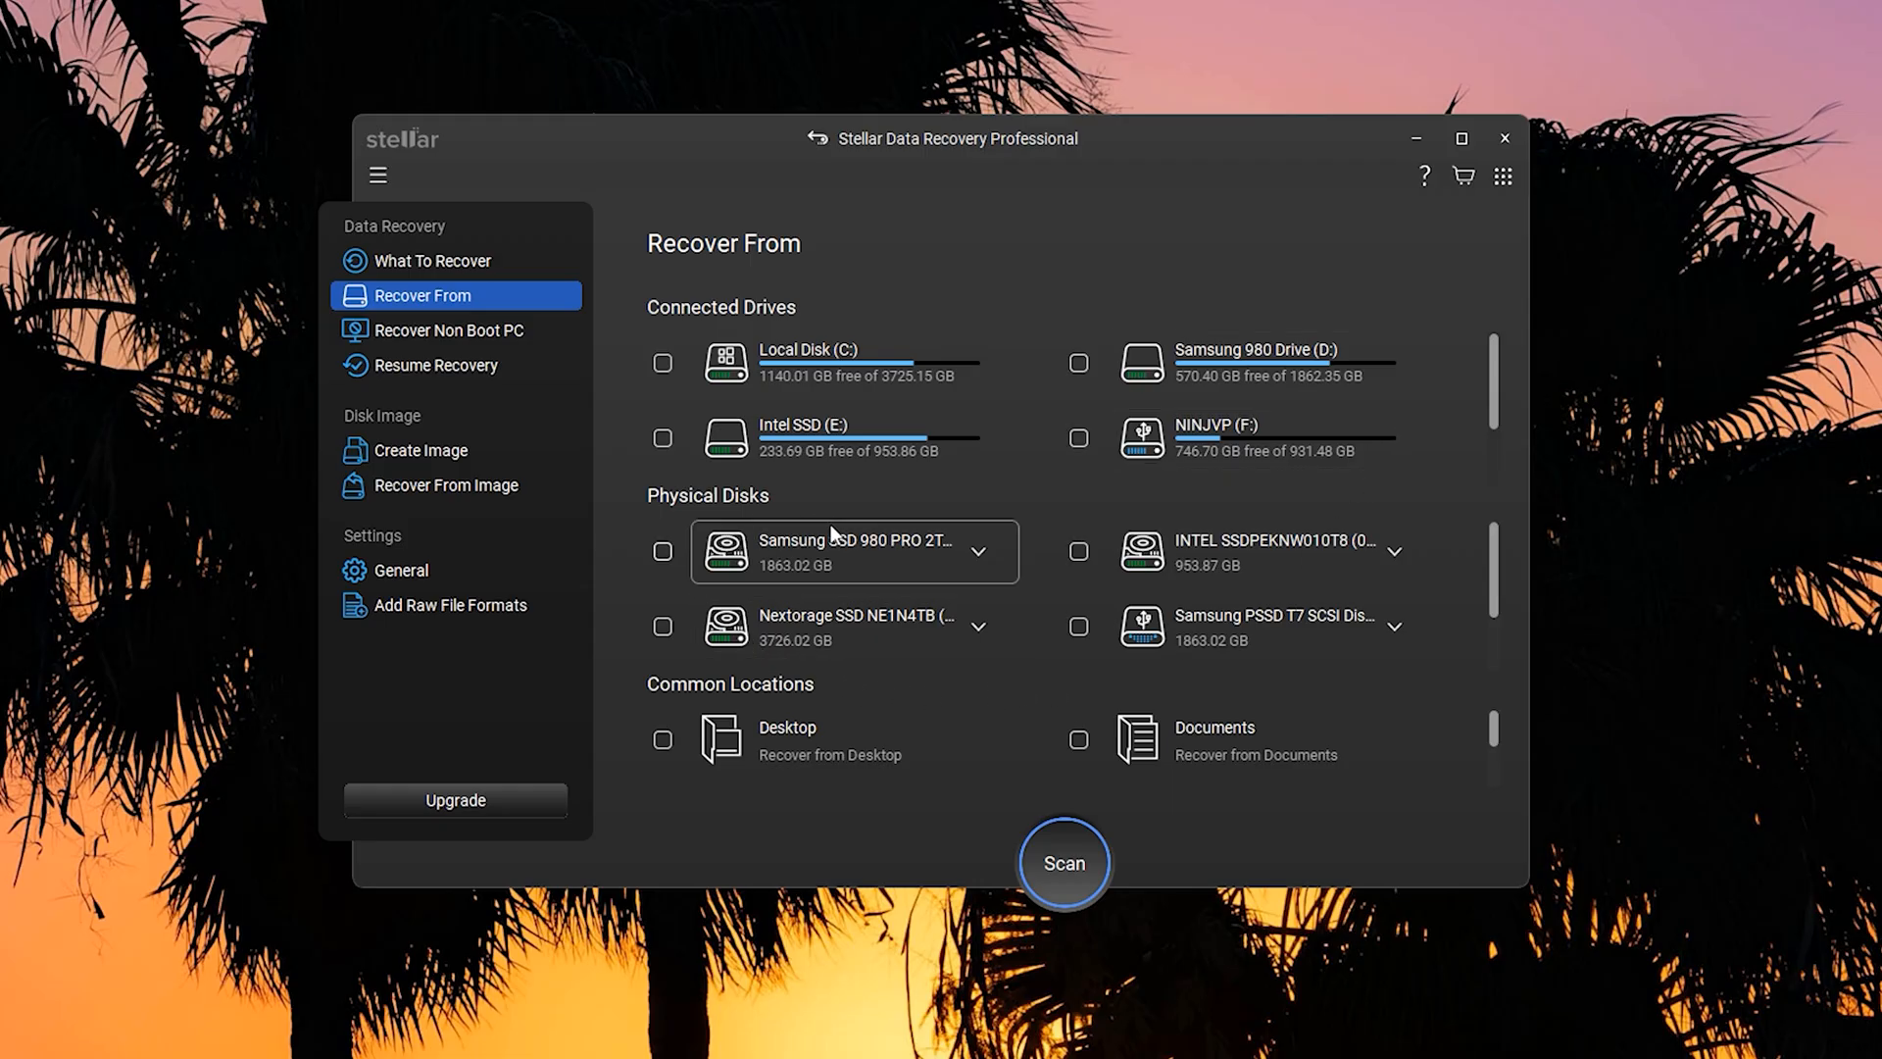
{"action": "mouse_move", "coordinate": [871, 586]}
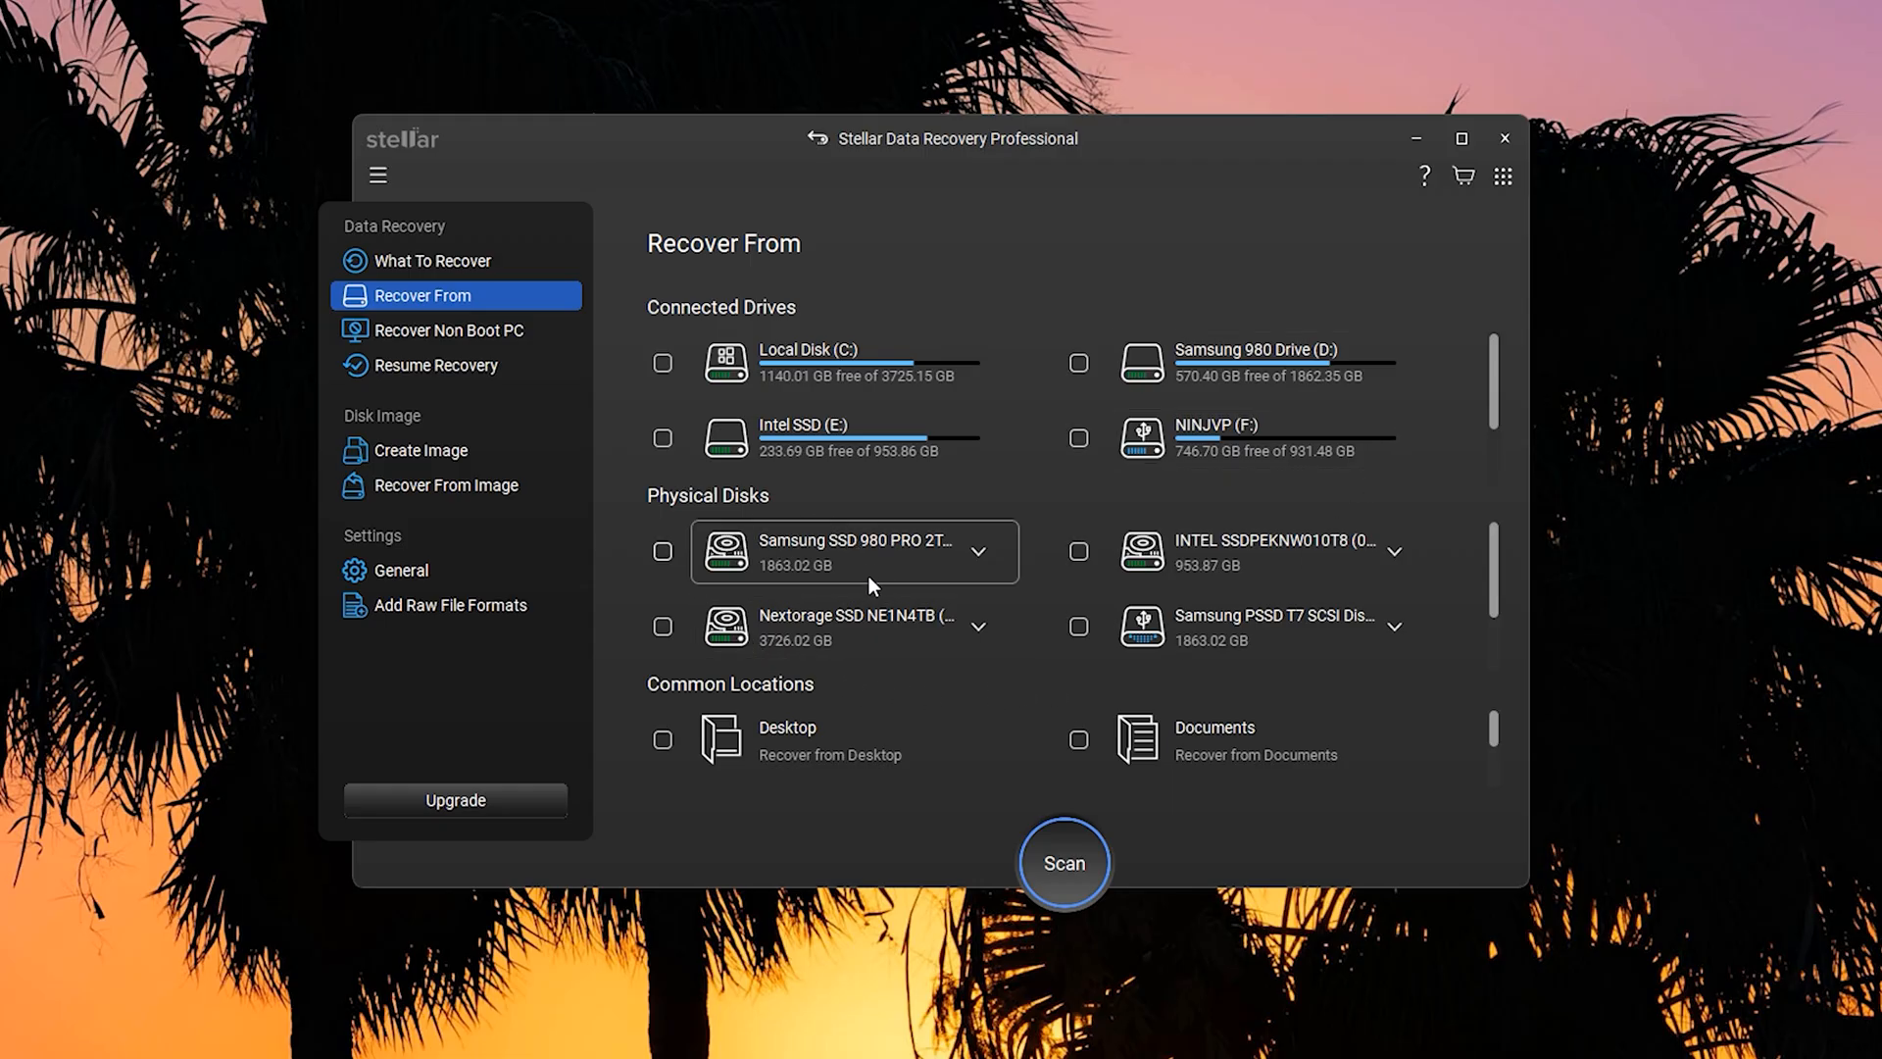
{"action": "mouse_move", "coordinate": [875, 584]}
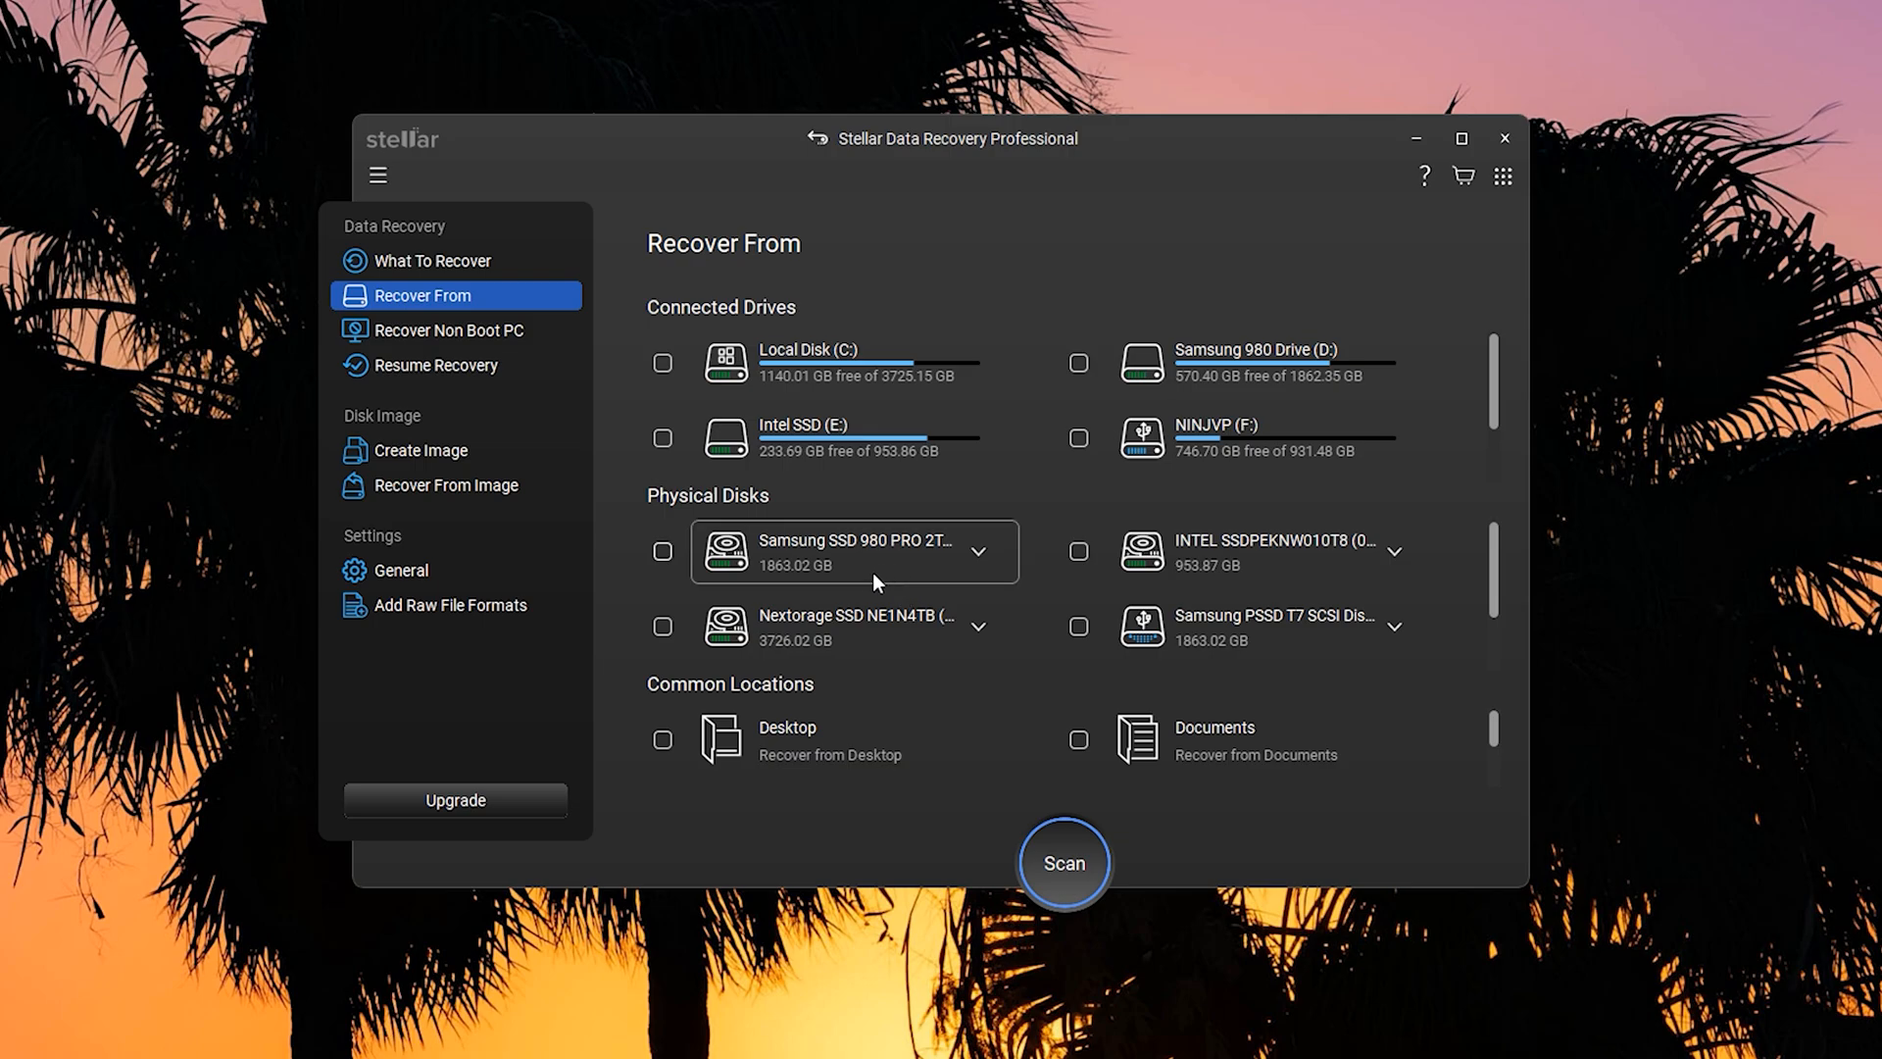
Step: View Recover Non Boot PC, then the Resume Recovery list of saved scans
{"action": "left_click", "coordinate": [449, 331]}
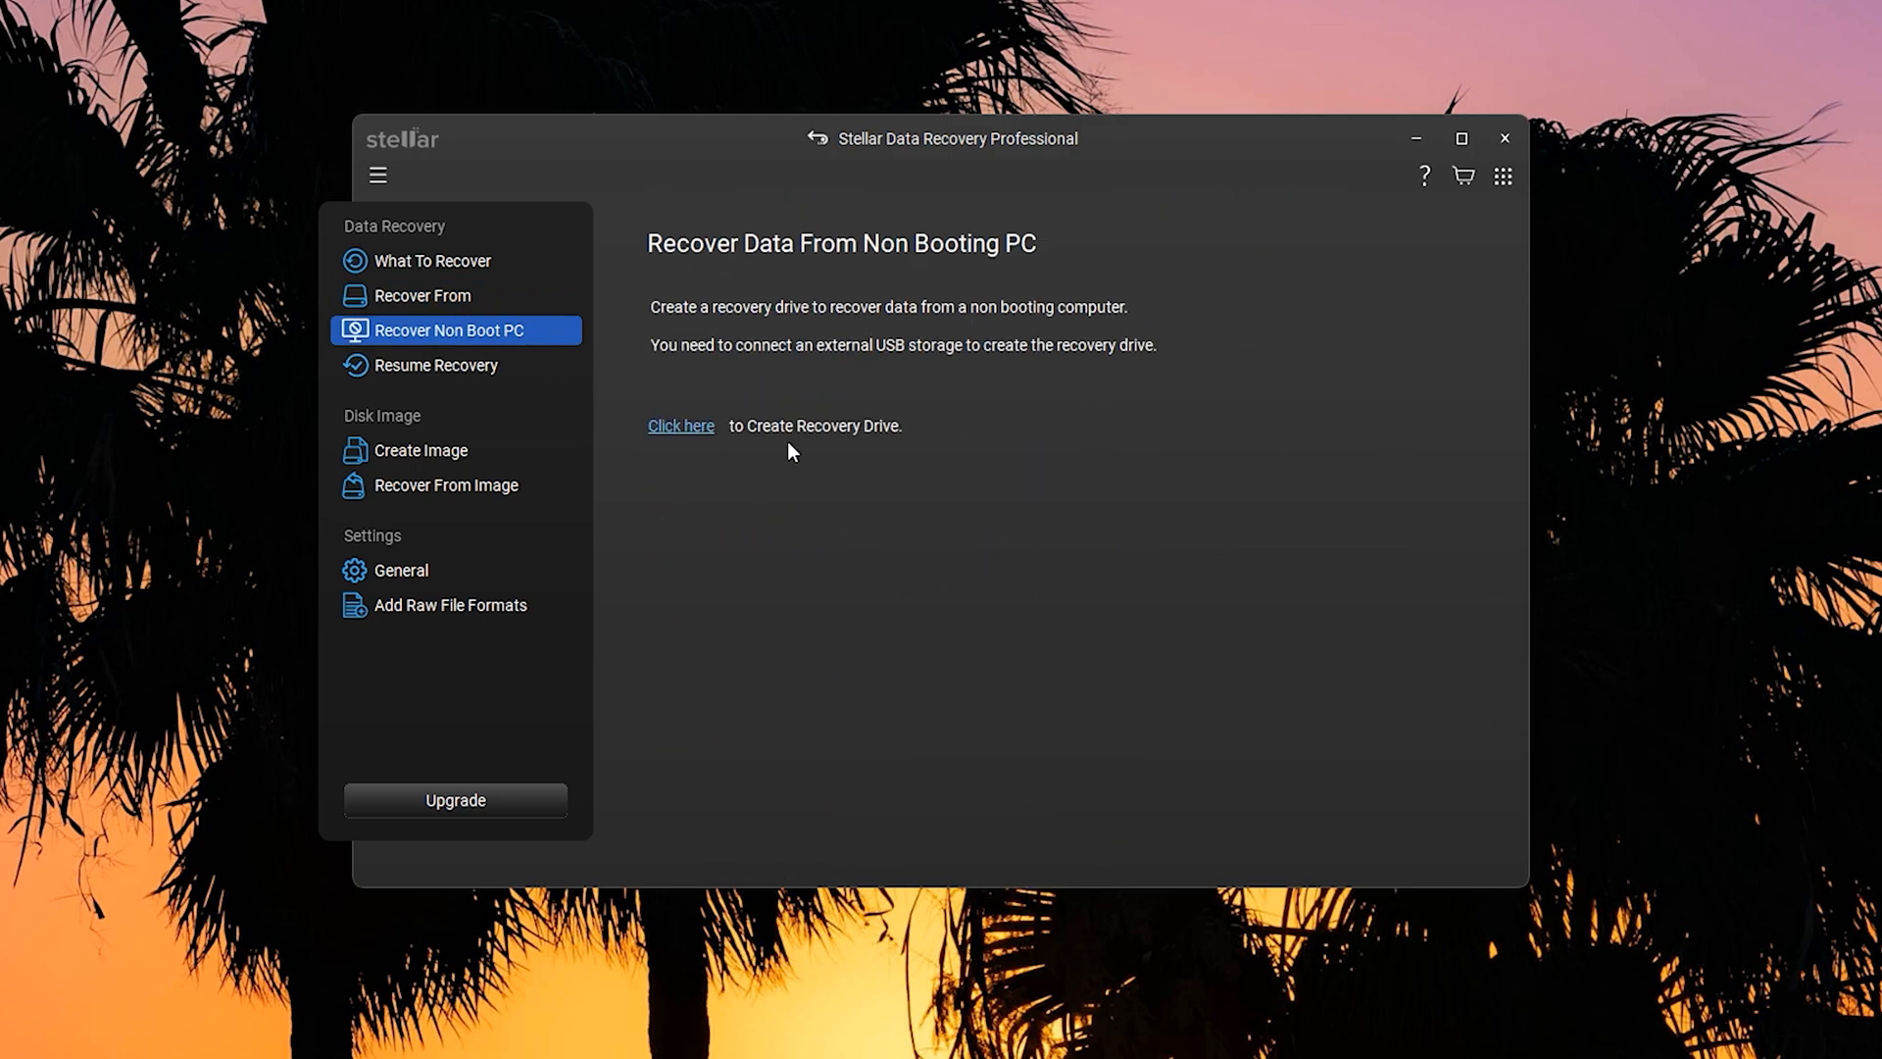
{"action": "mouse_move", "coordinate": [1008, 340]}
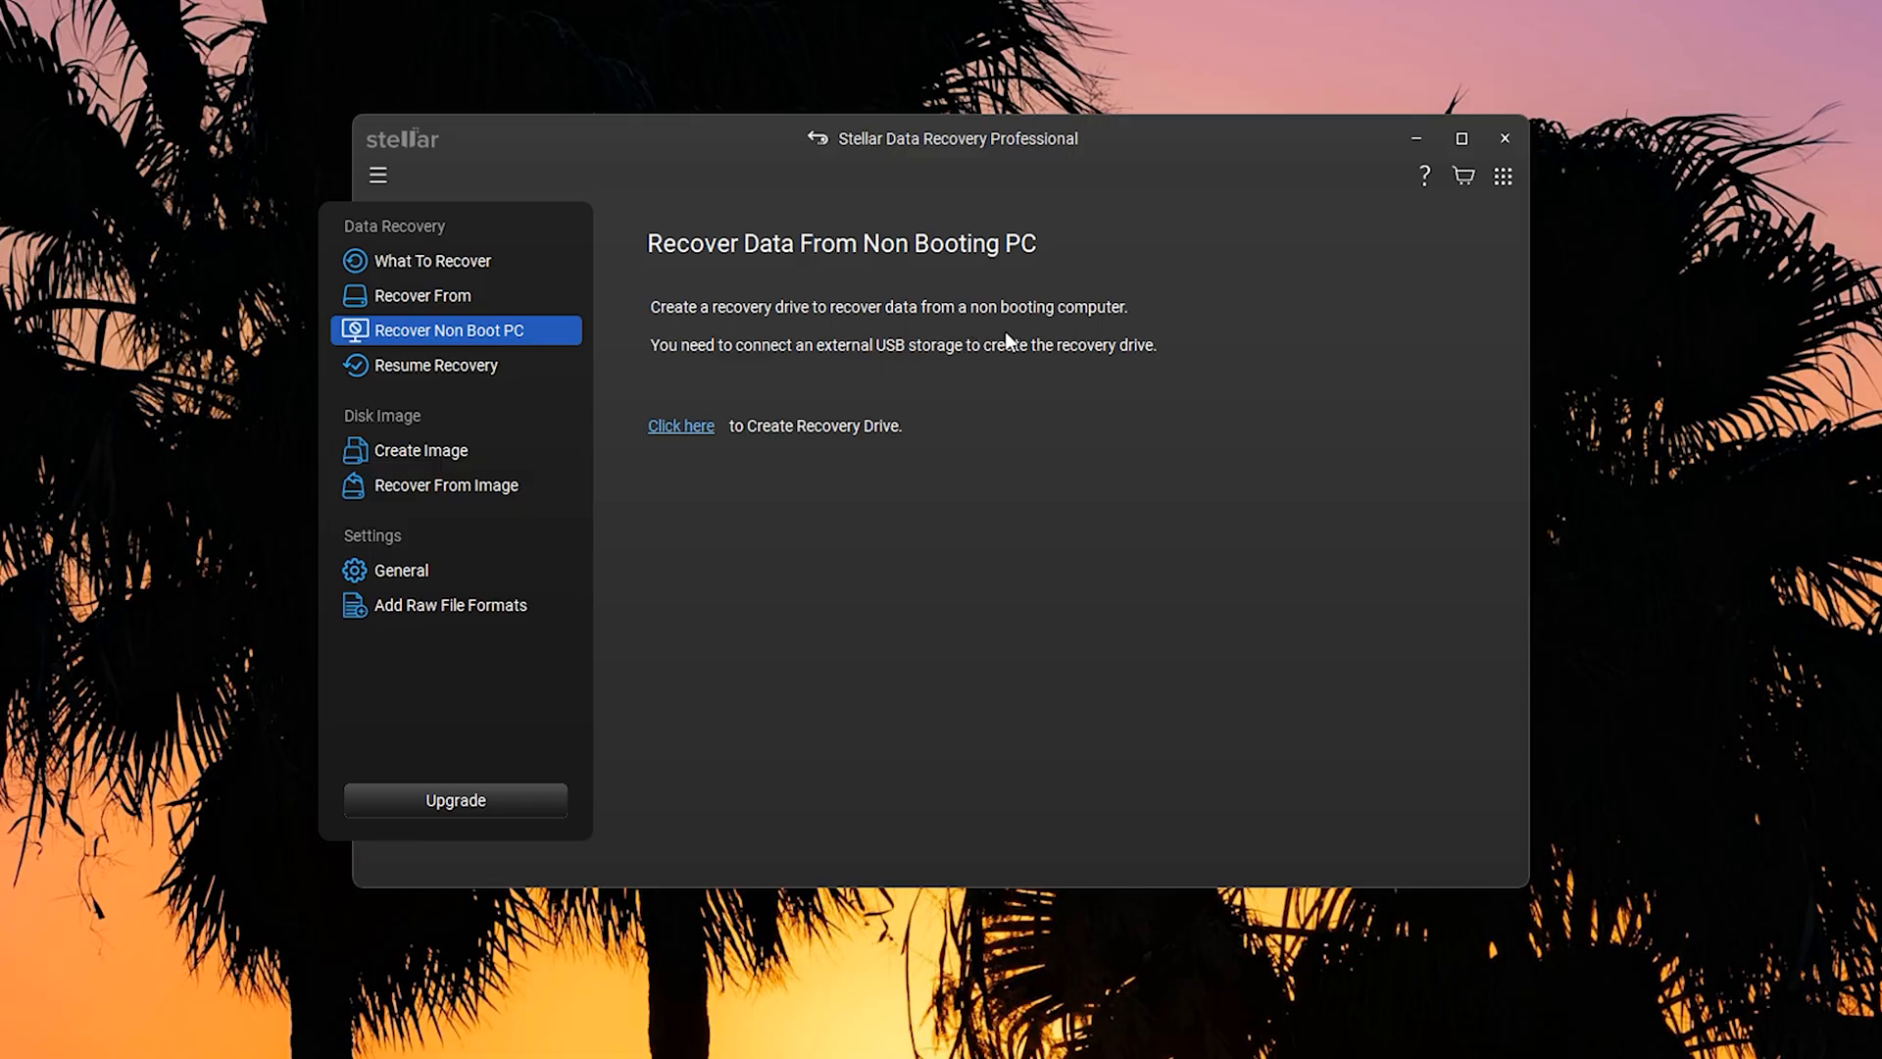
{"action": "mouse_move", "coordinate": [645, 382]}
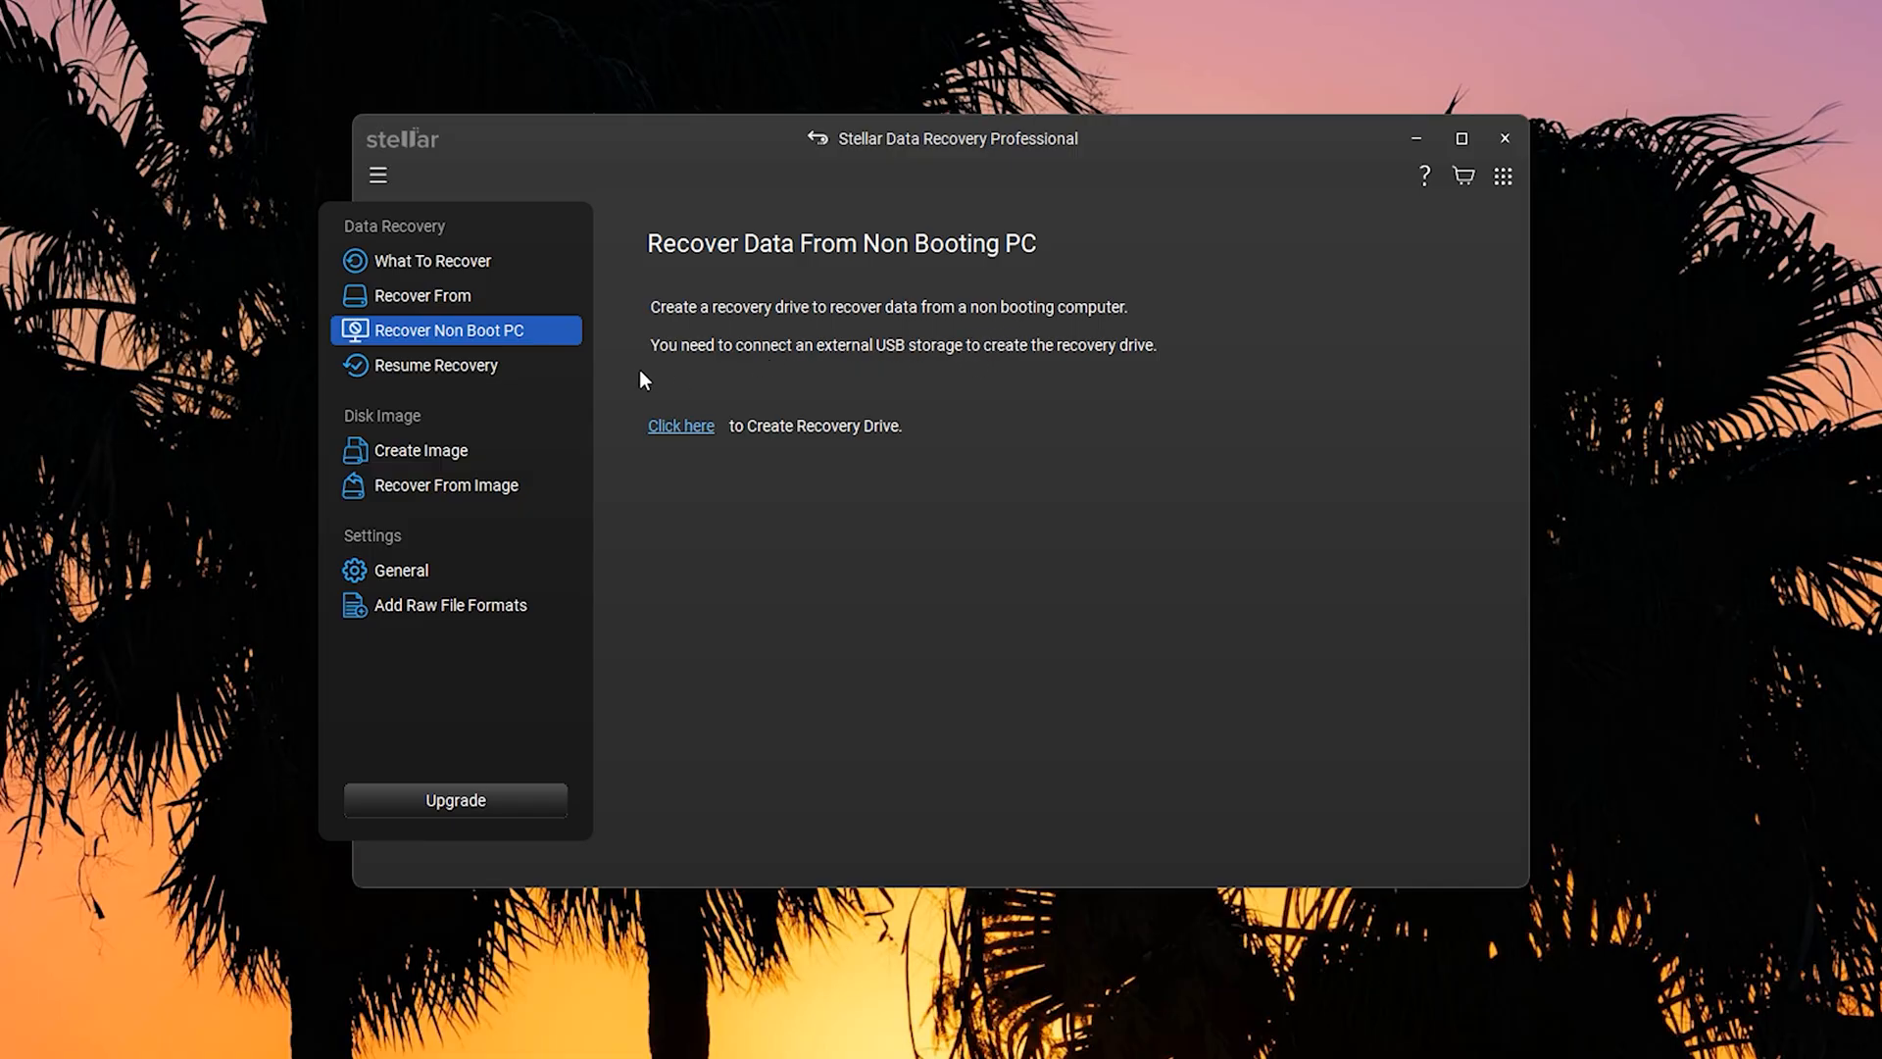
{"action": "mouse_move", "coordinate": [520, 364]}
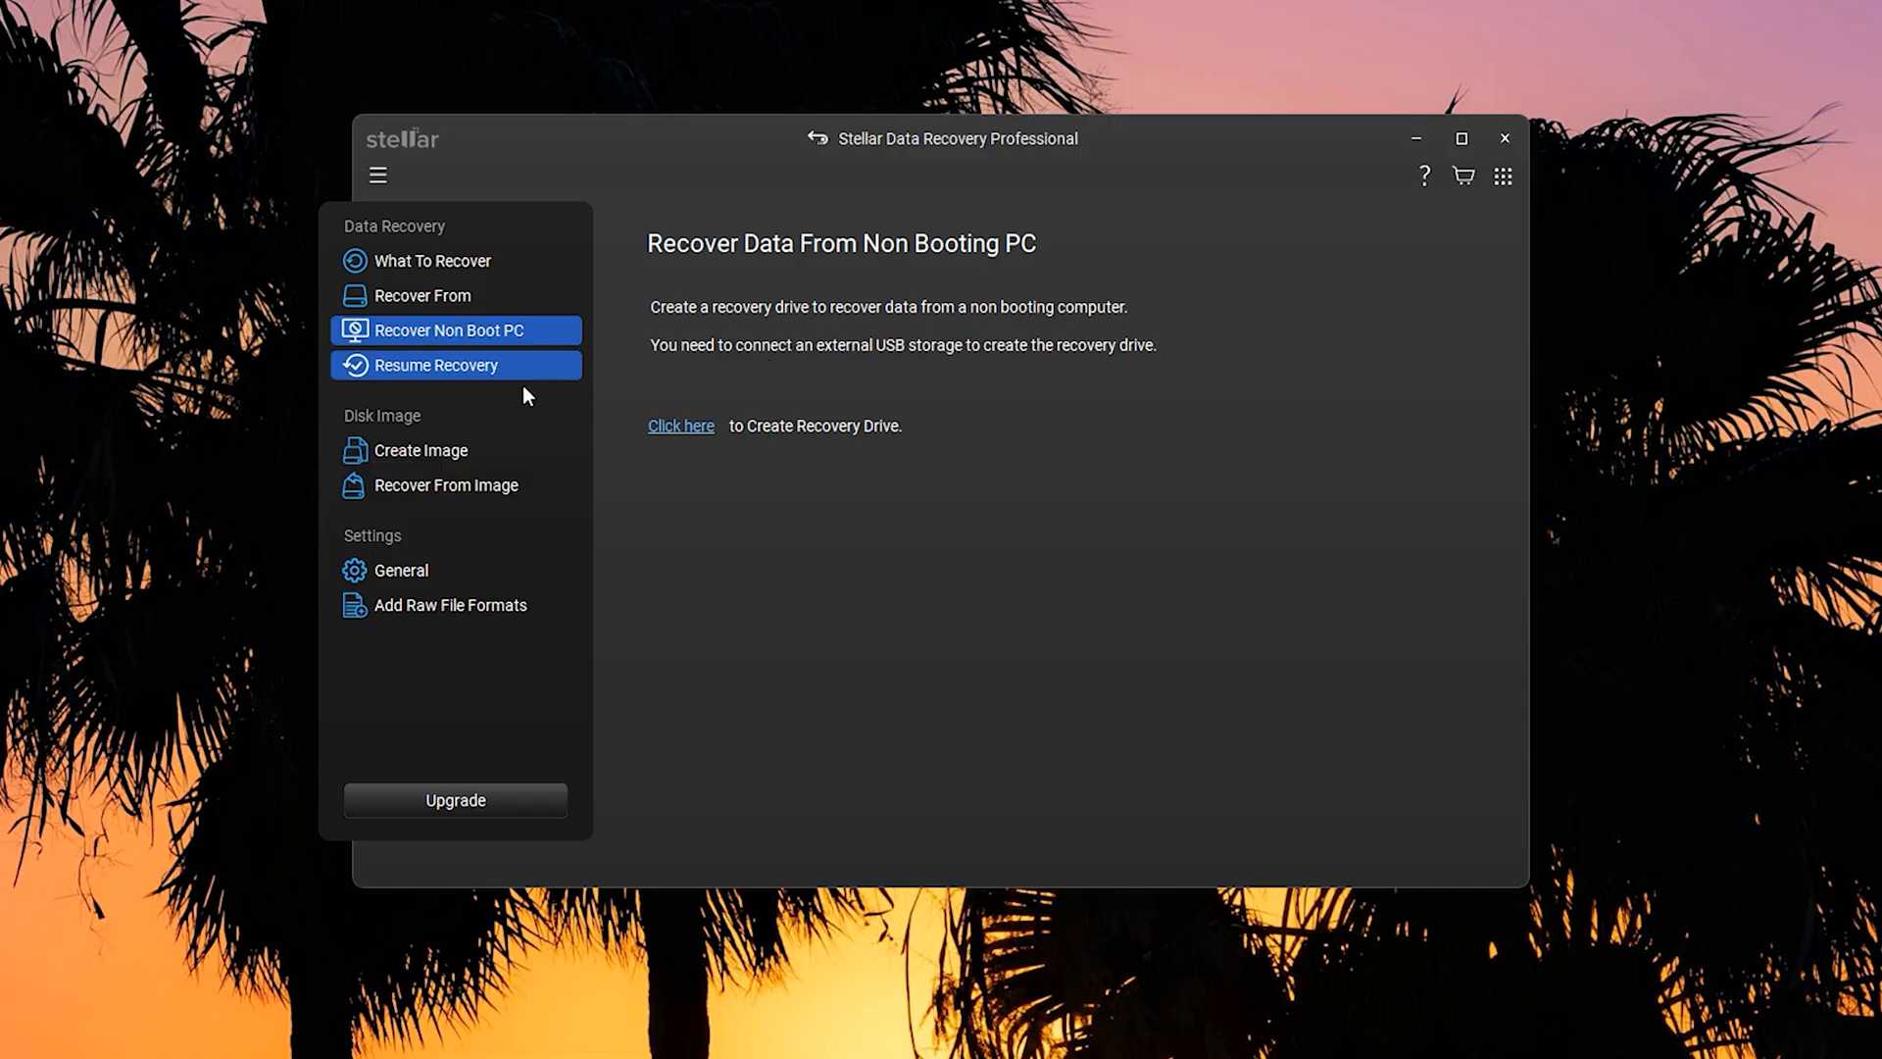
{"action": "left_click", "coordinate": [434, 364]}
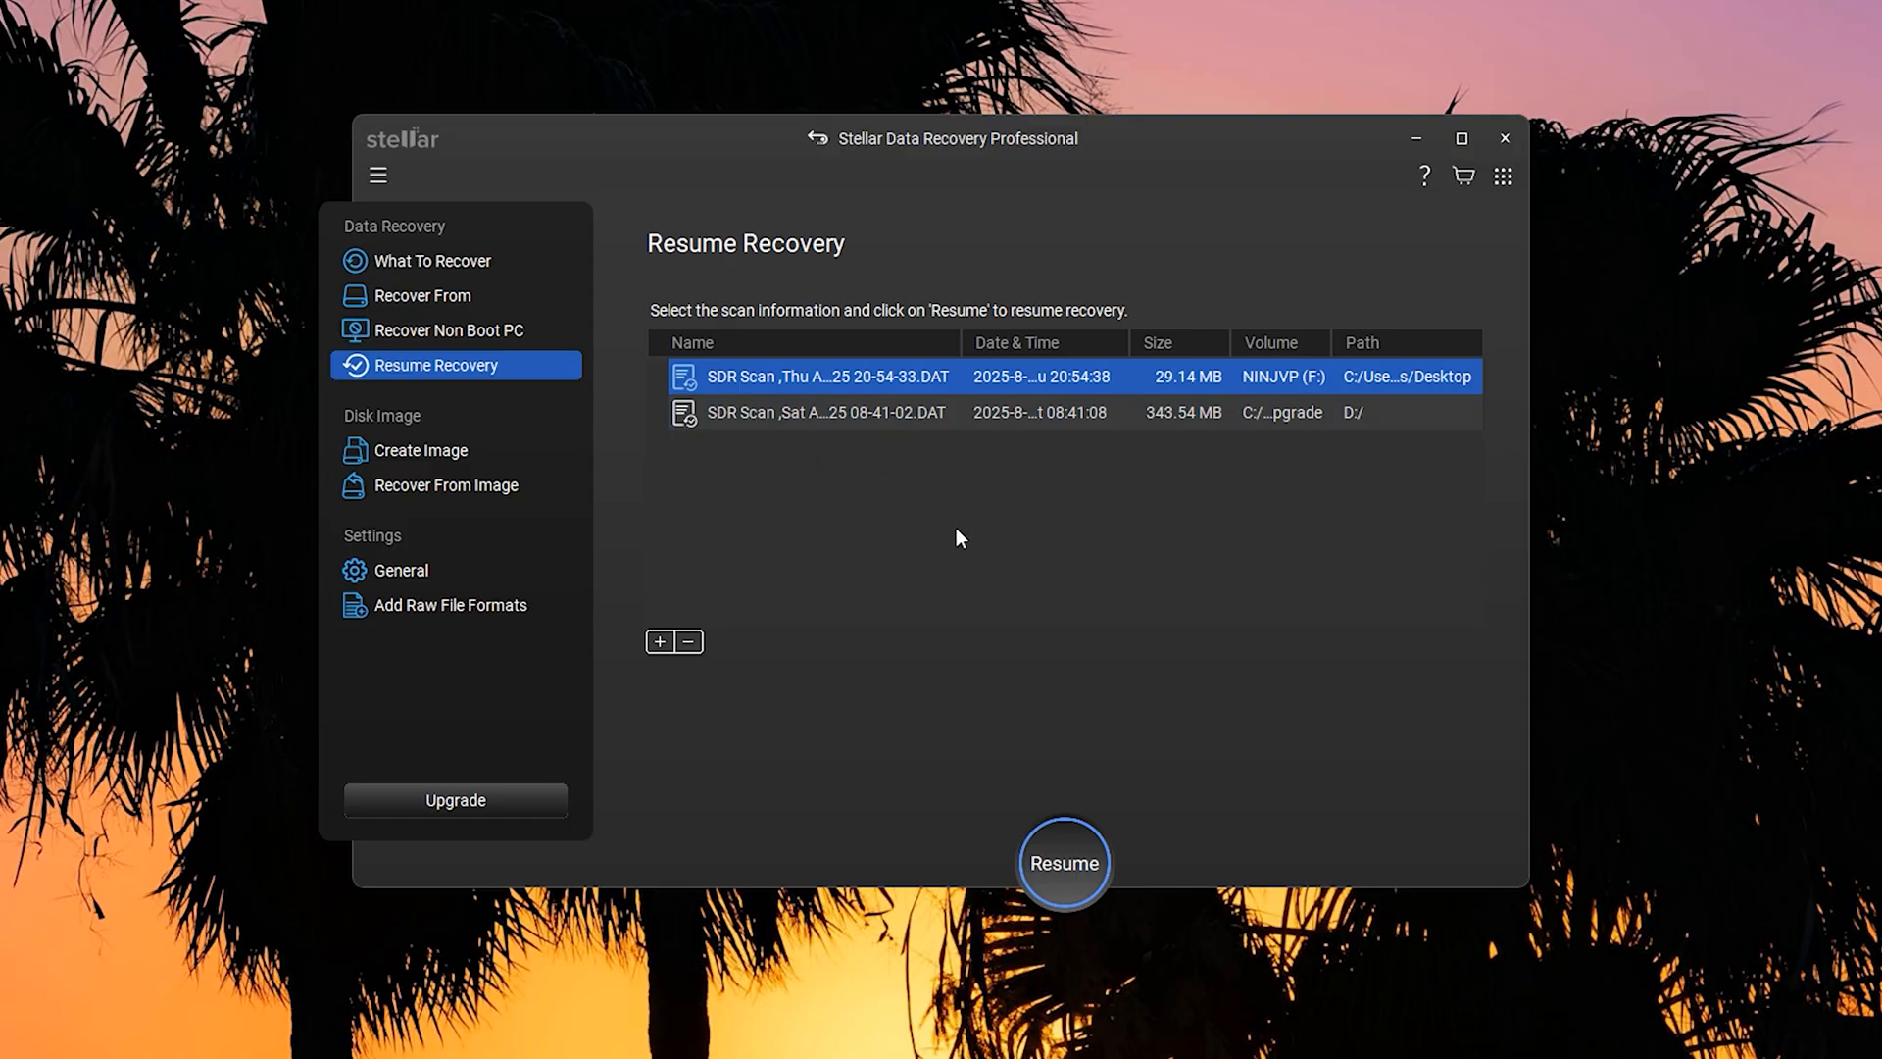
{"action": "mouse_move", "coordinate": [925, 488]}
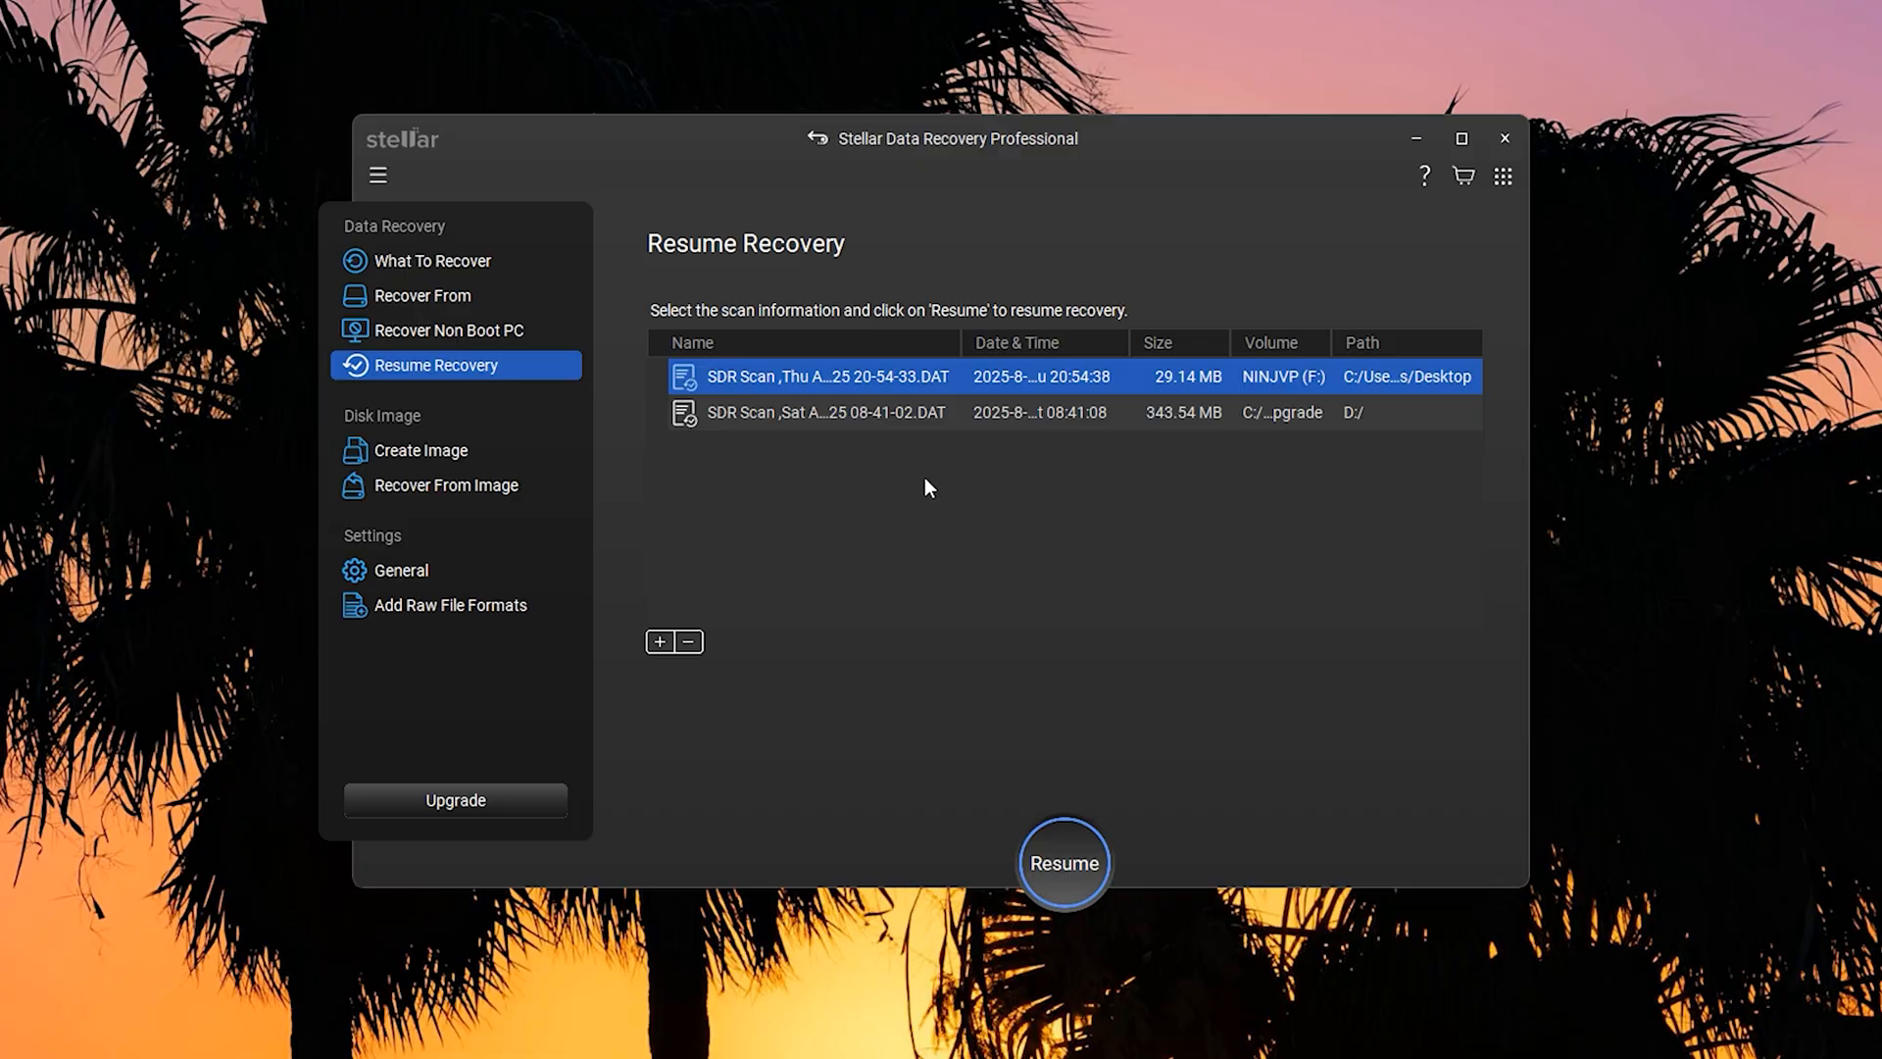
{"action": "mouse_move", "coordinate": [891, 517]}
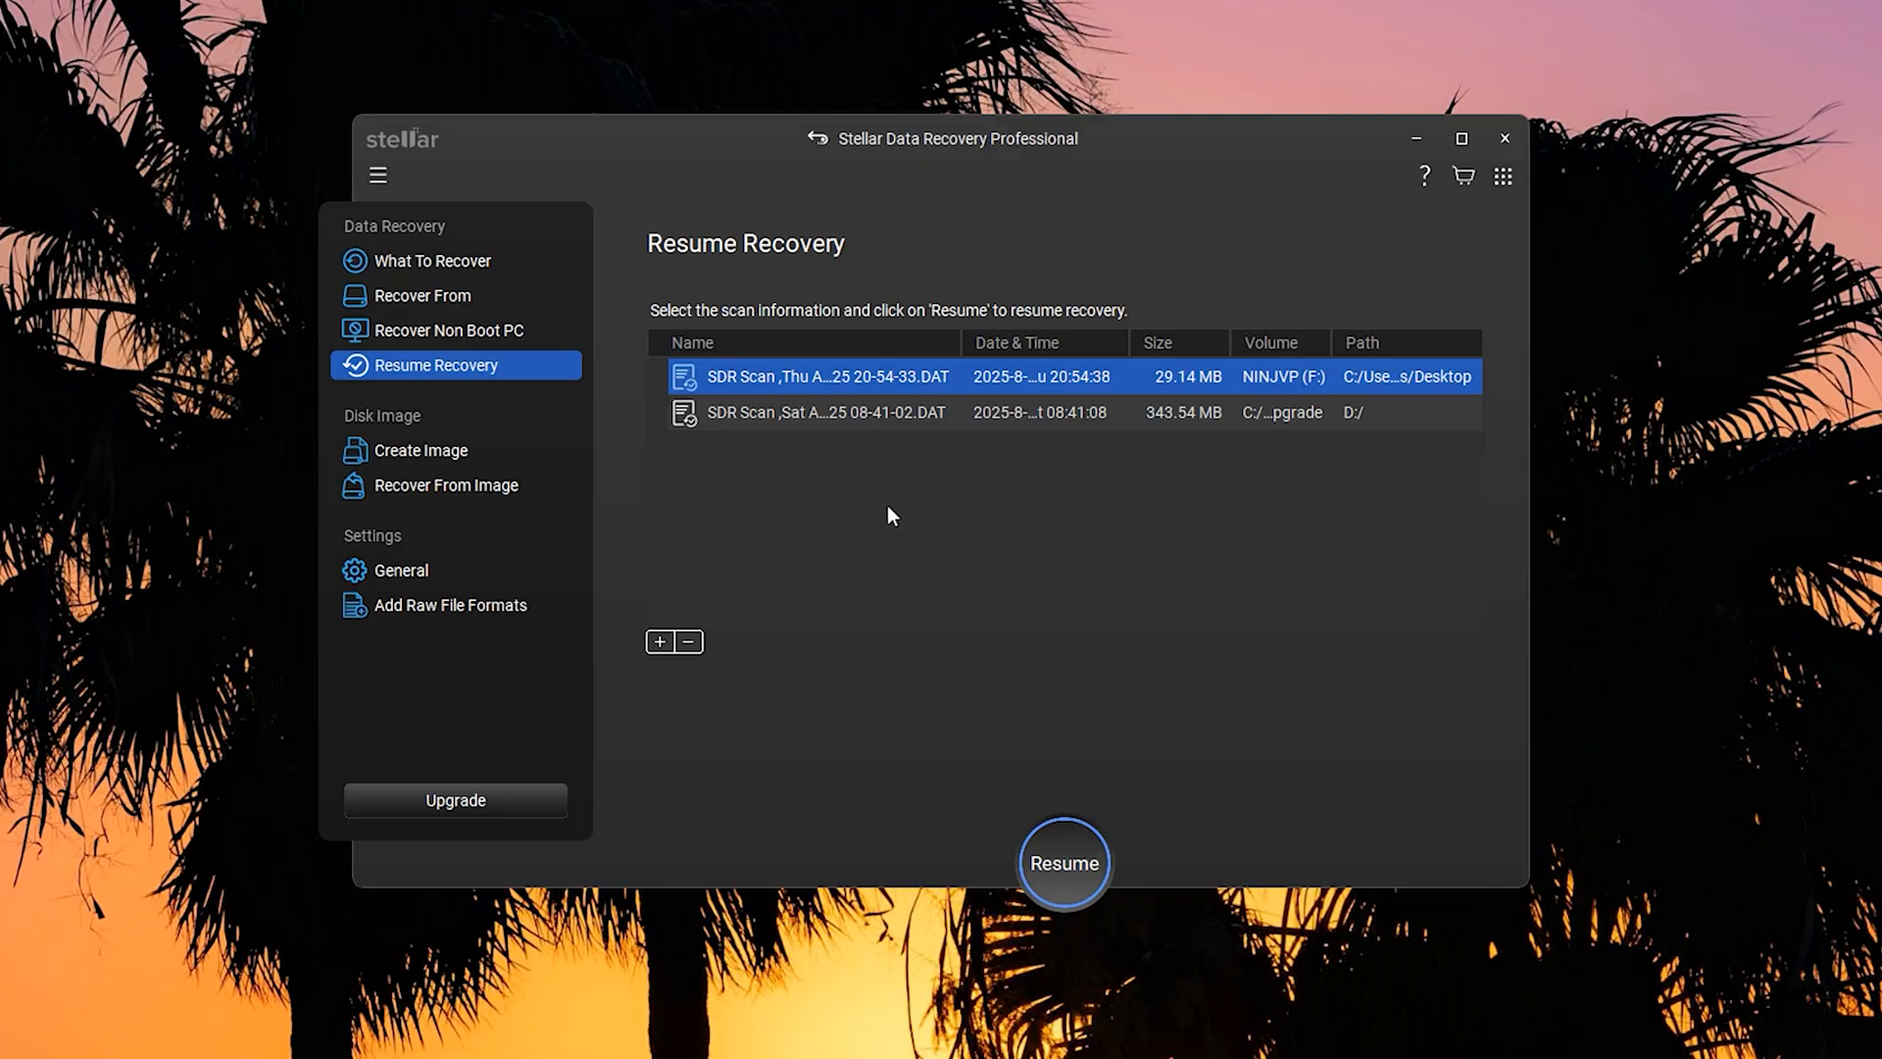
{"action": "mouse_move", "coordinate": [722, 503]}
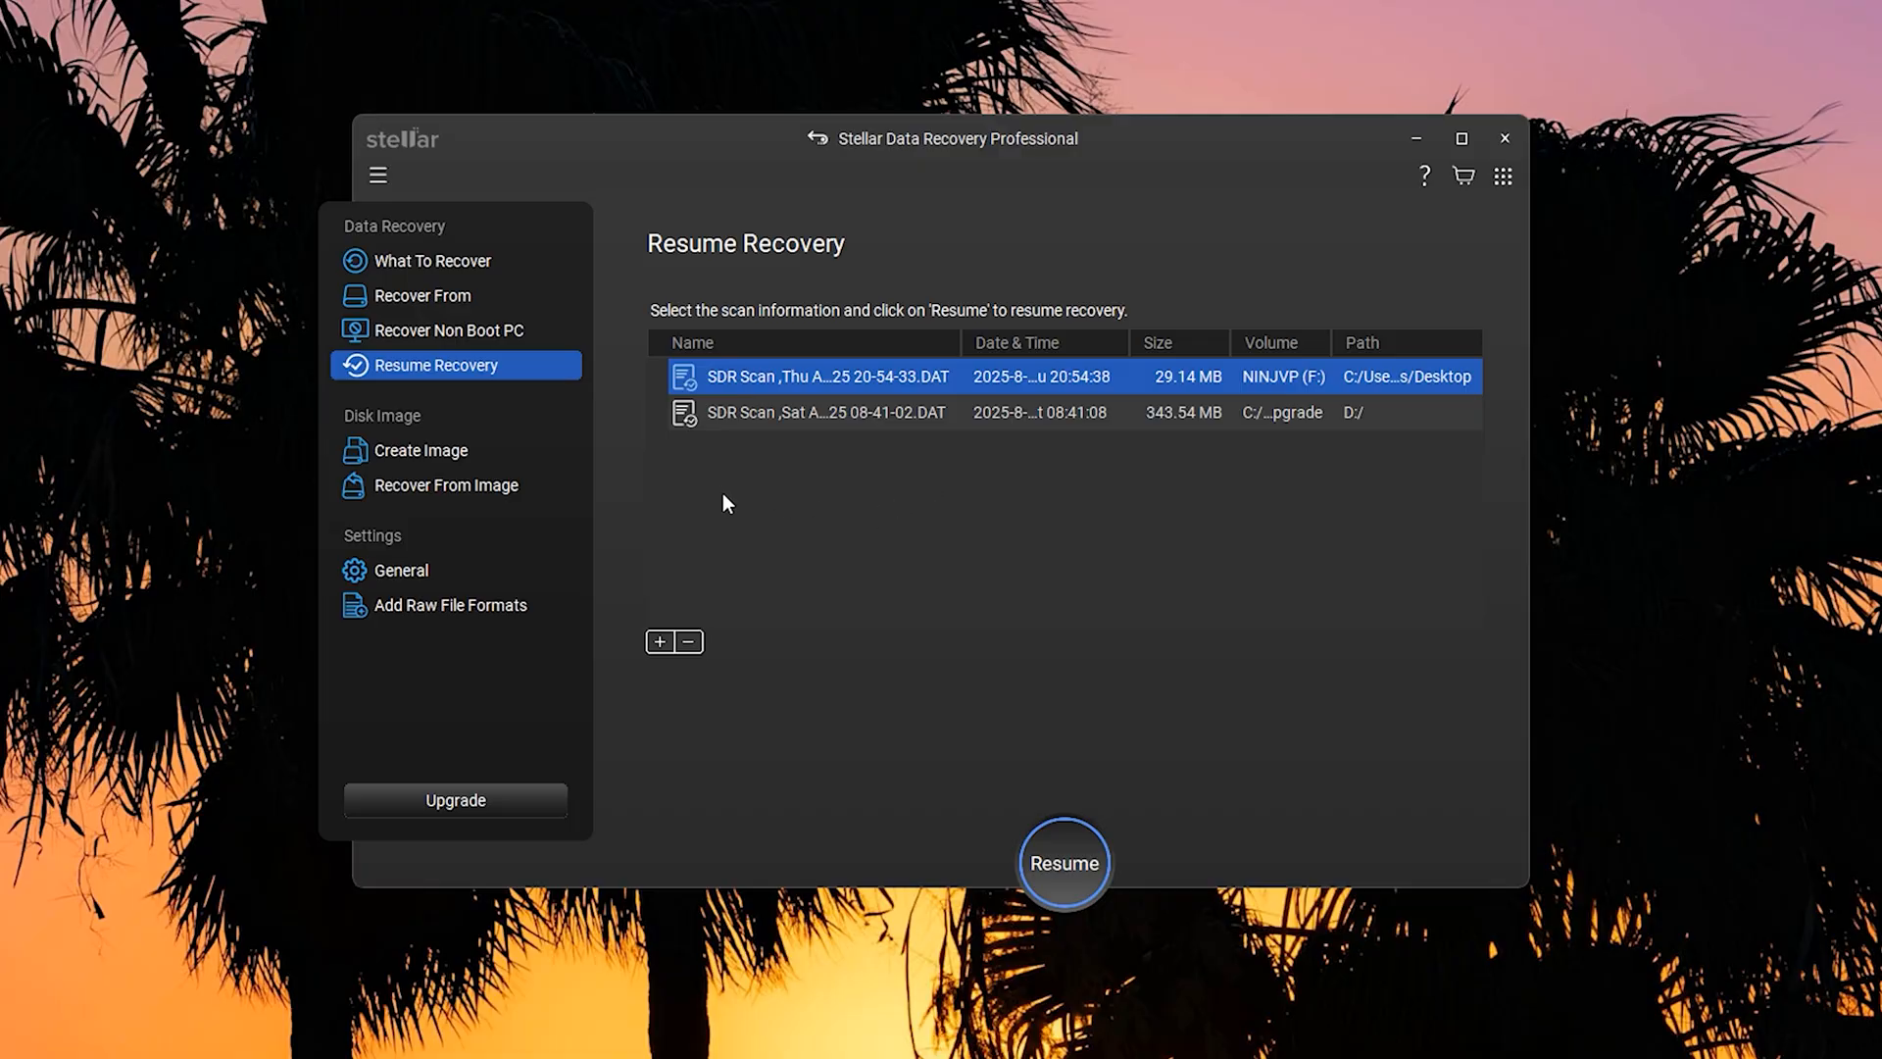
{"action": "mouse_move", "coordinate": [717, 525]}
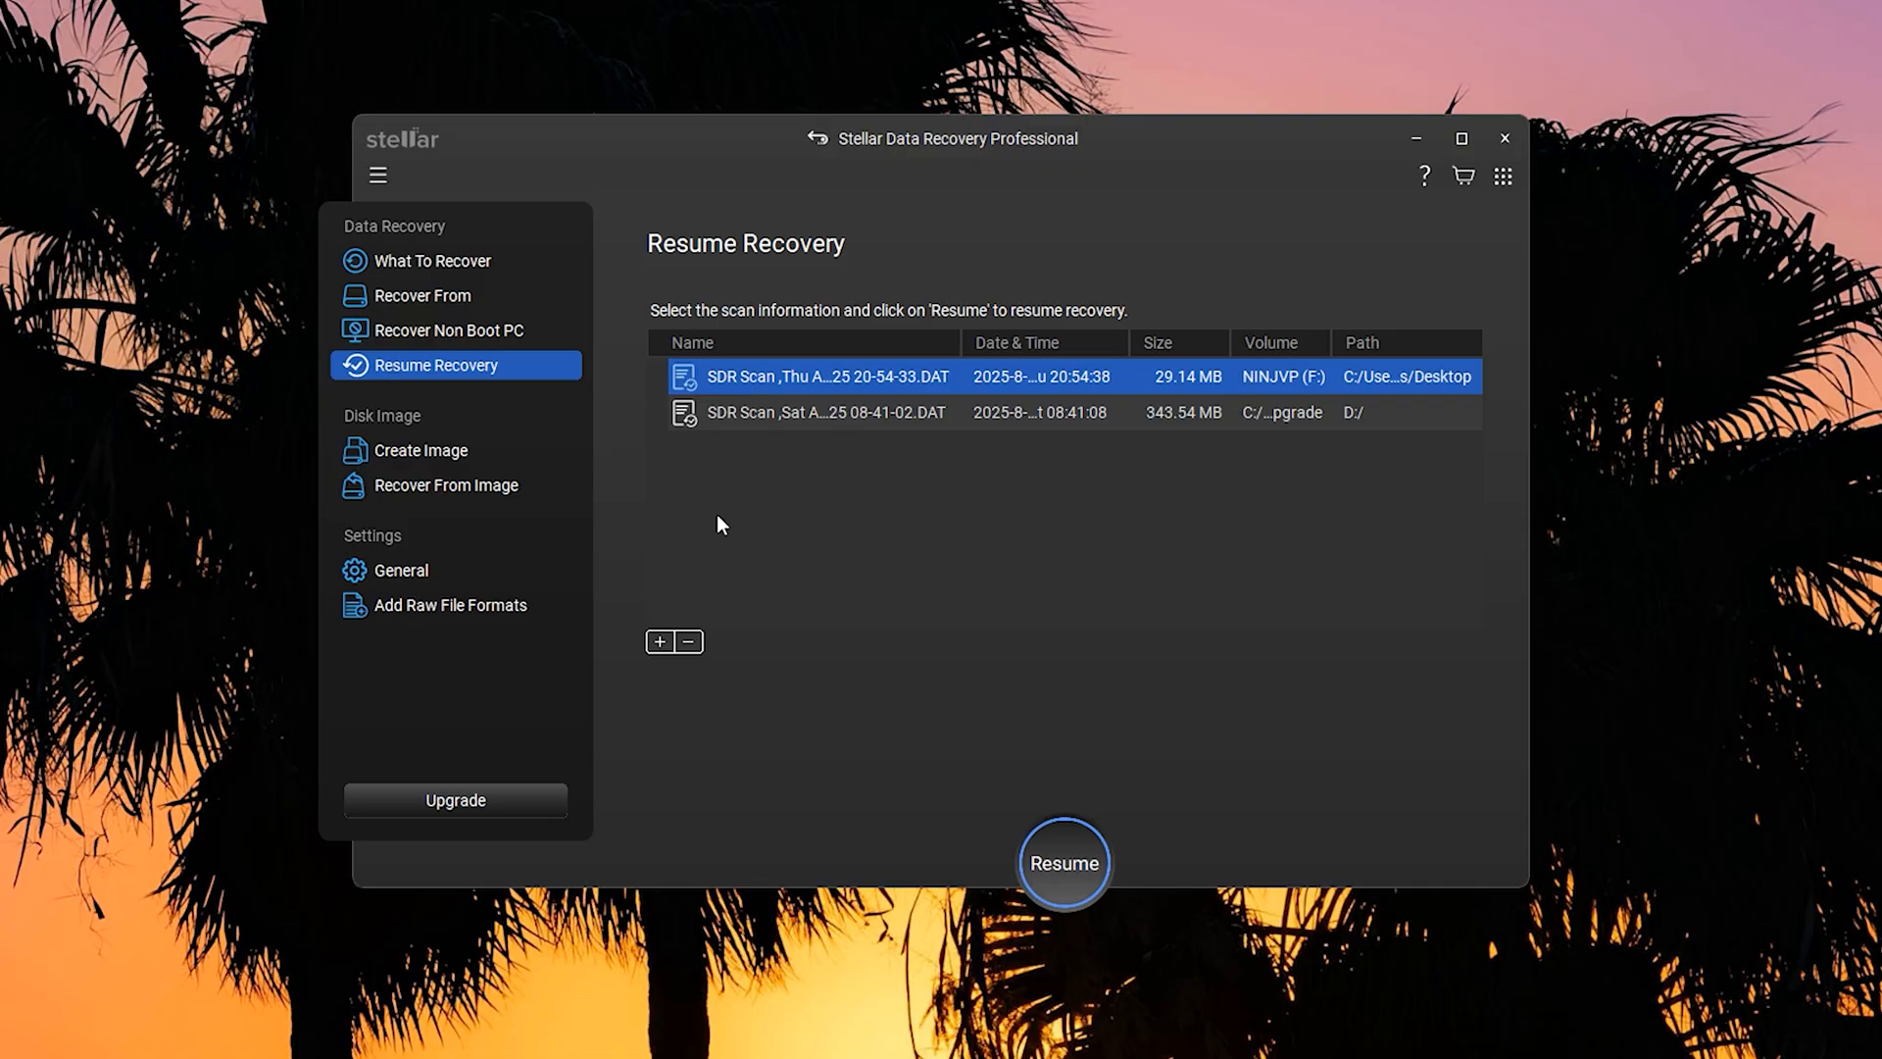
{"action": "mouse_move", "coordinate": [668, 529]}
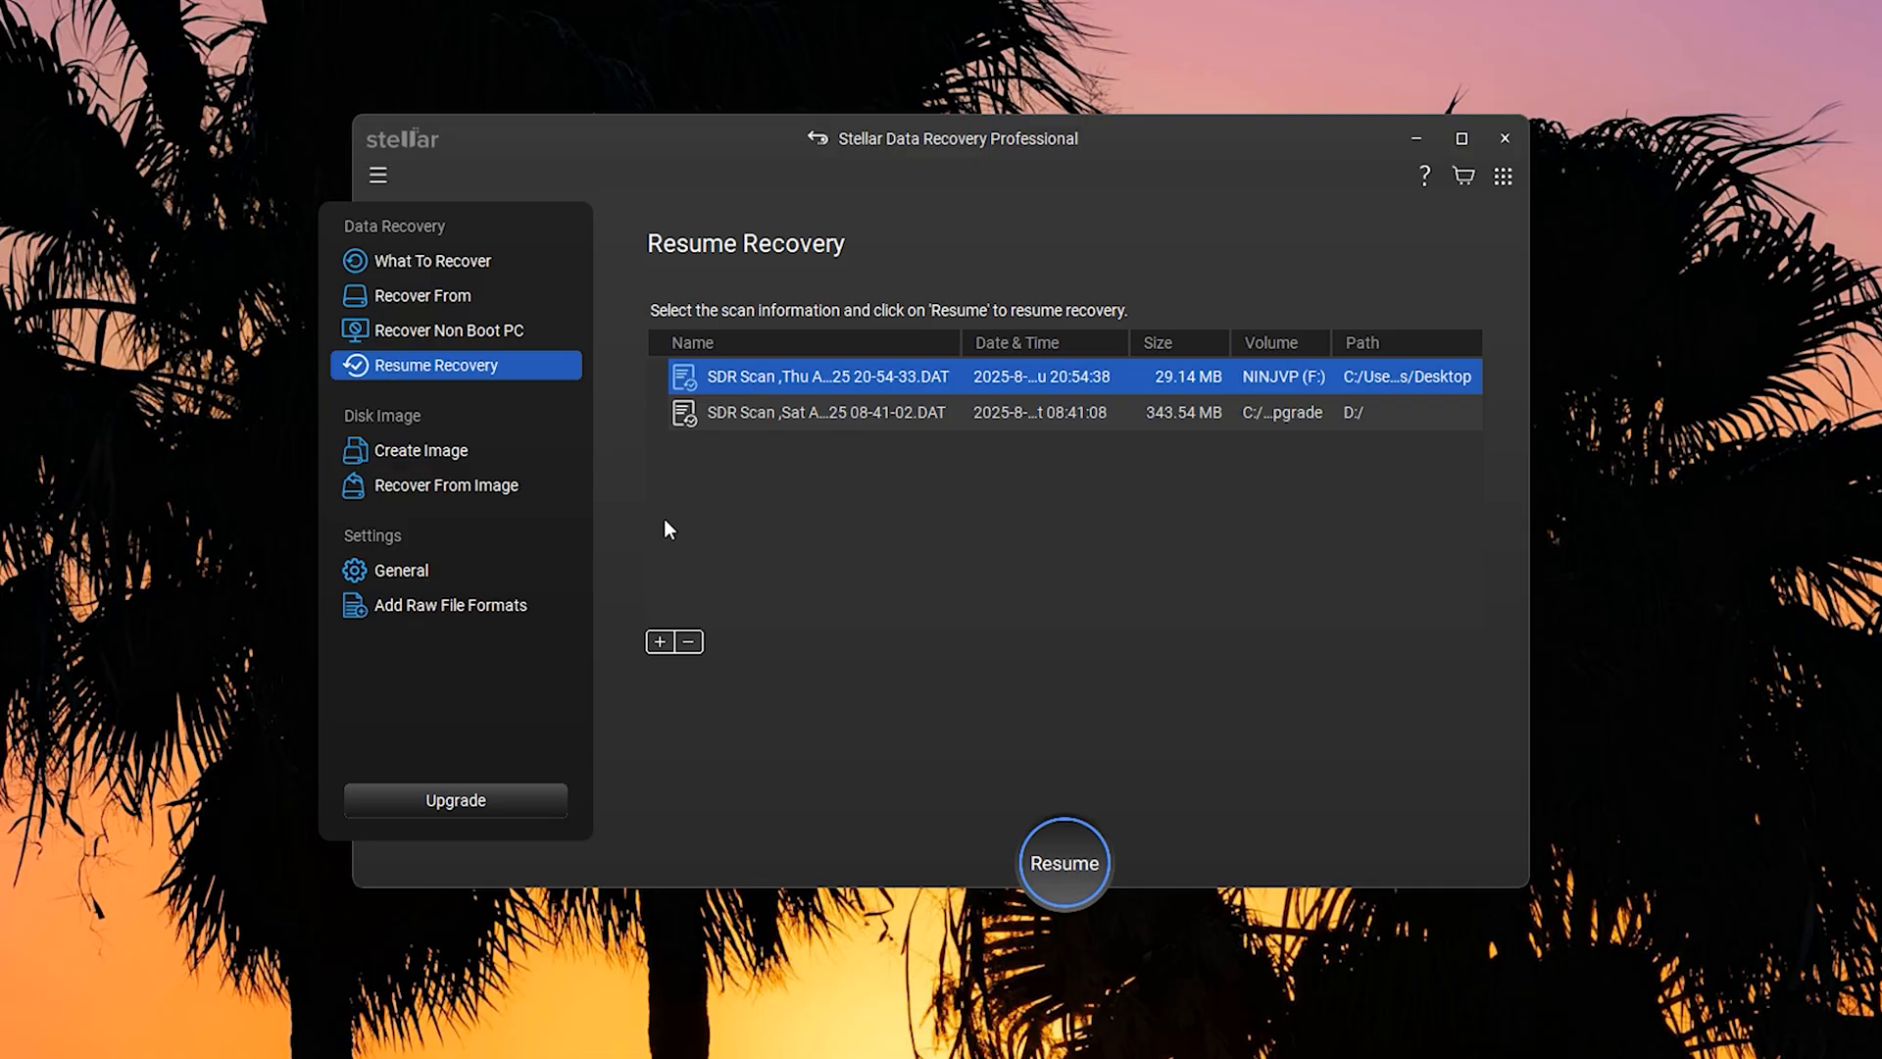
{"action": "mouse_move", "coordinate": [579, 487]}
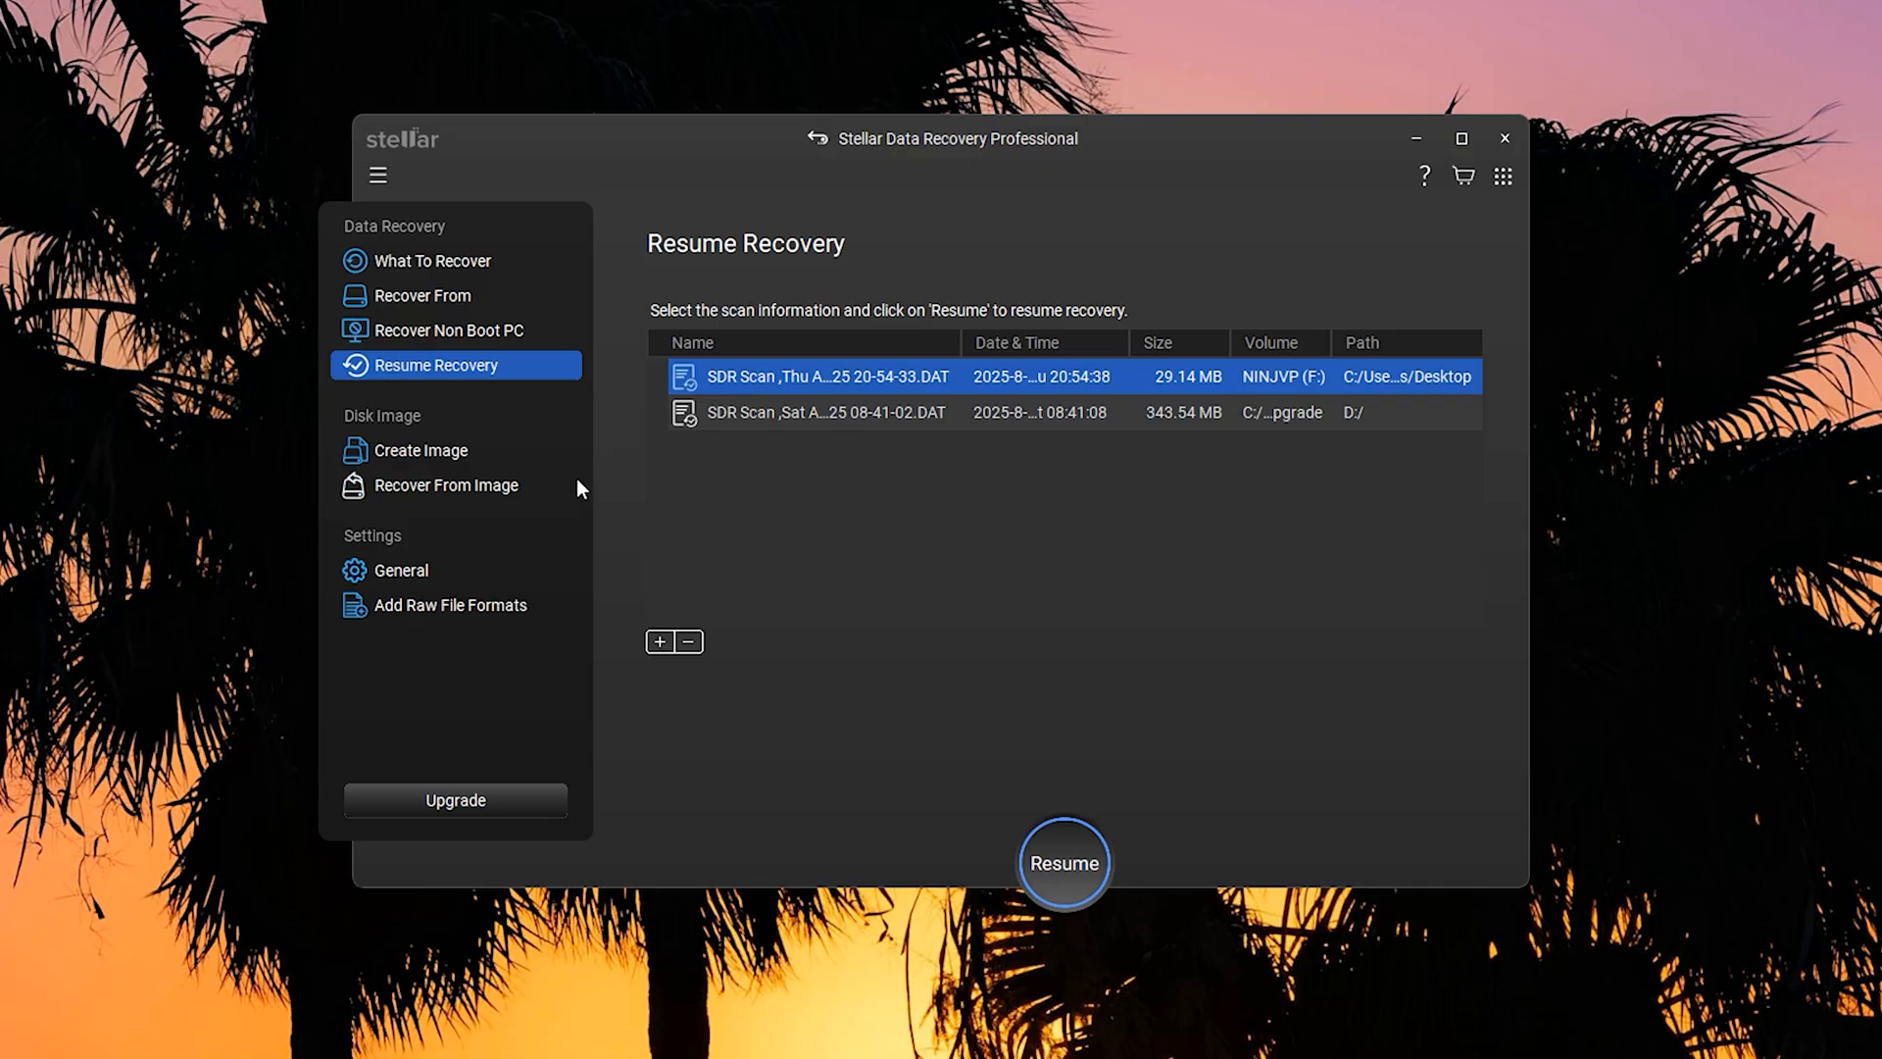
Step: Visit Create Image, then the Recover From Image screen under Disk Image
{"action": "left_click", "coordinate": [420, 449]}
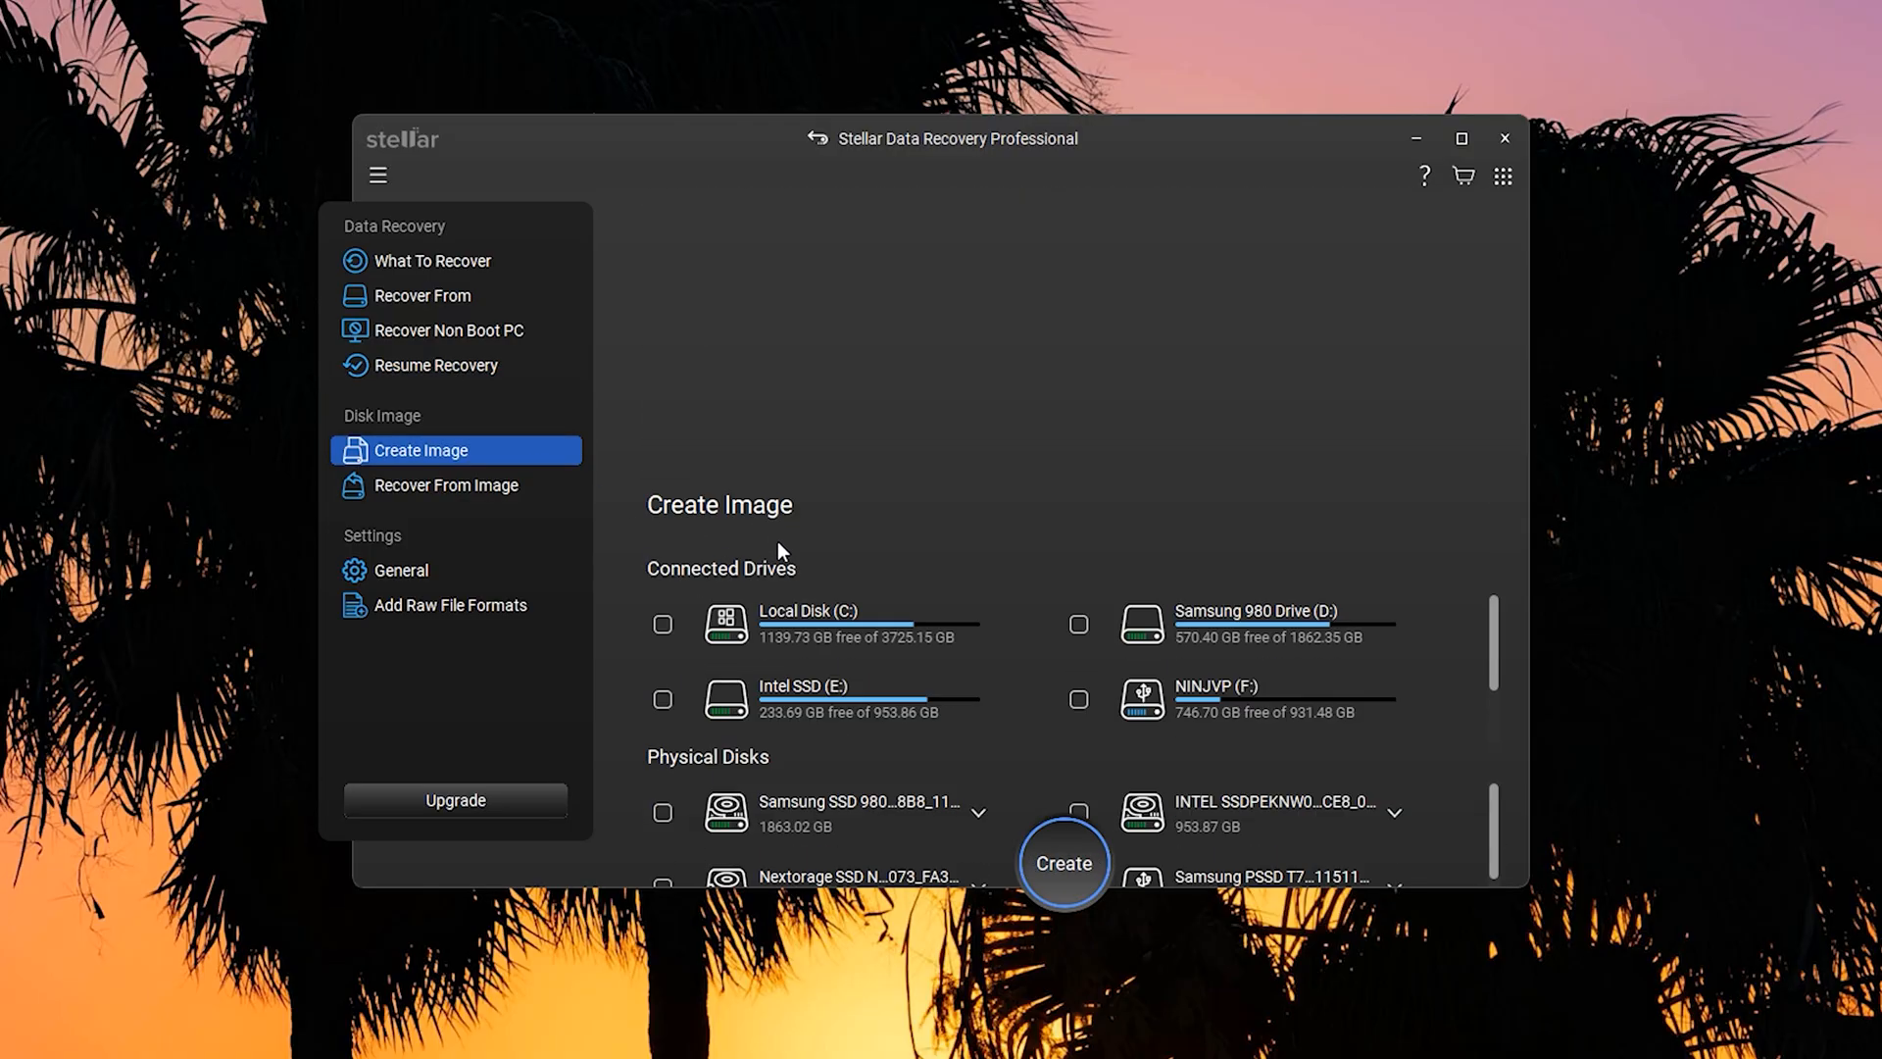
{"action": "scroll", "scroll_direction": "up", "scroll_amount": 3}
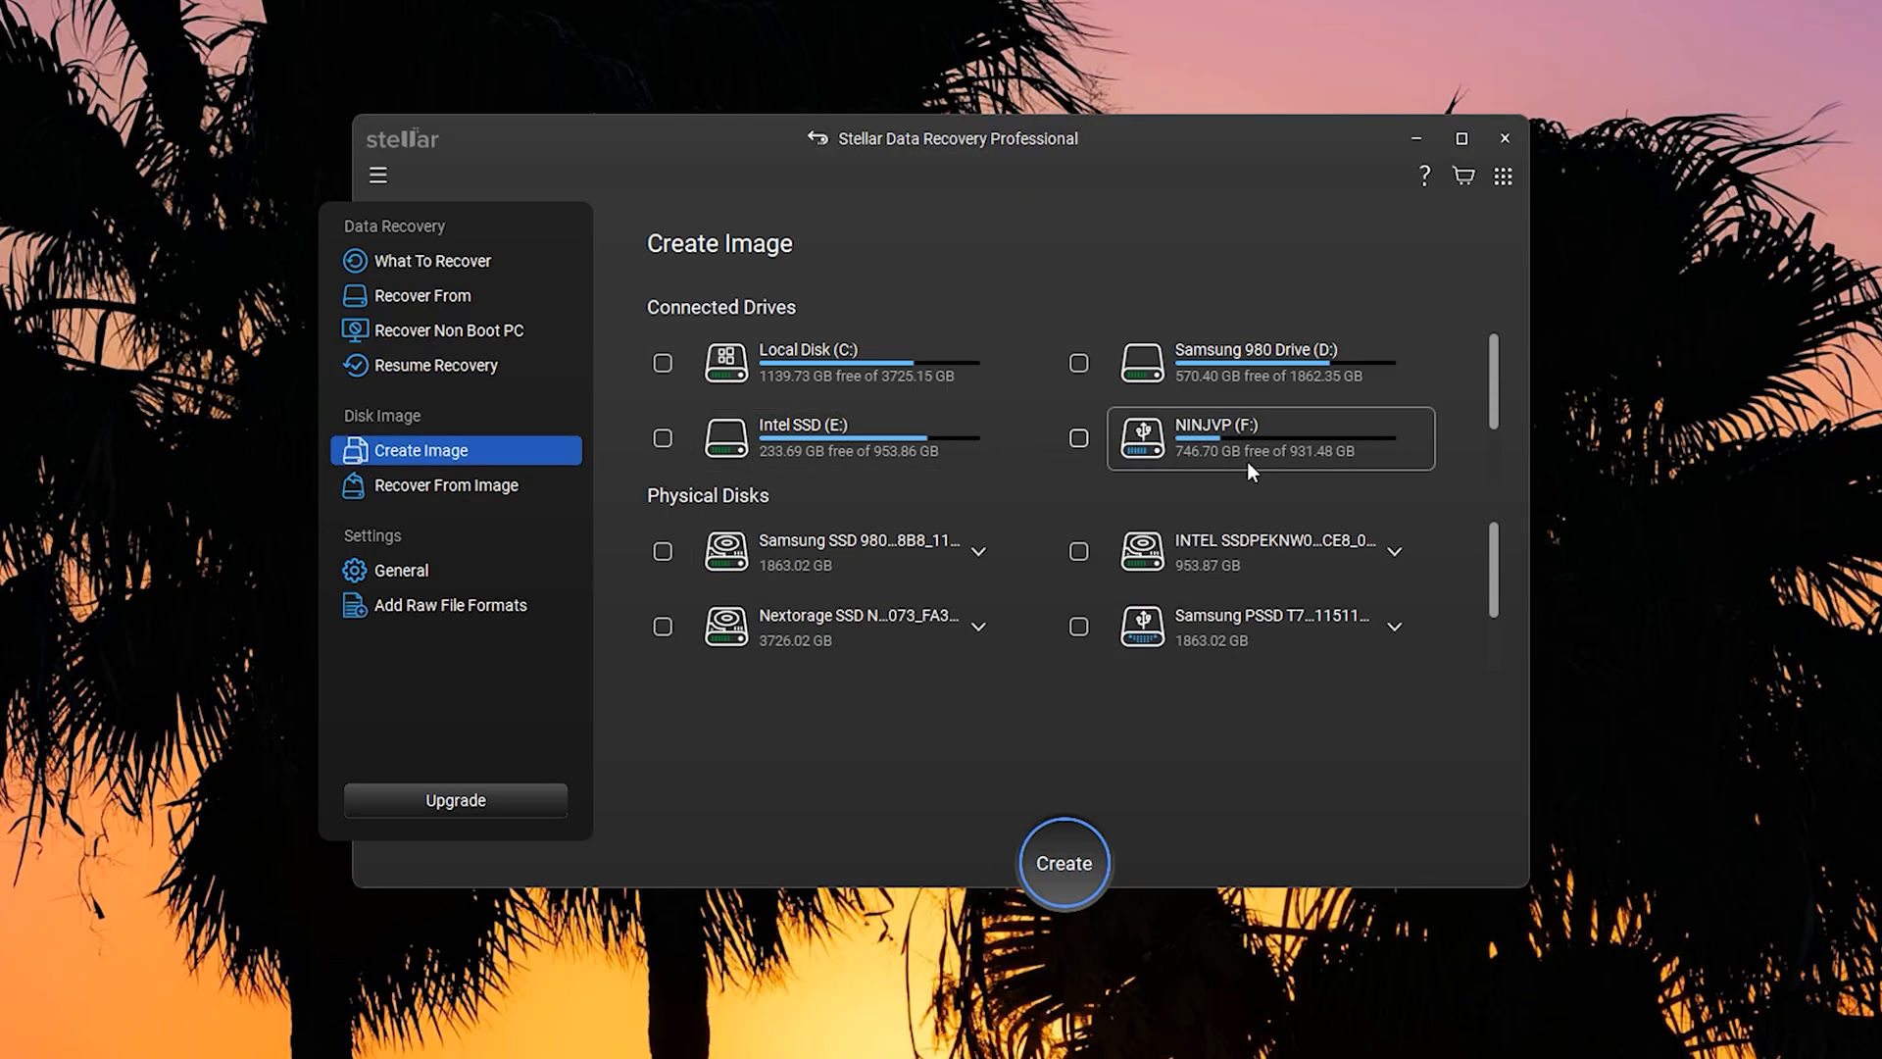
{"action": "left_click", "coordinate": [447, 485]}
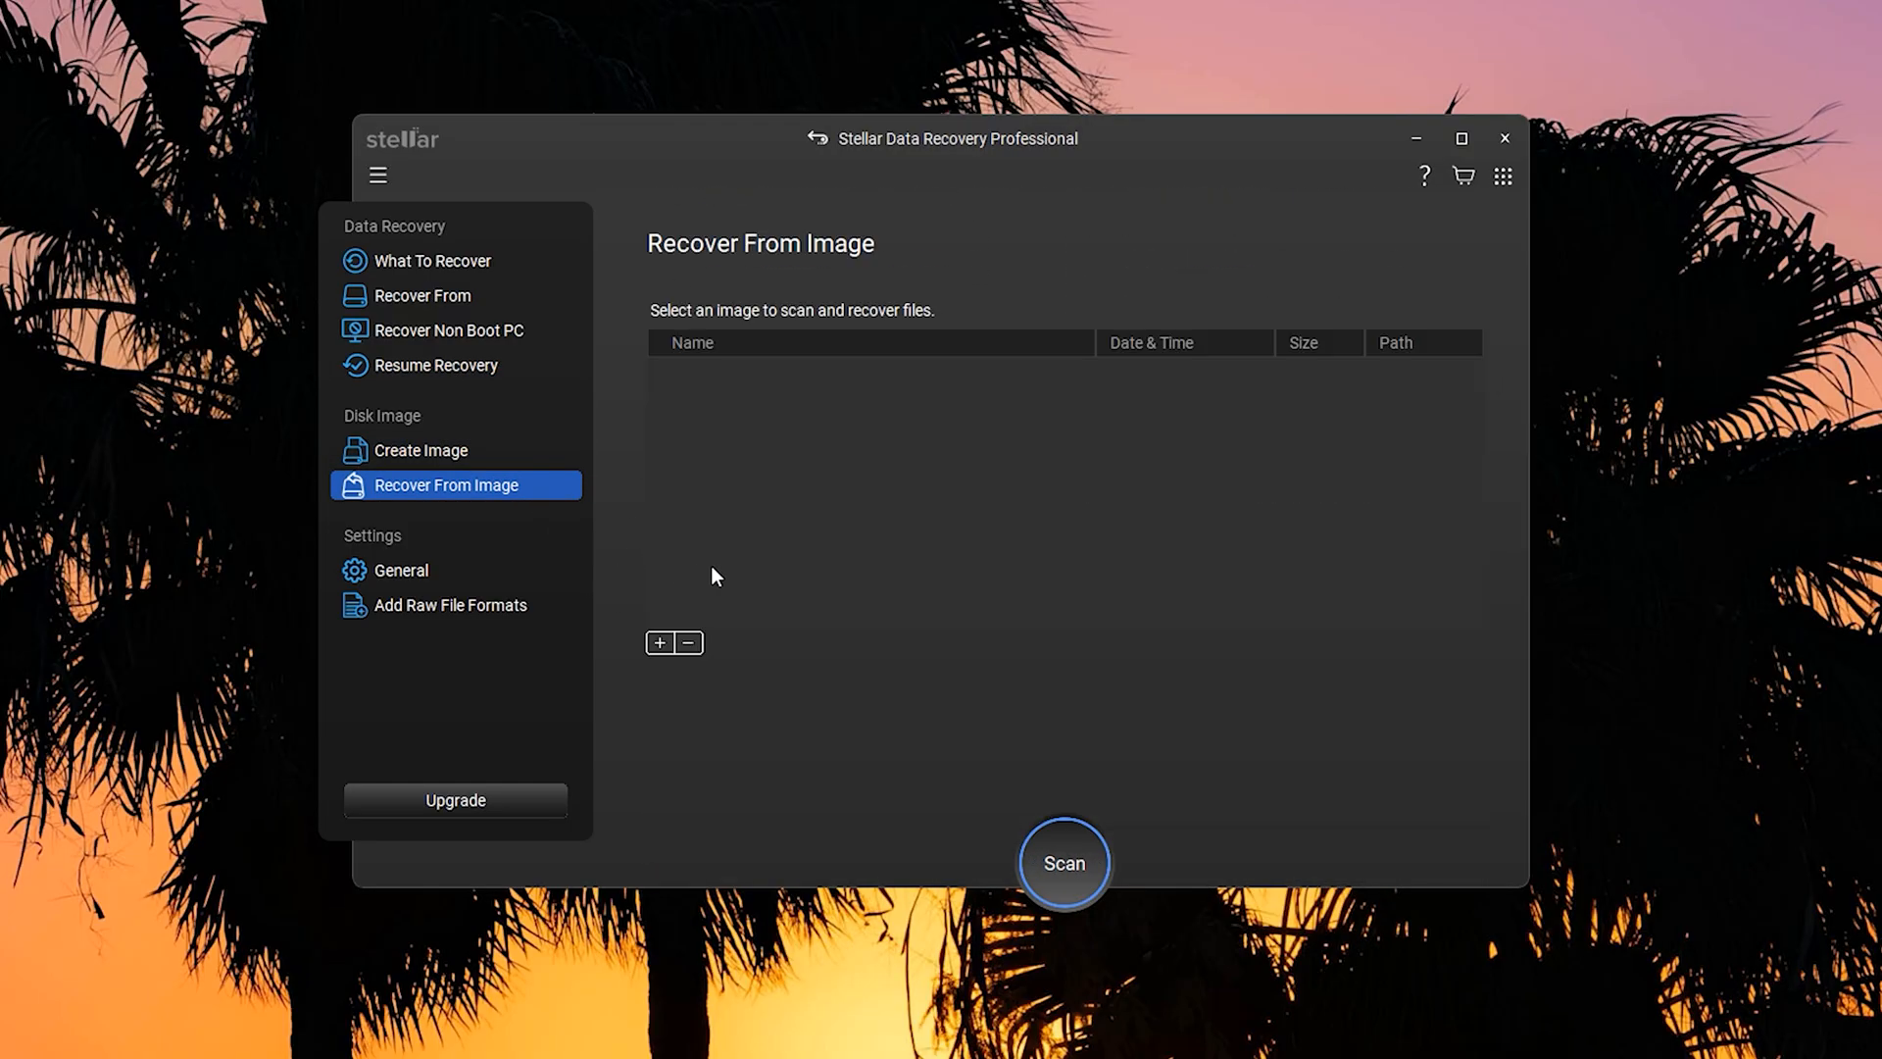
{"action": "mouse_move", "coordinate": [920, 542]}
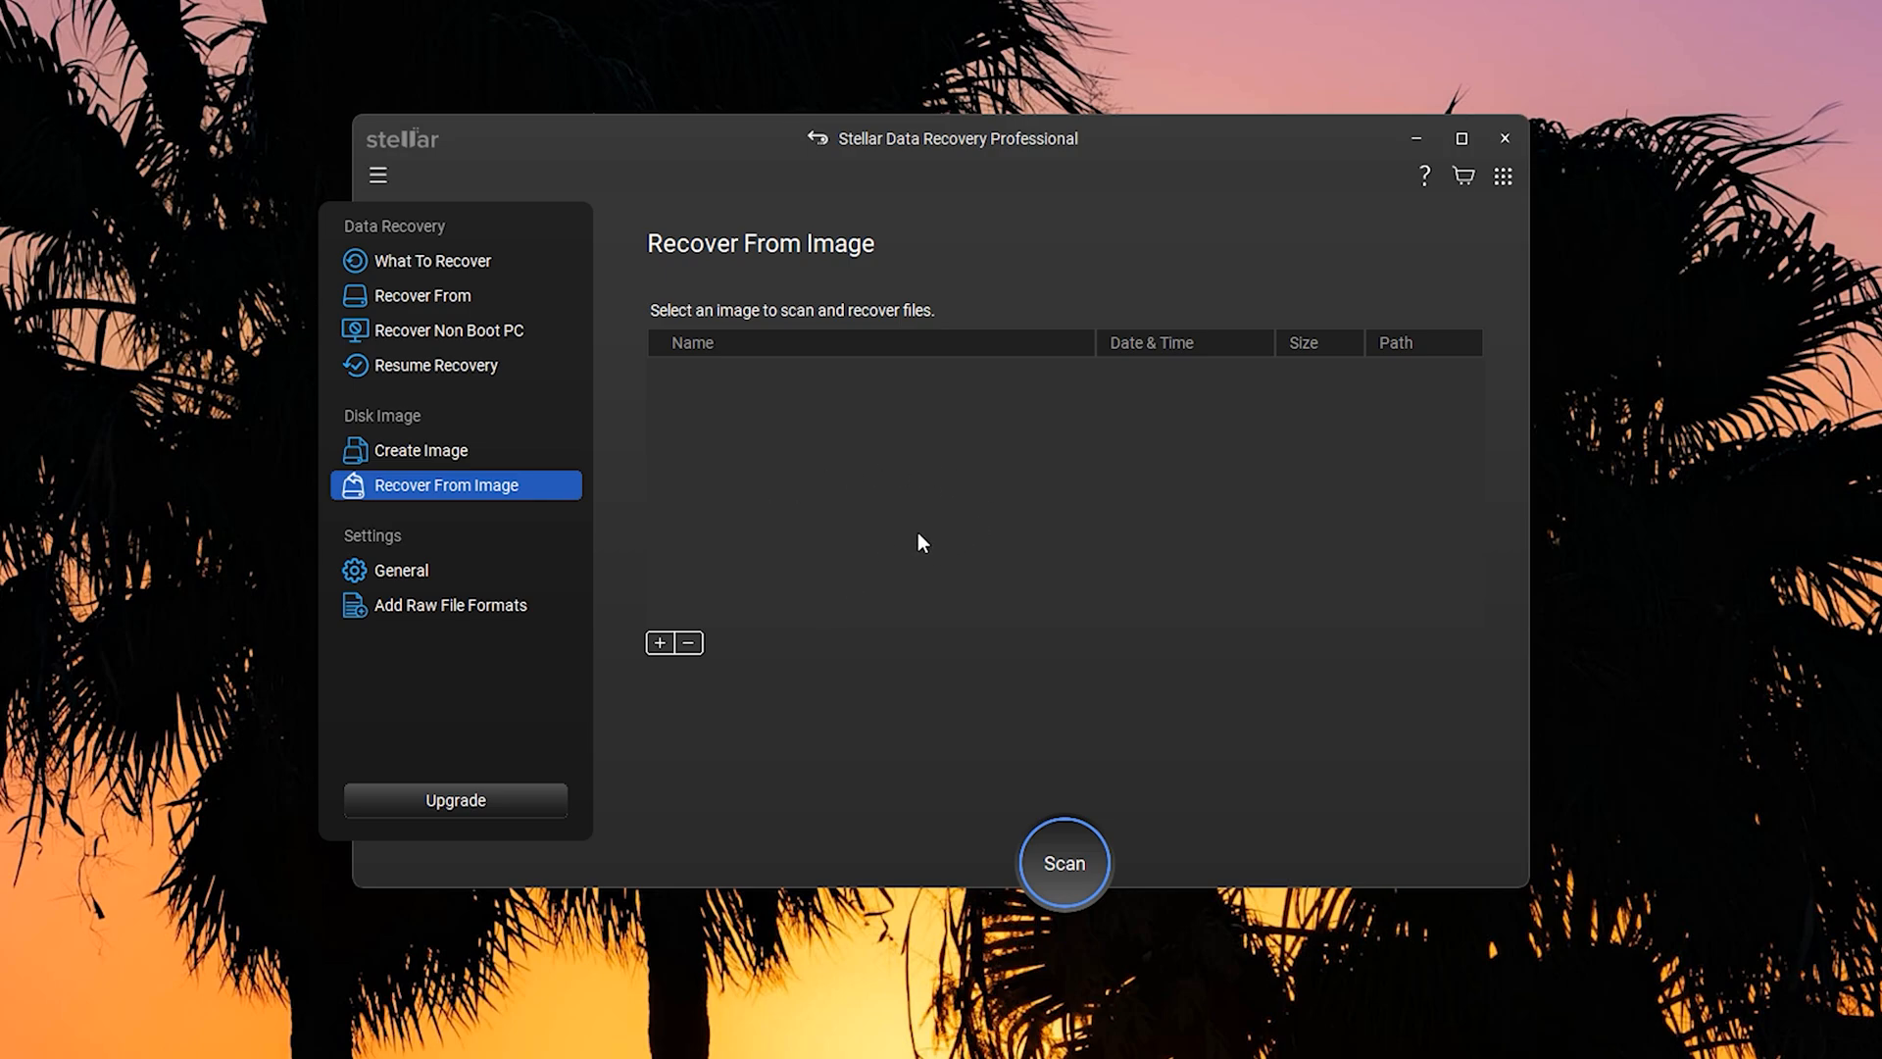
{"action": "mouse_move", "coordinate": [802, 583]}
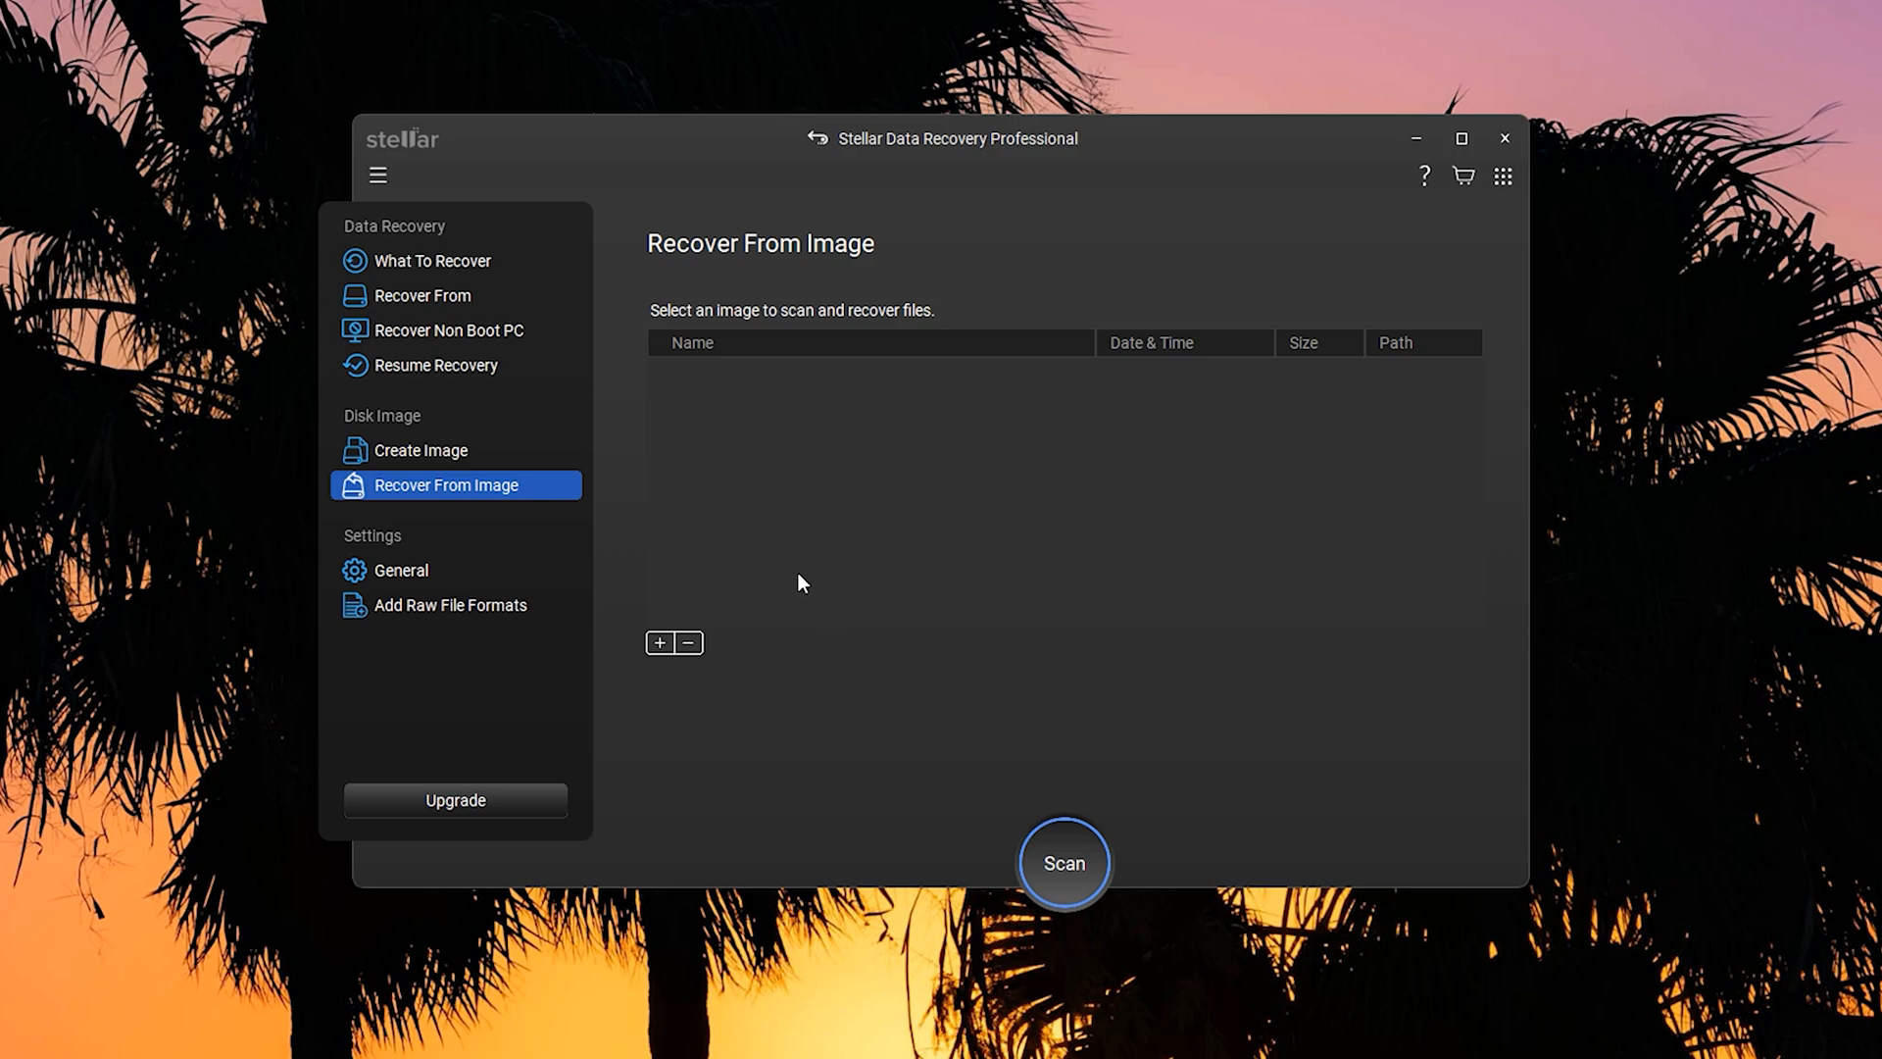
{"action": "mouse_move", "coordinate": [653, 607]}
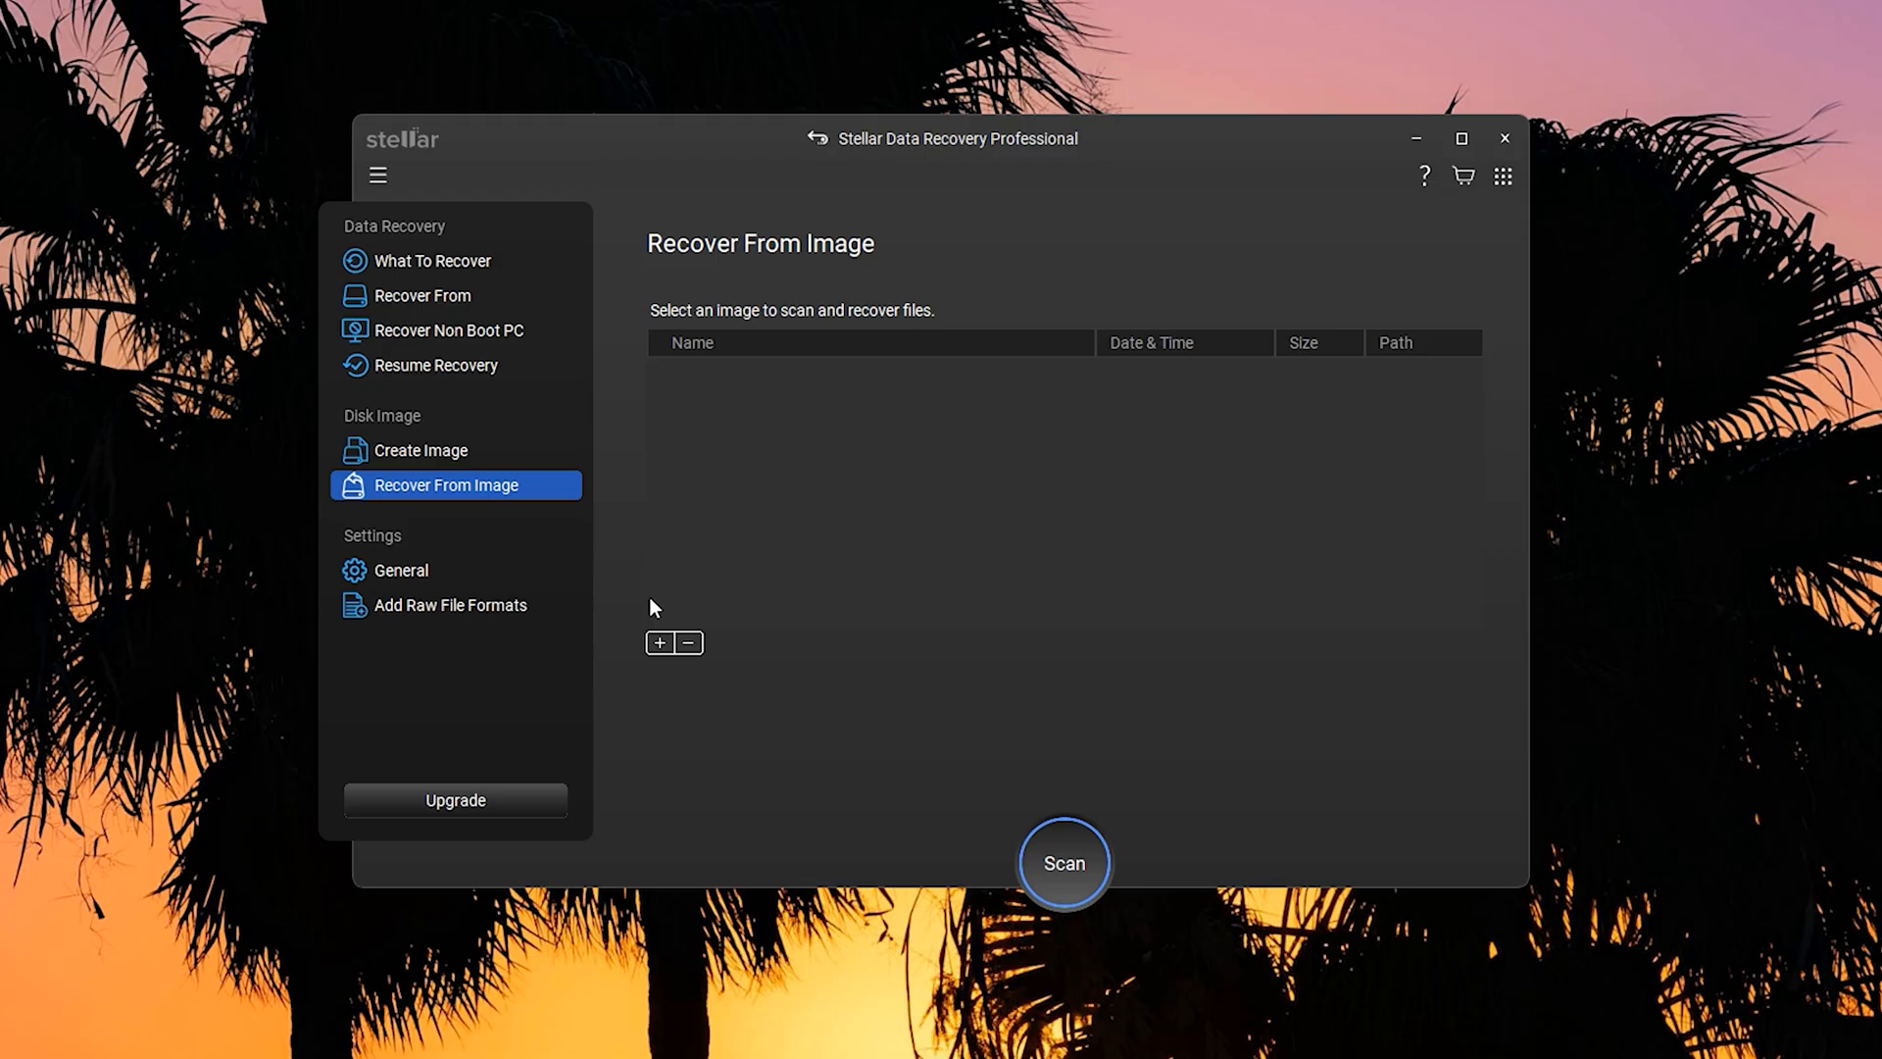
{"action": "mouse_move", "coordinate": [834, 621]}
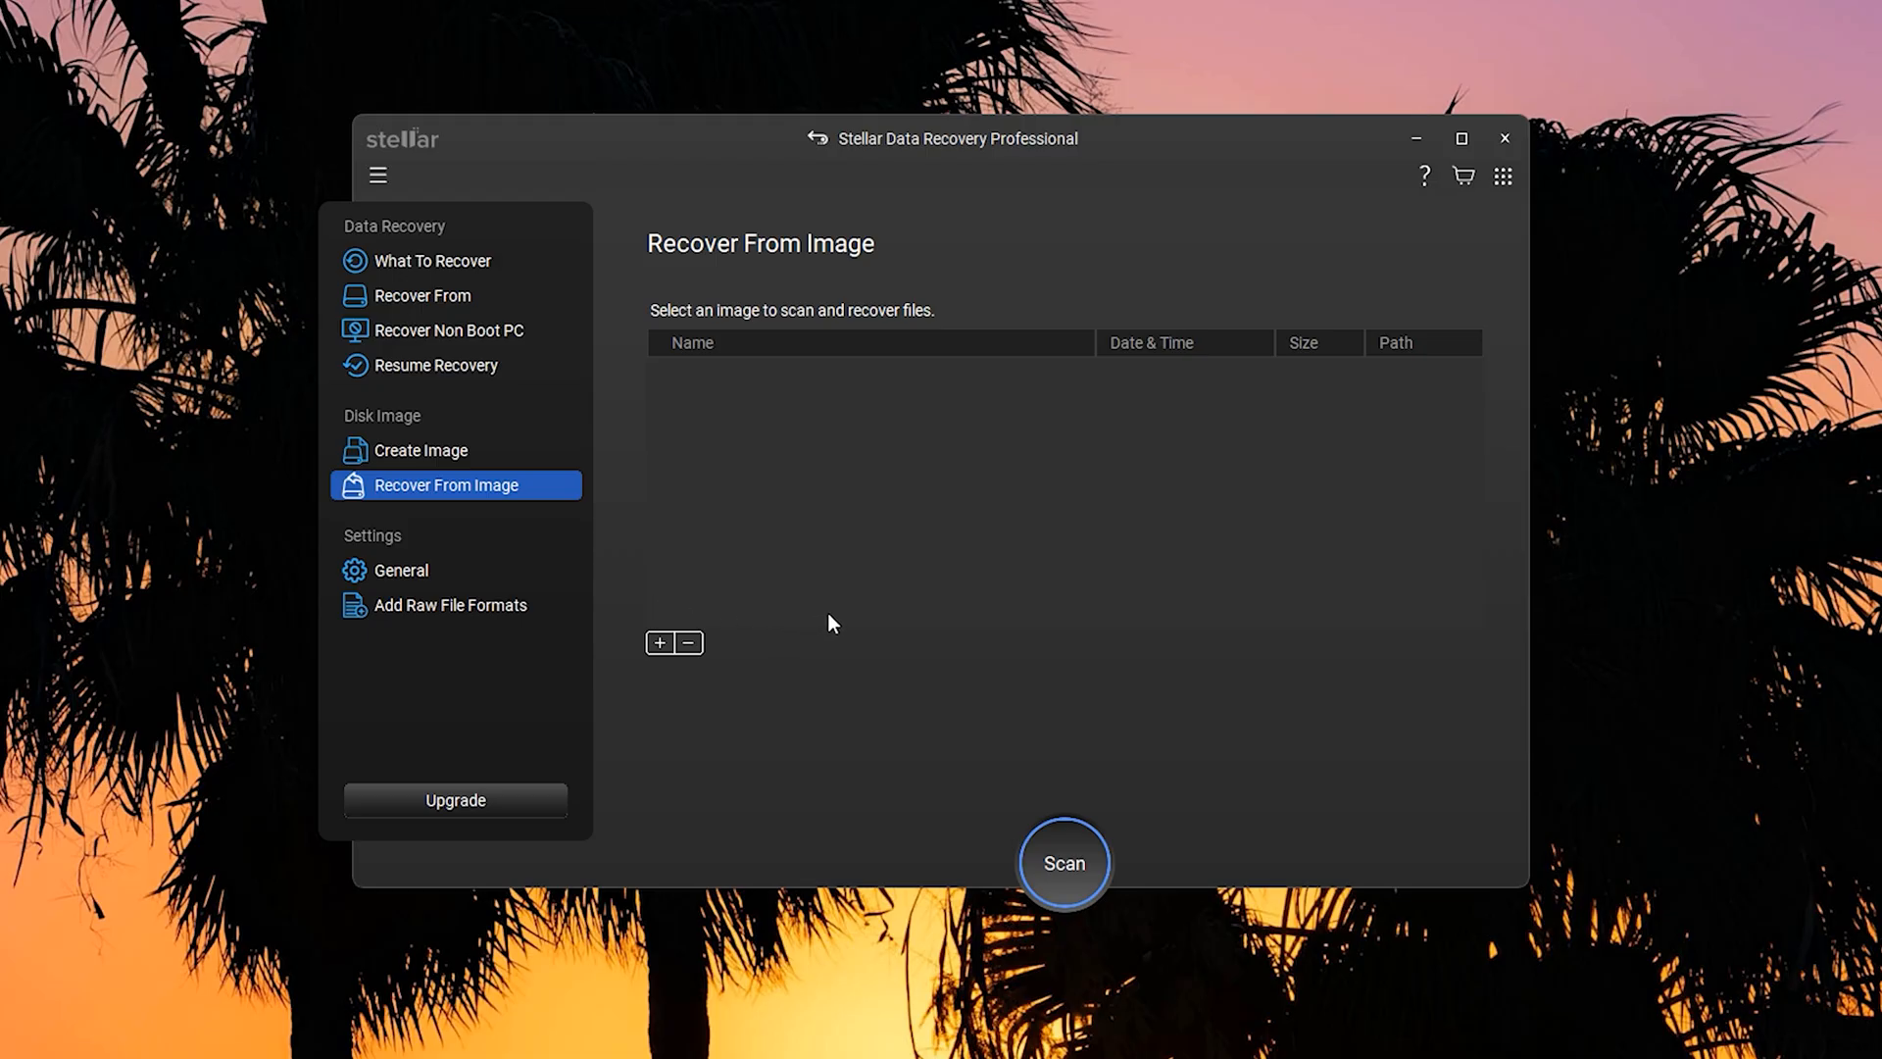
{"action": "mouse_move", "coordinate": [856, 627]}
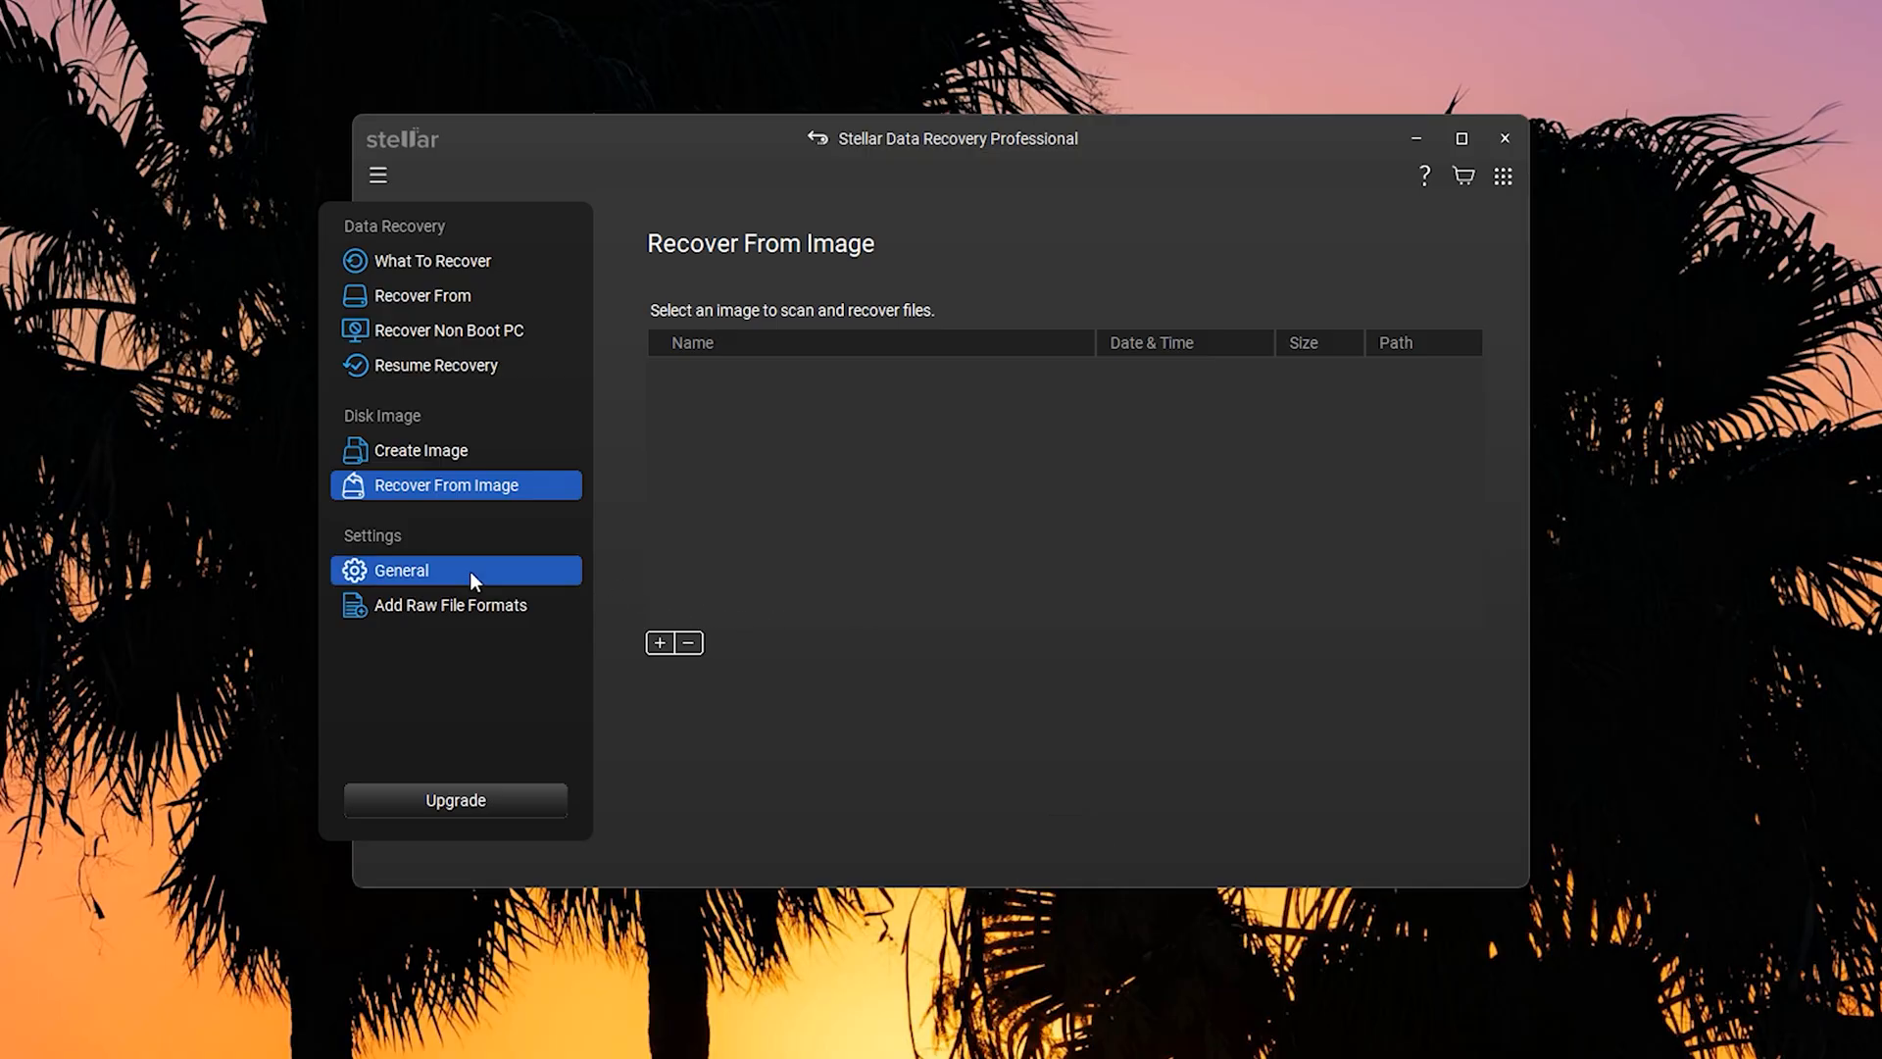
Step: Visit the general Settings and the Add Raw File Formats list of supported types
{"action": "left_click", "coordinate": [401, 568]}
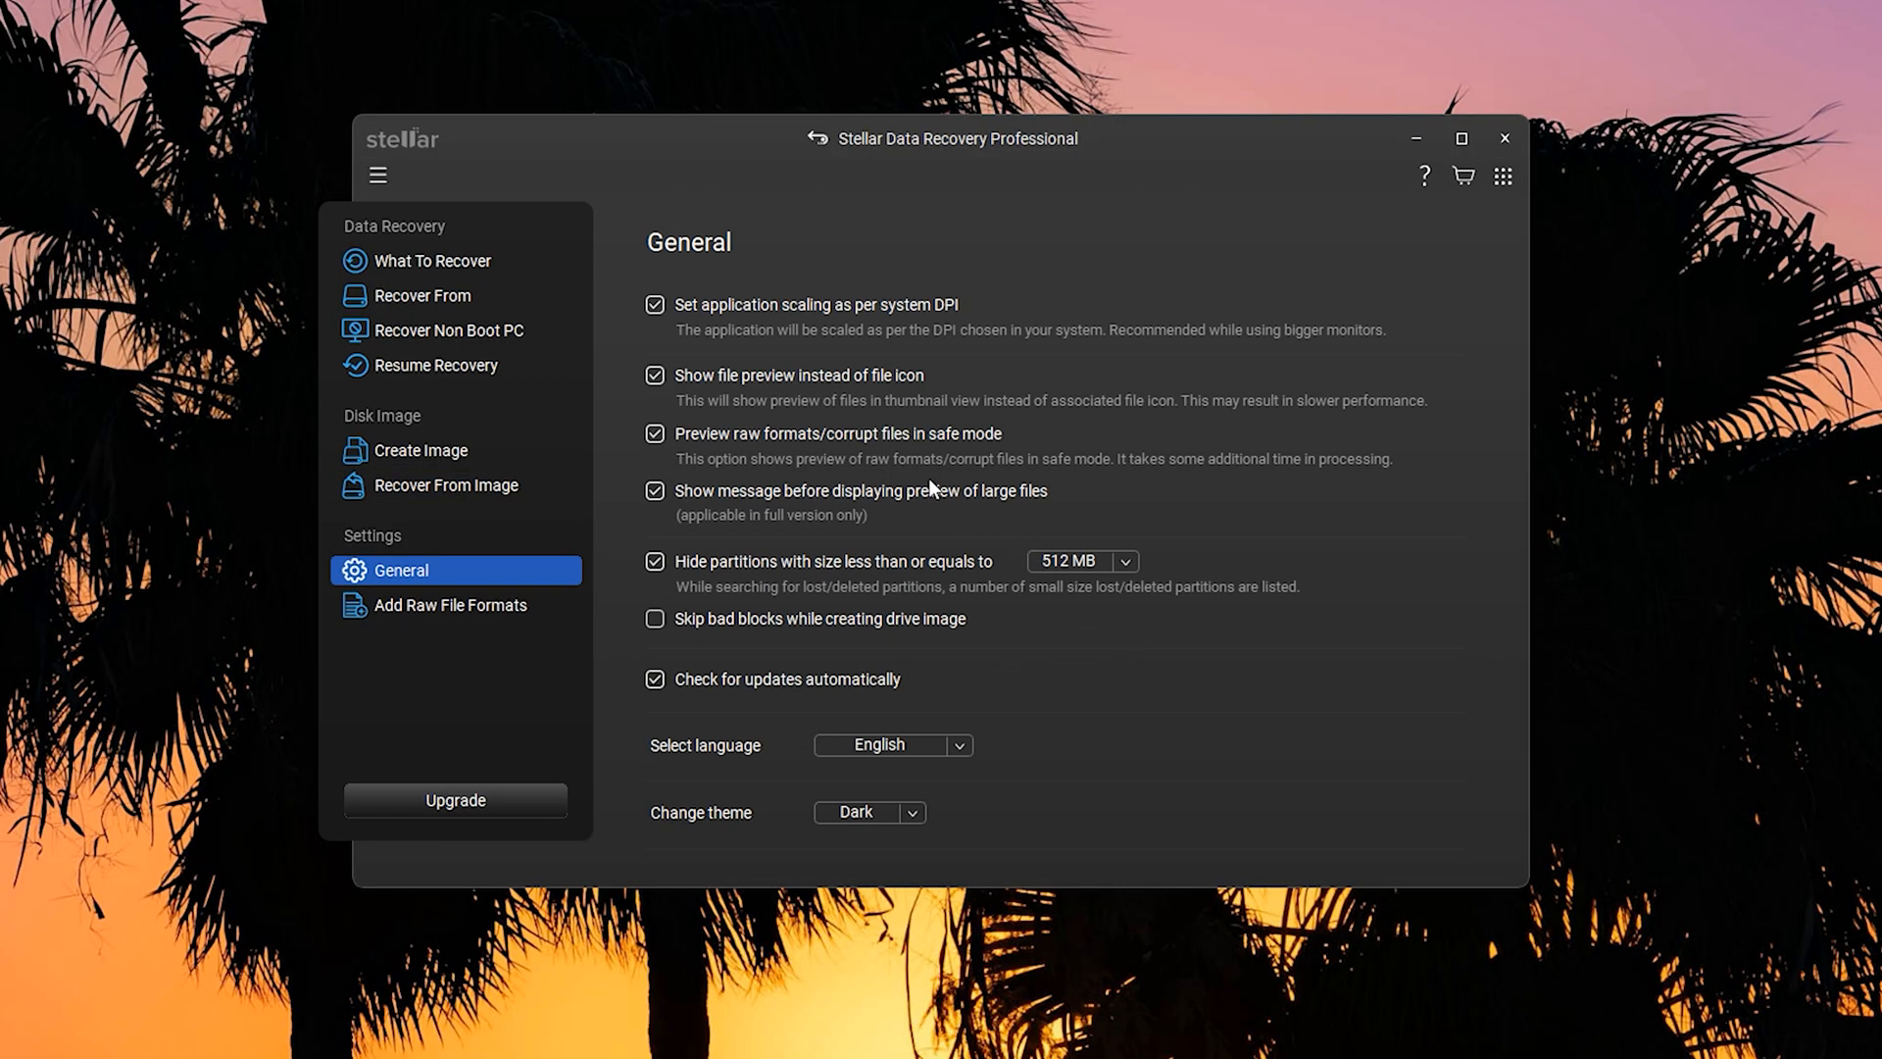
{"action": "mouse_move", "coordinate": [947, 747]}
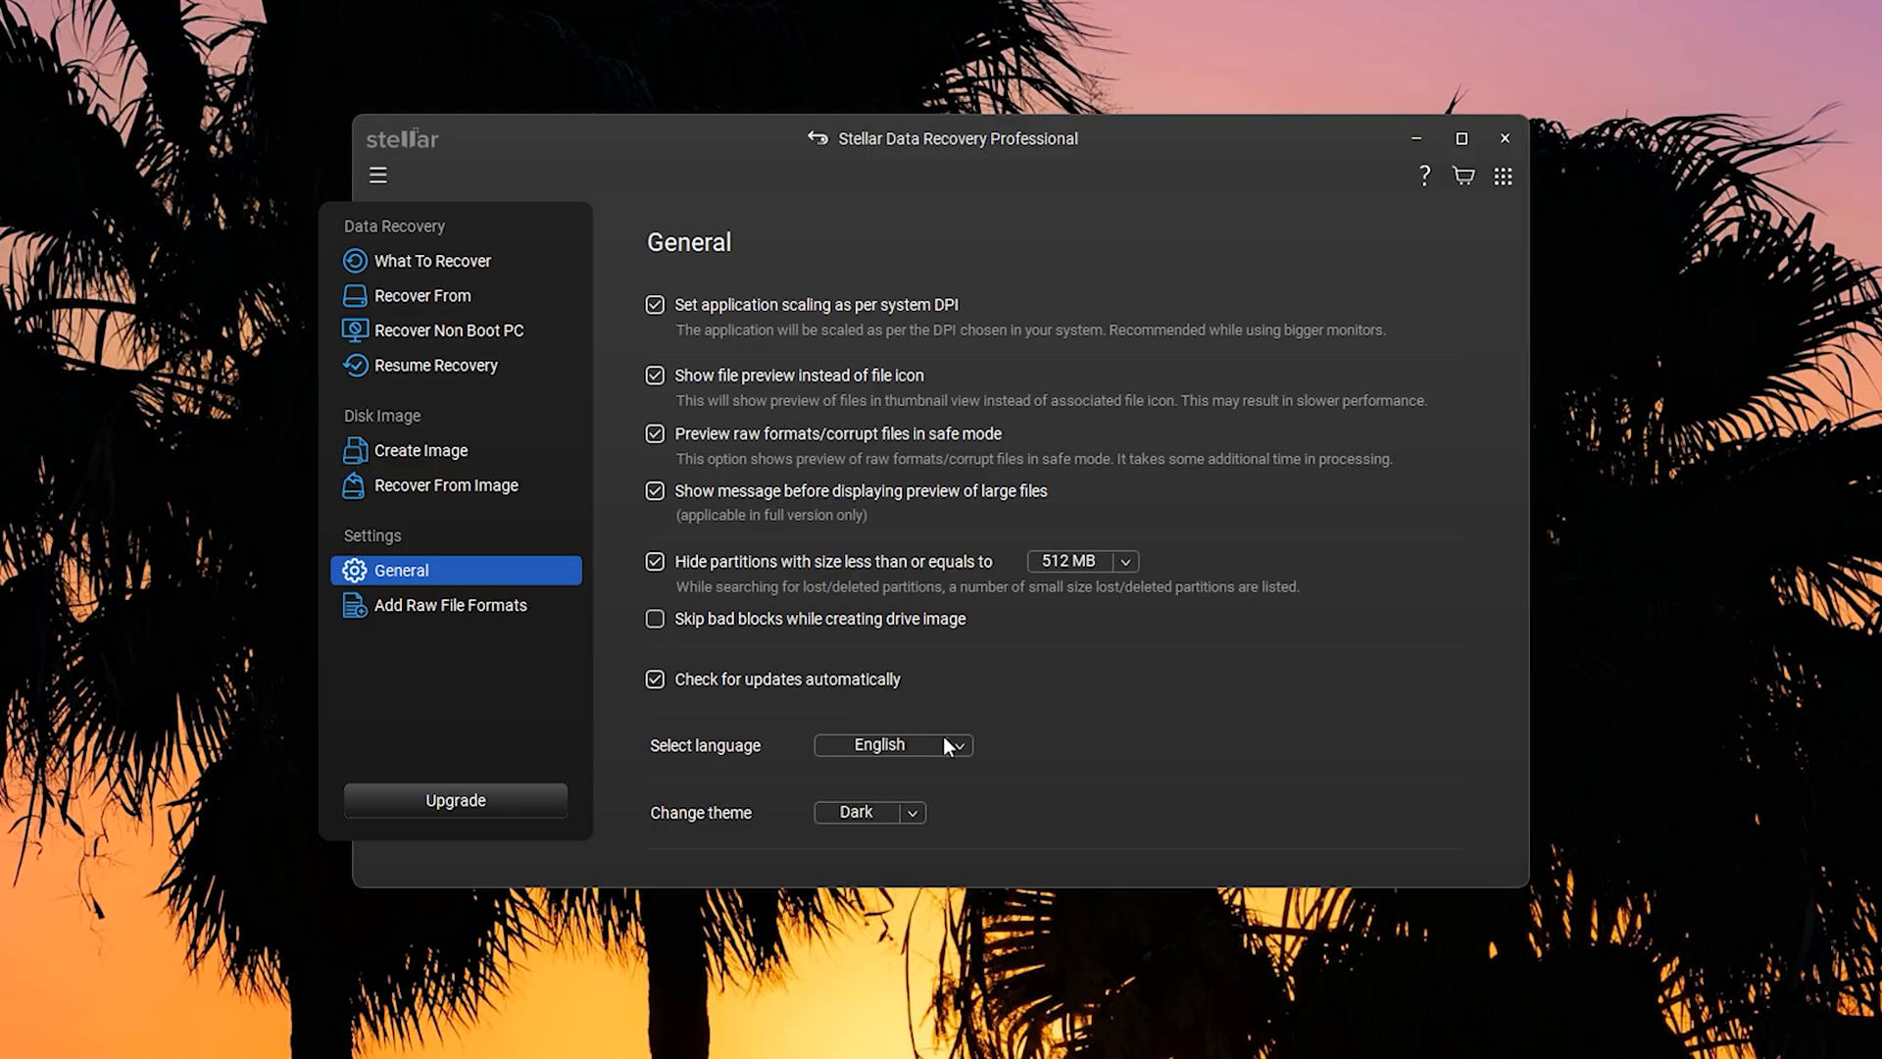
{"action": "mouse_move", "coordinate": [802, 829]}
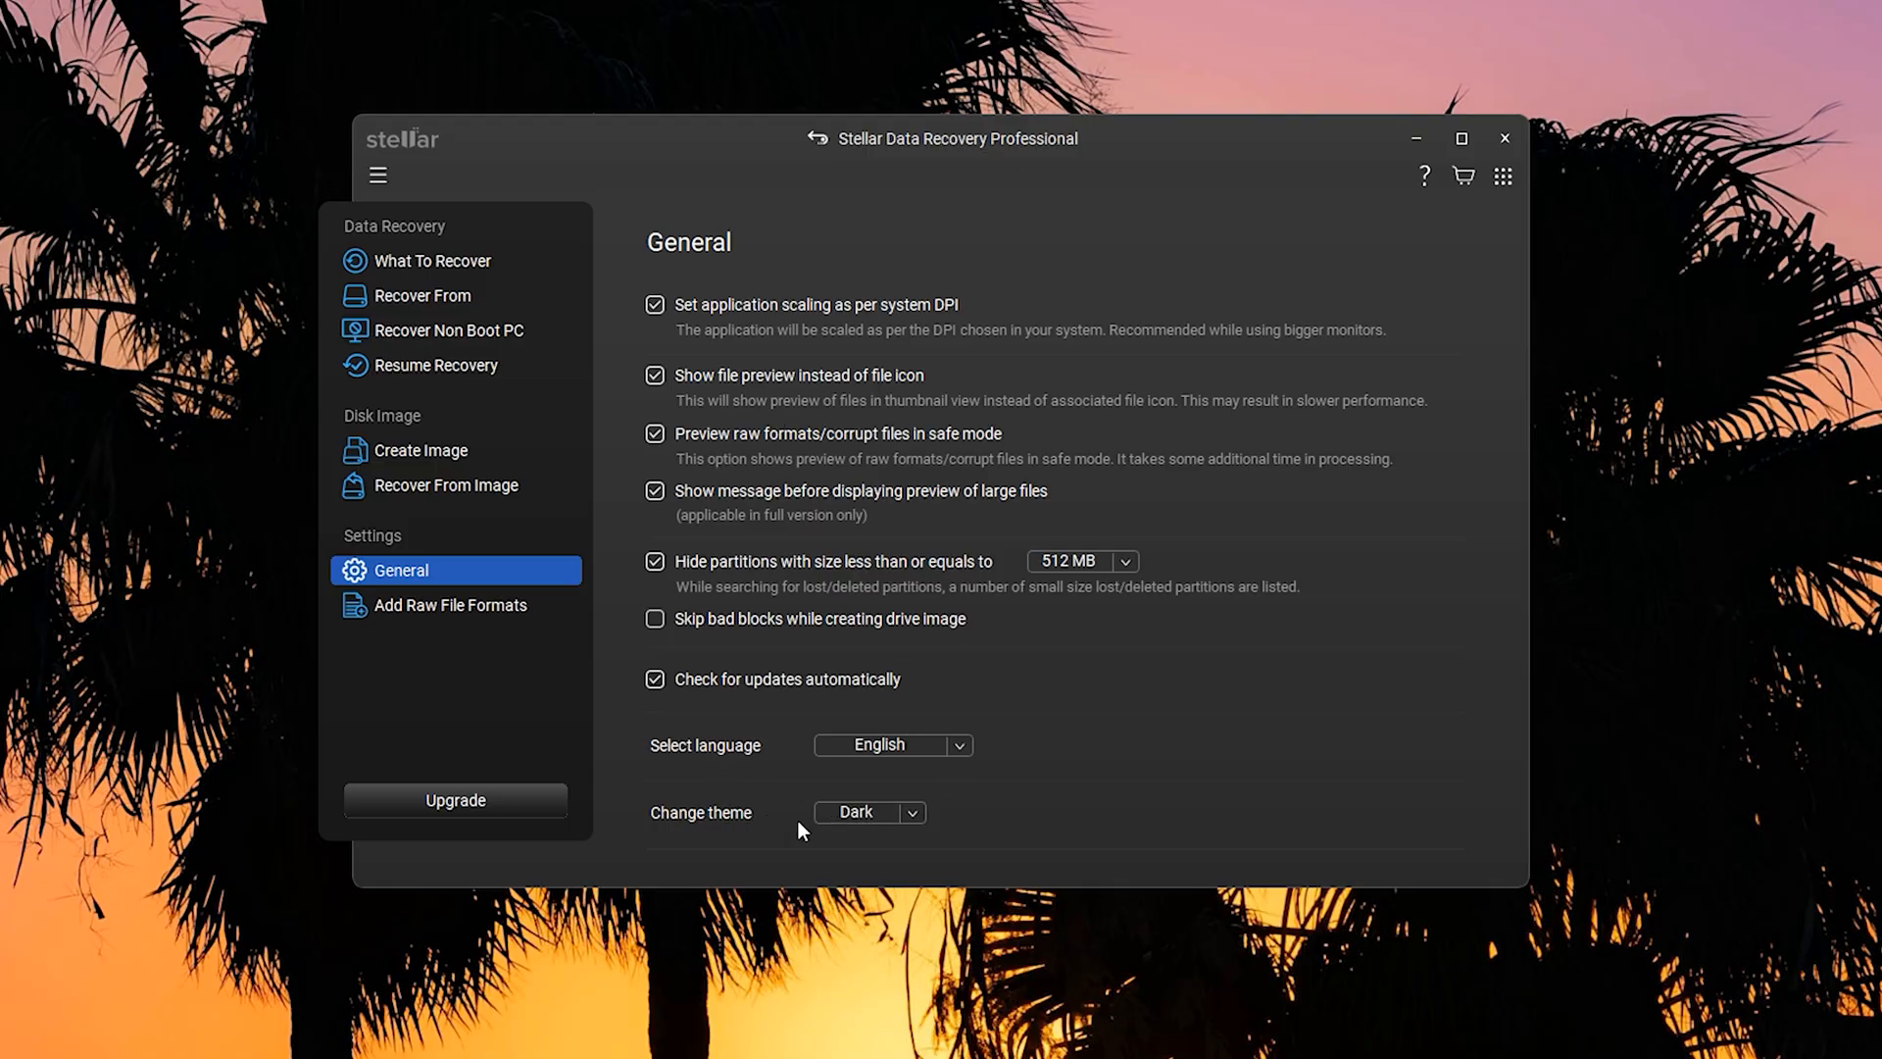
{"action": "mouse_move", "coordinate": [947, 649]}
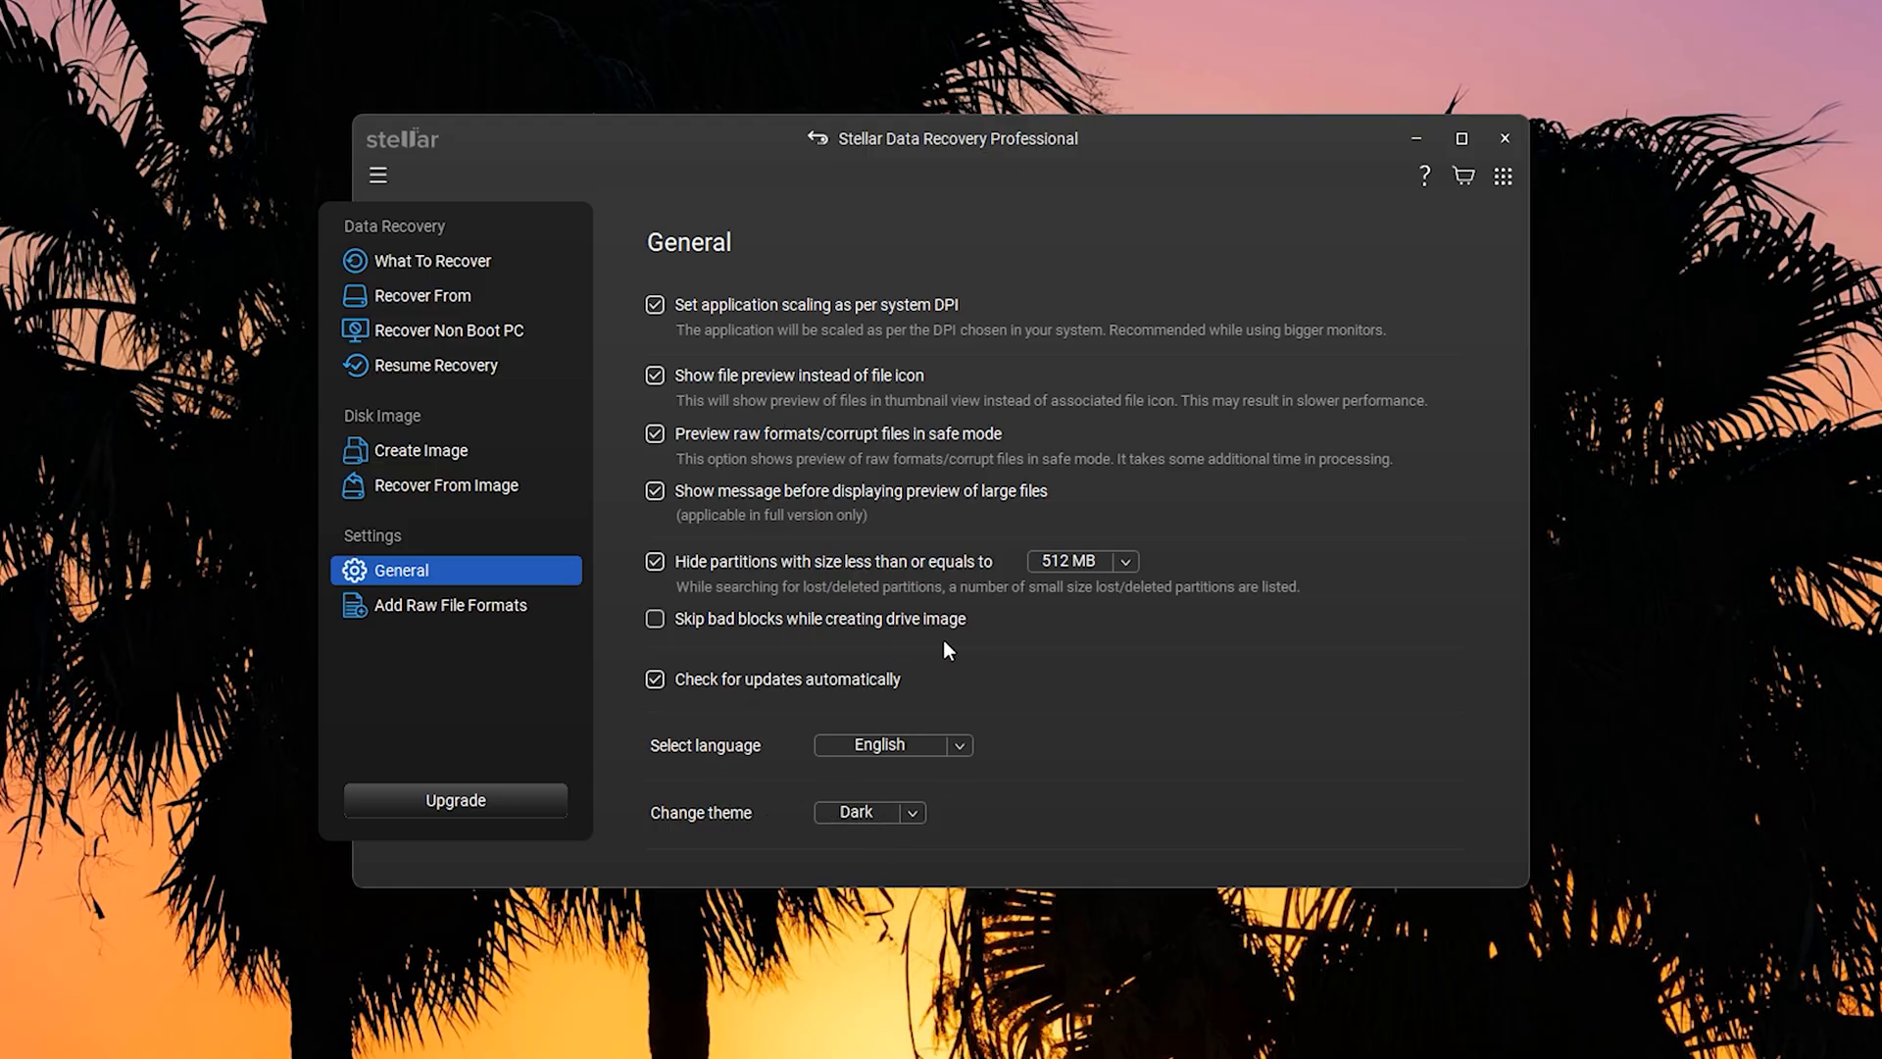
{"action": "left_click", "coordinate": [450, 605]}
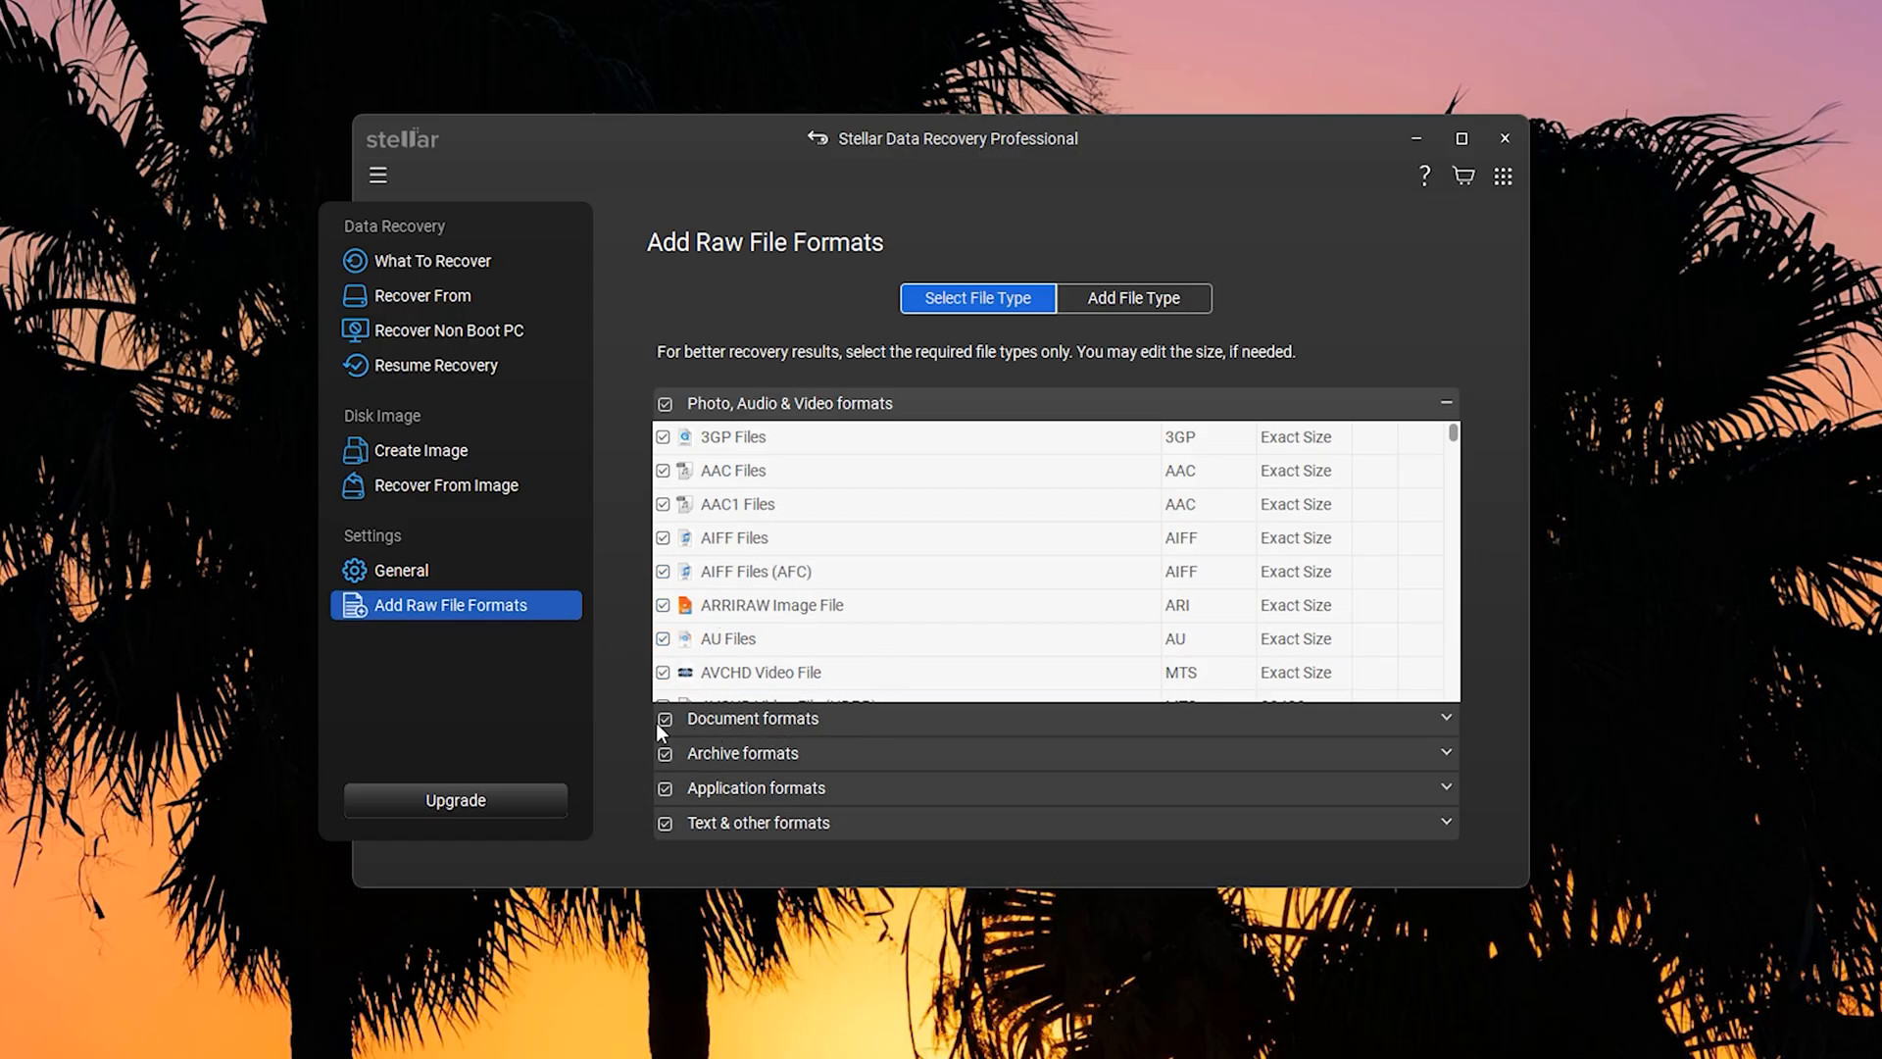
{"action": "mouse_move", "coordinate": [635, 656]}
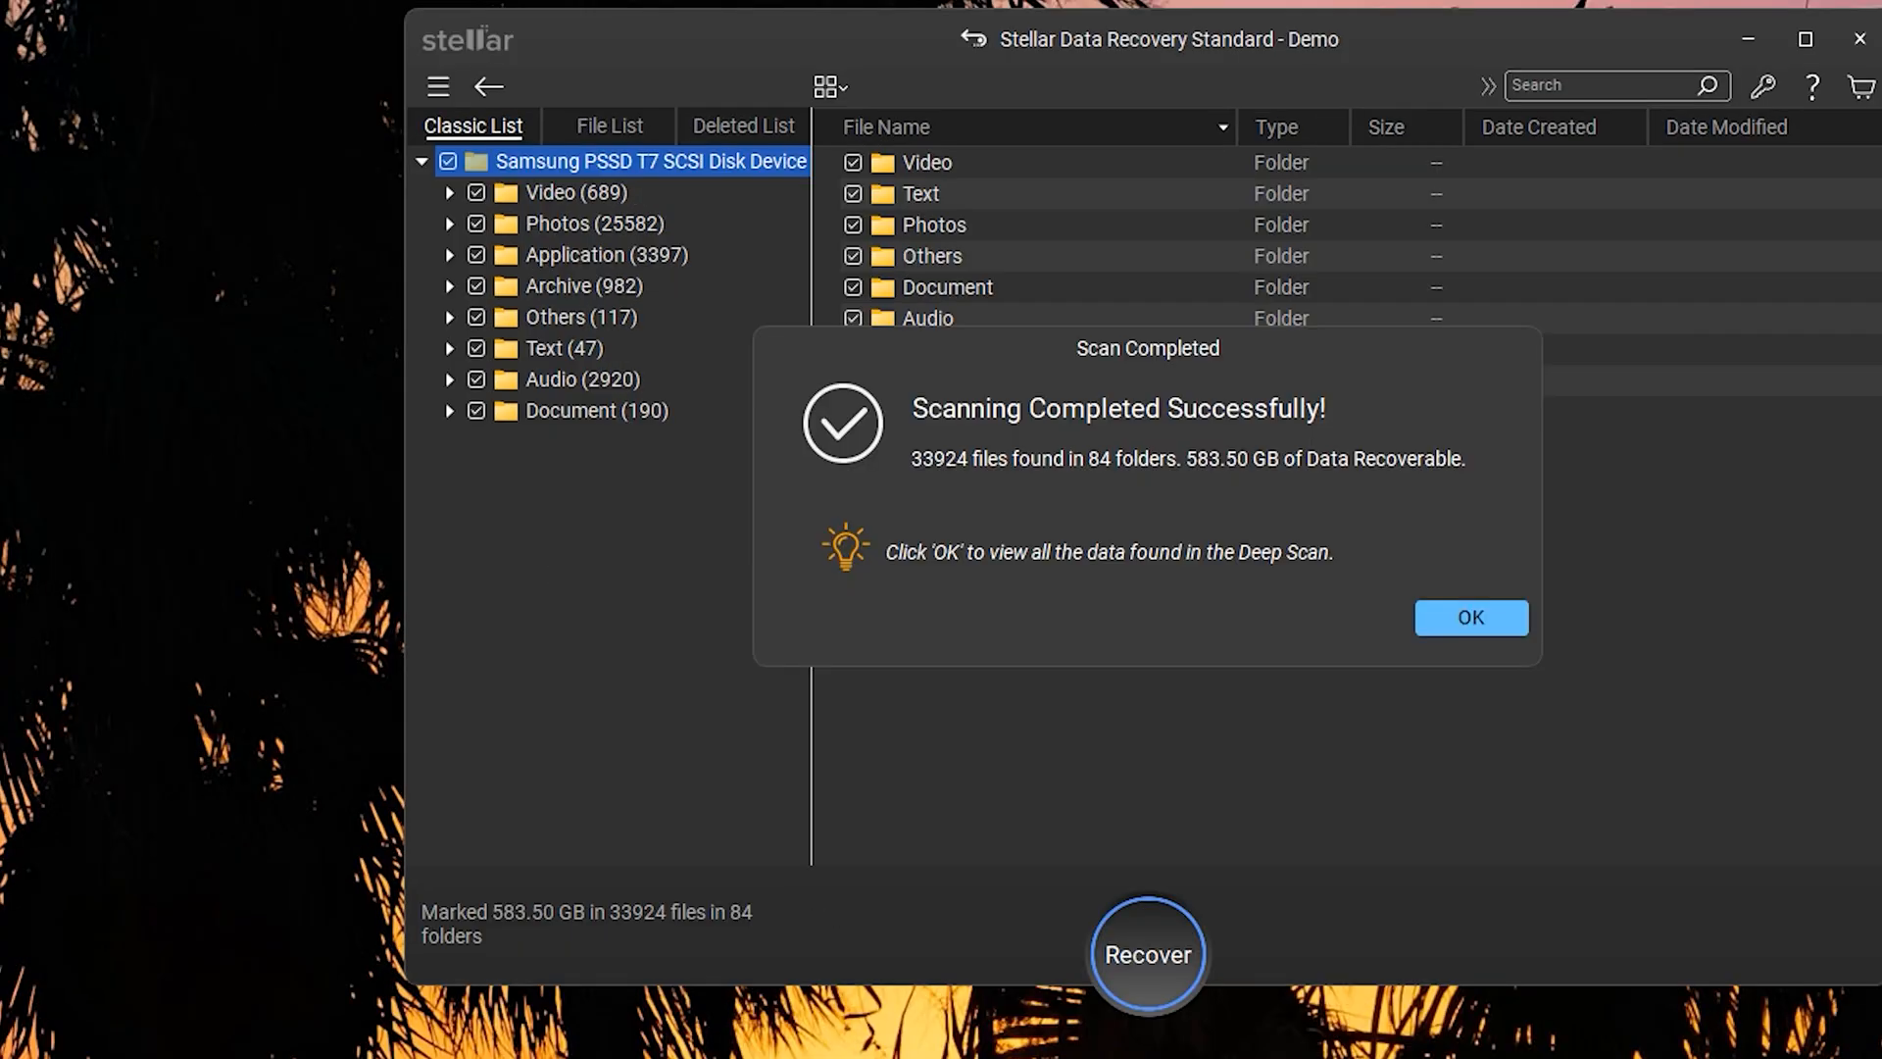
Step: Dismiss the demo Scan Completed dialog (33,924 files) and return to Recover From
{"action": "left_click", "coordinate": [1470, 617]}
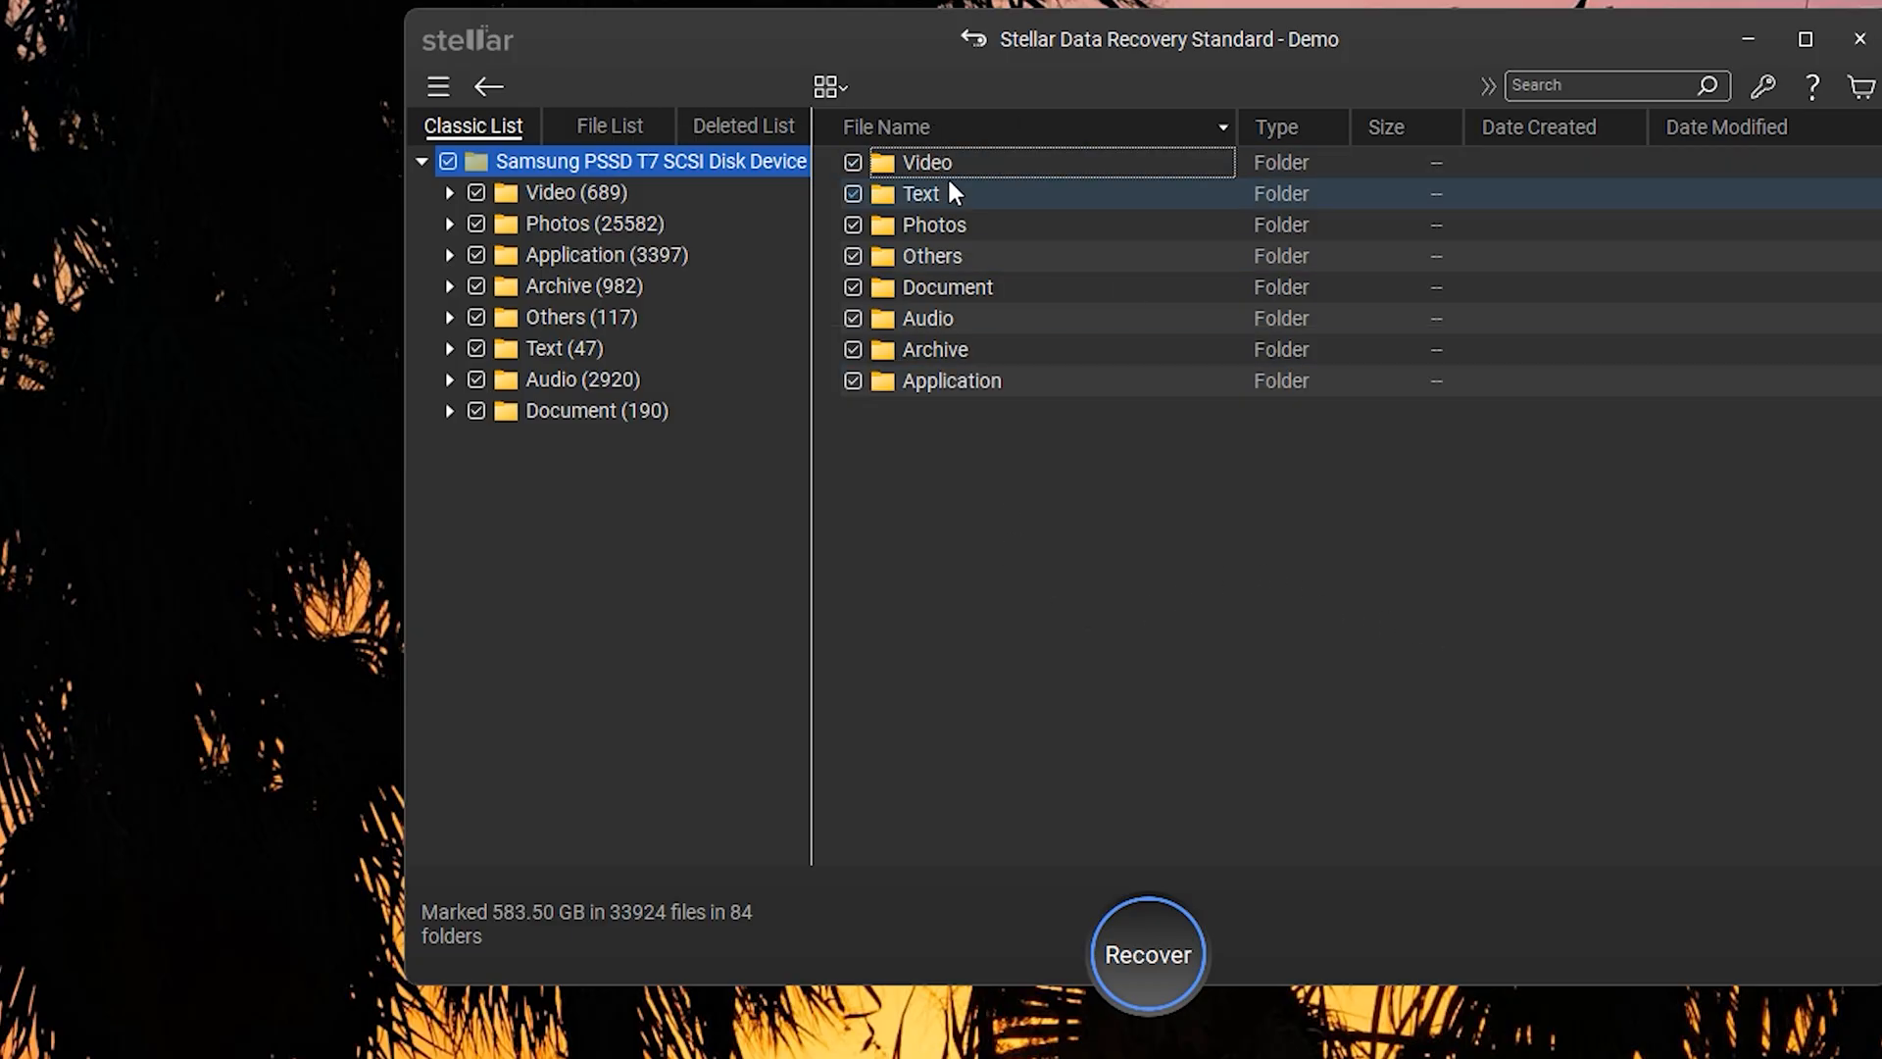
{"action": "mouse_move", "coordinate": [948, 193]}
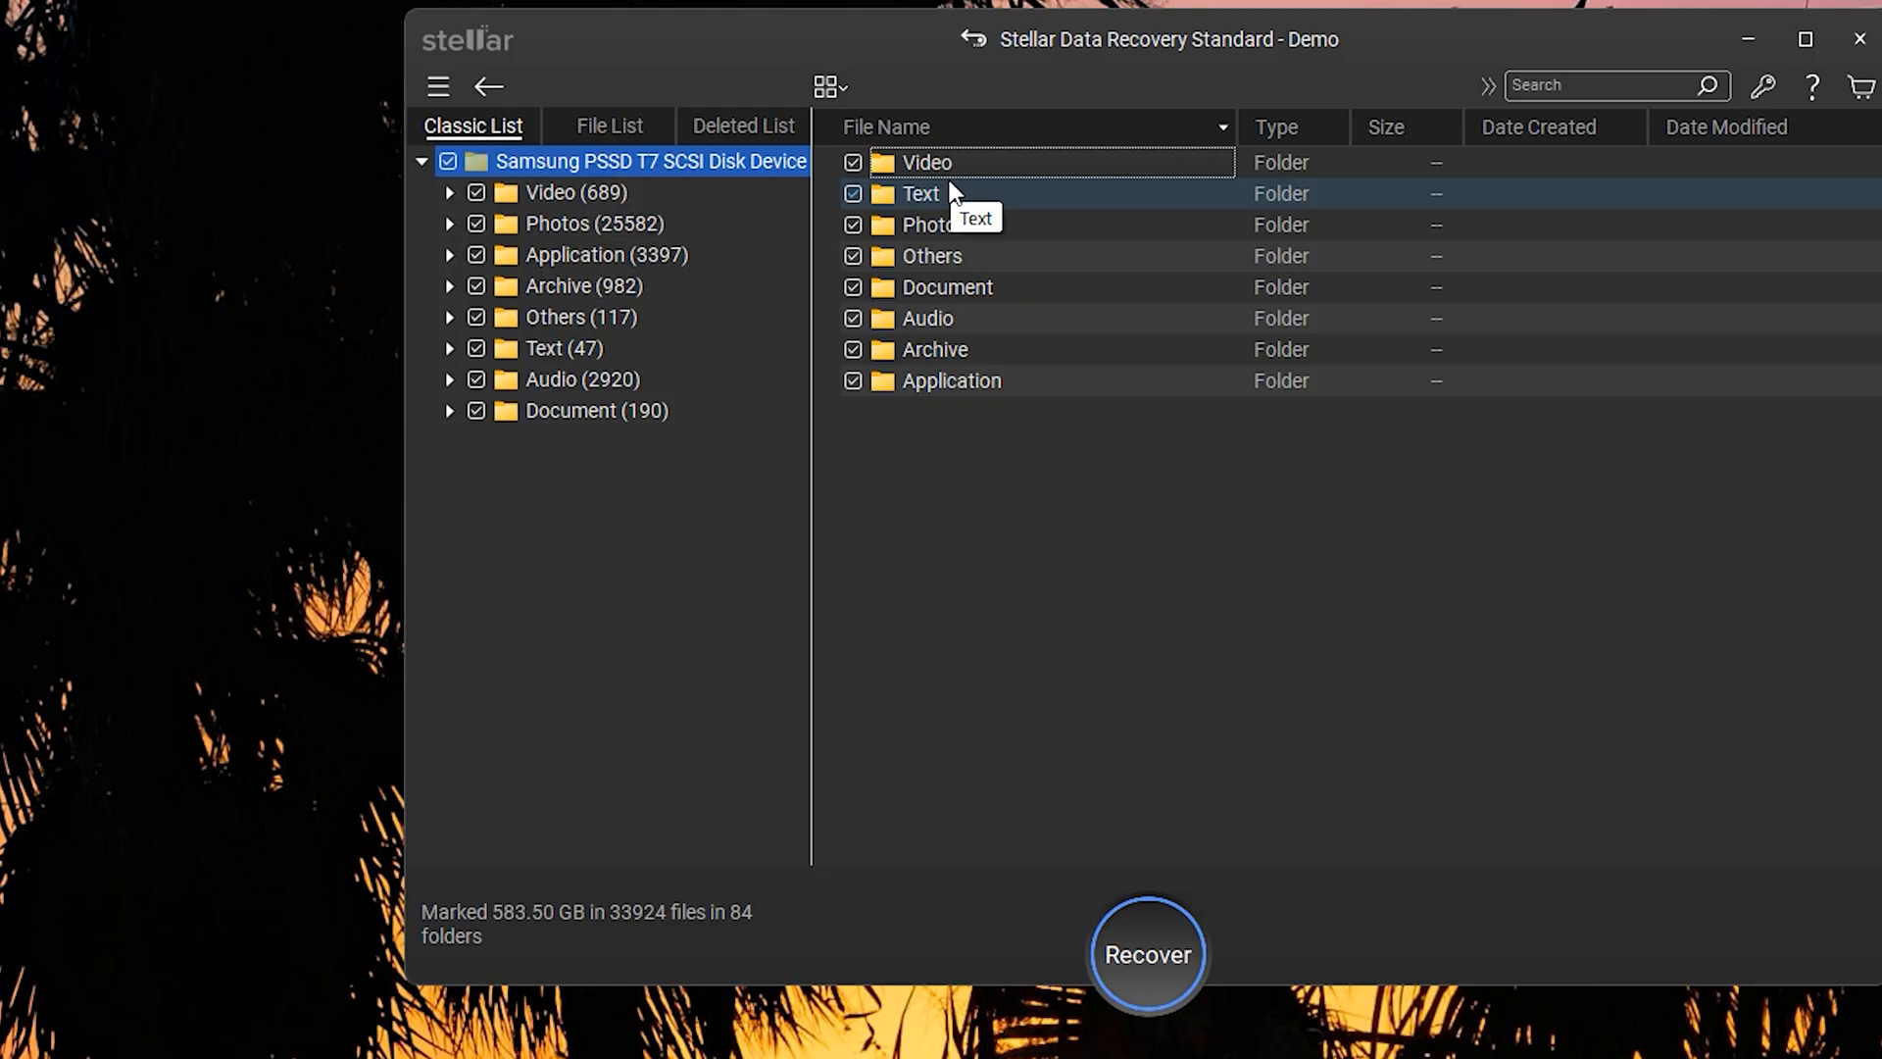
{"action": "left_click", "coordinate": [450, 192]}
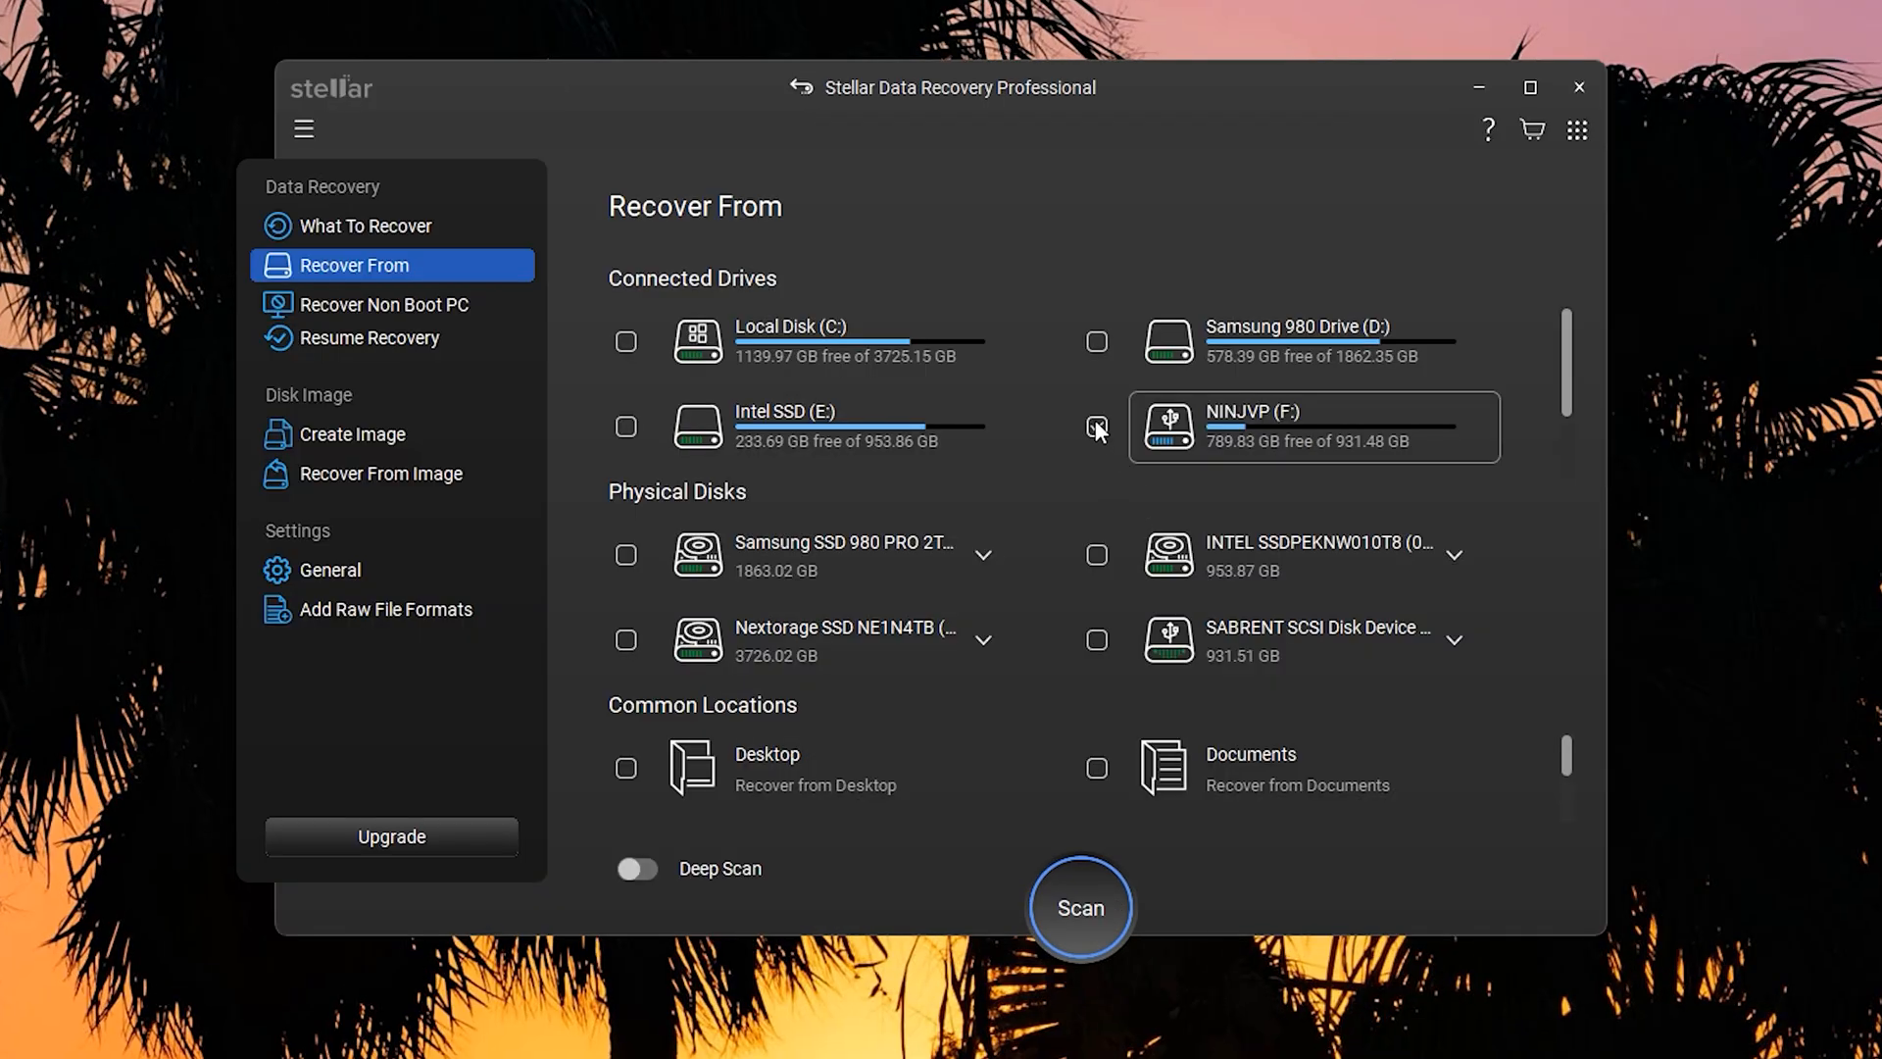
Step: Tick NINJVP (F:) under Connected Drives and scan it
{"action": "left_click", "coordinate": [1095, 428]}
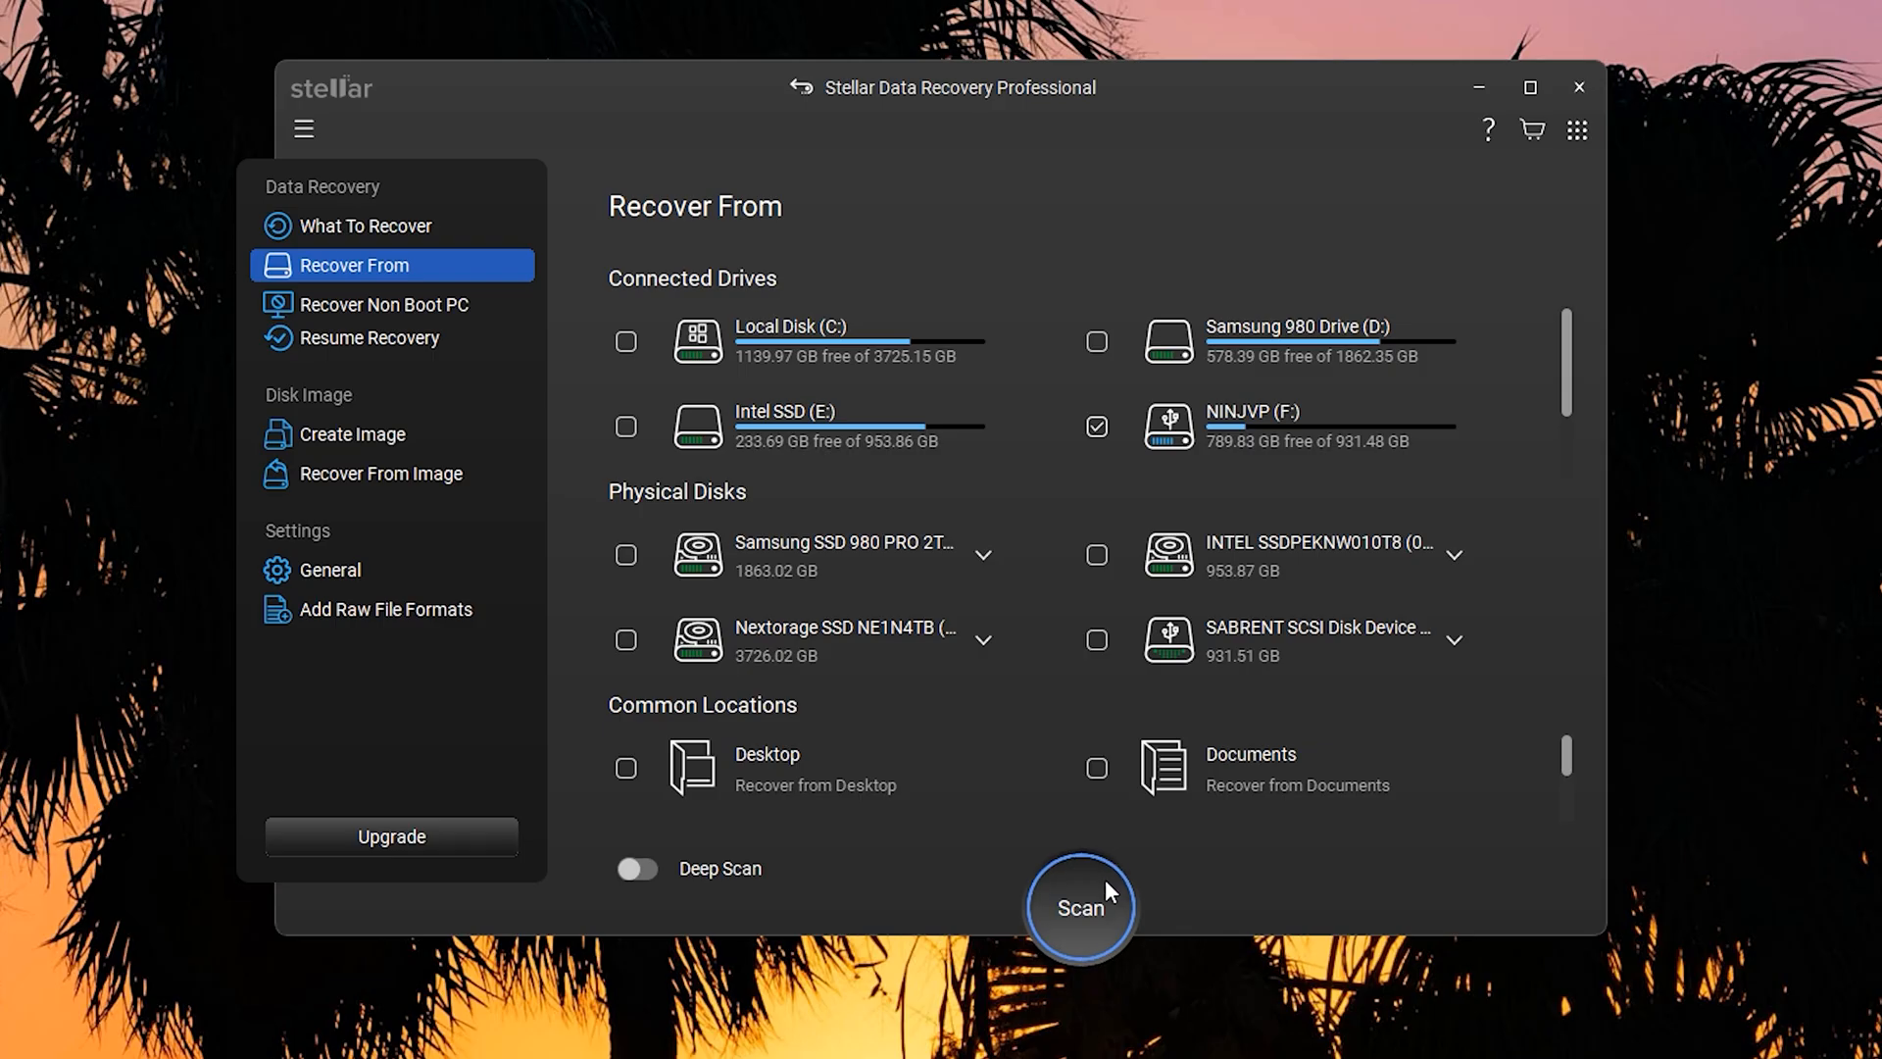
{"action": "left_click", "coordinate": [1079, 908]}
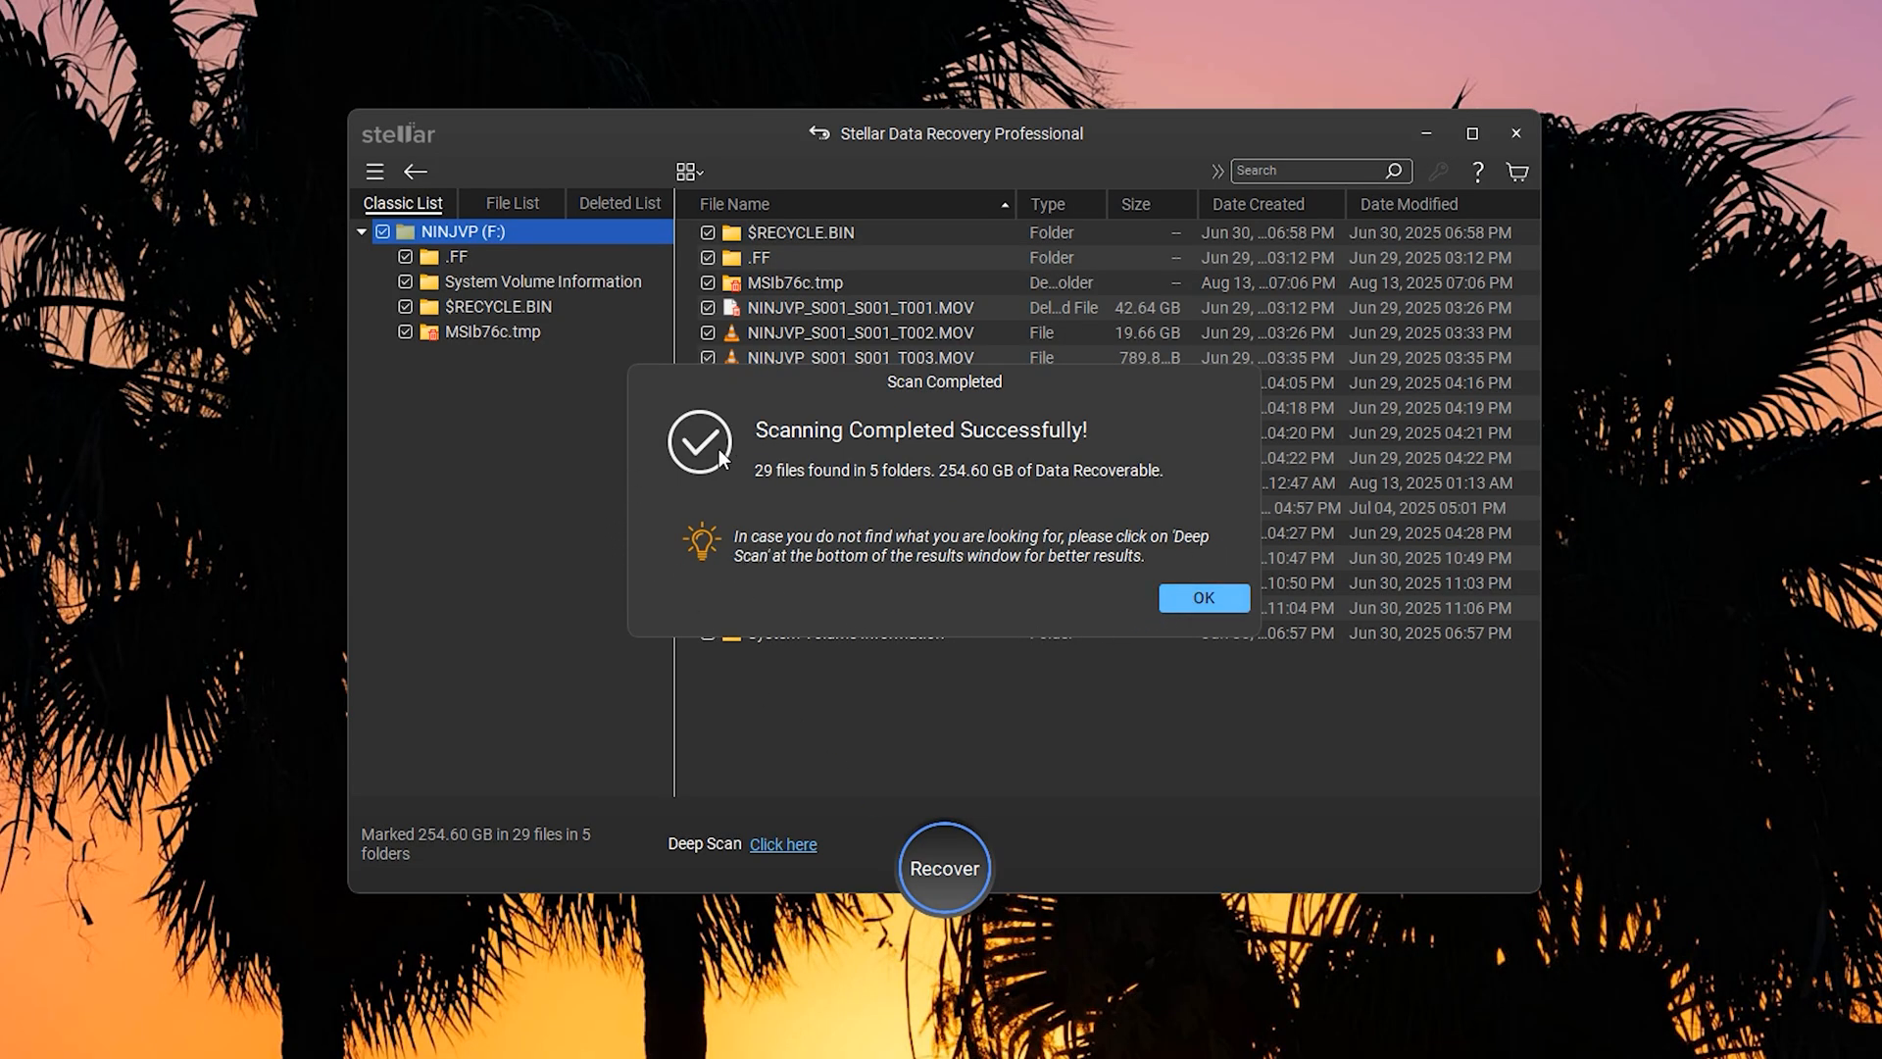
{"action": "mouse_move", "coordinate": [574, 466]}
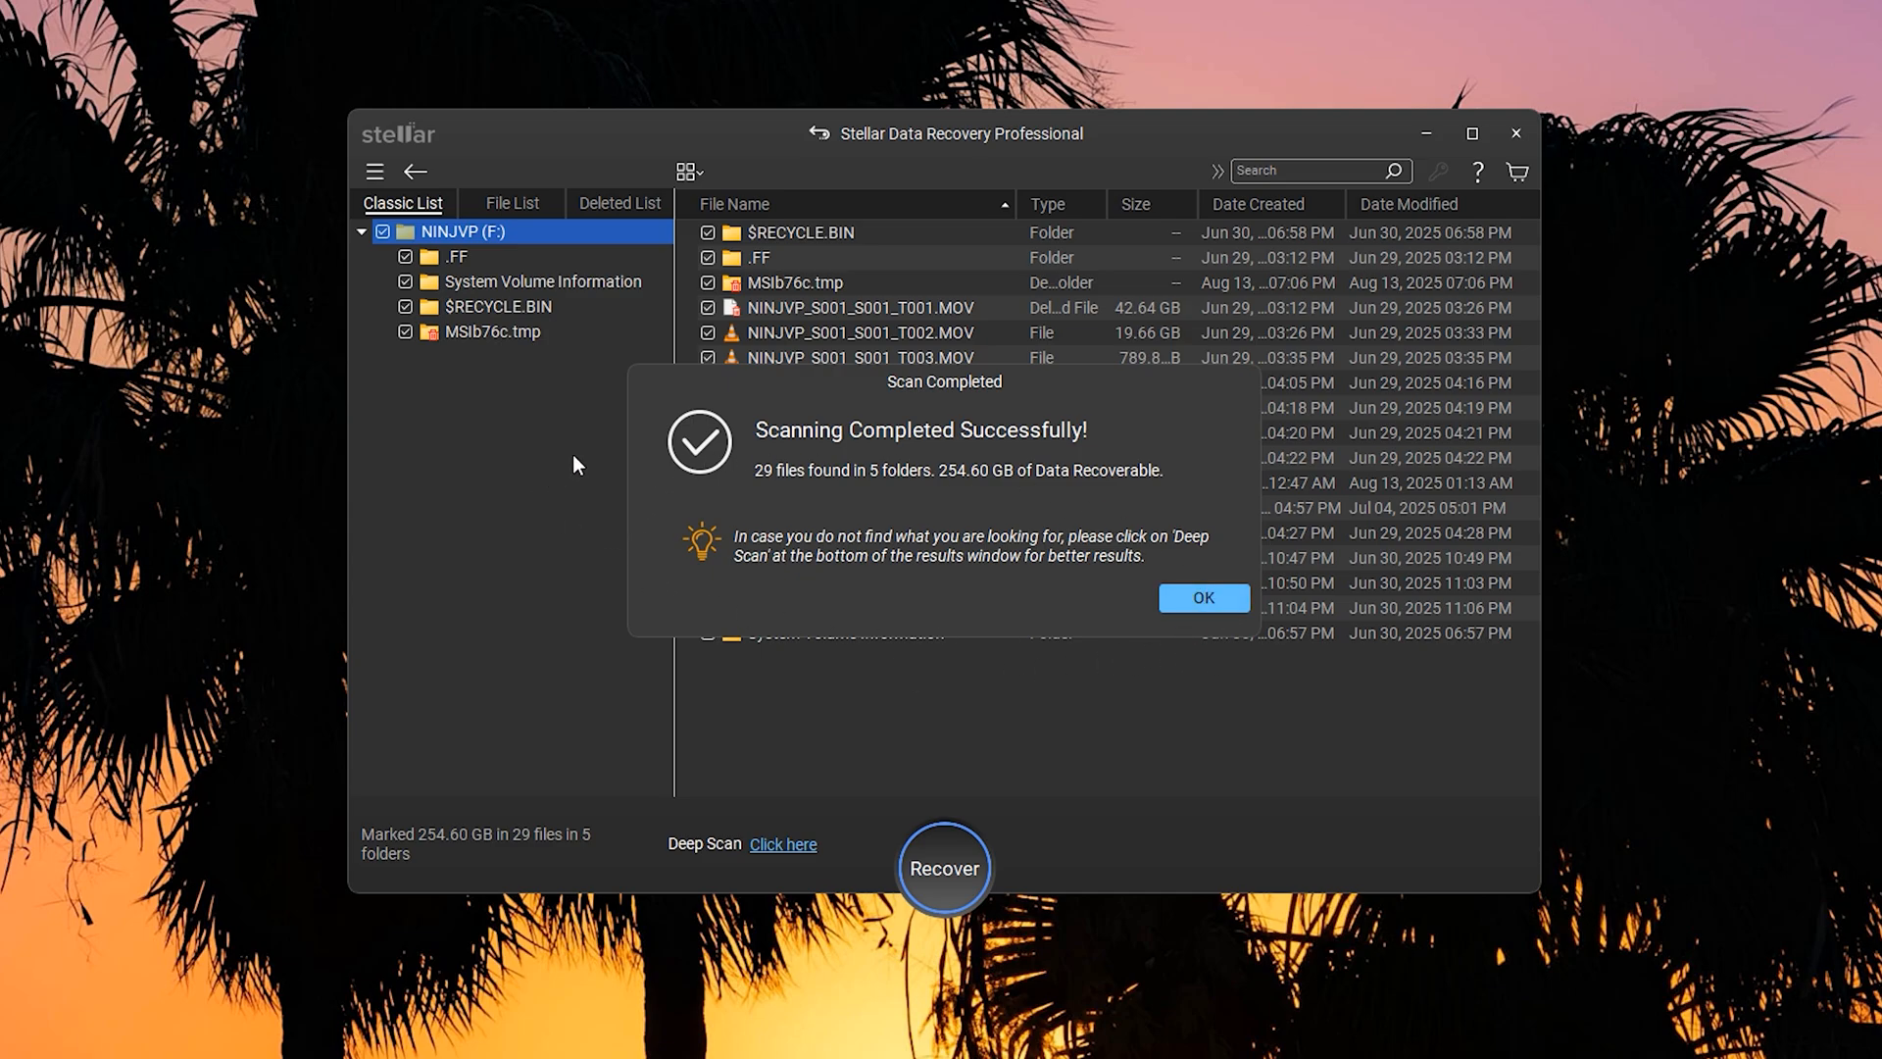
Step: Dismiss the scan result, unmark T009 and the other unwanted items, and start Recover
{"action": "left_click", "coordinate": [1202, 597]}
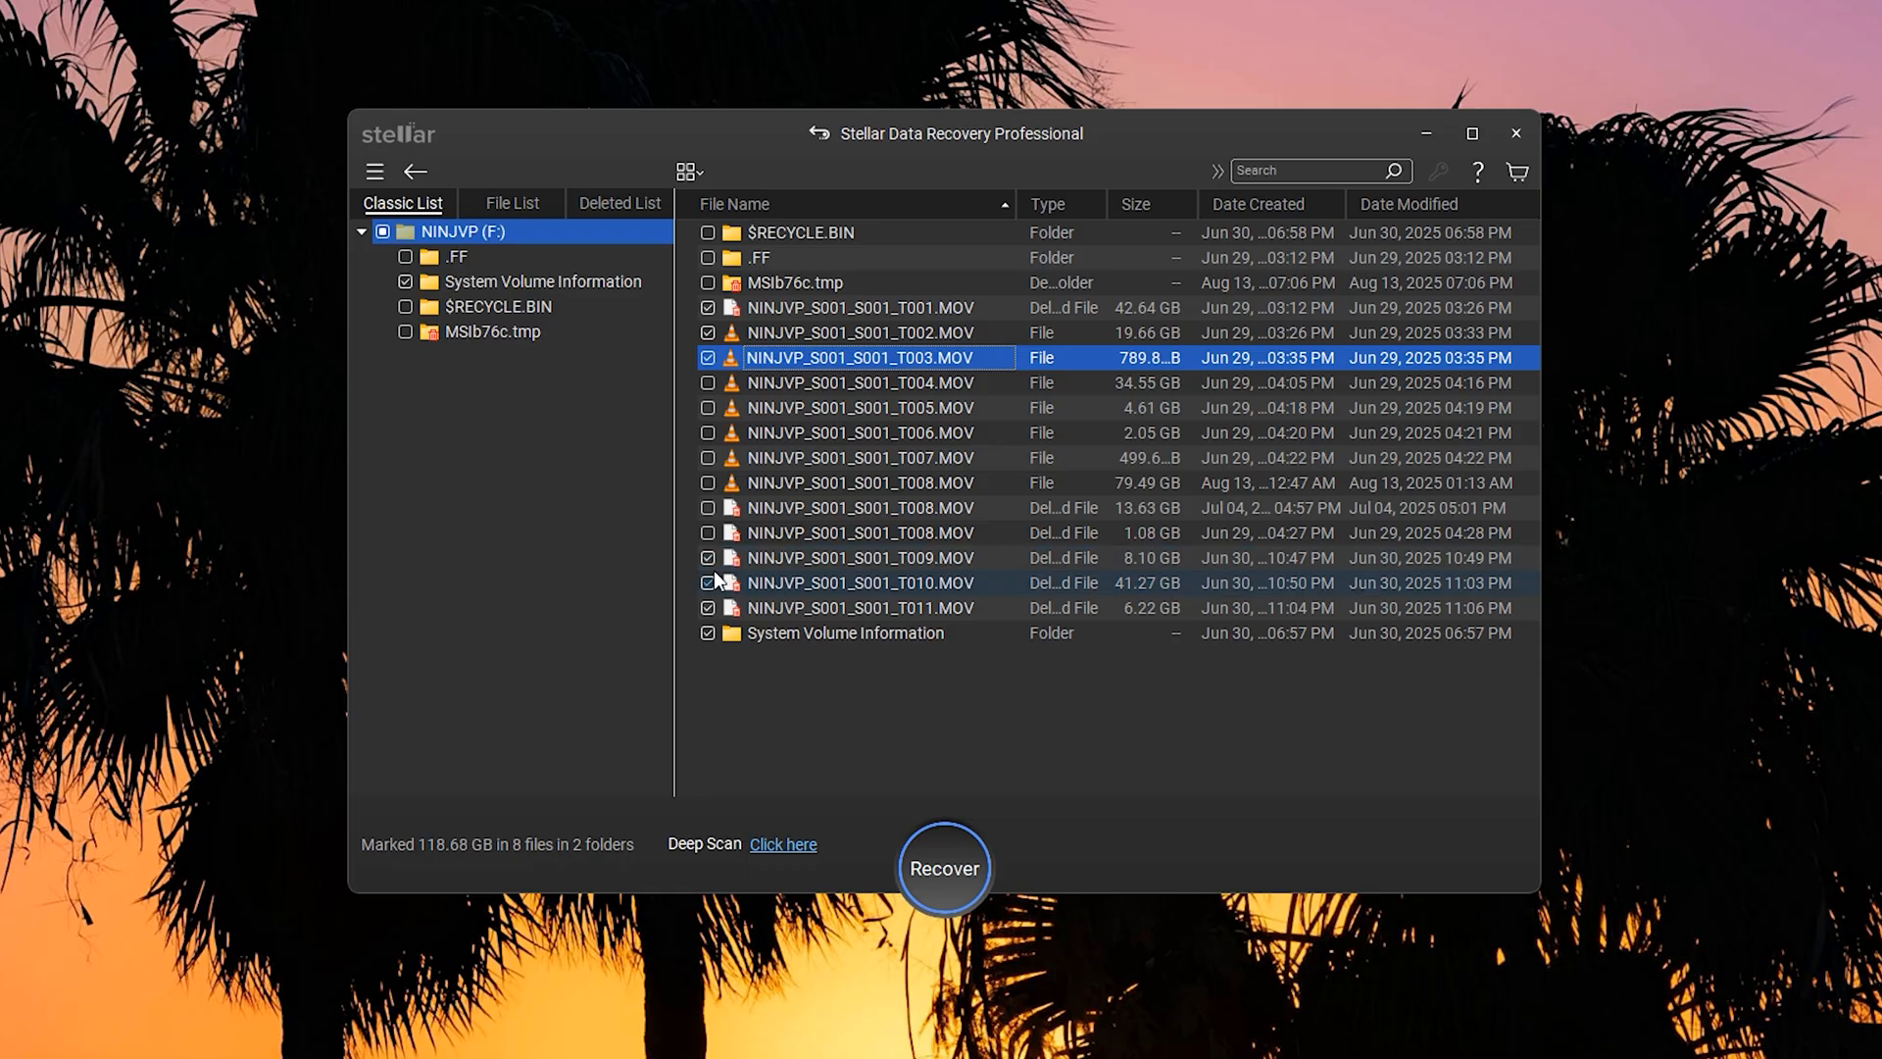
{"action": "left_click", "coordinate": [708, 557]}
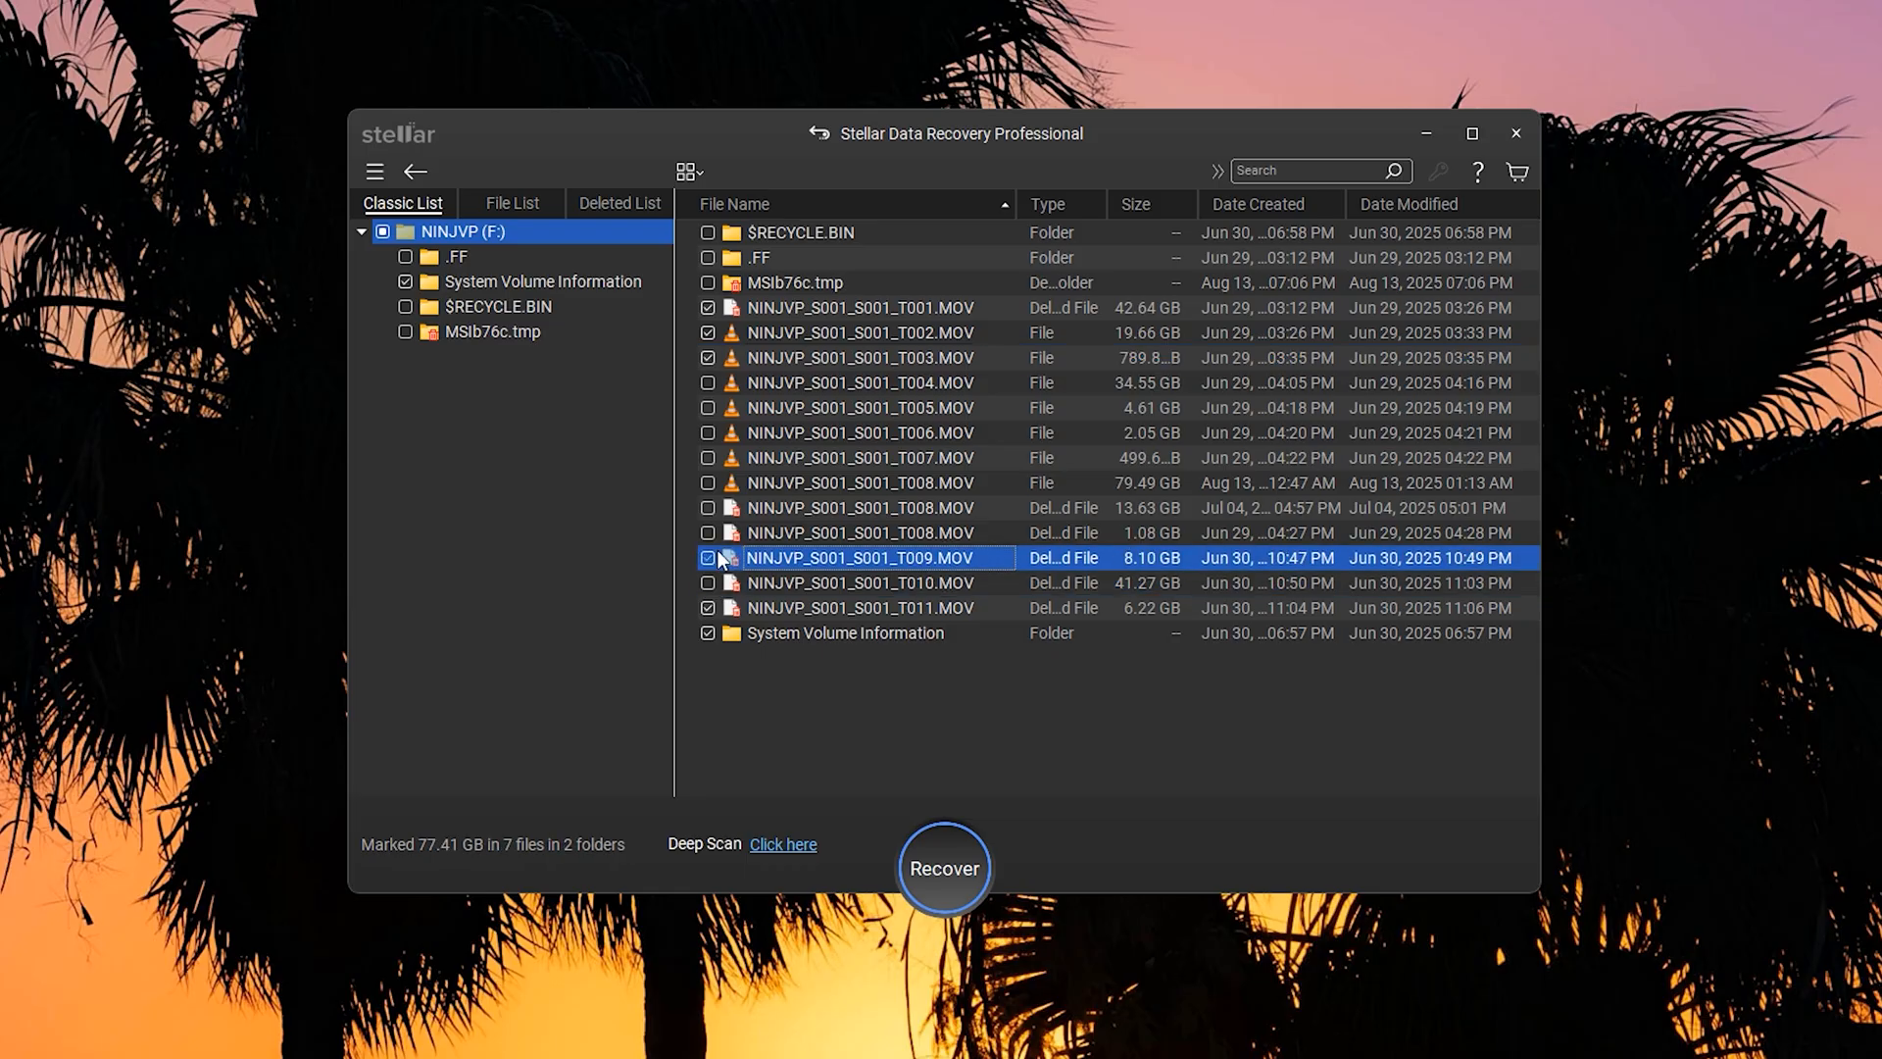
{"action": "left_click", "coordinate": [707, 557]}
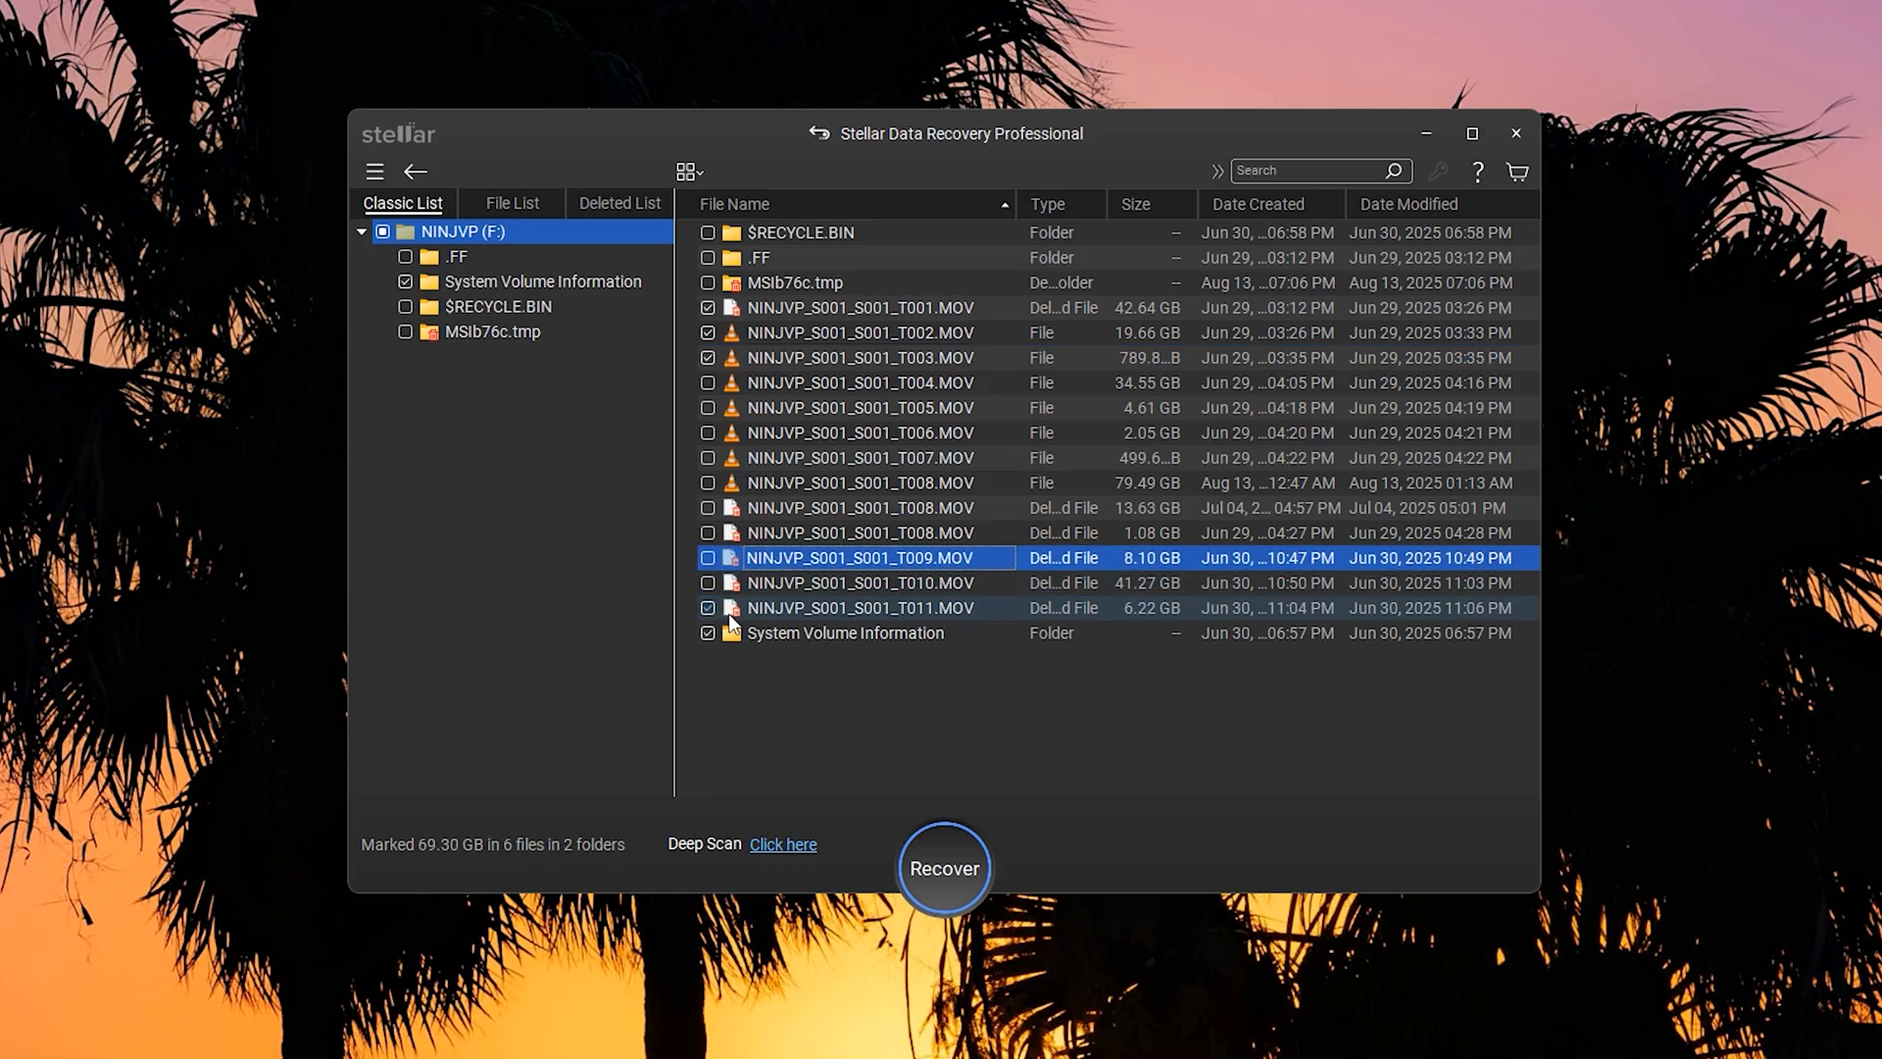
{"action": "left_click", "coordinate": [943, 867]}
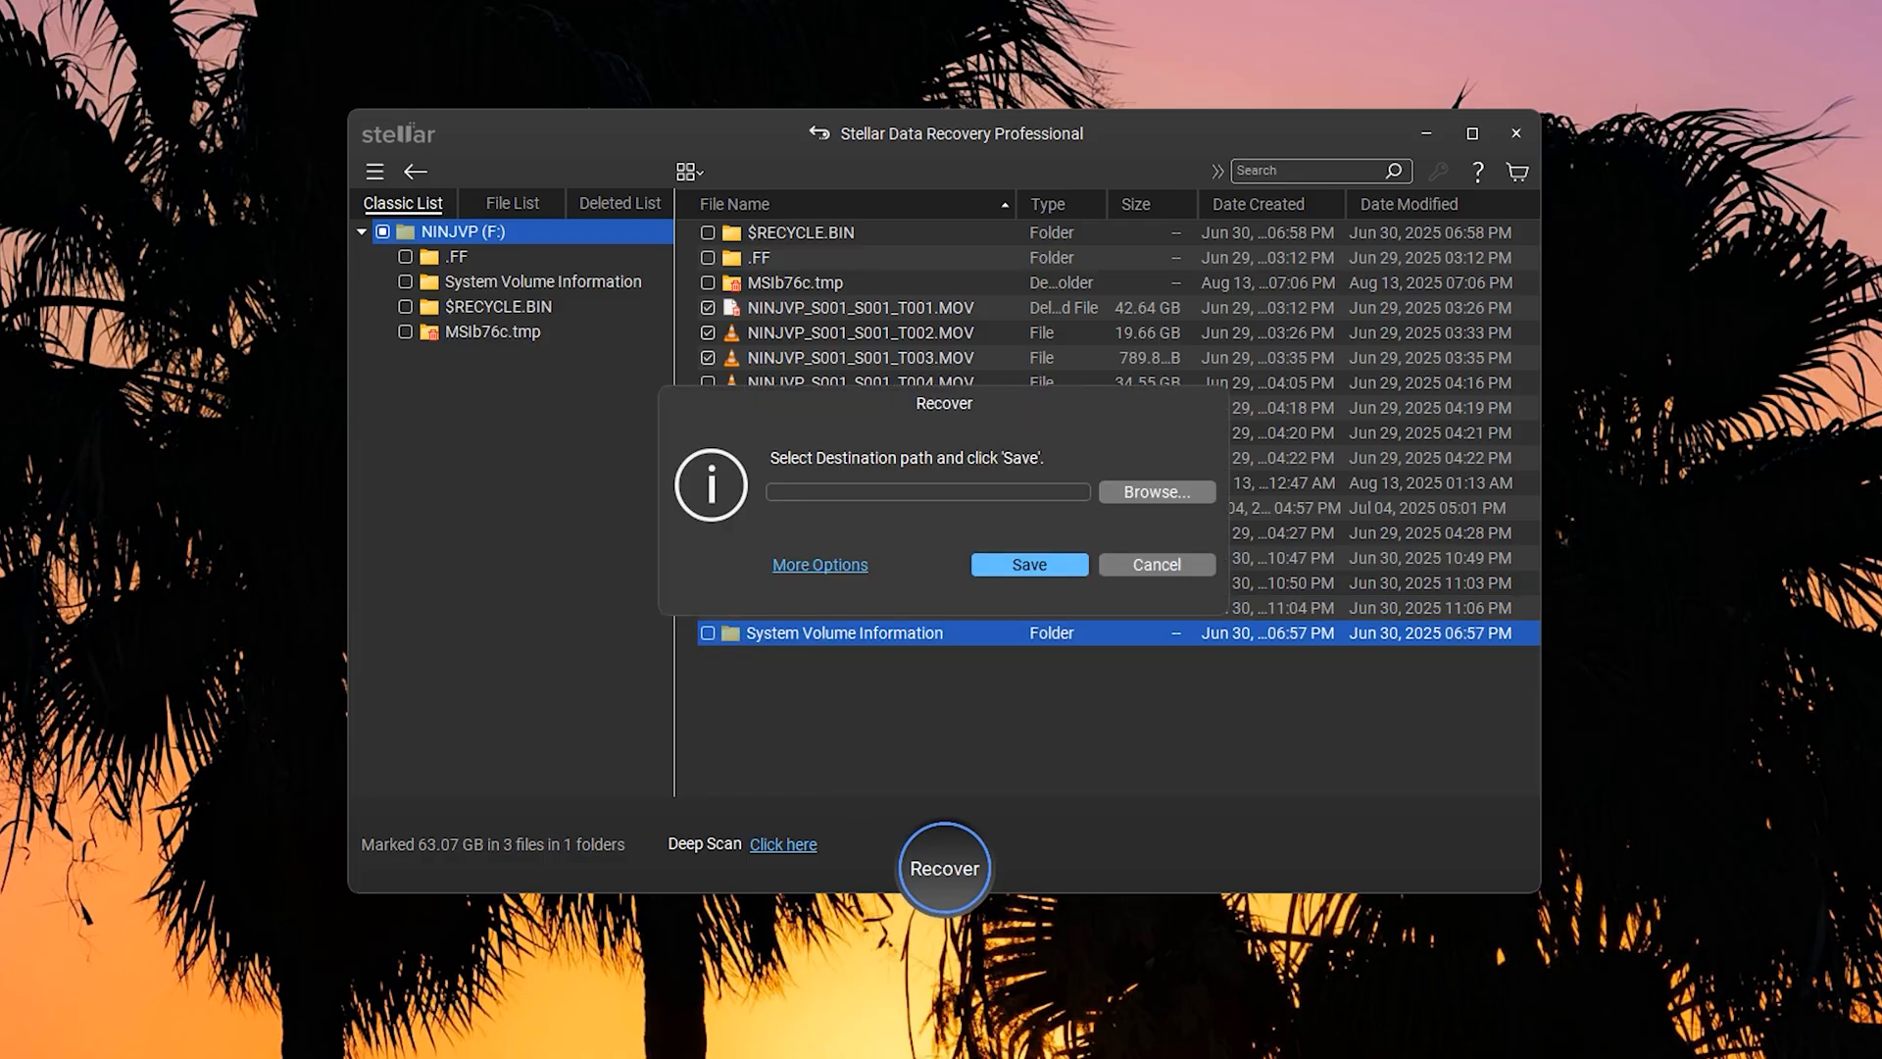
Step: Browse to the Desktop, create a new RECOVERY folder and enter it as the save location
{"action": "left_click", "coordinate": [1154, 492]}
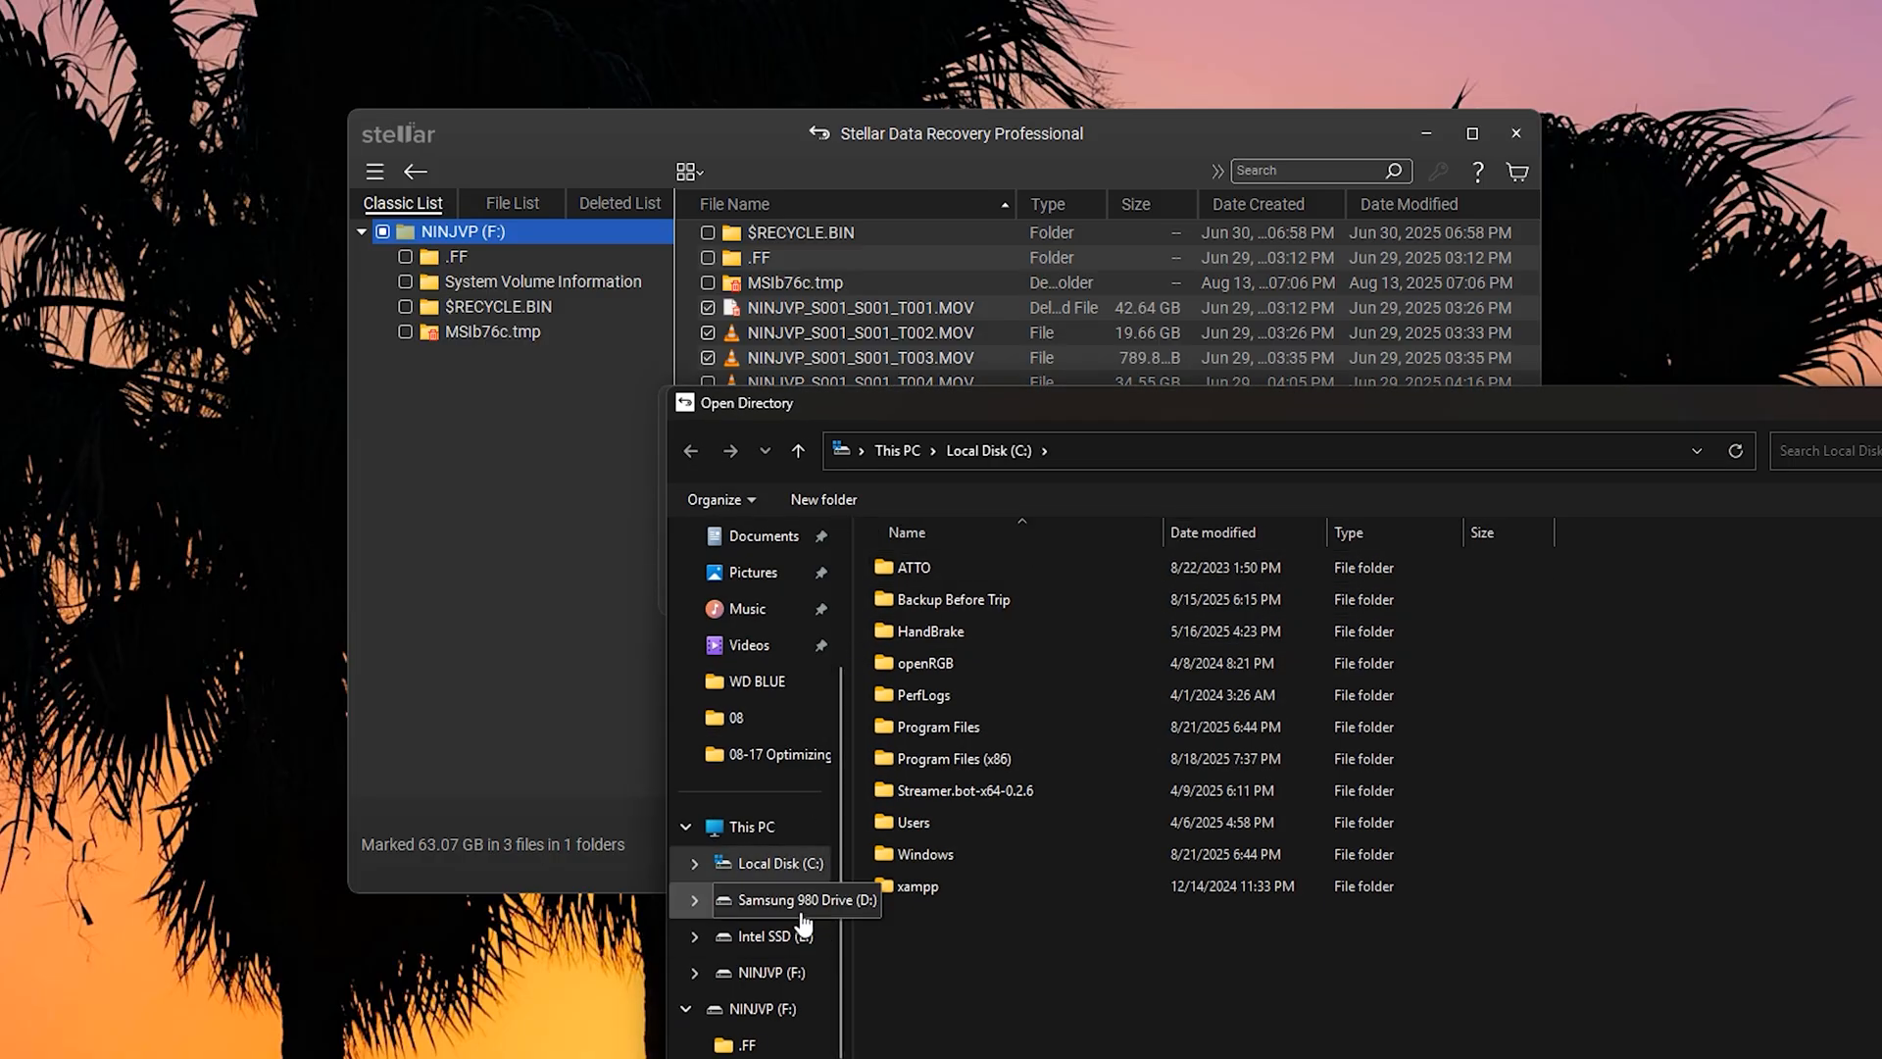
{"action": "left_click", "coordinate": [951, 757]}
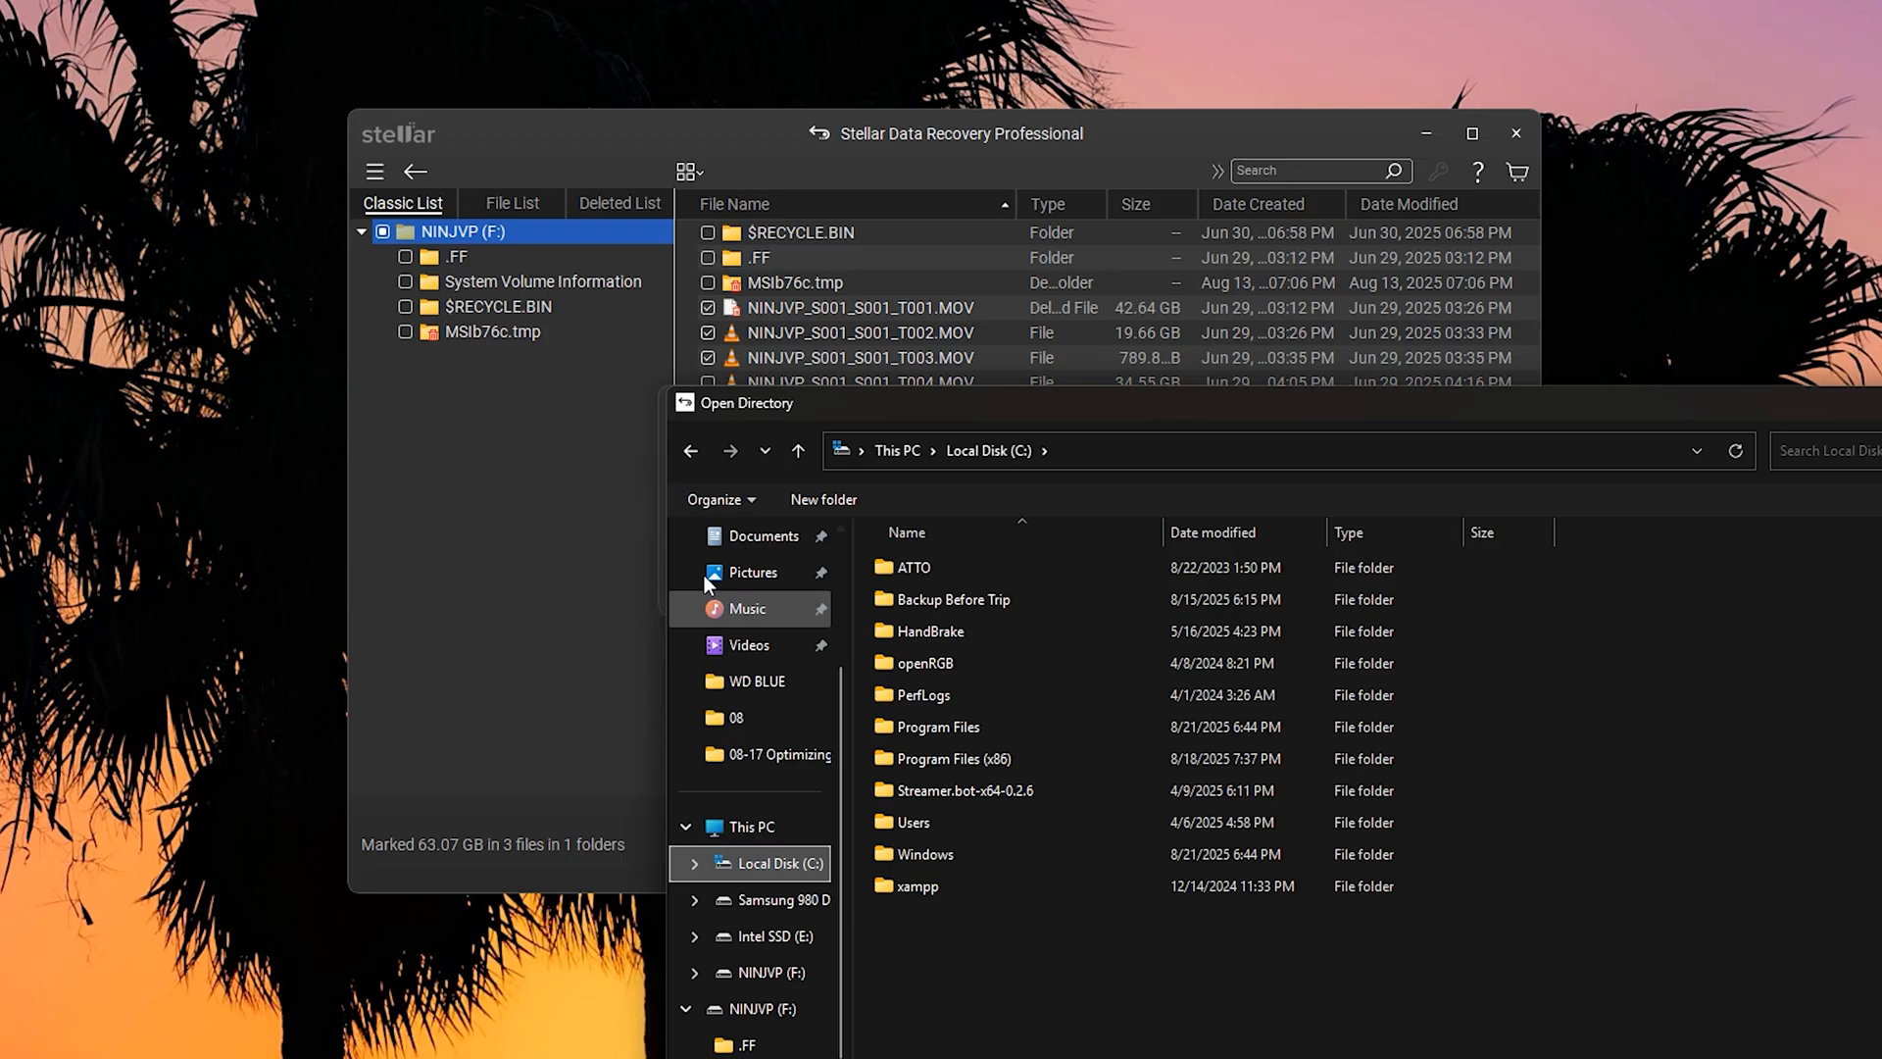
{"action": "left_click", "coordinate": [753, 652]}
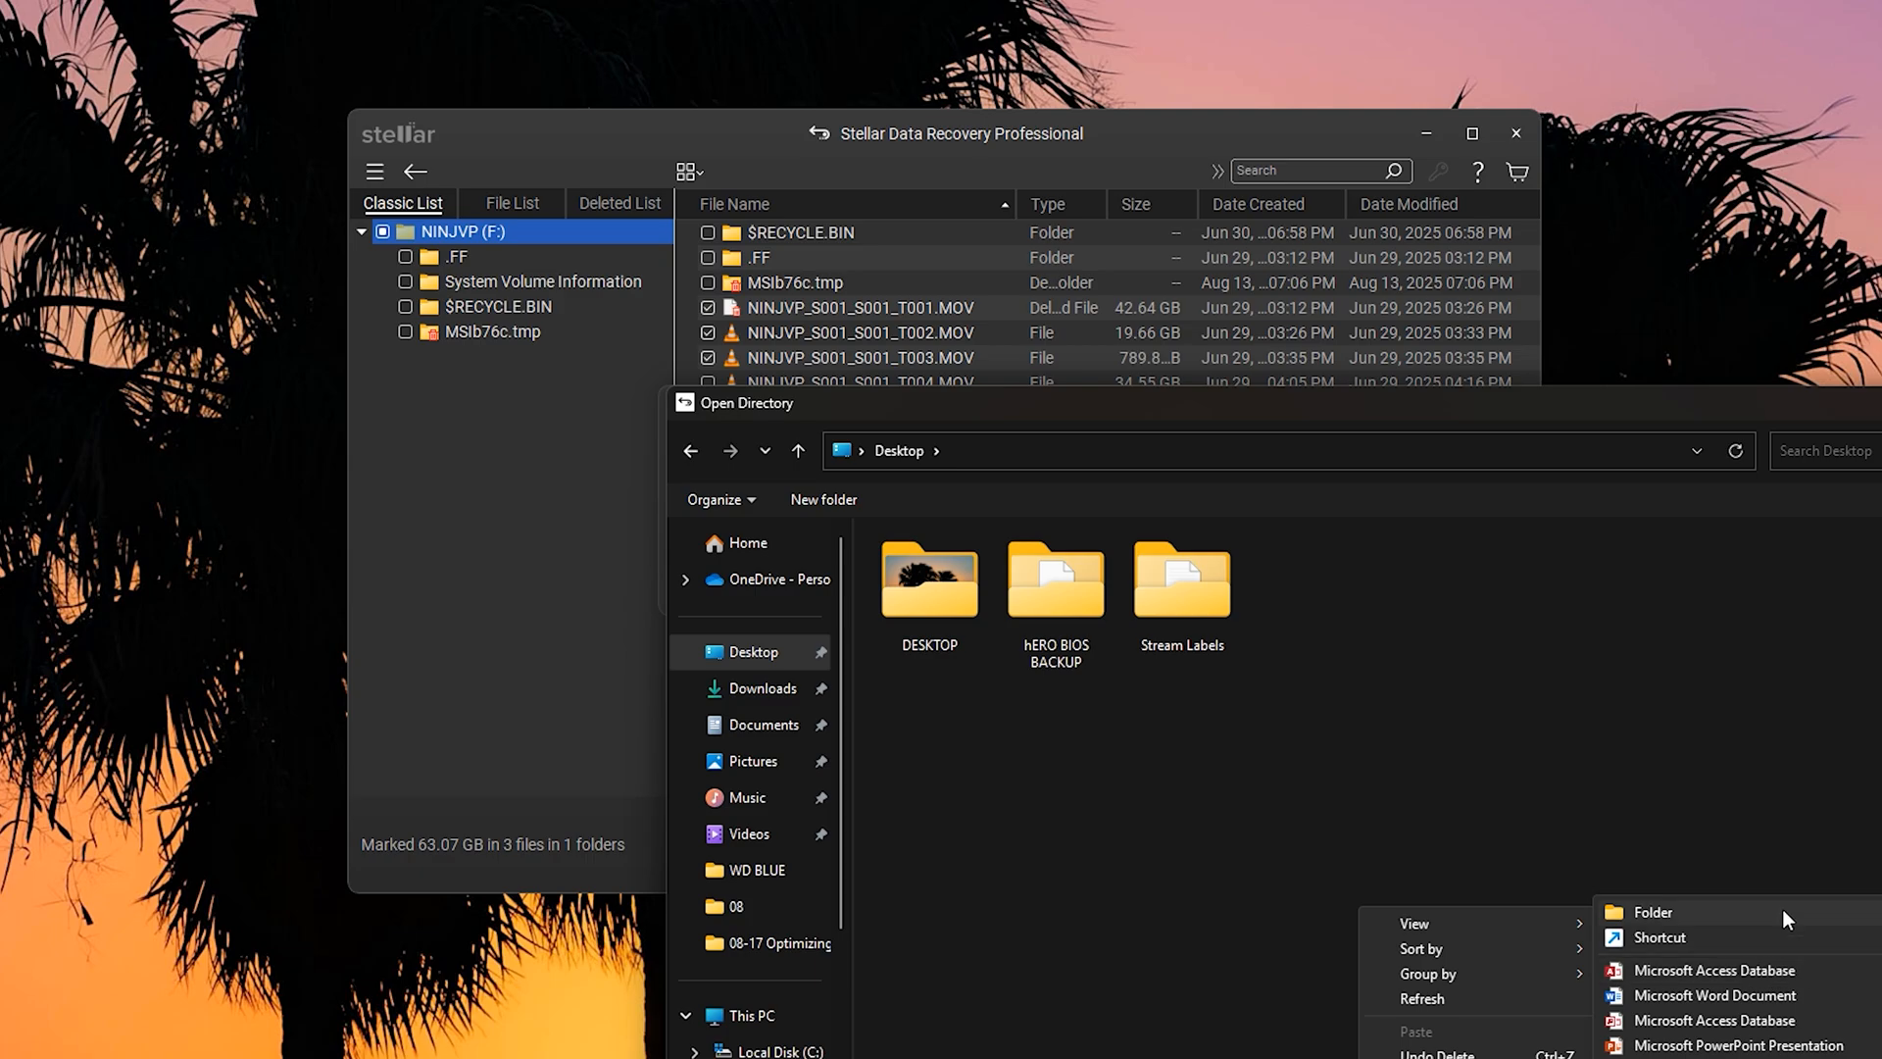
{"action": "left_click", "coordinate": [1653, 910]}
{"action": "type", "text": "RECOVERY"}
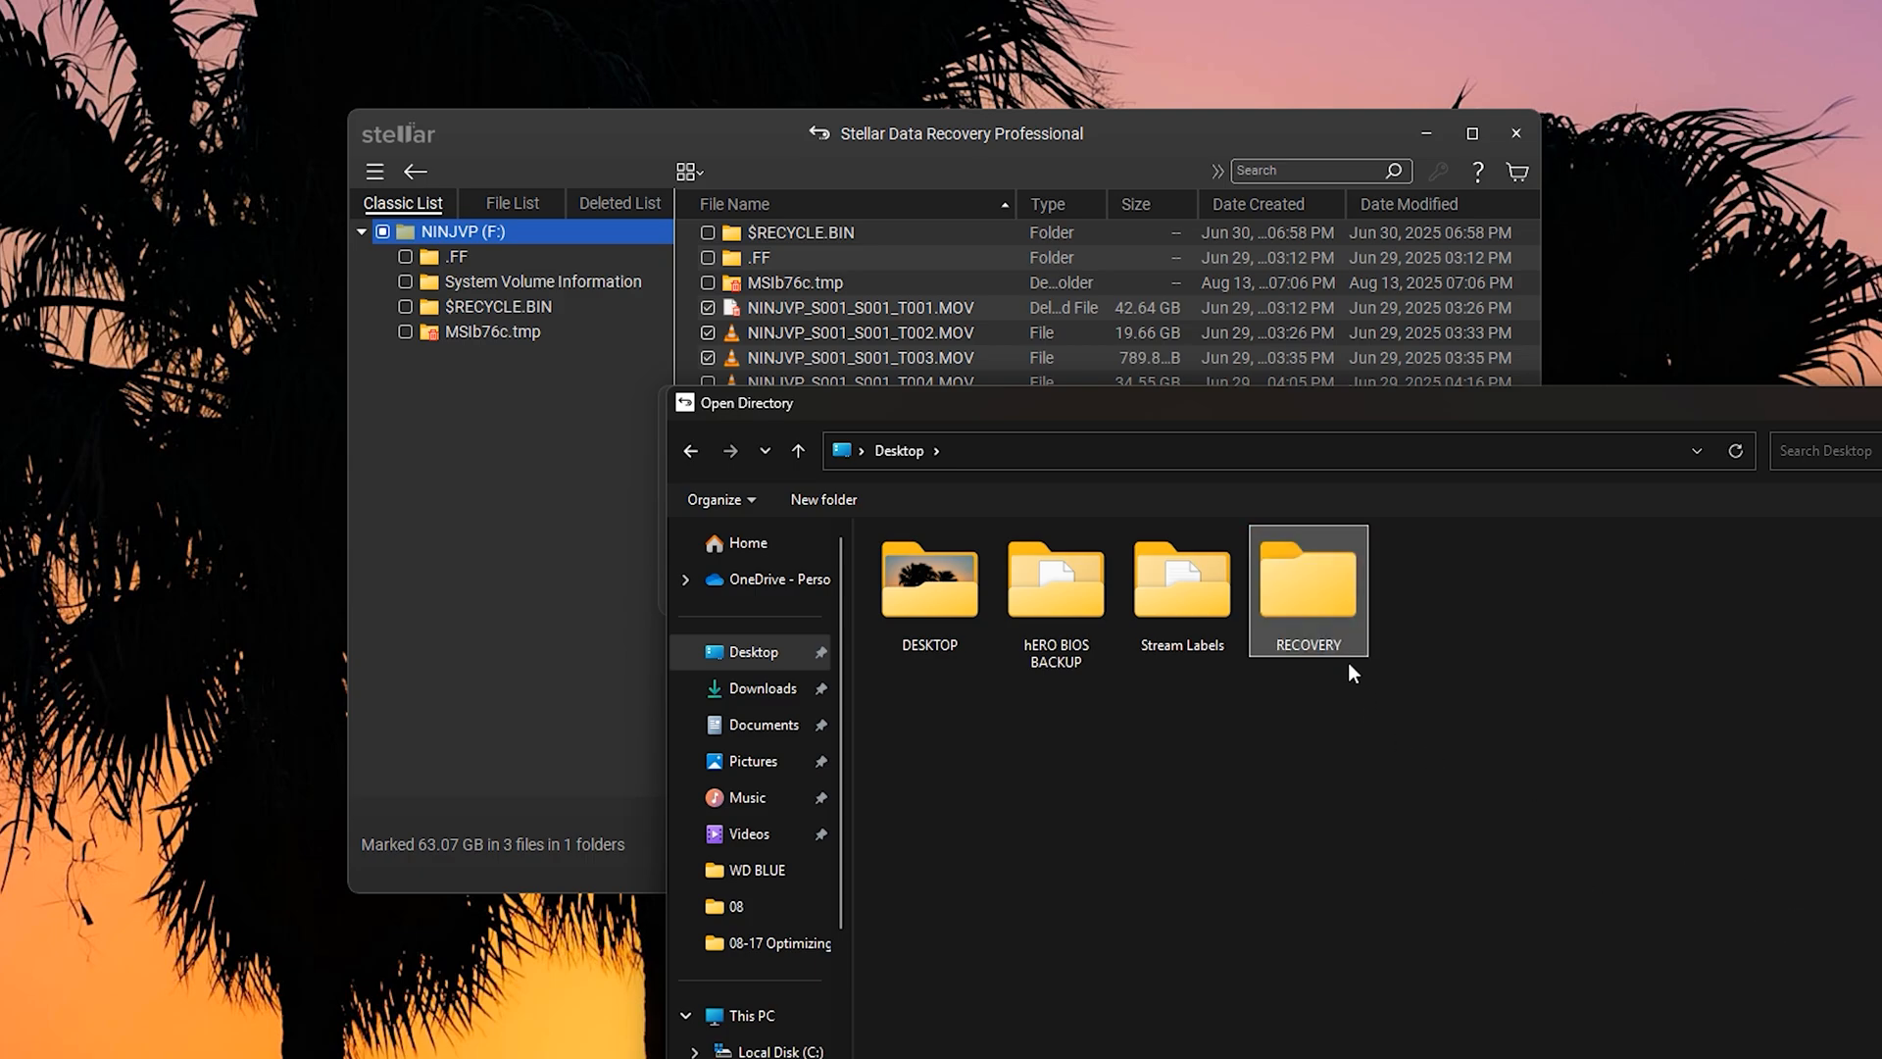
{"action": "double_click", "coordinate": [1306, 579]}
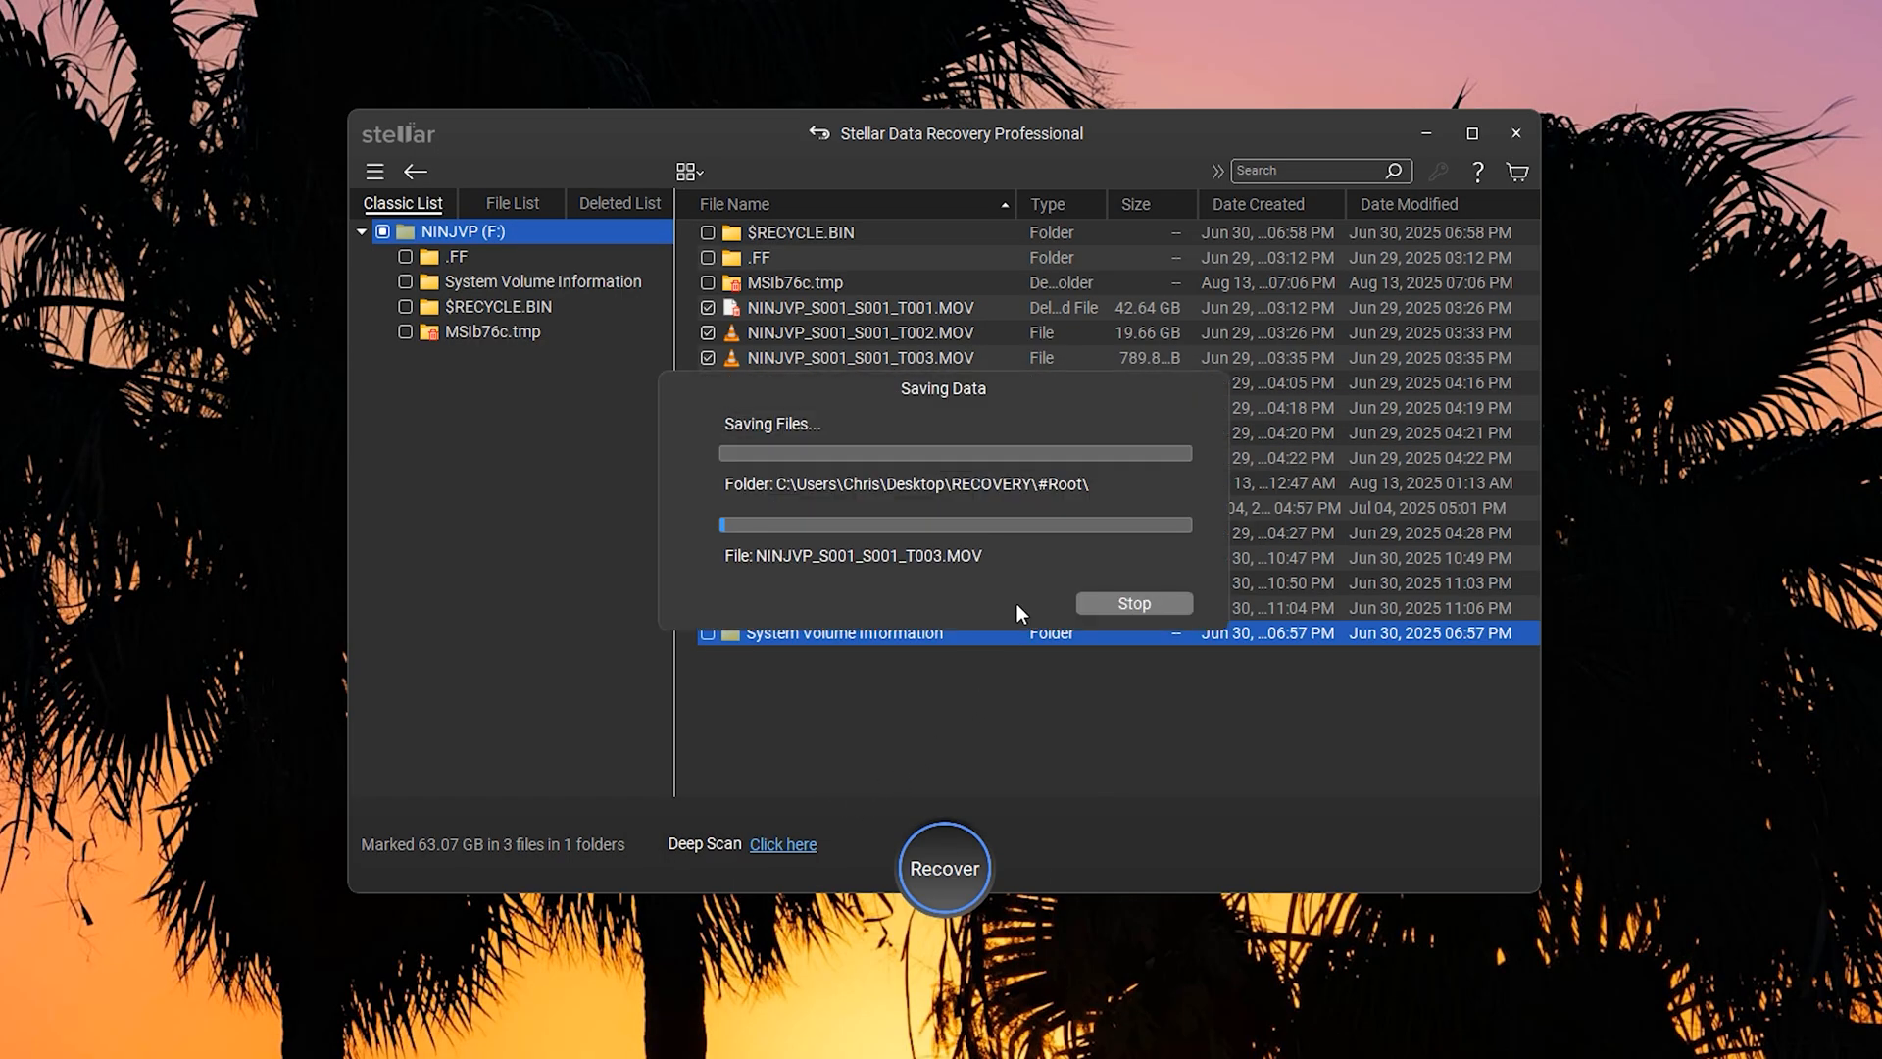
{"action": "mouse_move", "coordinate": [873, 910]}
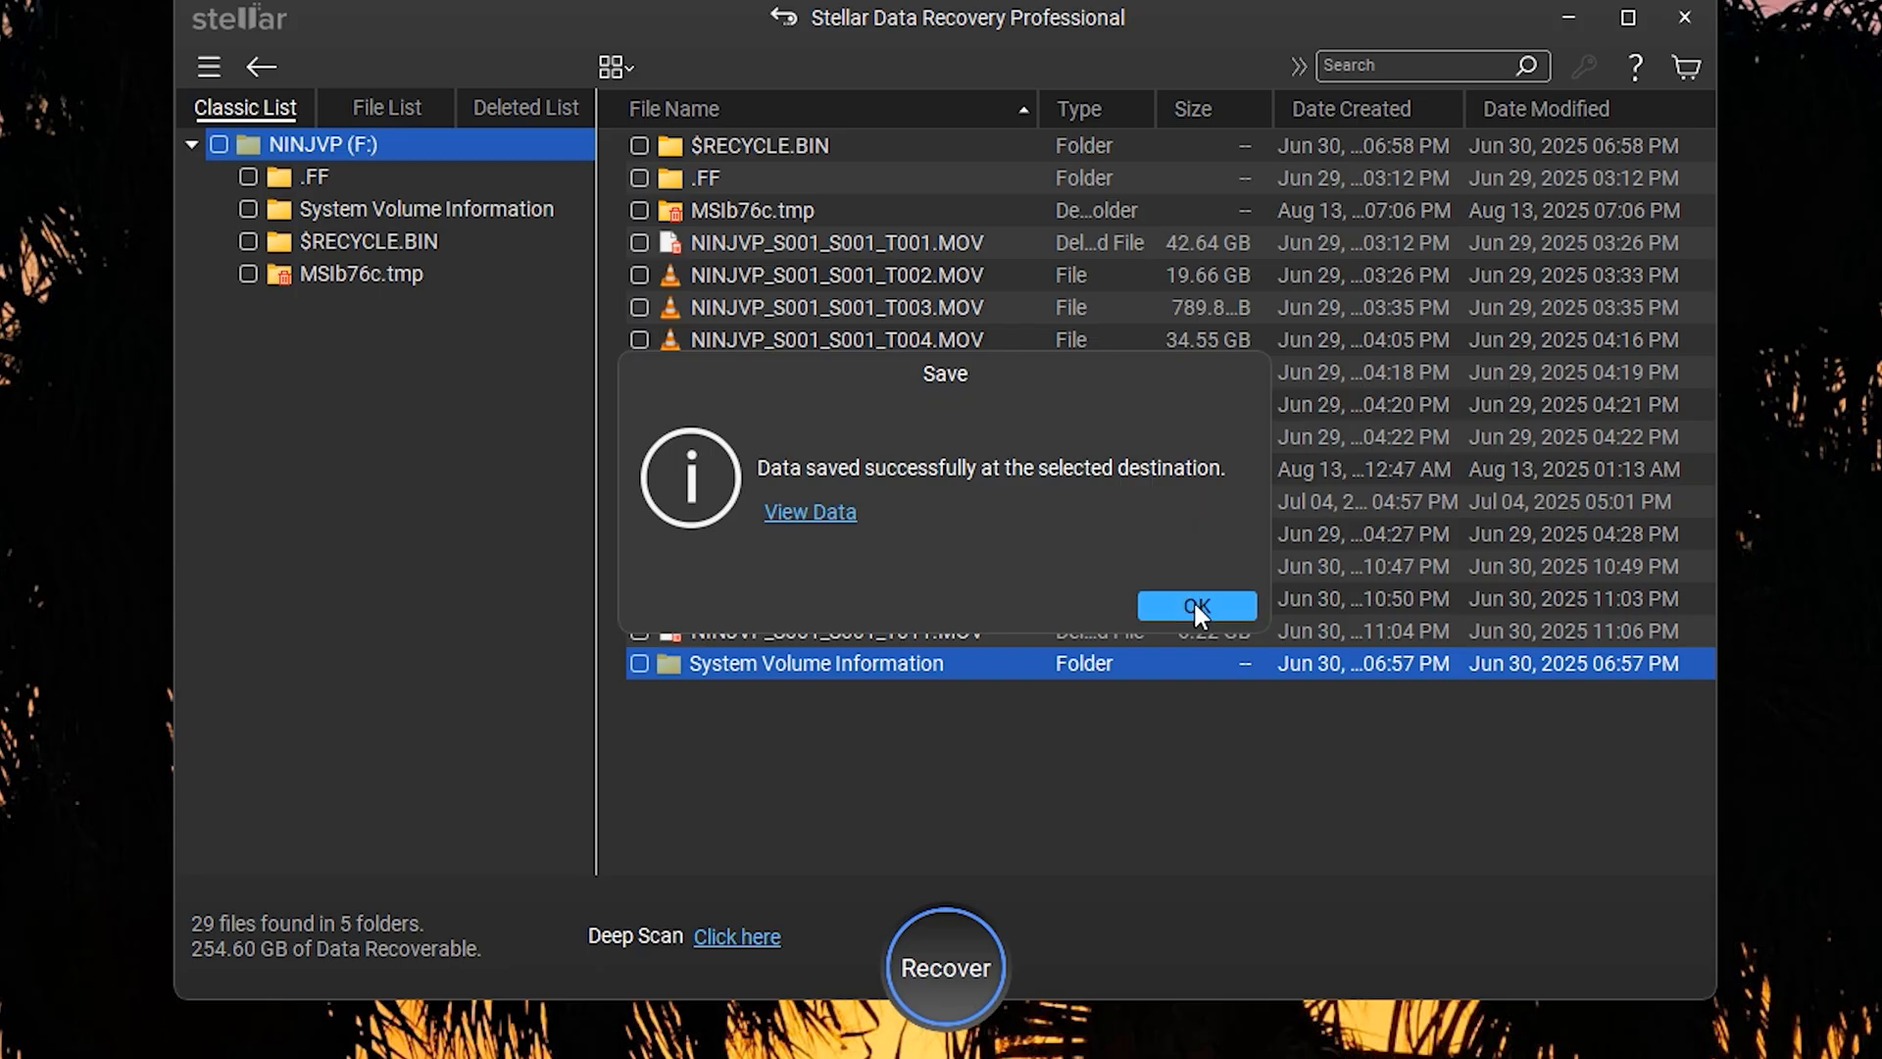
Step: Acknowledge the successful save of the recovered videos with OK
{"action": "left_click", "coordinate": [1194, 605]}
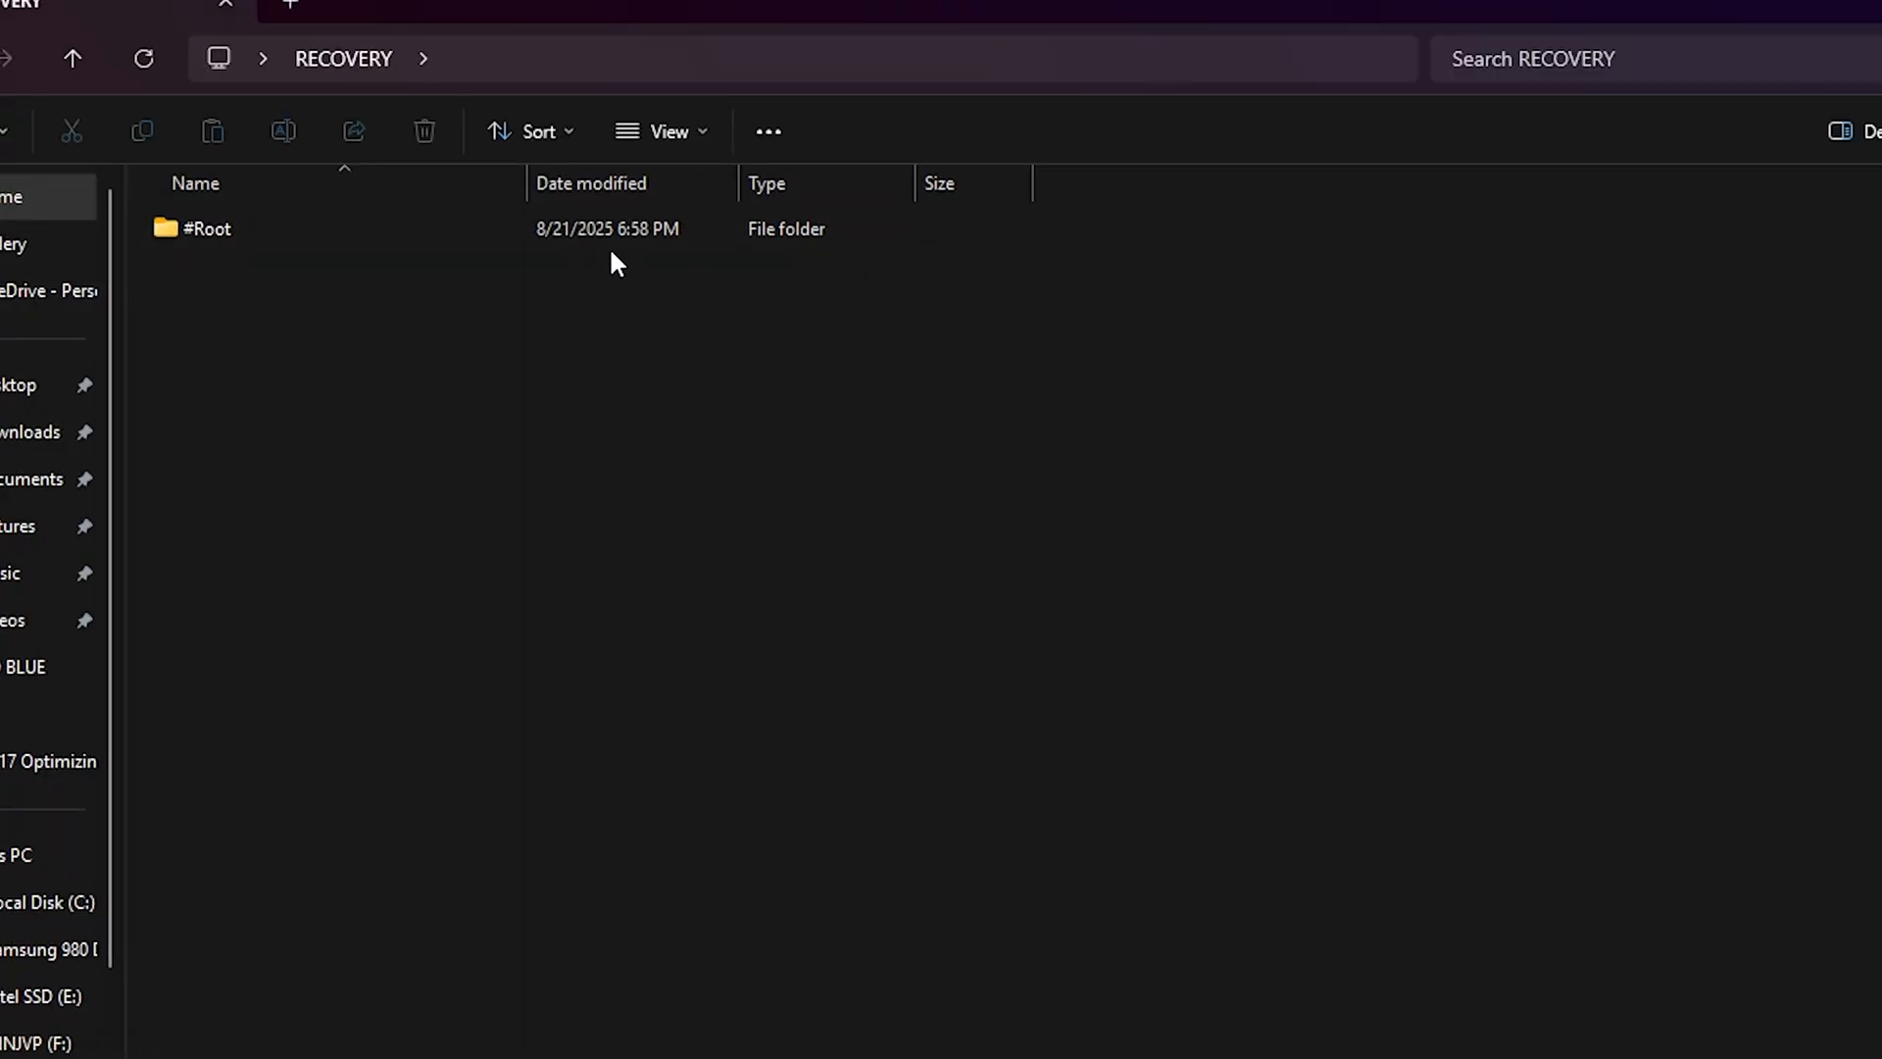
Step: Enter the #Root folder of recovered files inside RECOVERY
{"action": "double_click", "coordinate": [204, 229]}
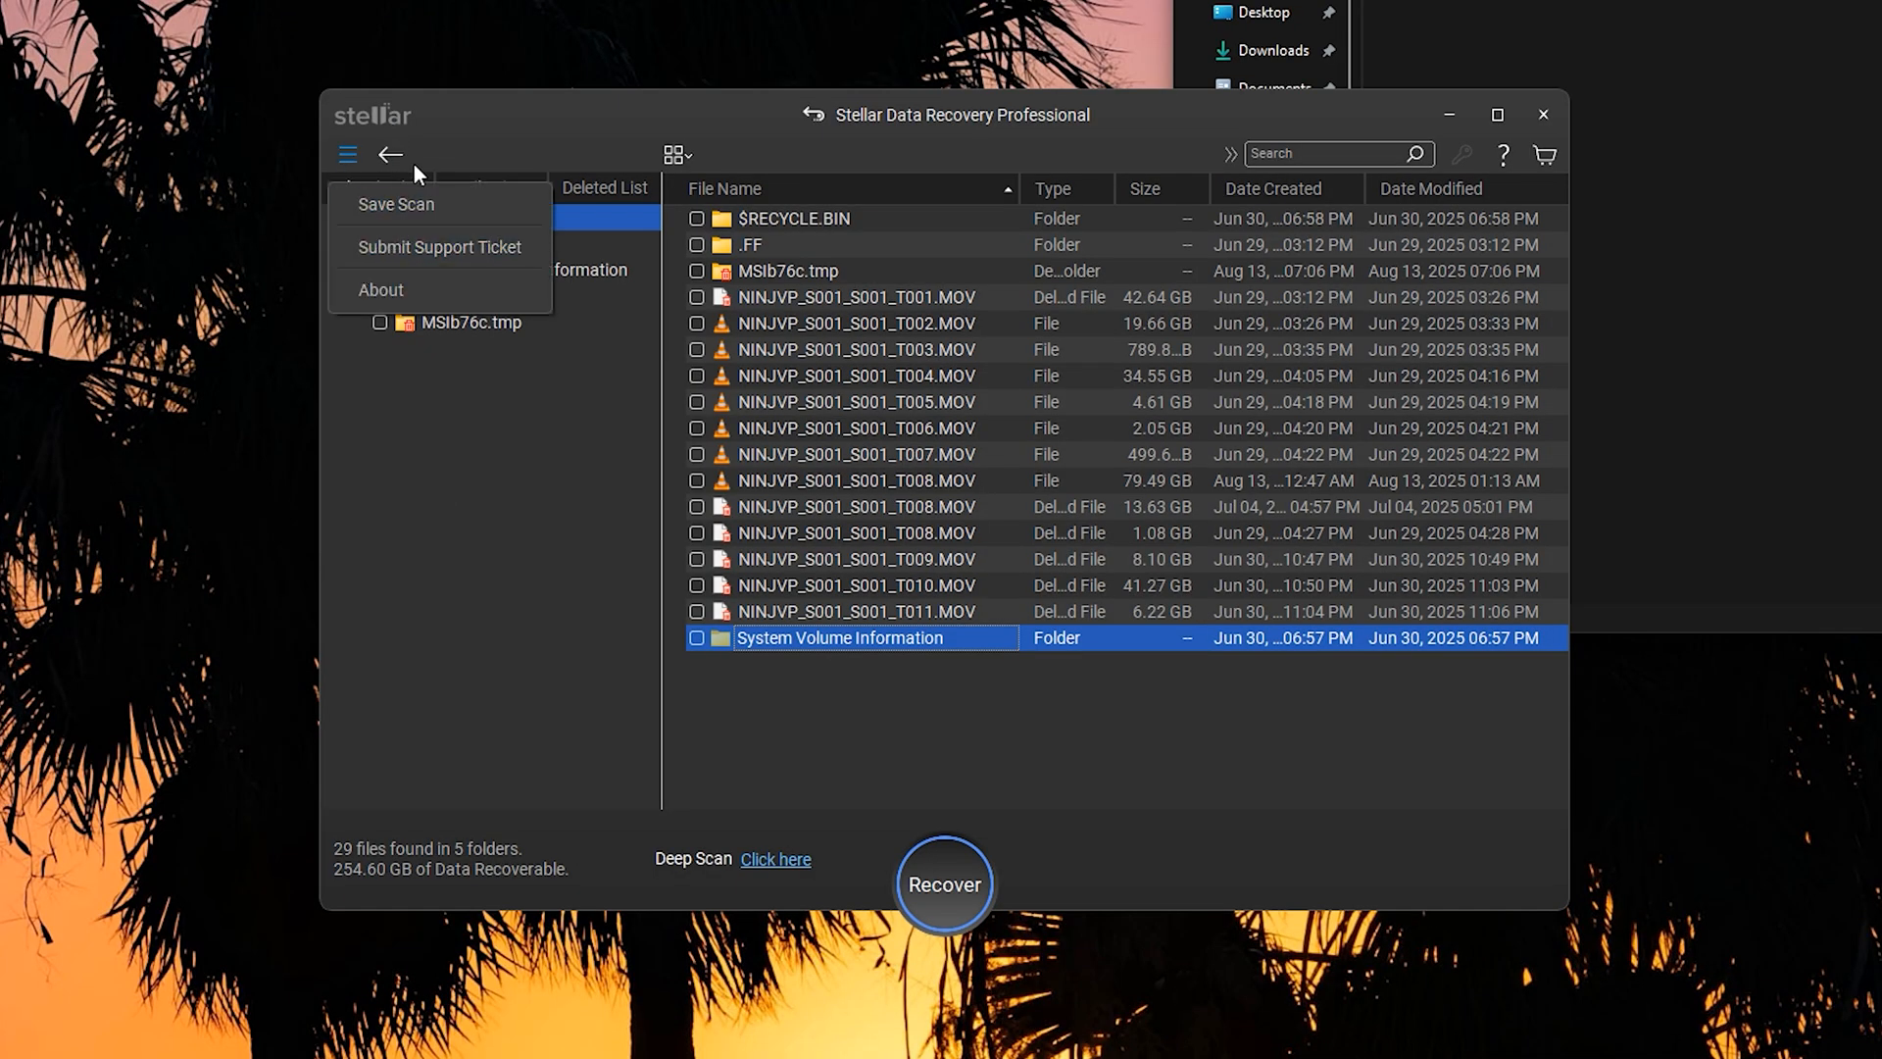
{"action": "left_click", "coordinate": [395, 204]}
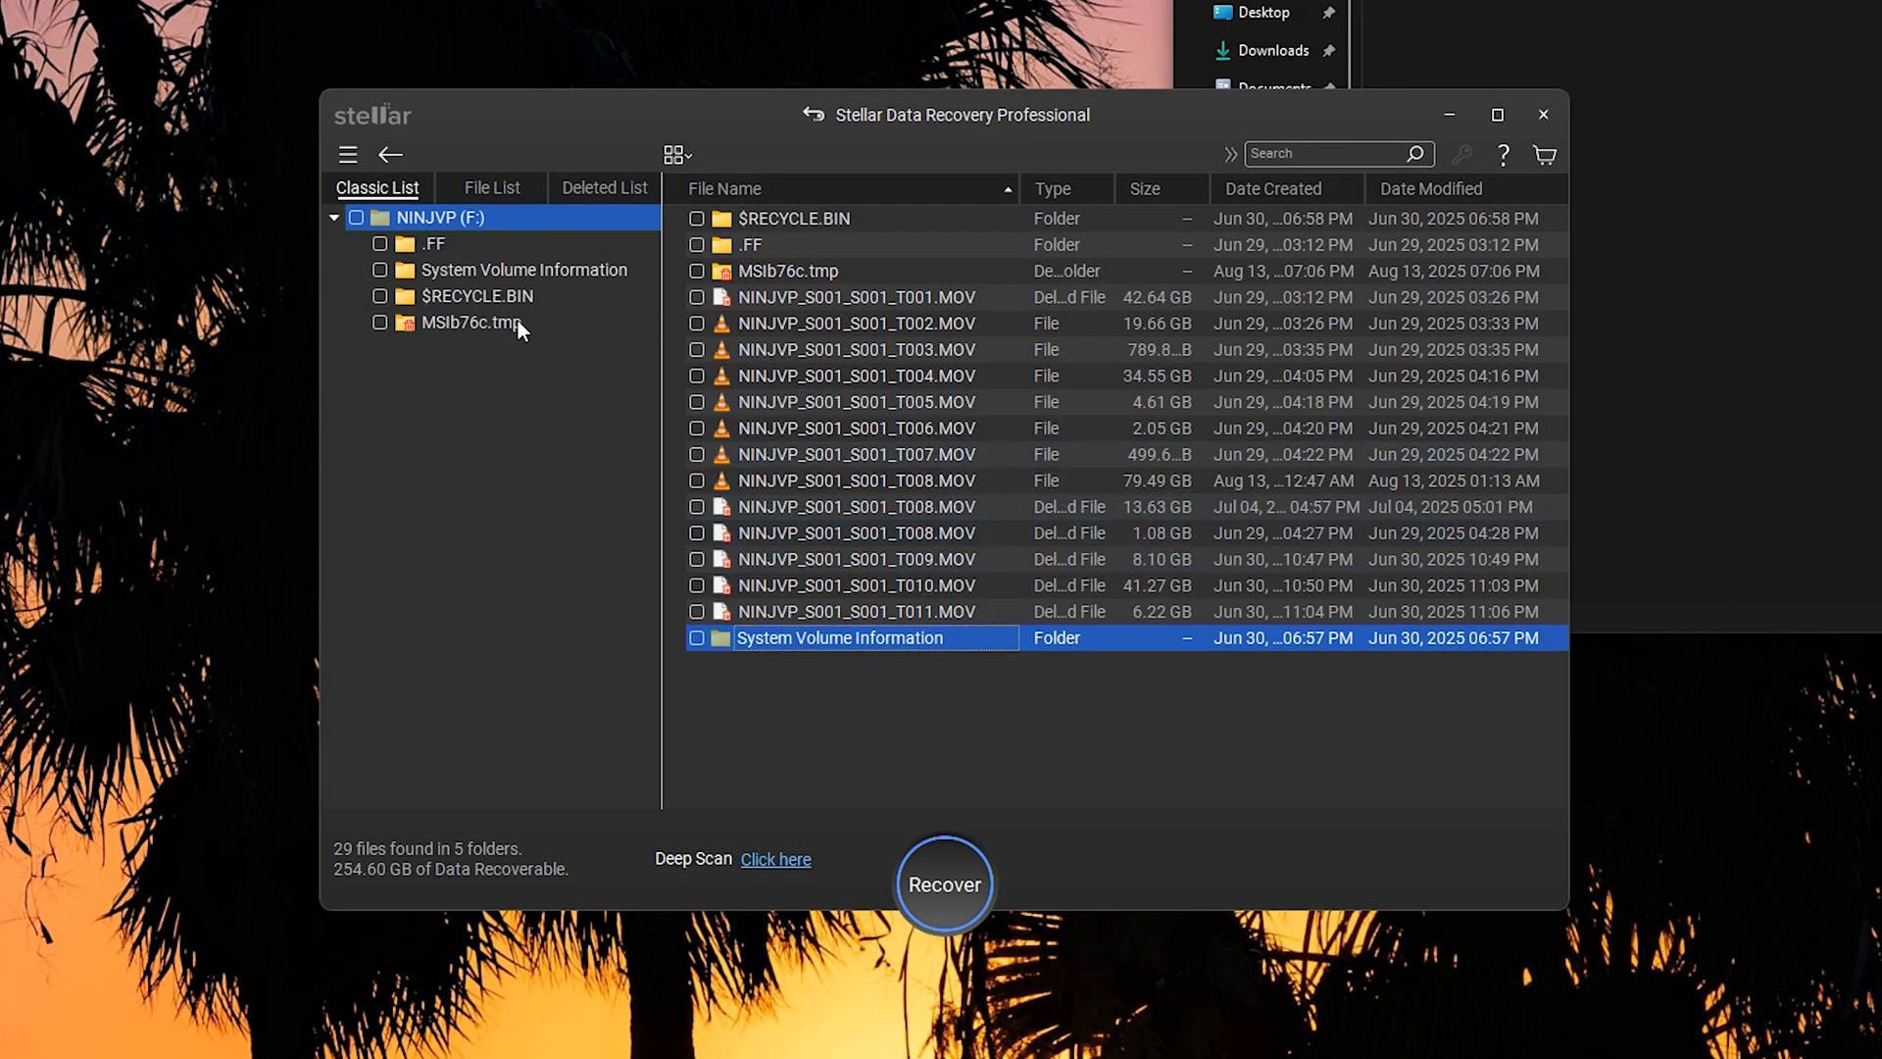
{"action": "left_click", "coordinate": [389, 154]}
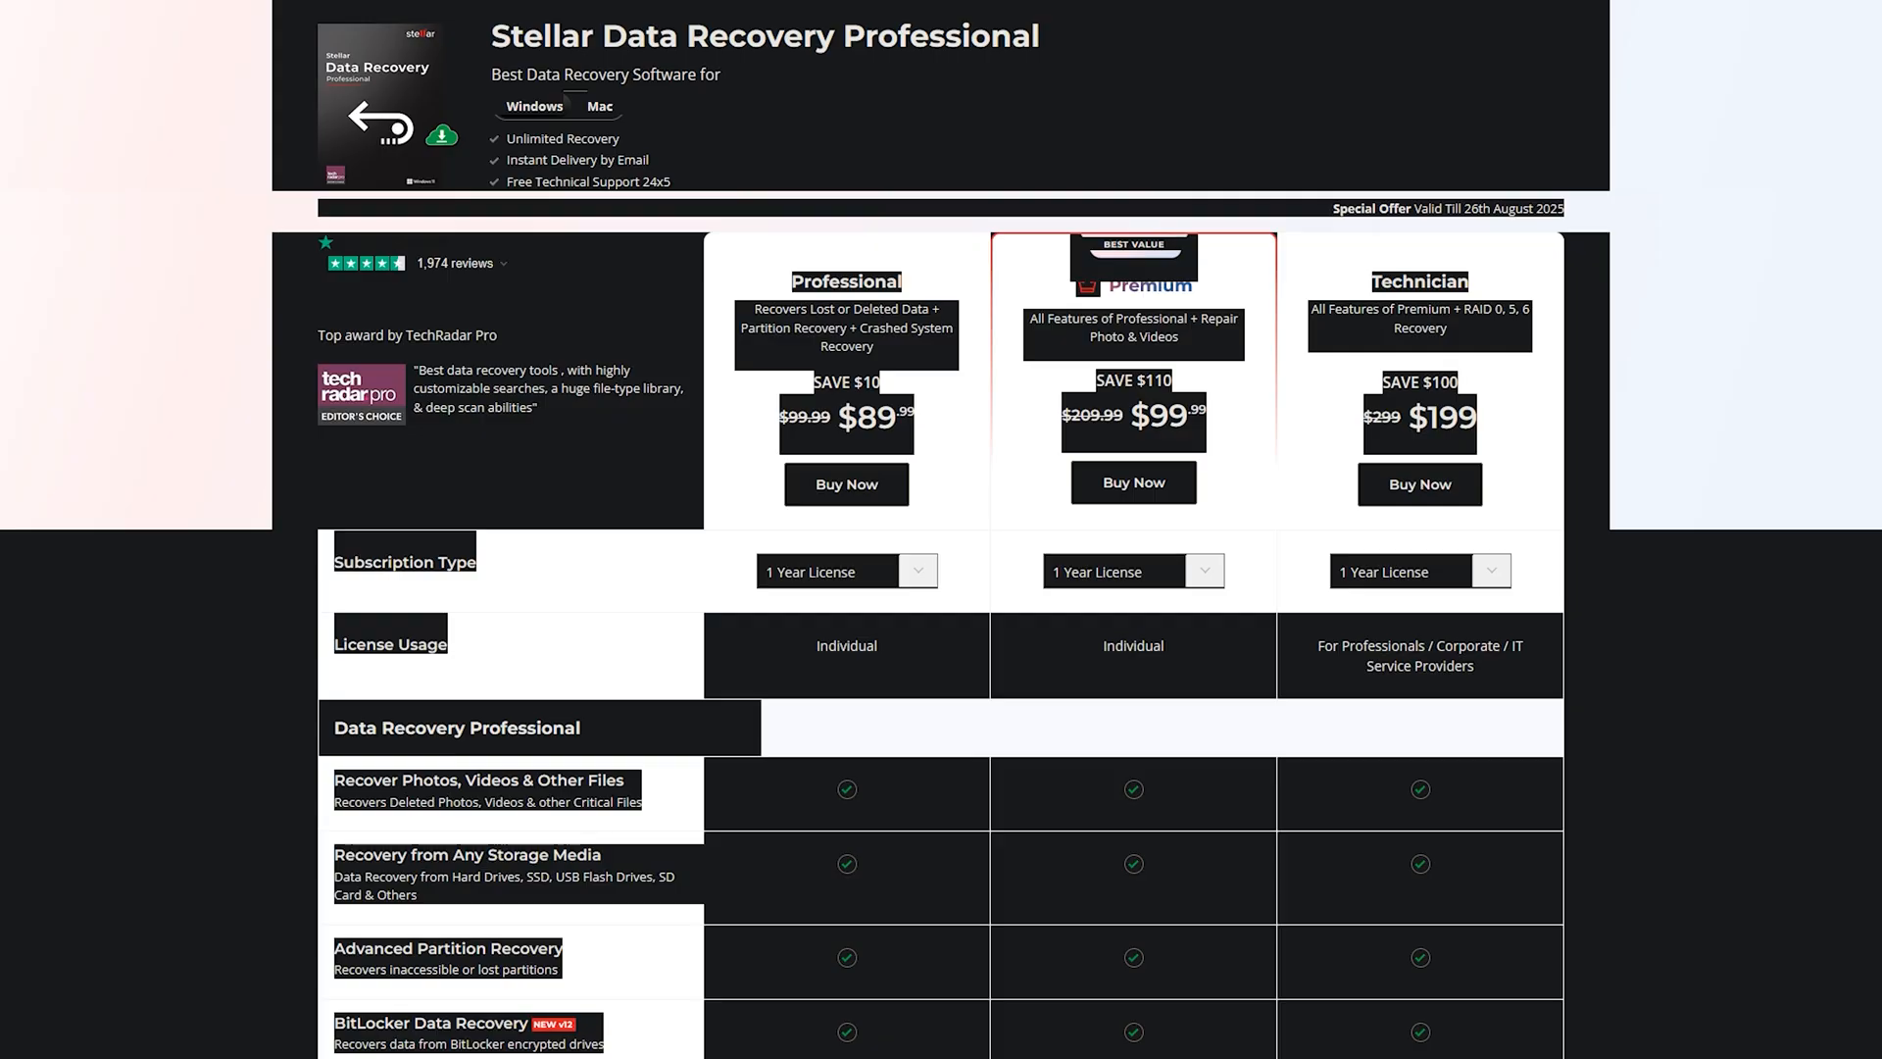
Step: Scroll through the Professional, Premium and Technician plan comparison table
{"action": "scroll", "scroll_direction": "down", "scroll_amount": 3}
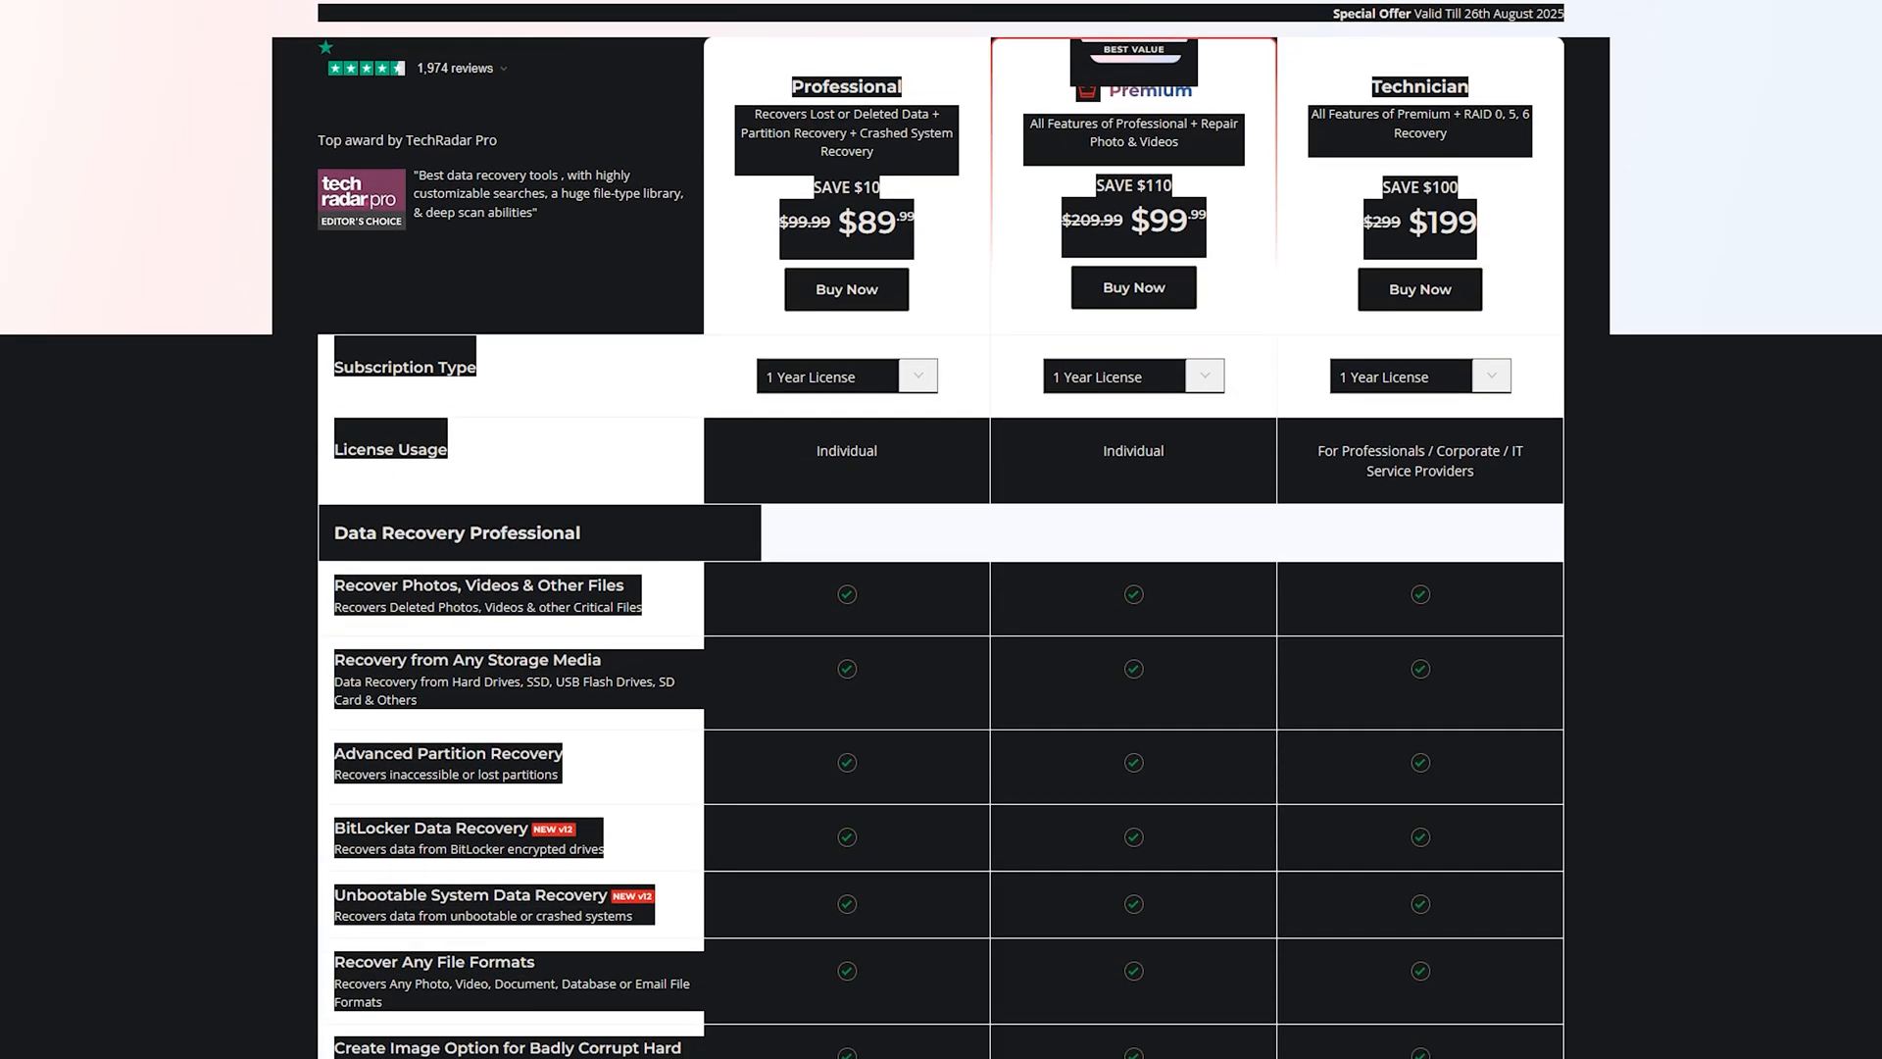
{"action": "scroll", "scroll_direction": "down", "scroll_amount": 3}
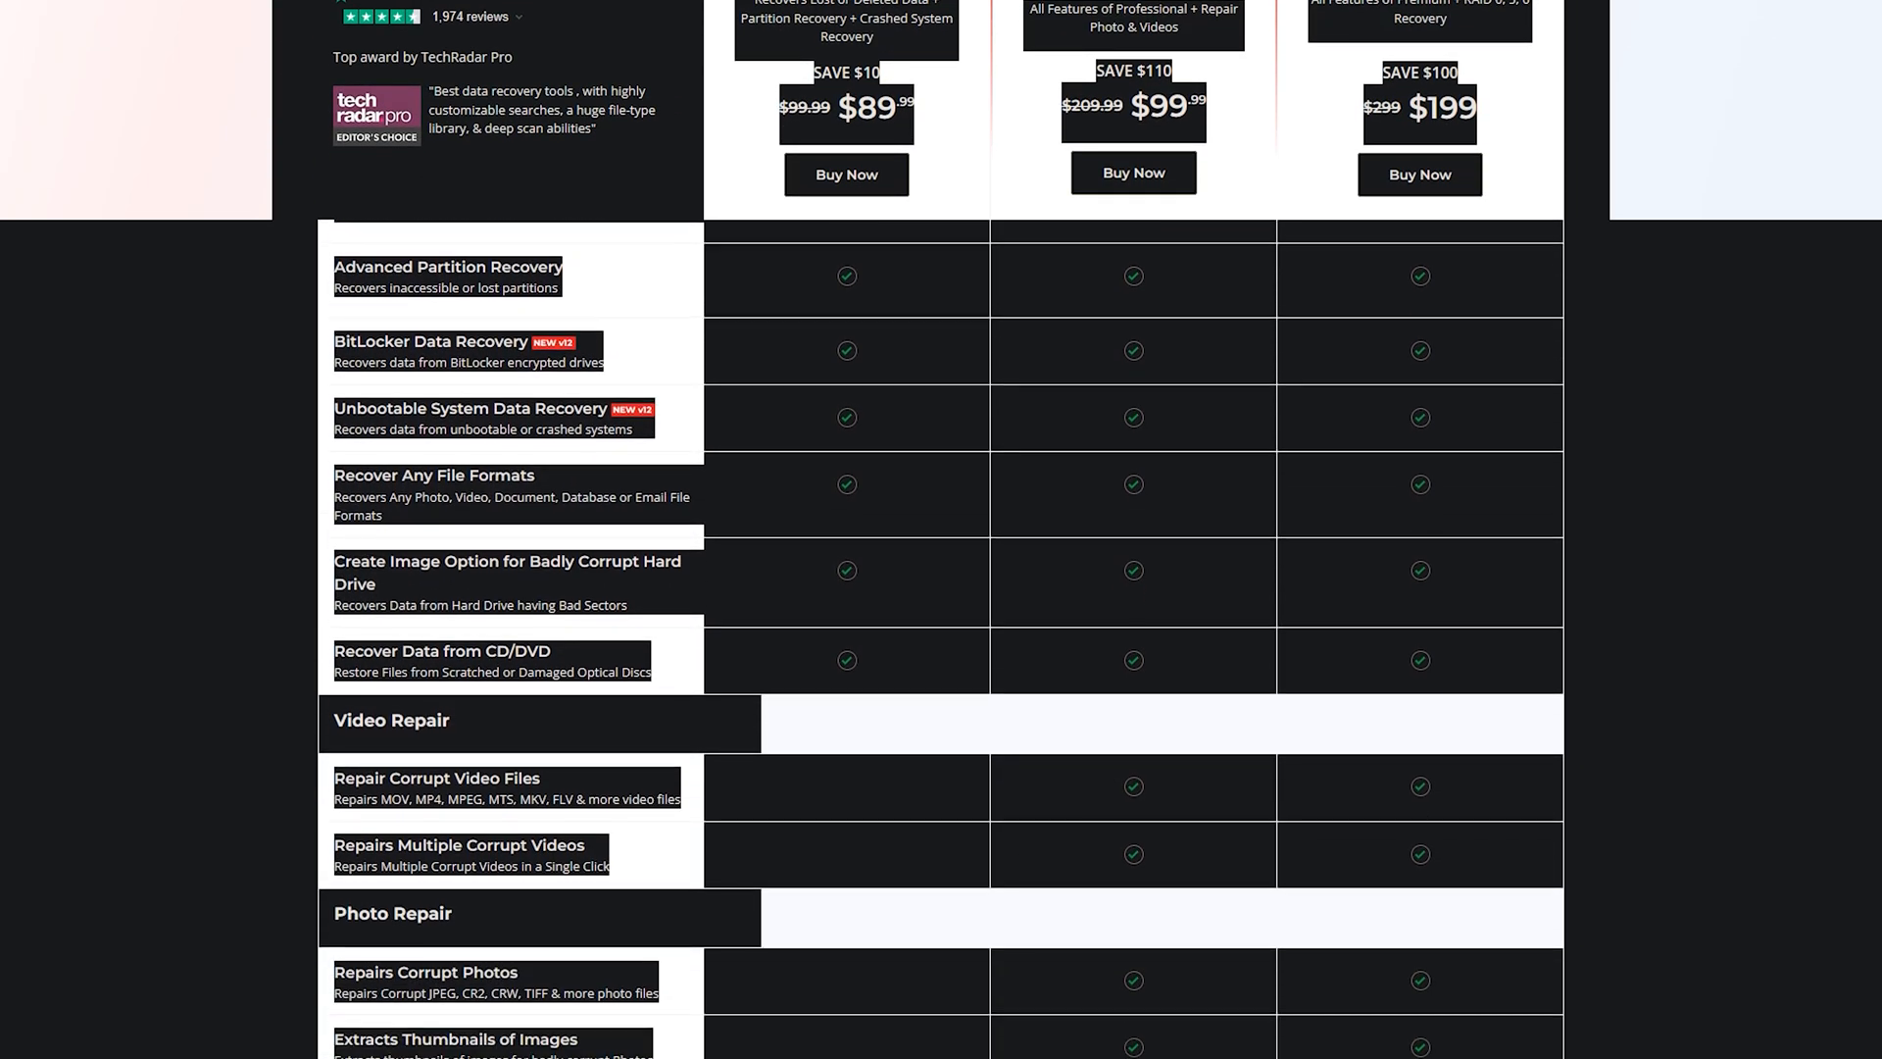
{"action": "scroll", "scroll_direction": "down", "scroll_amount": 3}
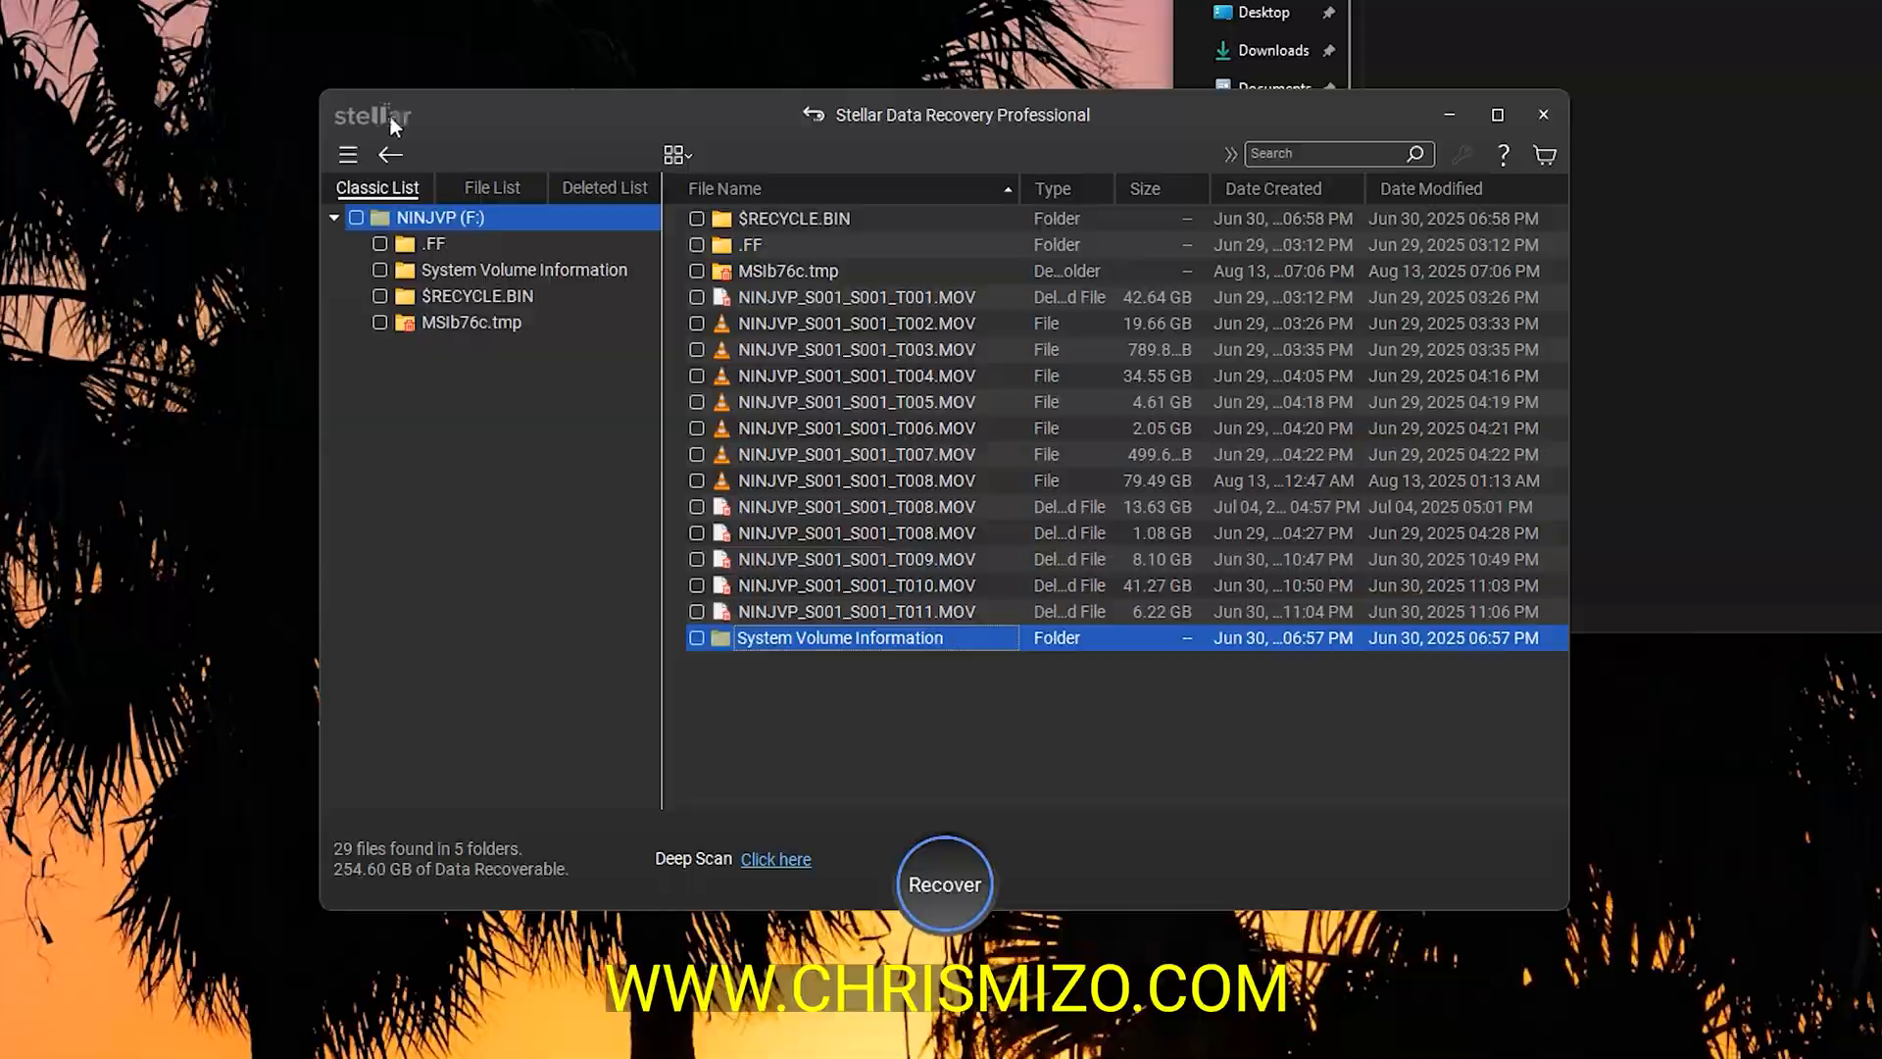
Step: Show the app menu with Save Scan, Support and About options
{"action": "left_click", "coordinate": [347, 155]}
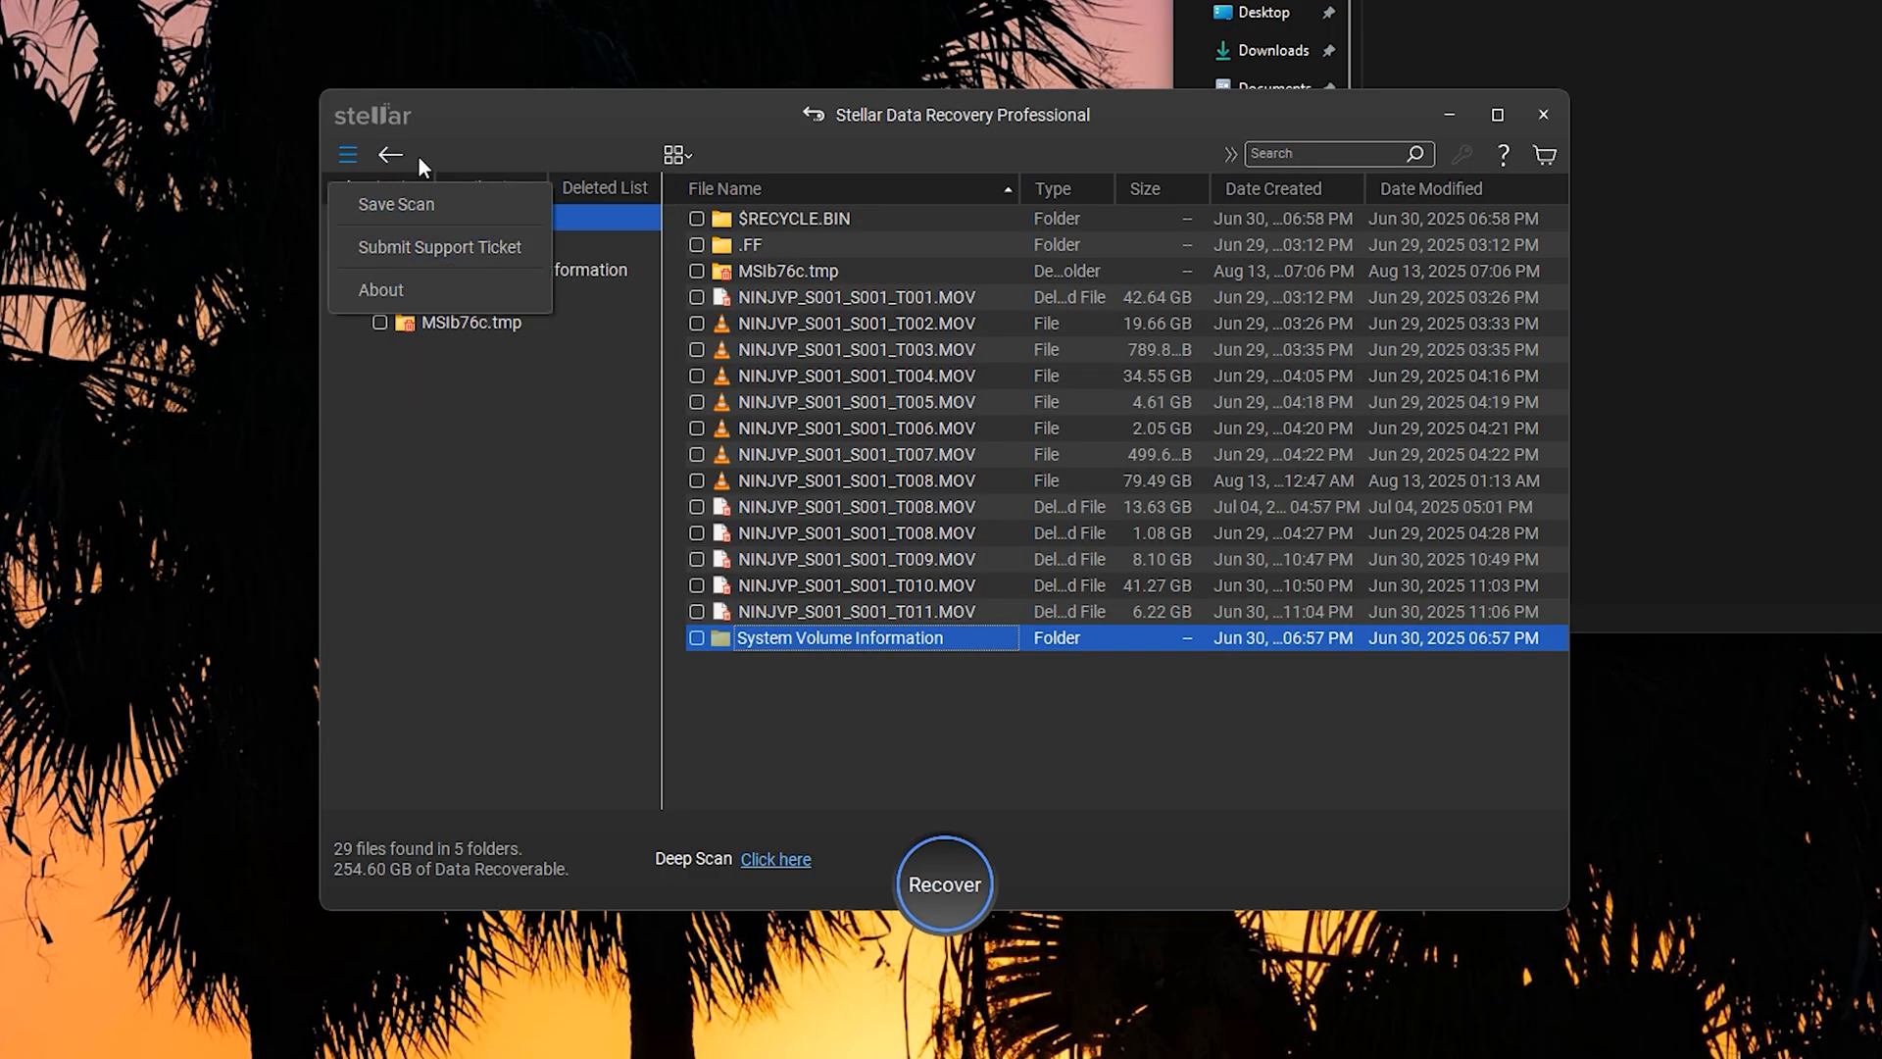